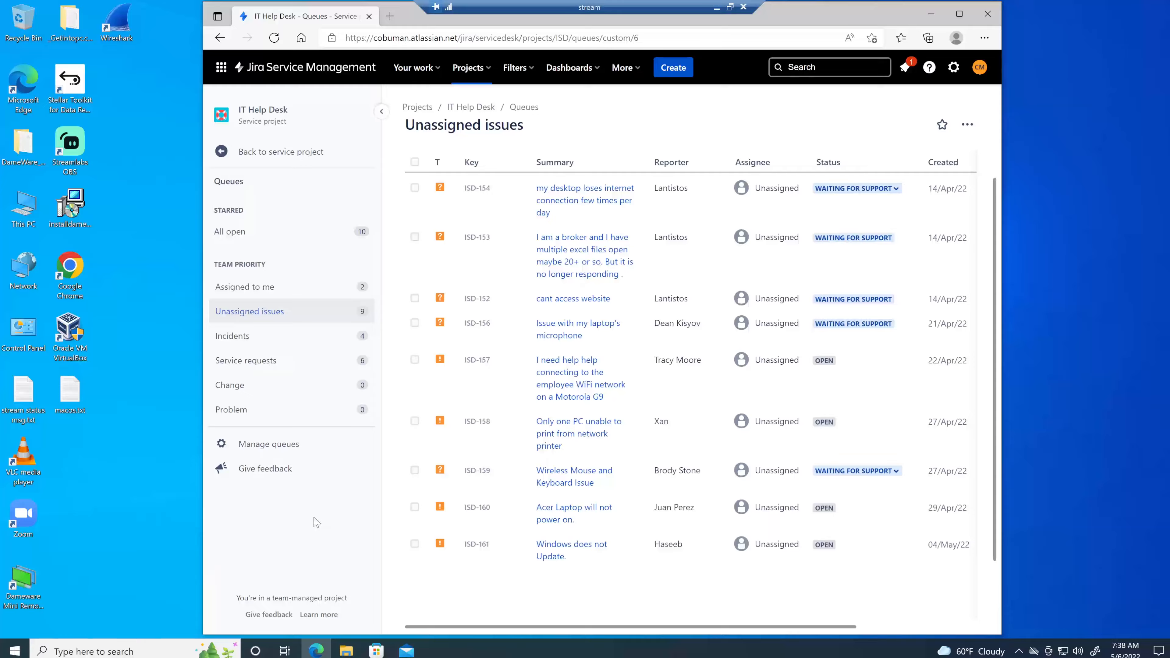
View completed ticket ISD-147 (closed captions not showing) from the notifications list and scroll its history
click(273, 38)
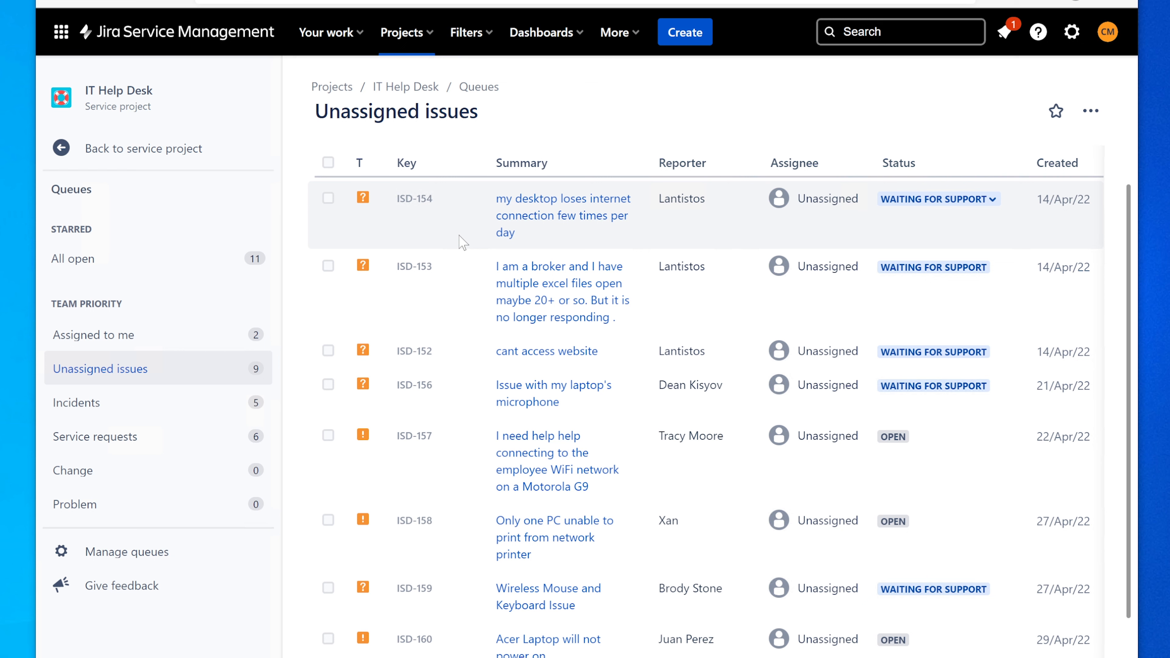
mouse_move(578, 270)
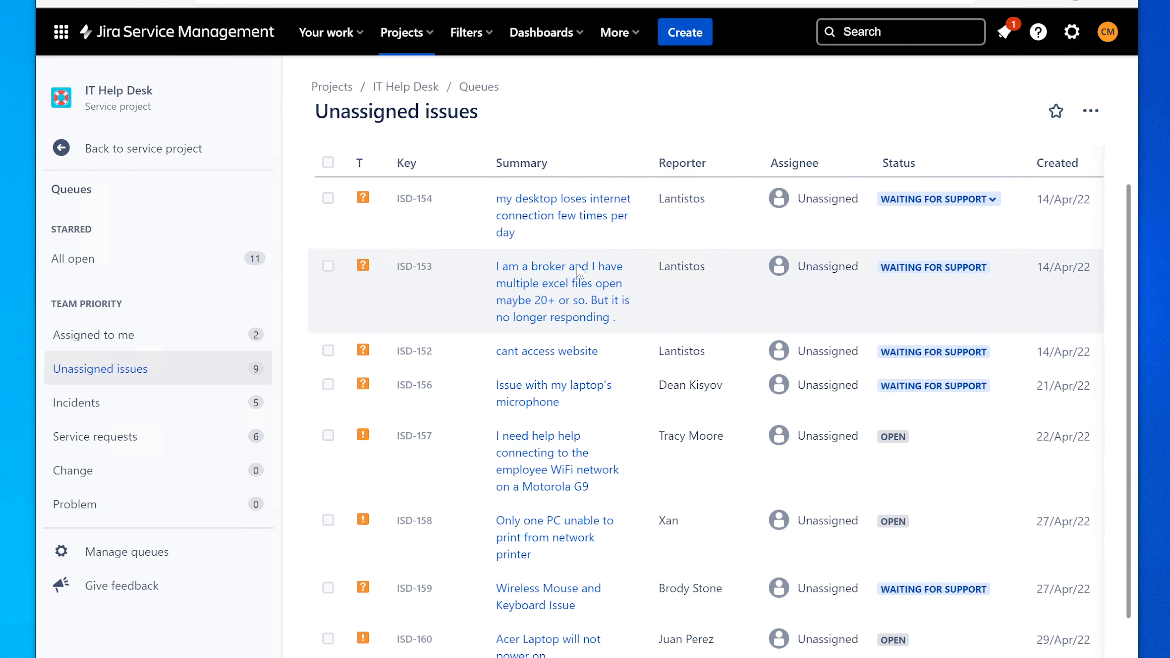
mouse_move(563, 215)
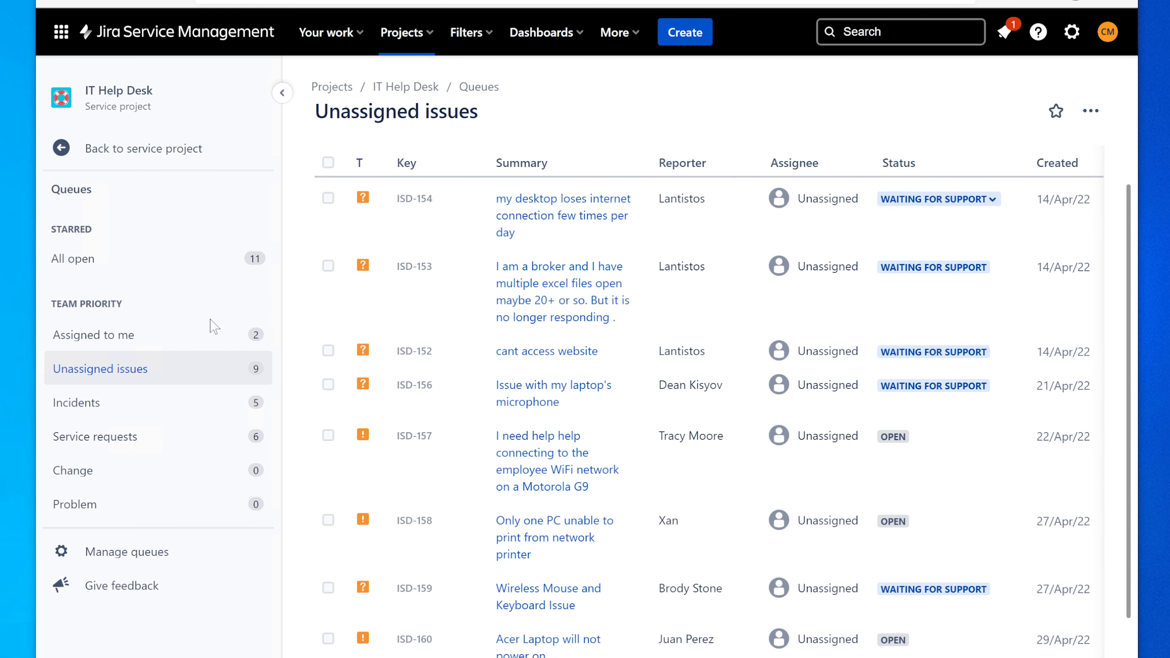
mouse_move(189, 336)
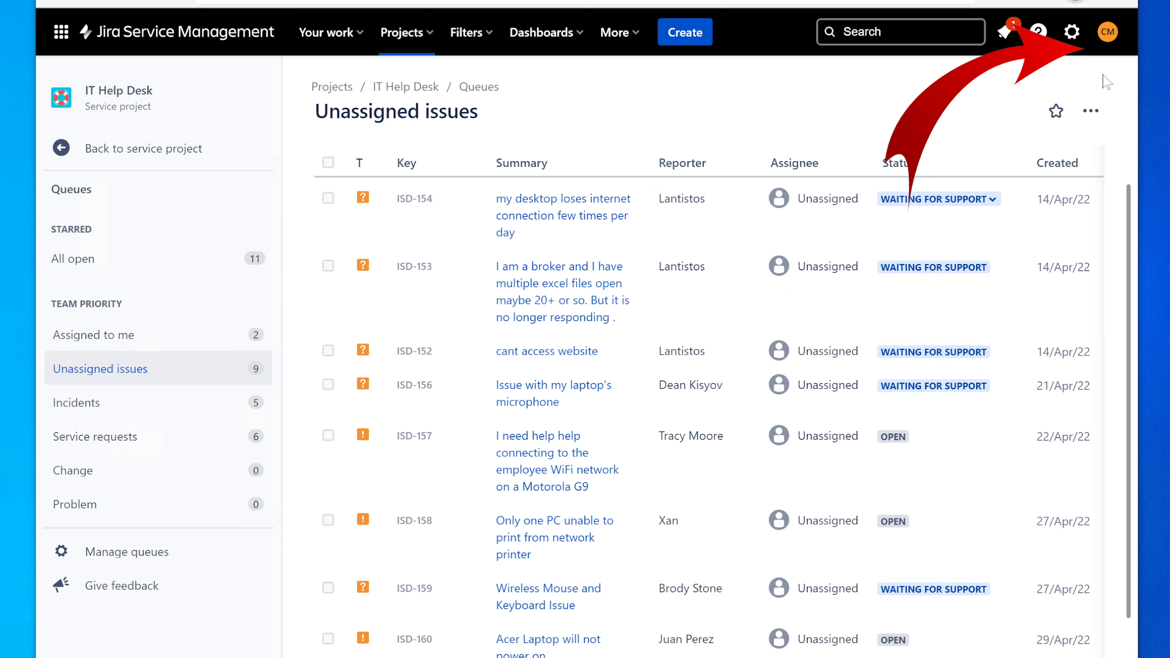
mouse_move(159, 334)
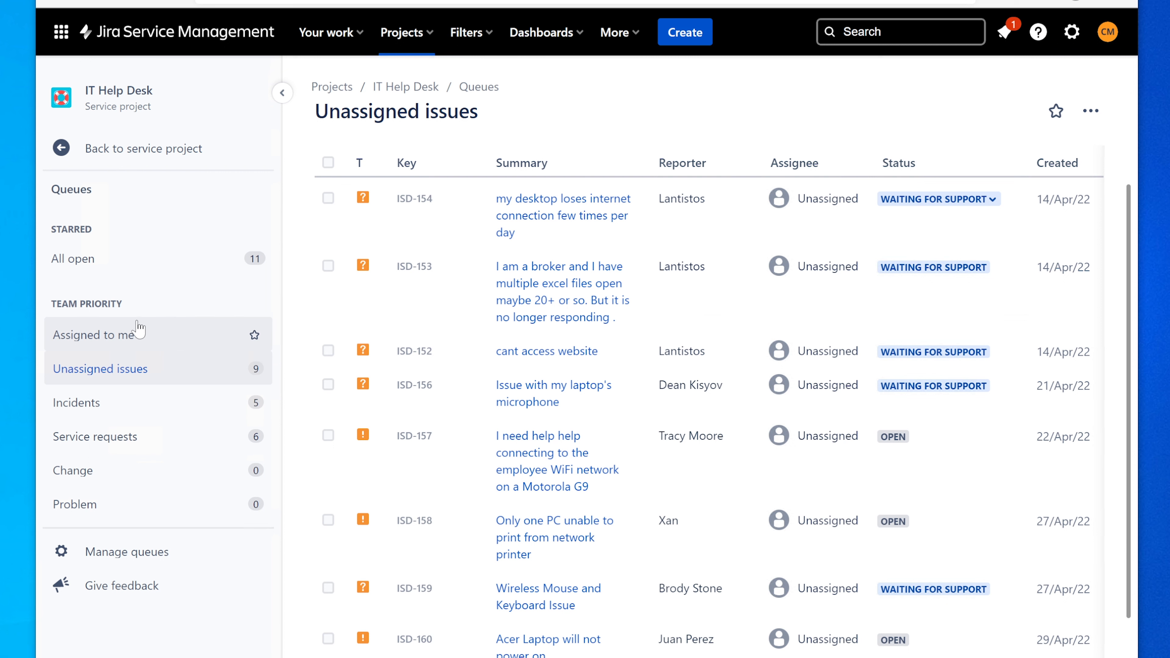
mouse_move(133, 339)
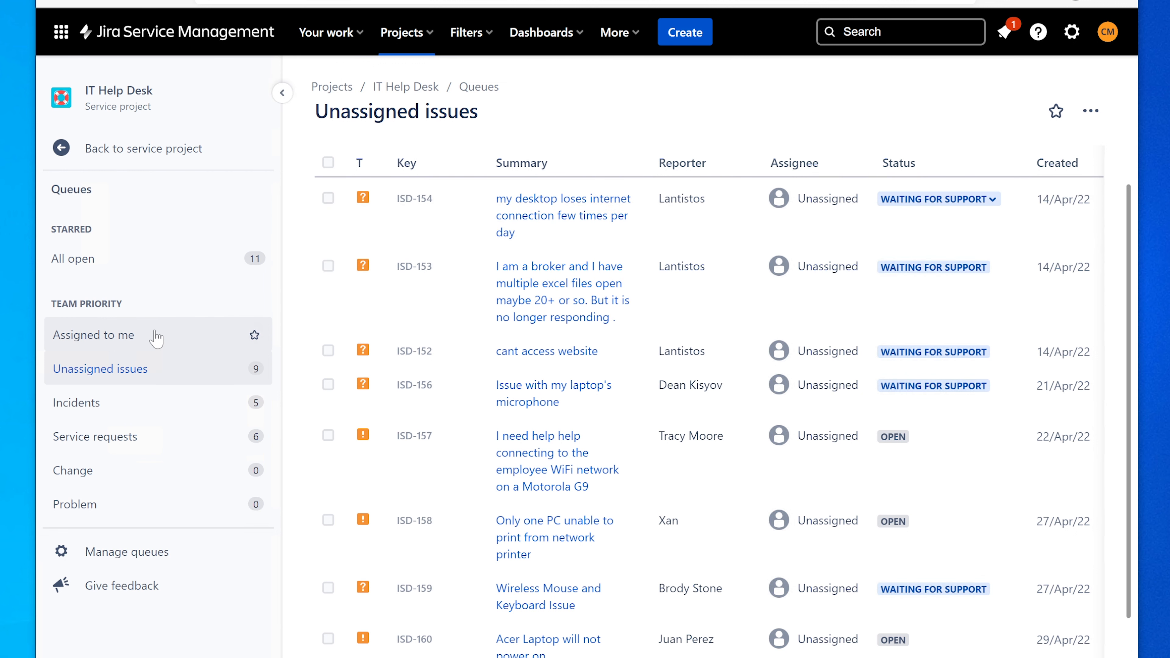
mouse_move(149, 329)
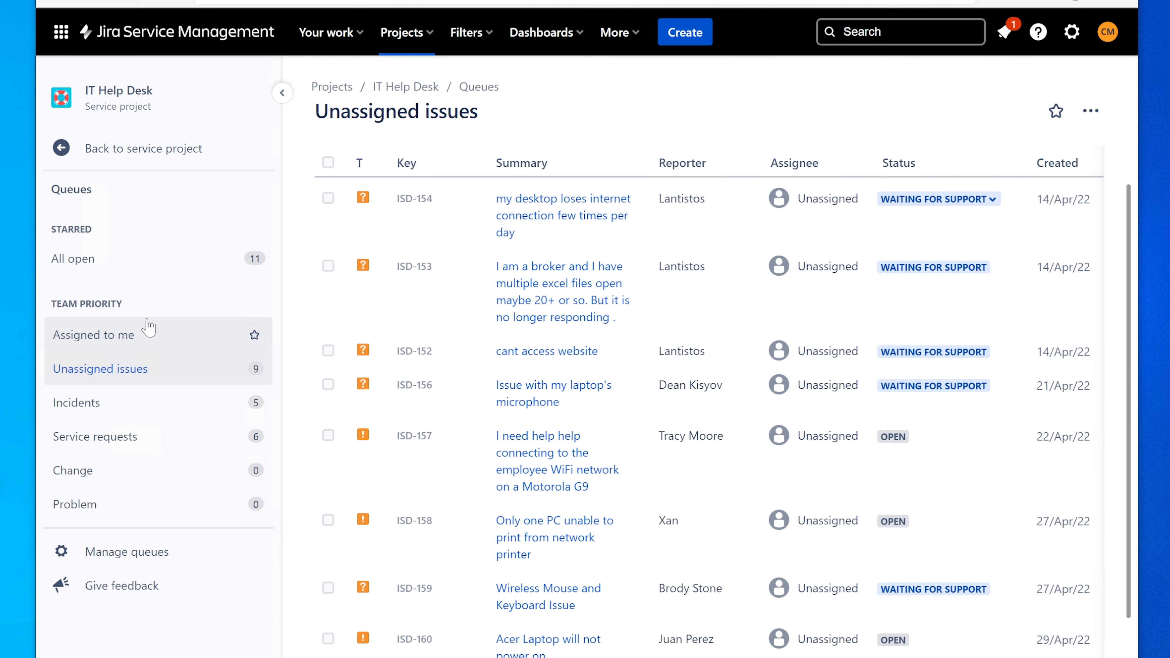
mouse_move(133, 343)
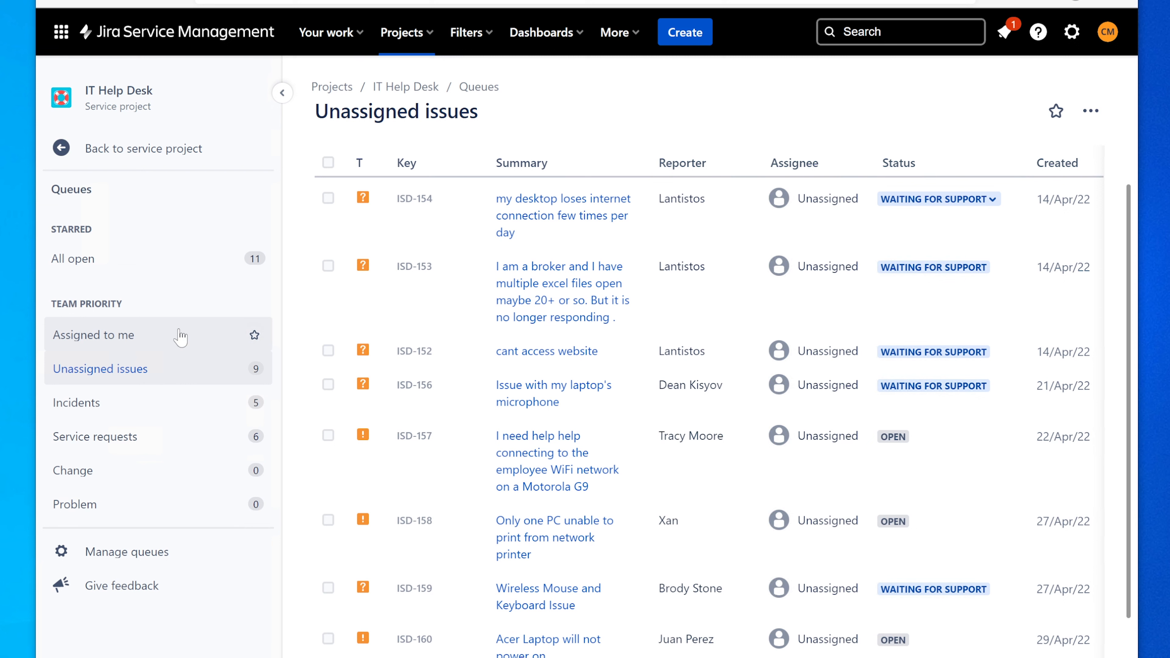
mouse_move(147, 348)
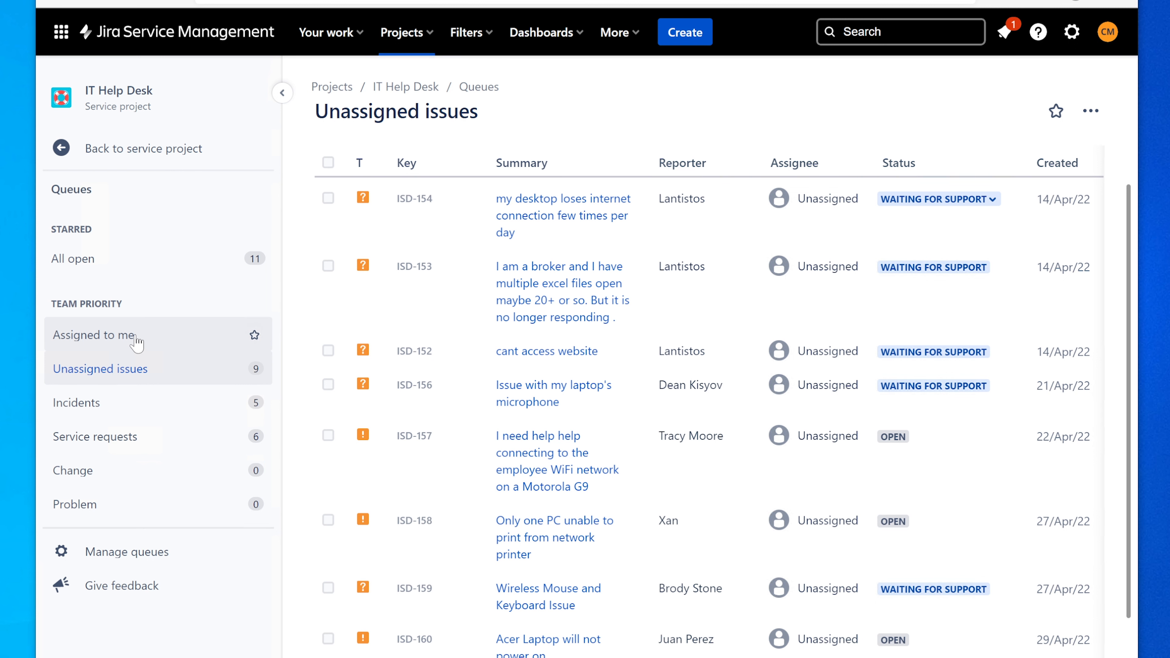
click(93, 335)
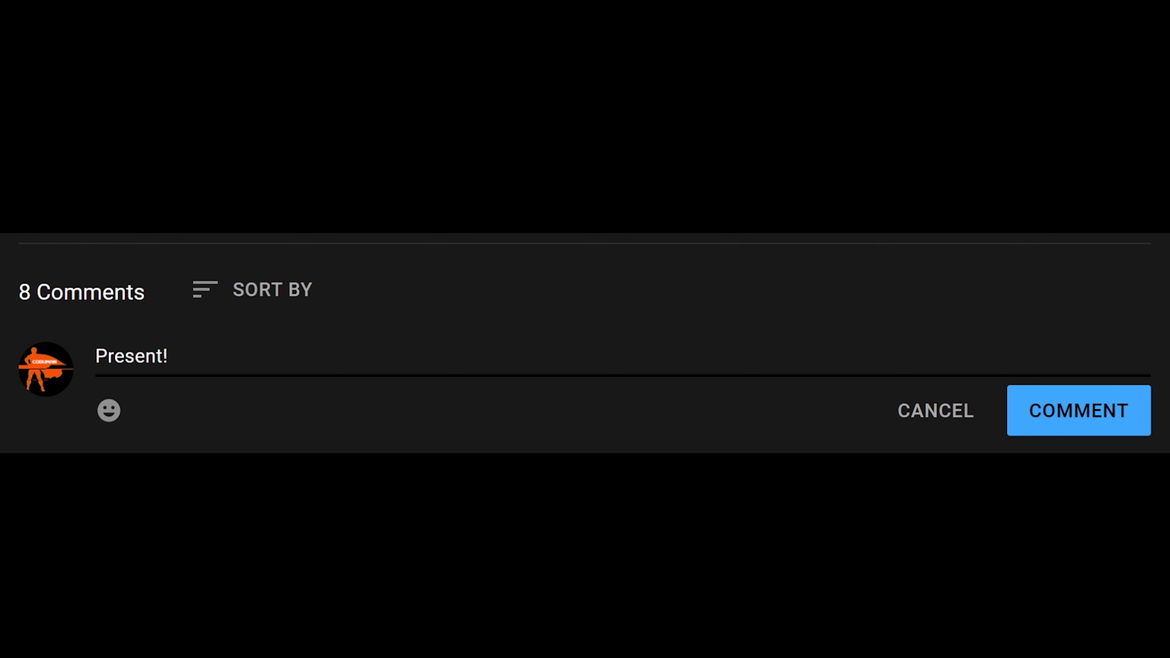
mouse_move(1065, 424)
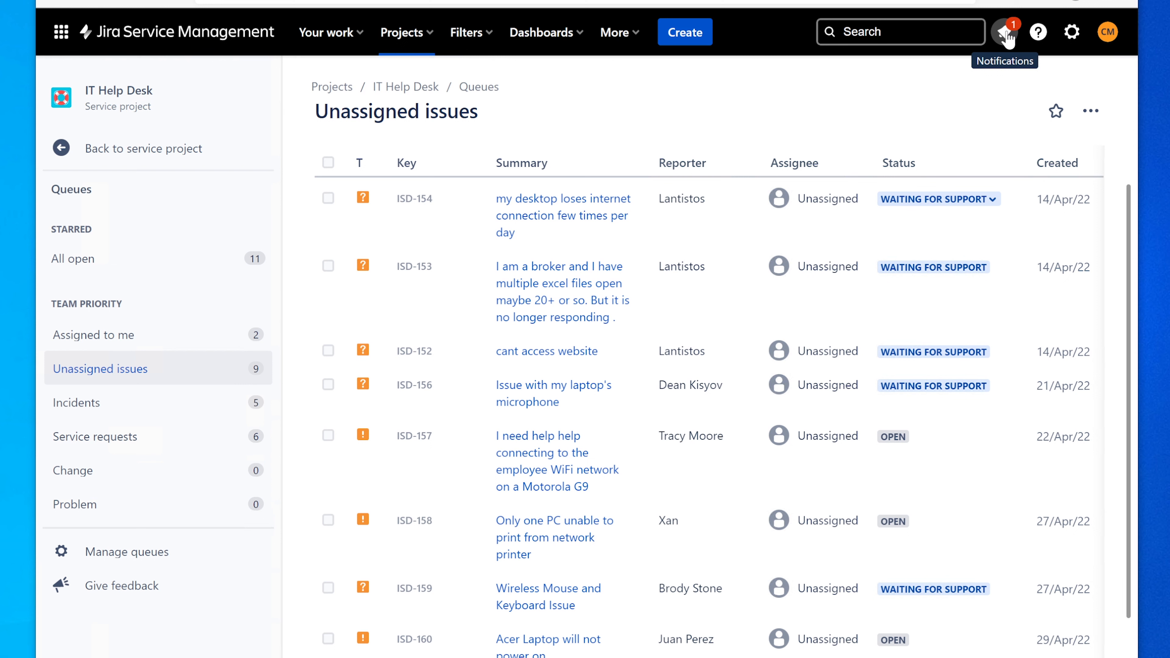
mouse_move(1006, 39)
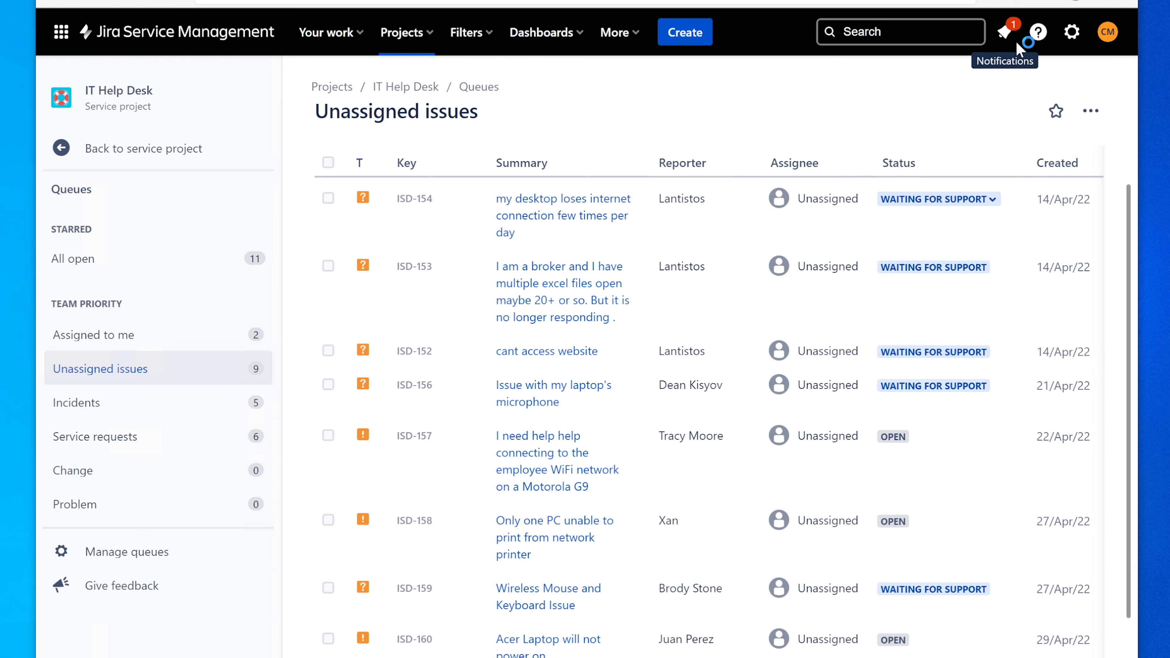
click(1003, 31)
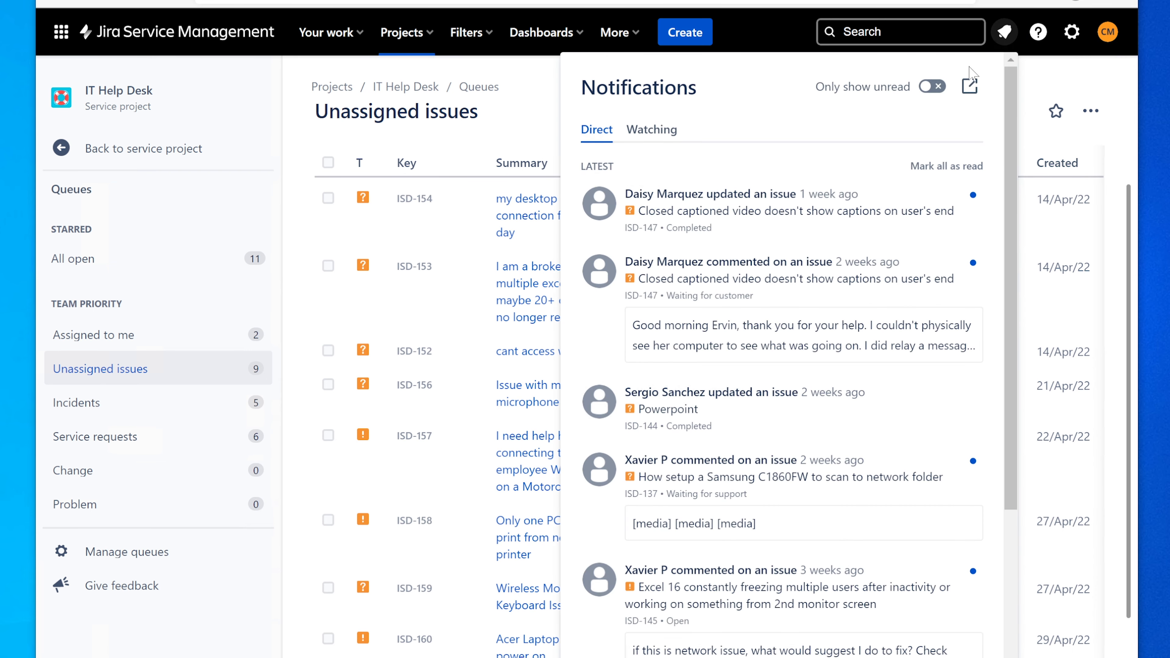
mouse_move(865, 210)
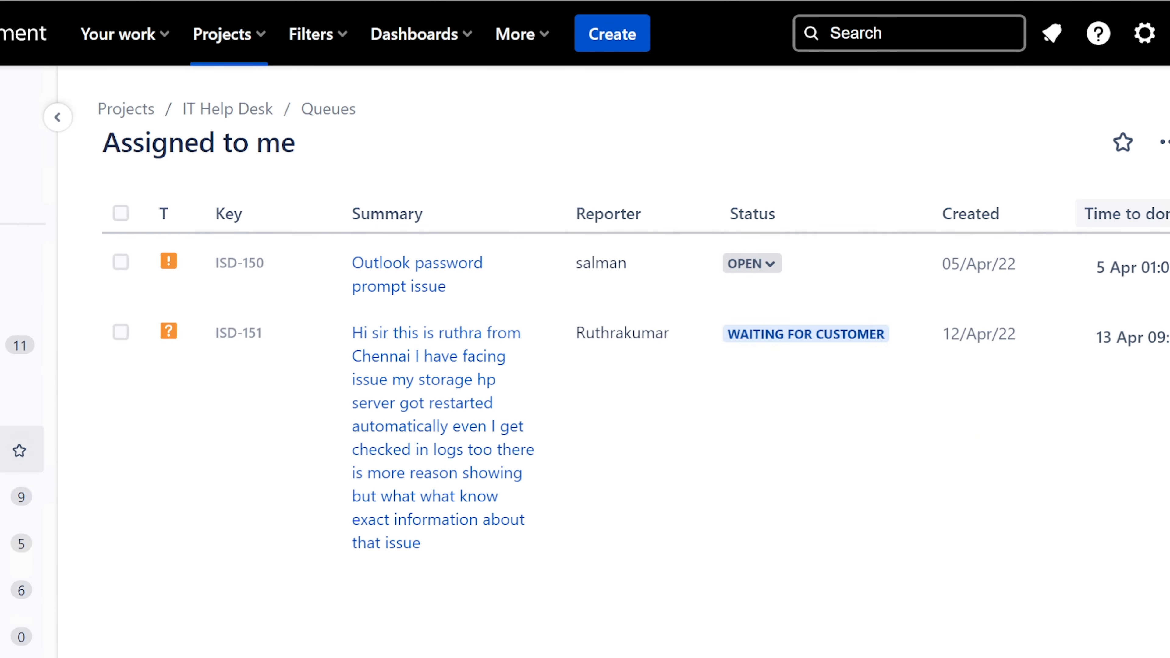
click(126, 324)
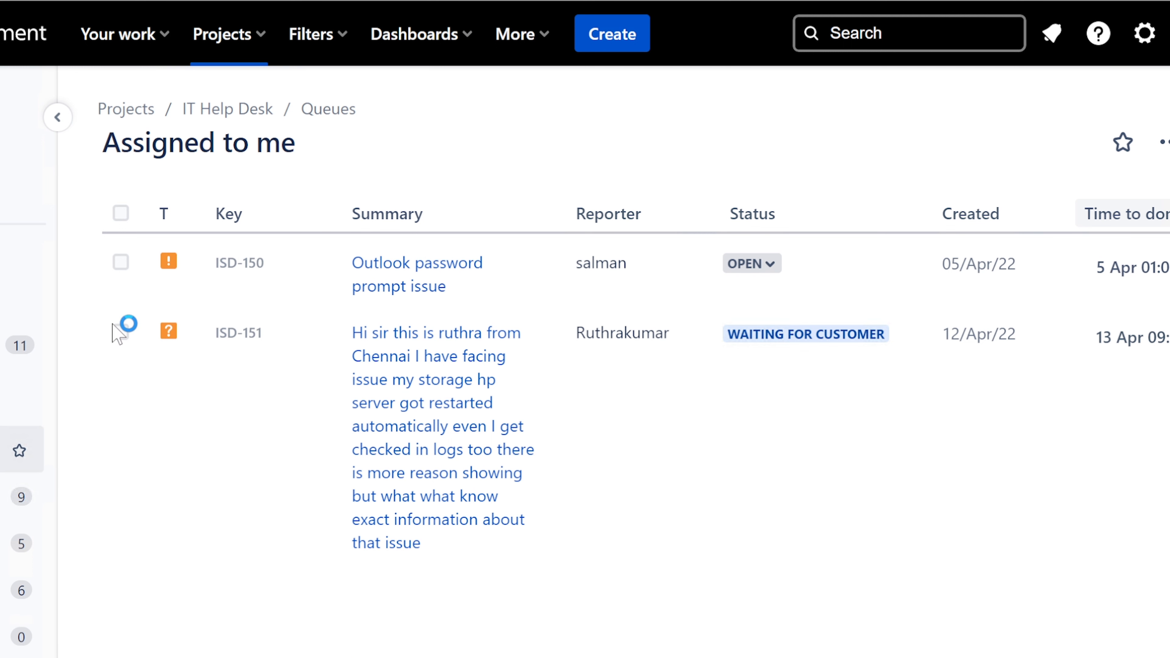
click(1050, 33)
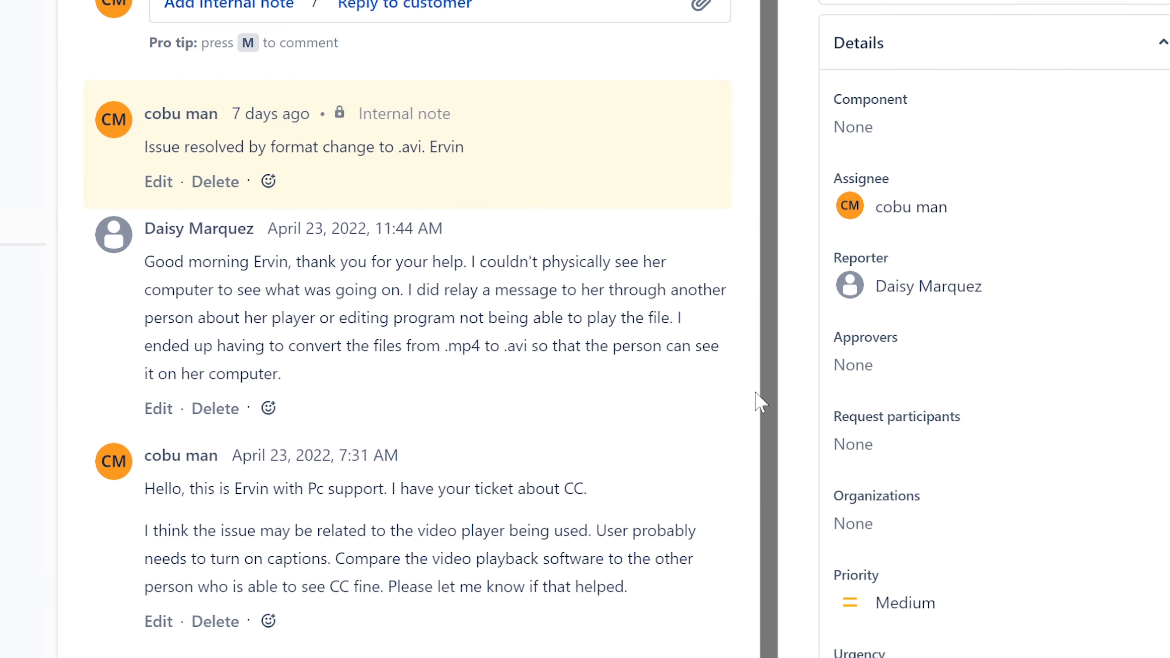
scroll(down, 3)
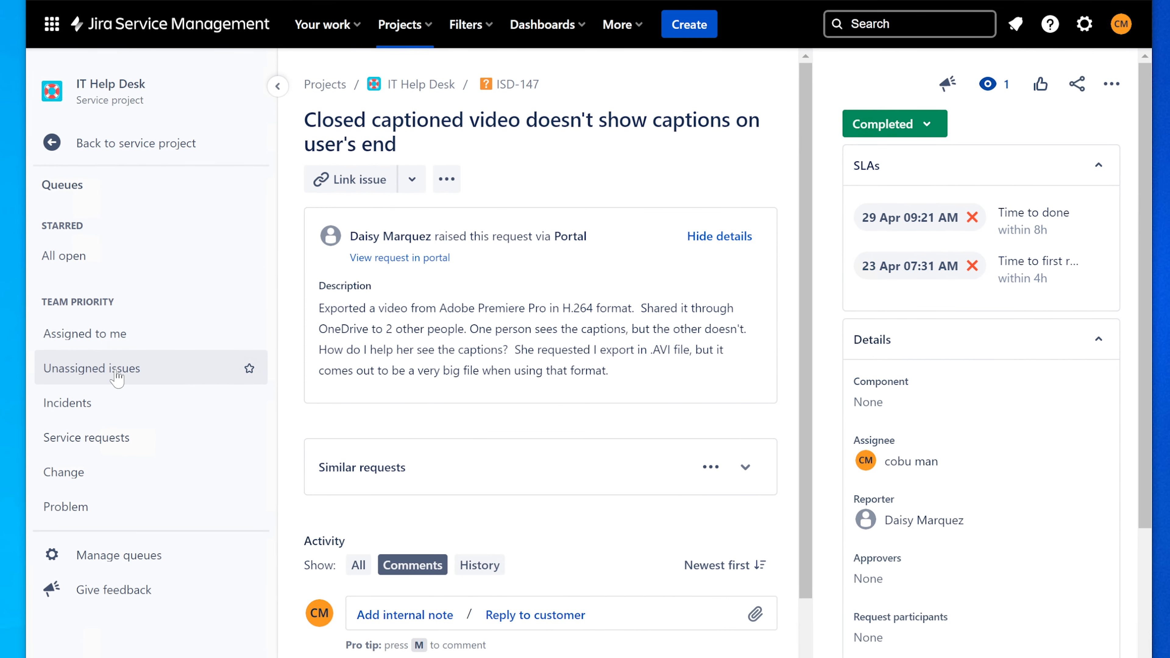
From the Assigned to me queue, view ISD-150's Outlook password prompt issue and its Activity comments
click(91, 368)
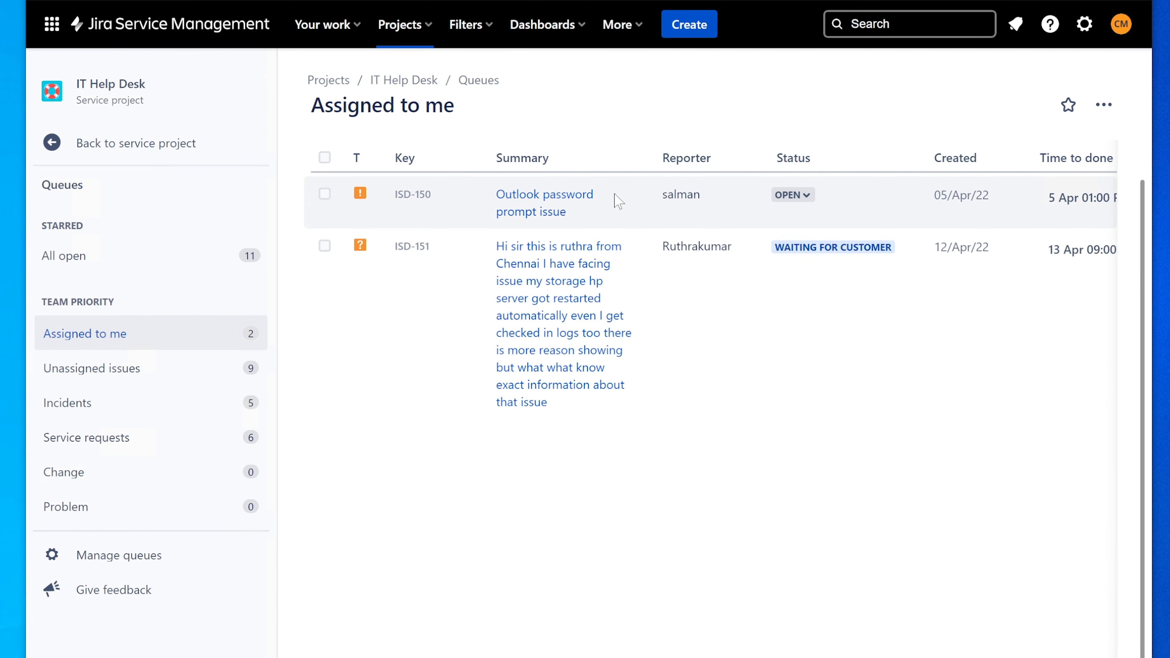
mouse_move(544, 194)
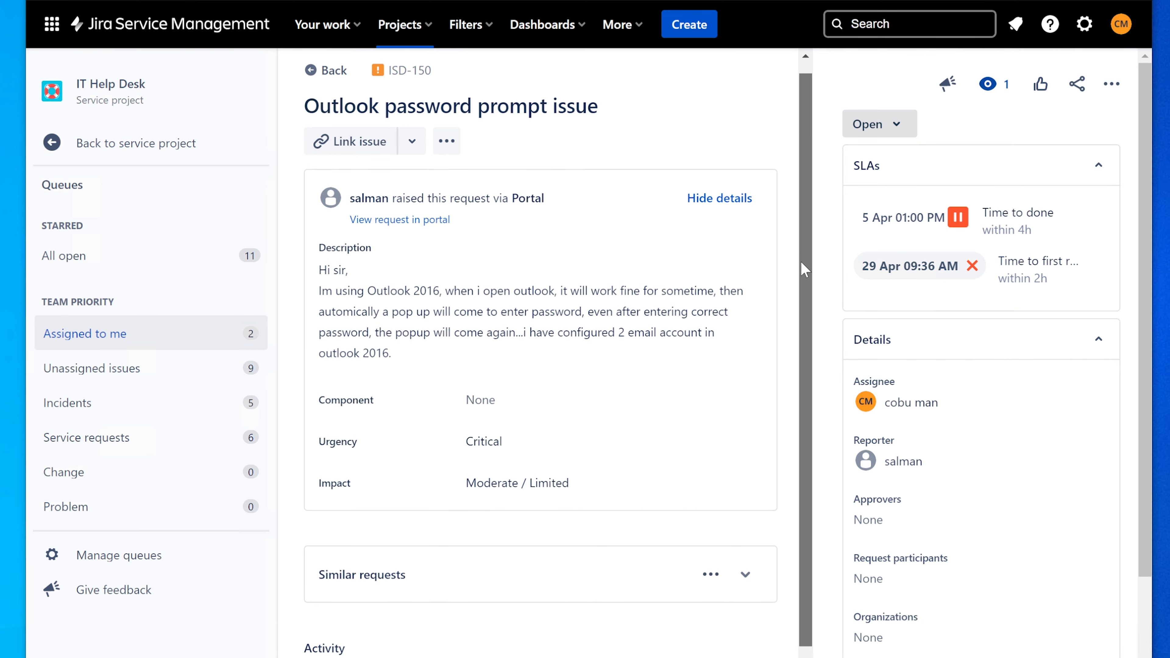
scroll(down, 3)
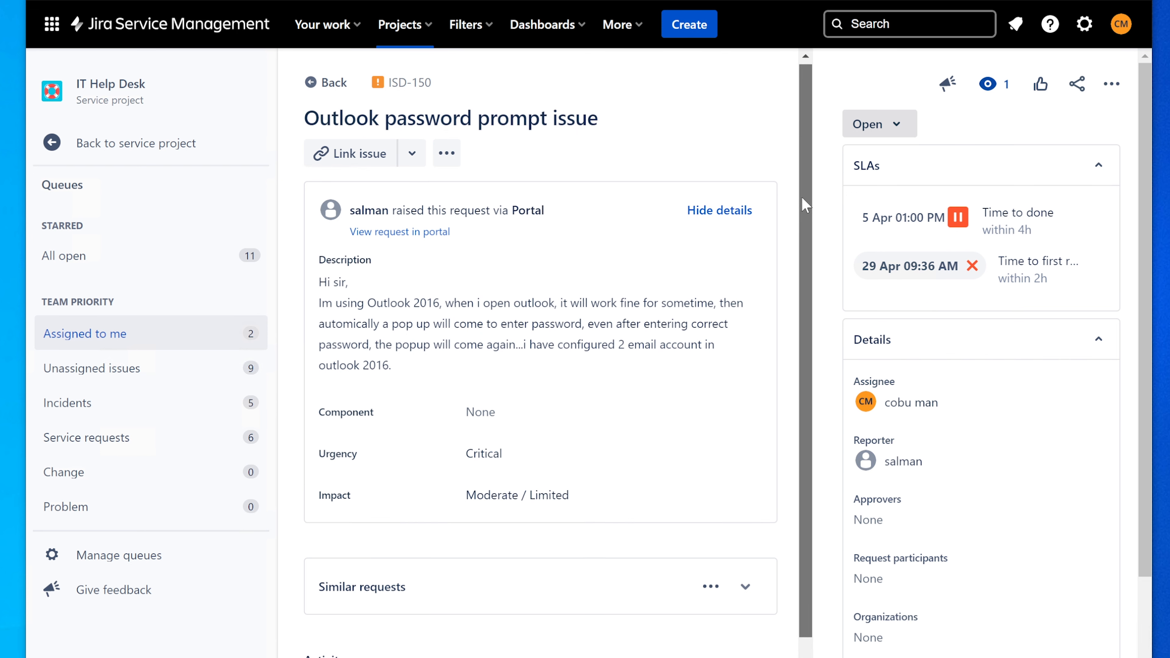
scroll(down, 3)
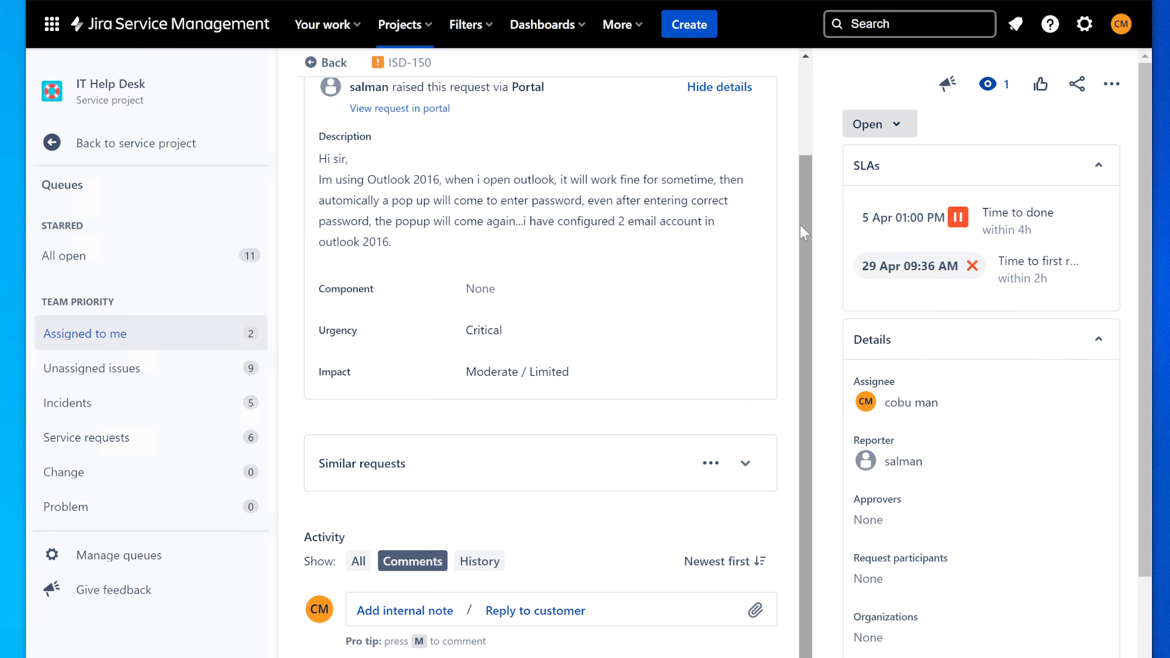
scroll(down, 3)
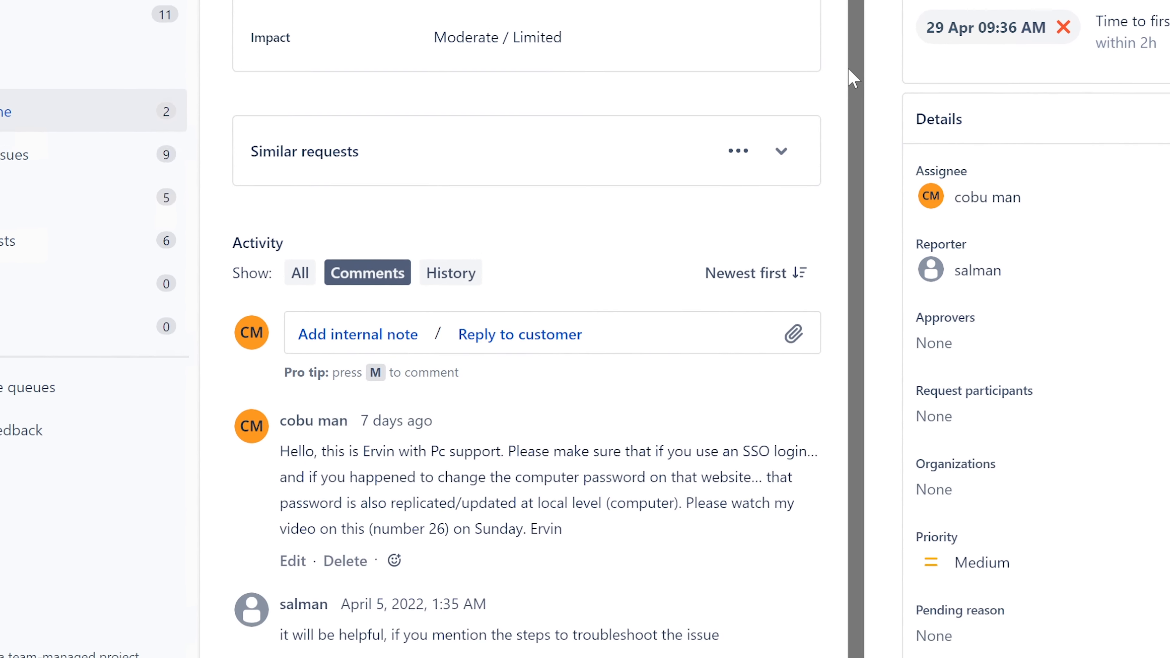
scroll(down, 3)
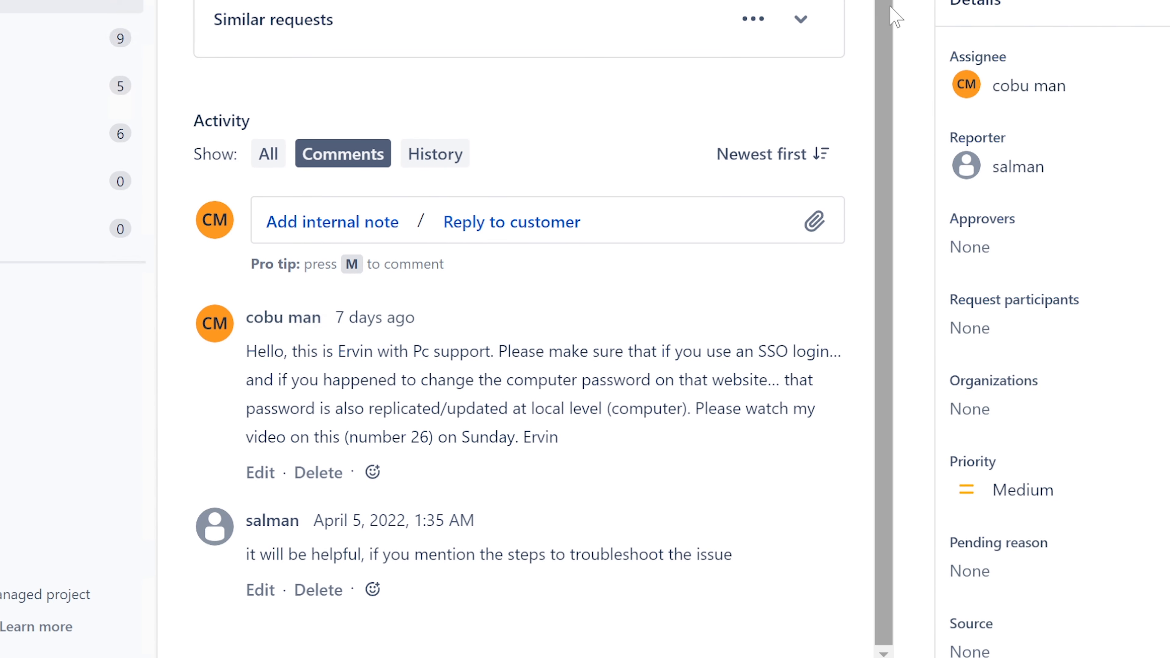
mouse_move(607, 394)
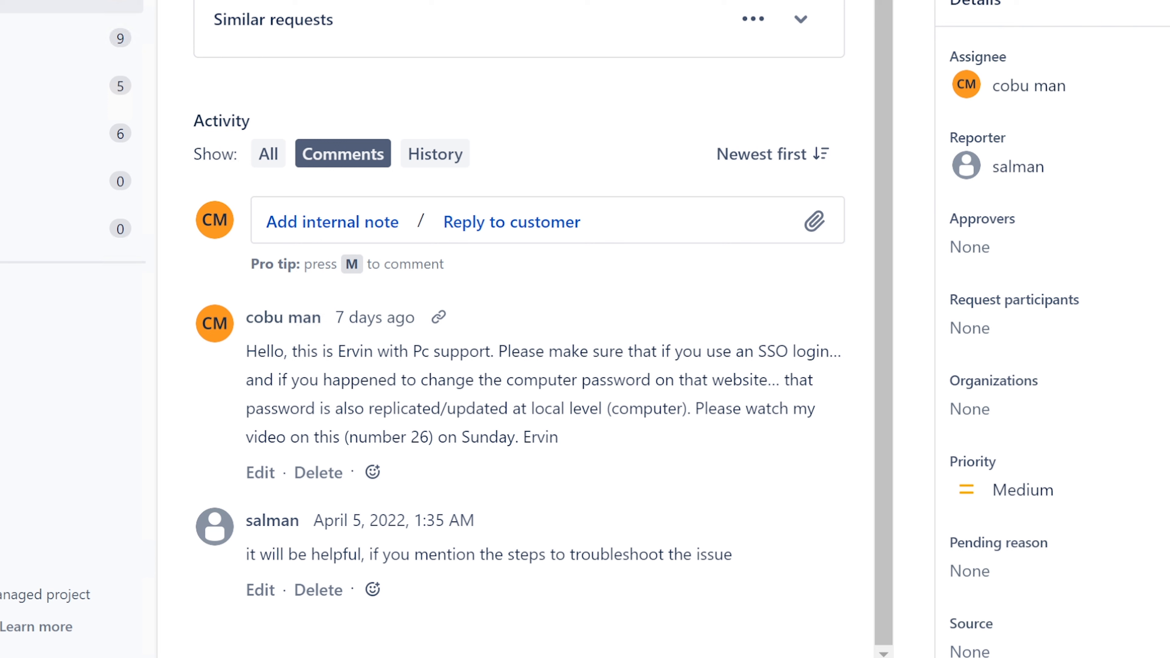
drag(496, 351, 814, 379)
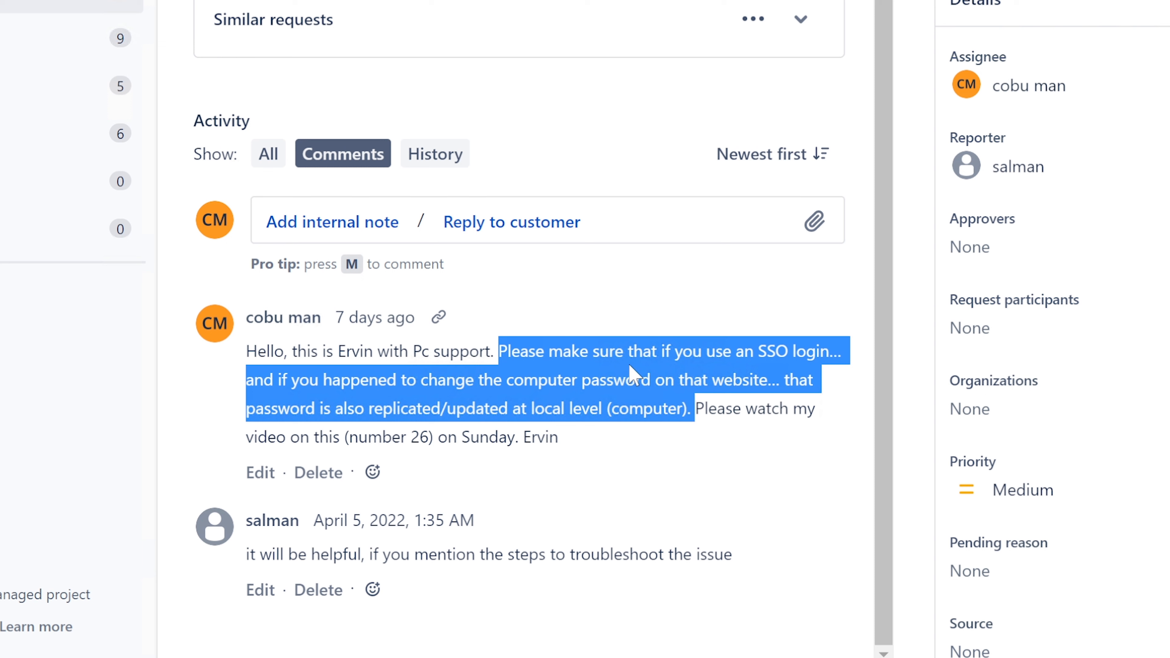
mouse_move(631, 377)
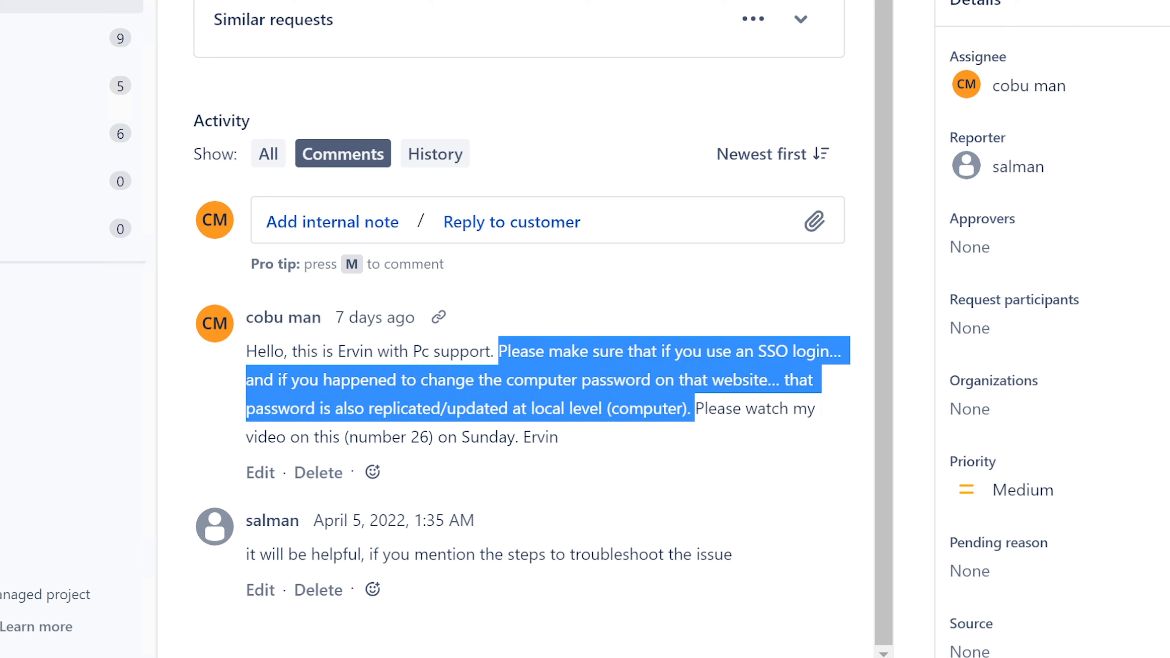
mouse_move(535, 373)
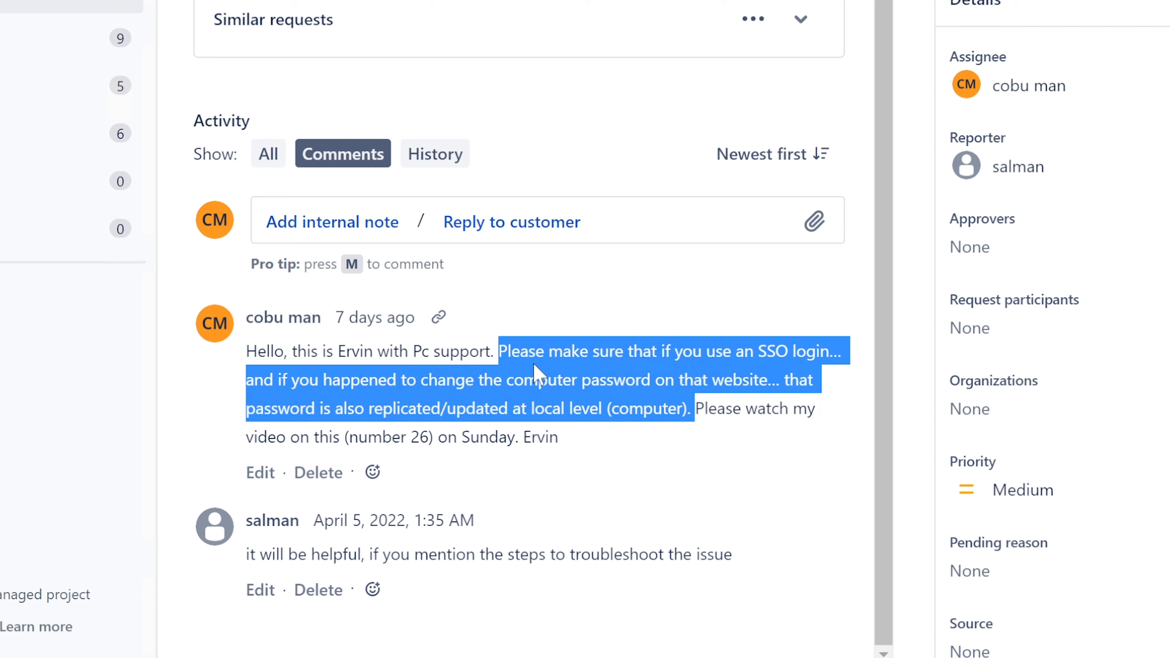
mouse_move(889, 207)
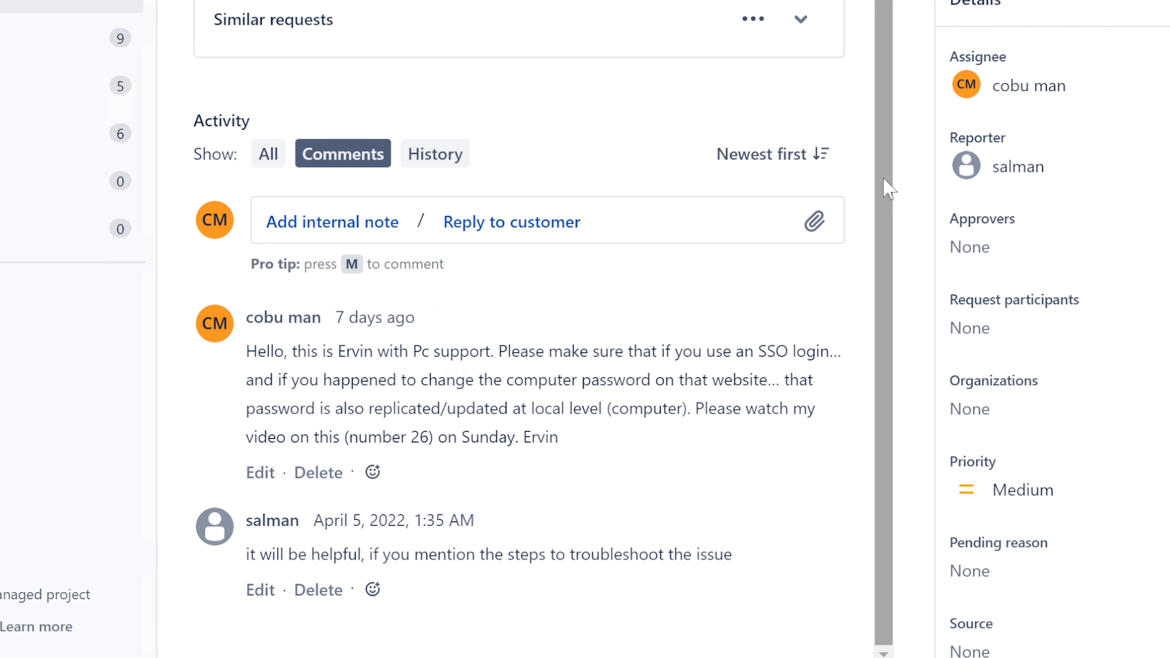
mouse_move(232, 571)
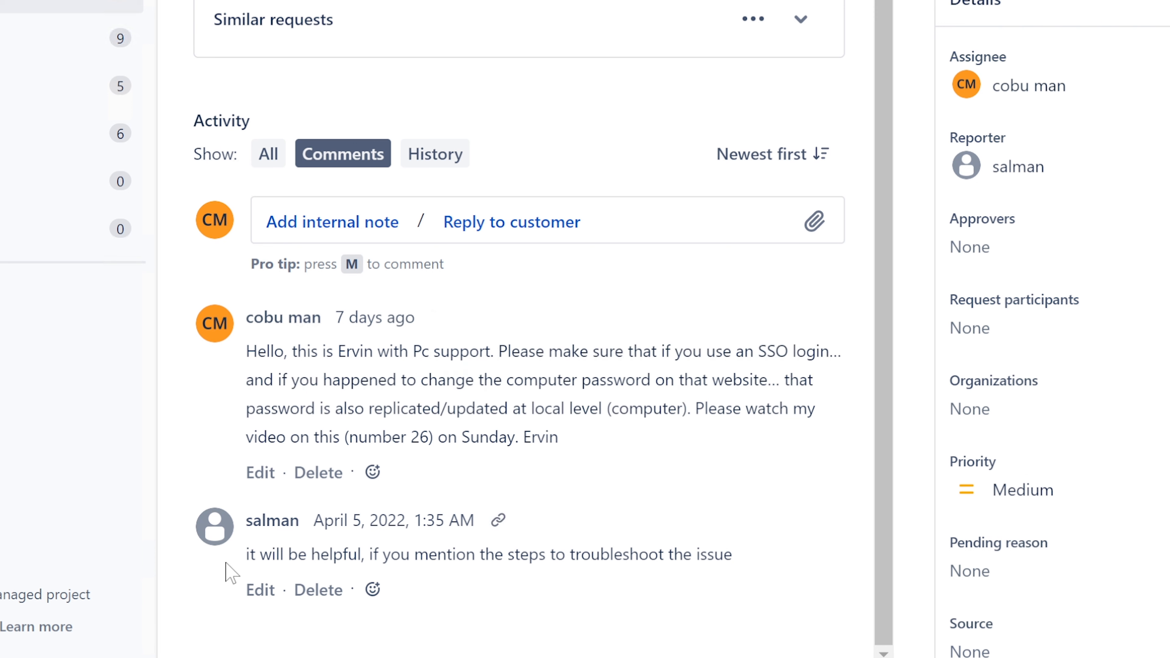
mouse_move(239, 563)
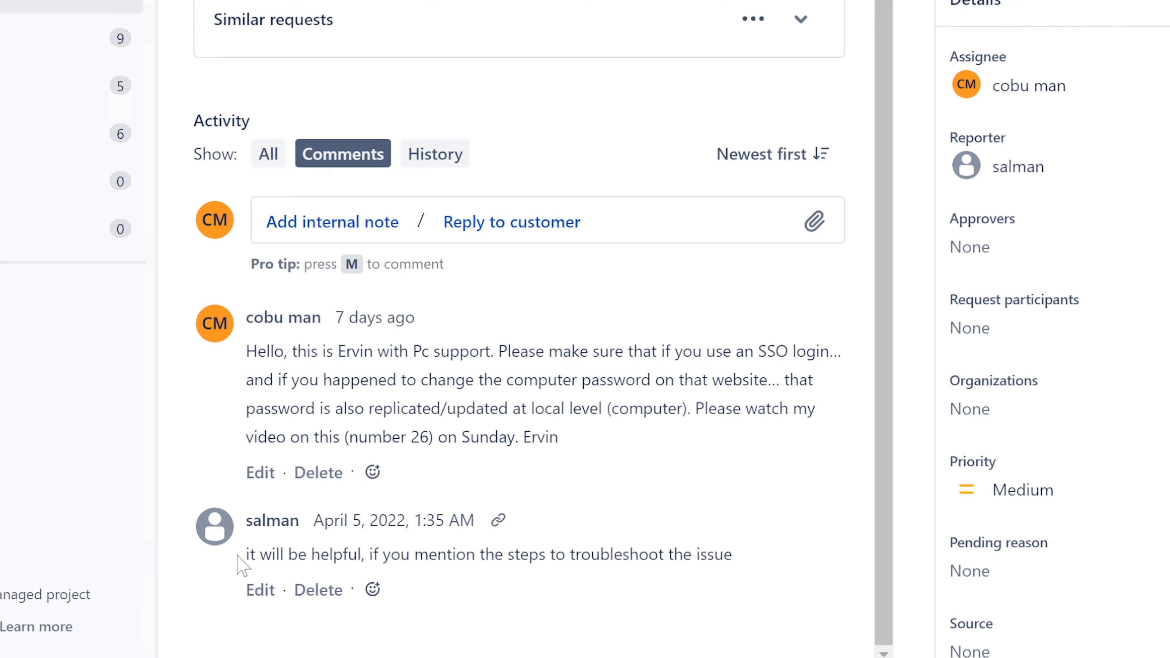
mouse_move(970, 49)
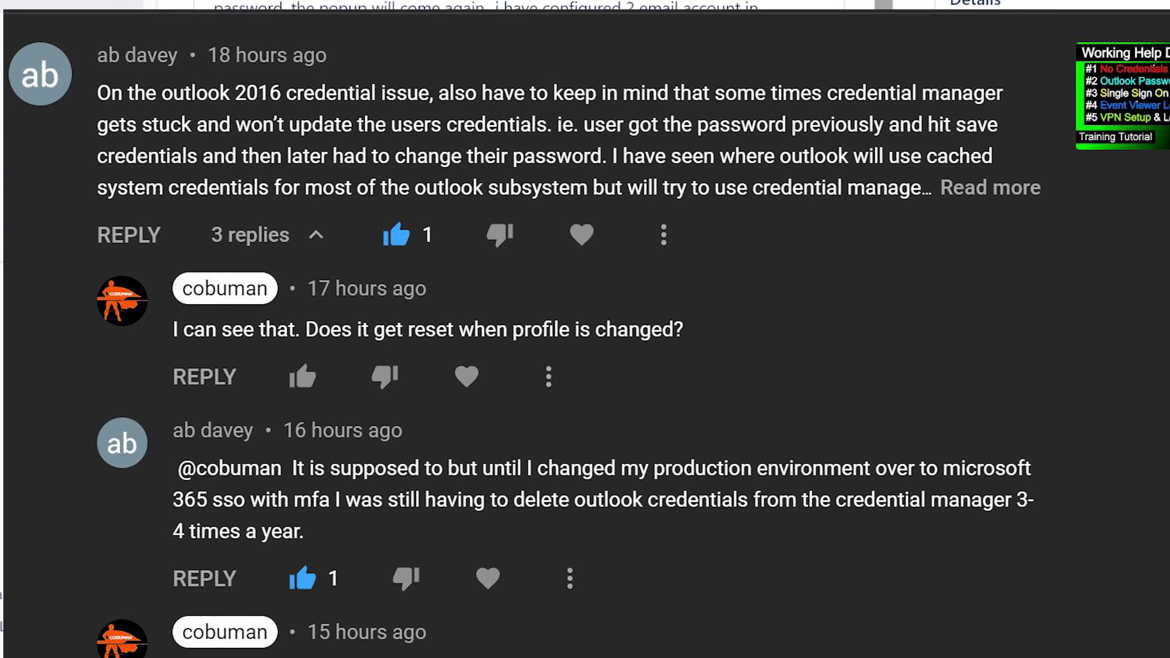
scroll(down, 3)
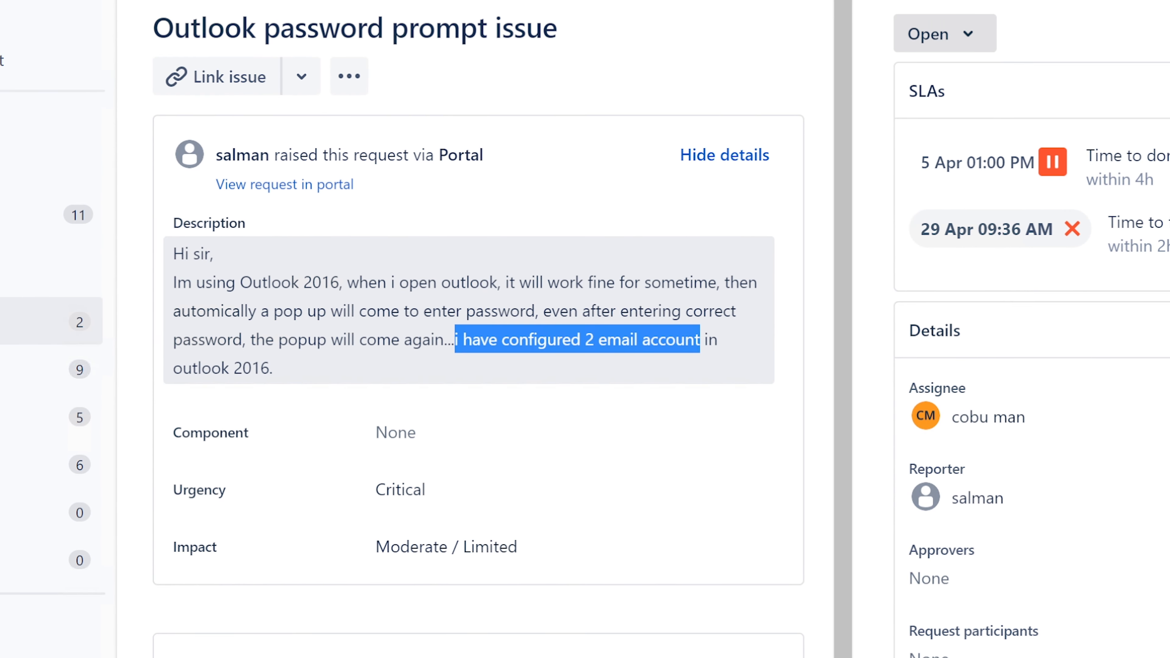
drag(700, 339, 716, 339)
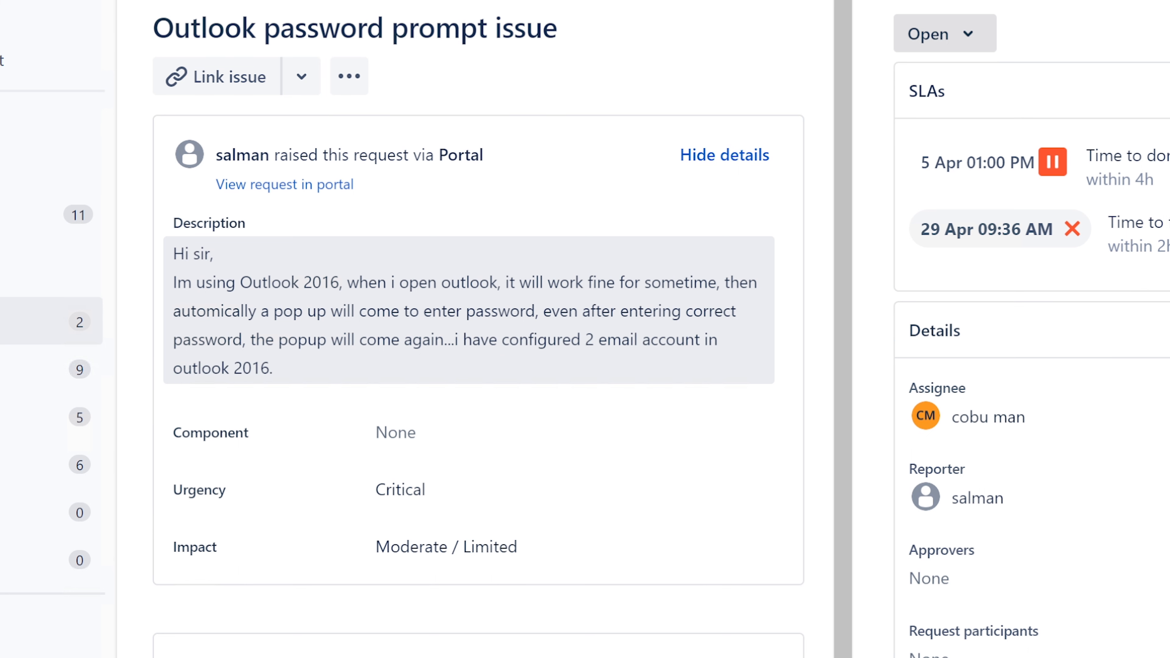
mouse_move(468, 333)
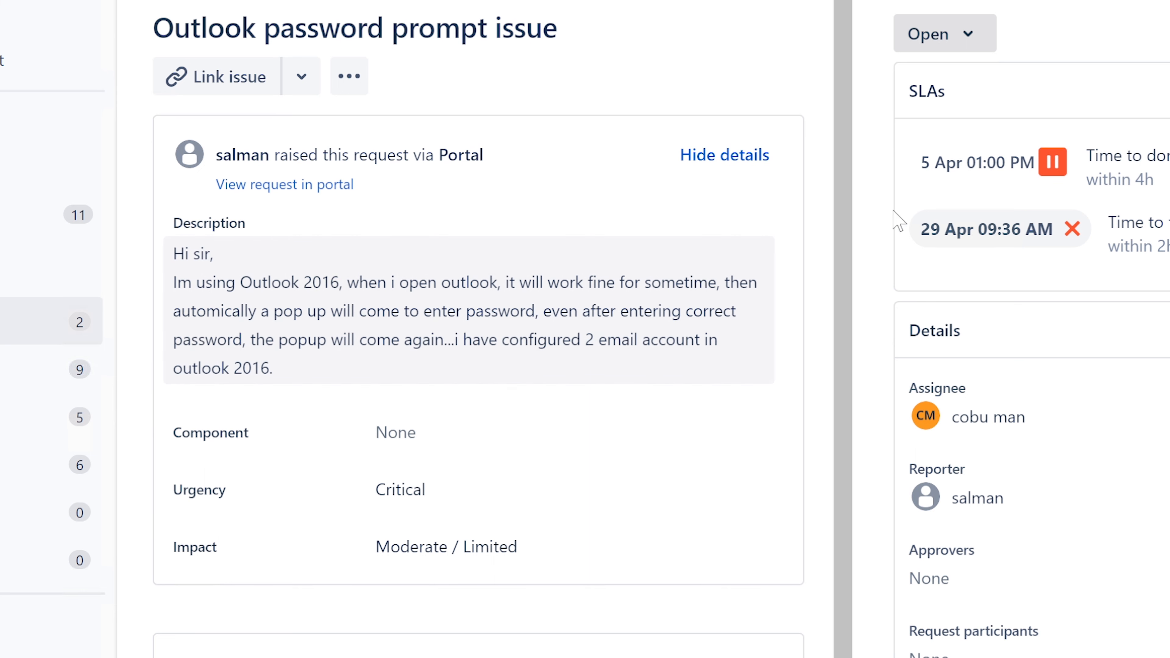
mouse_move(943, 33)
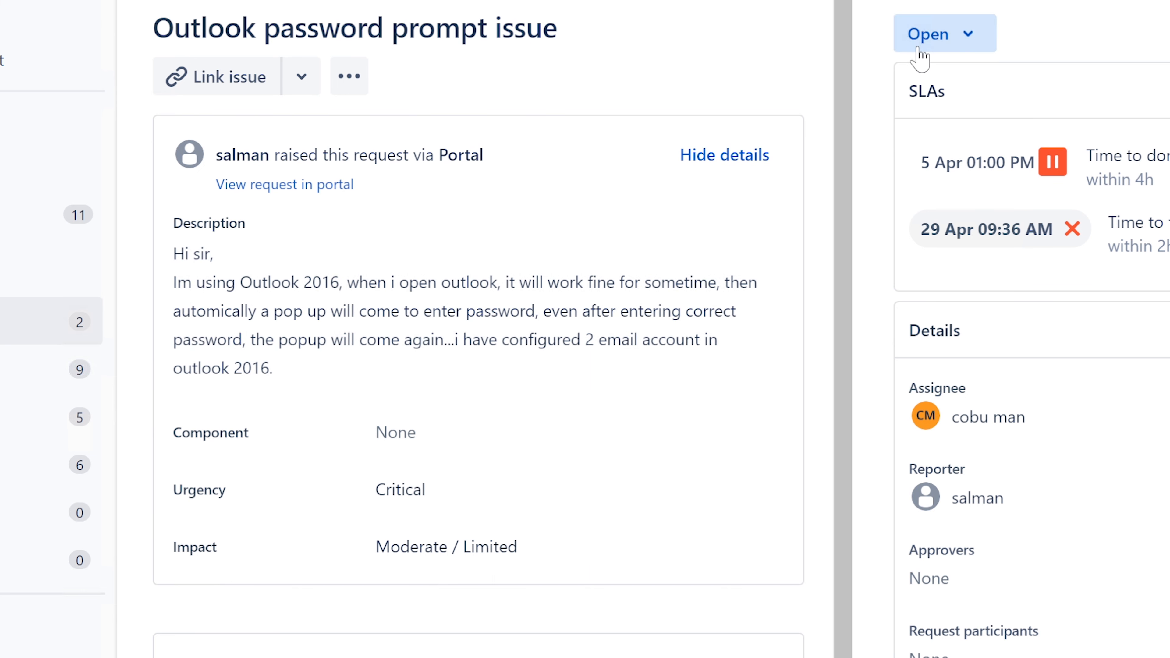
Transition ISD-150 from Open to Resolved via the status dropdown
click(943, 33)
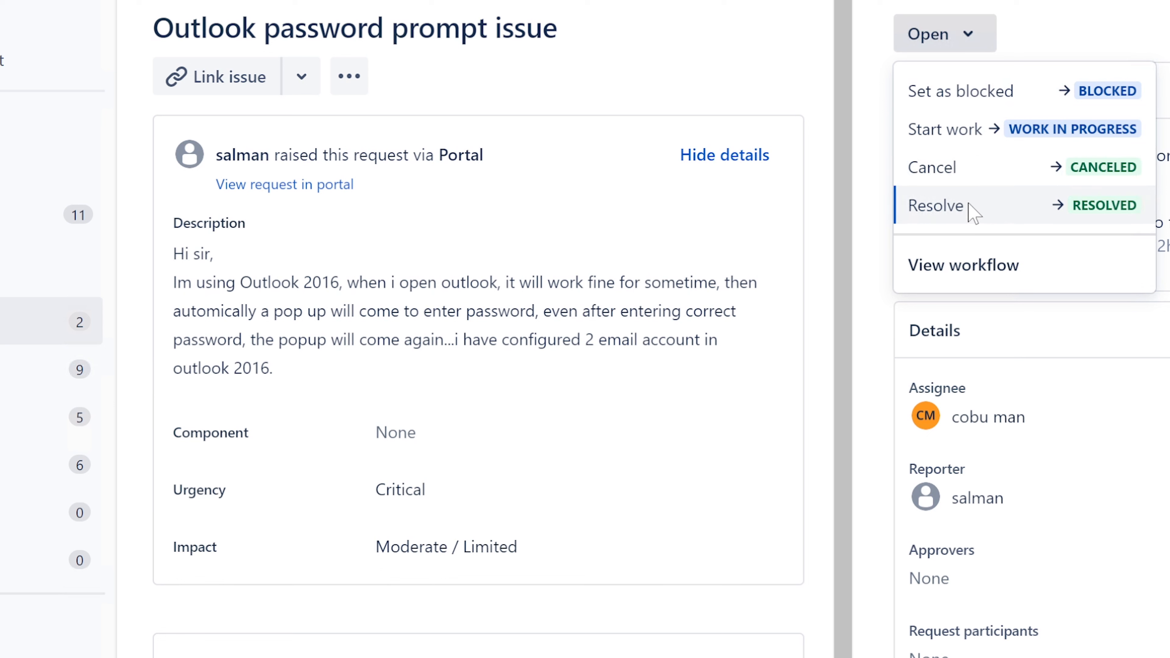
click(936, 205)
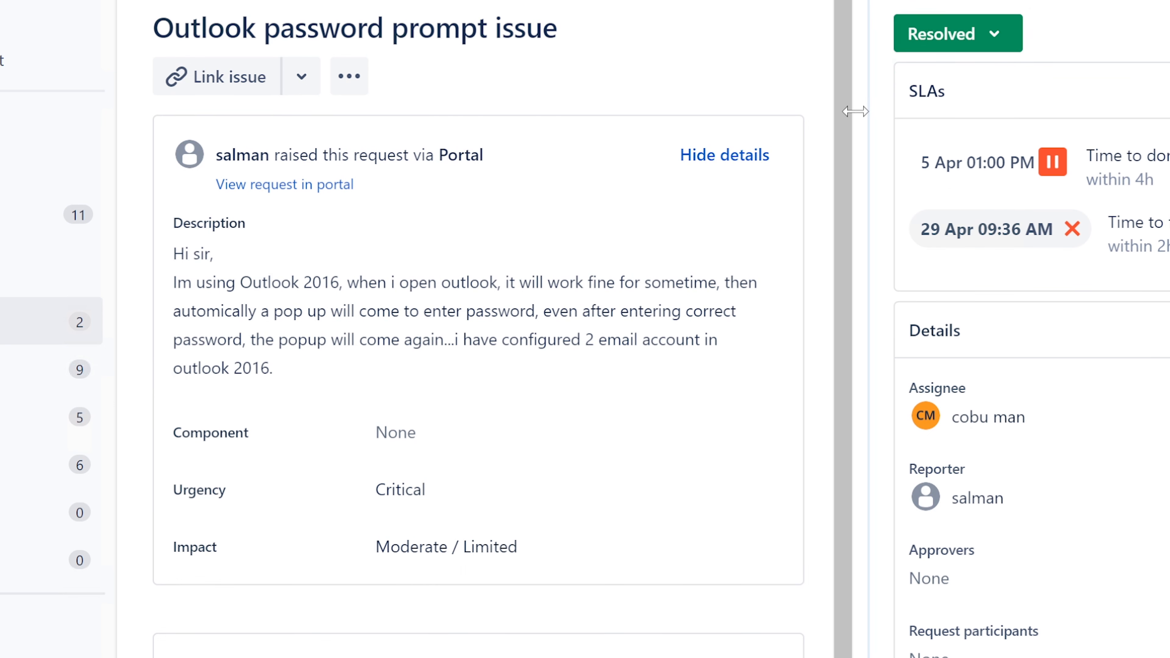
scroll(down, 3)
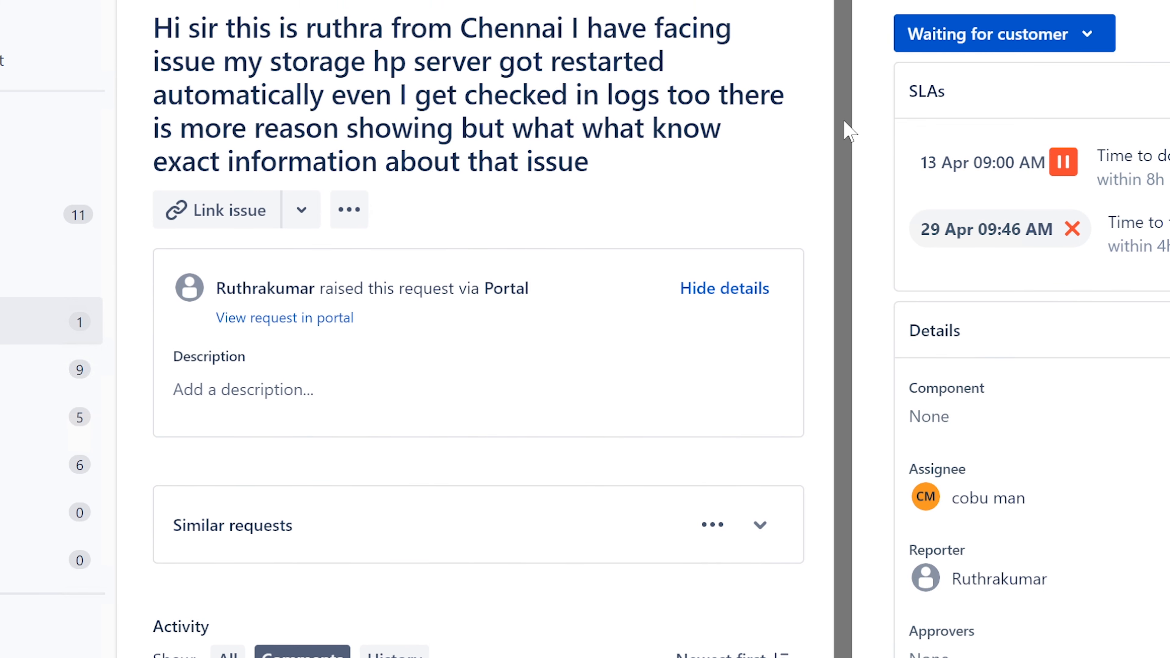
Scroll to the HP server restart ticket's comment and highlight its reply text
scroll(down, 3)
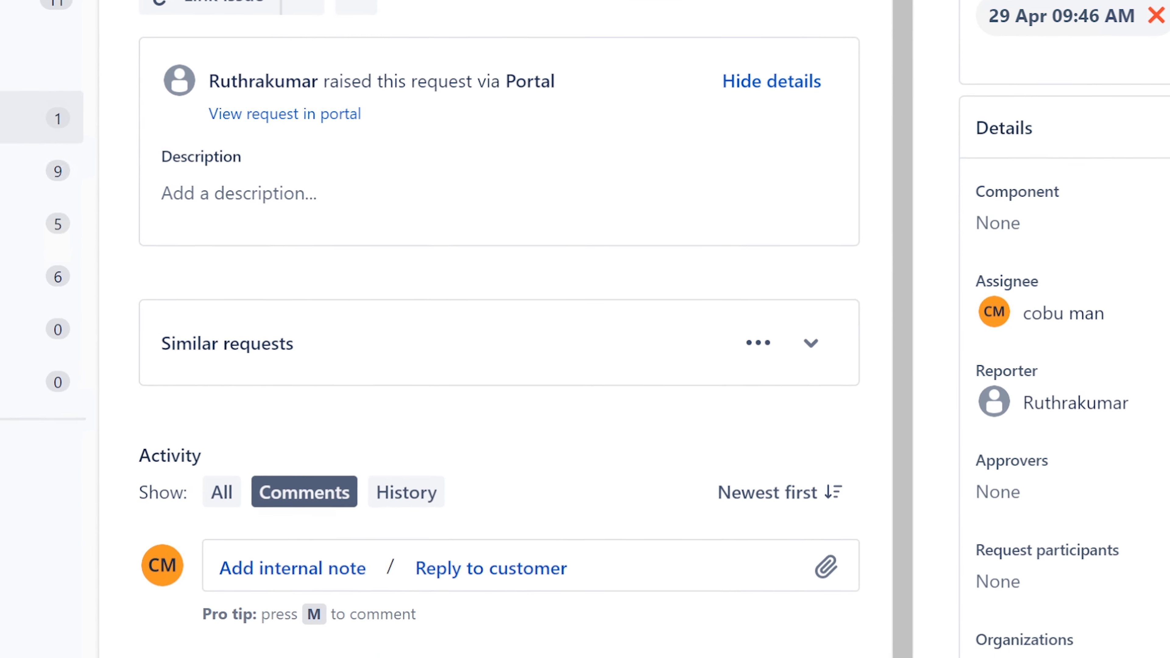
scroll(down, 3)
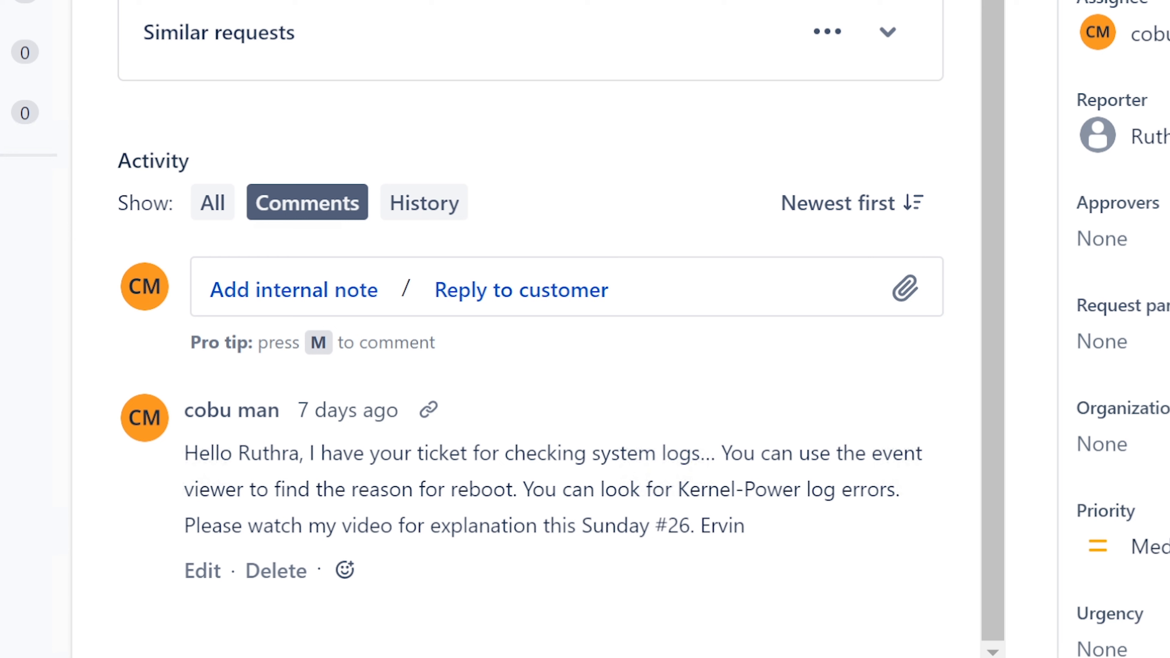
drag(306, 452, 899, 489)
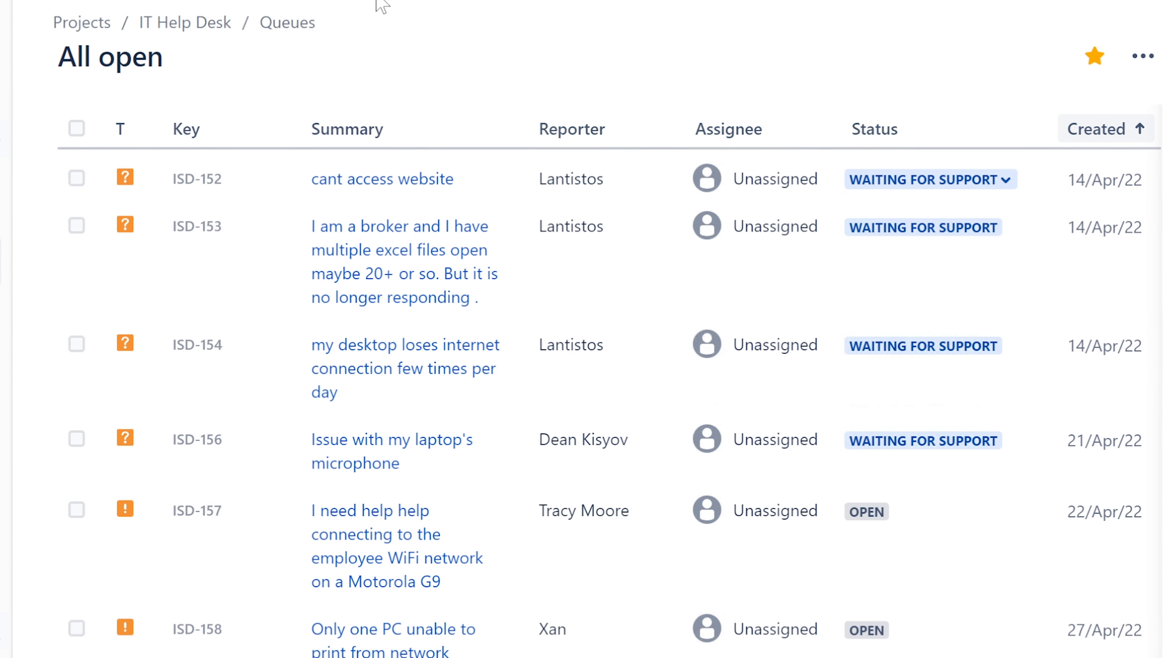
mouse_move(381, 179)
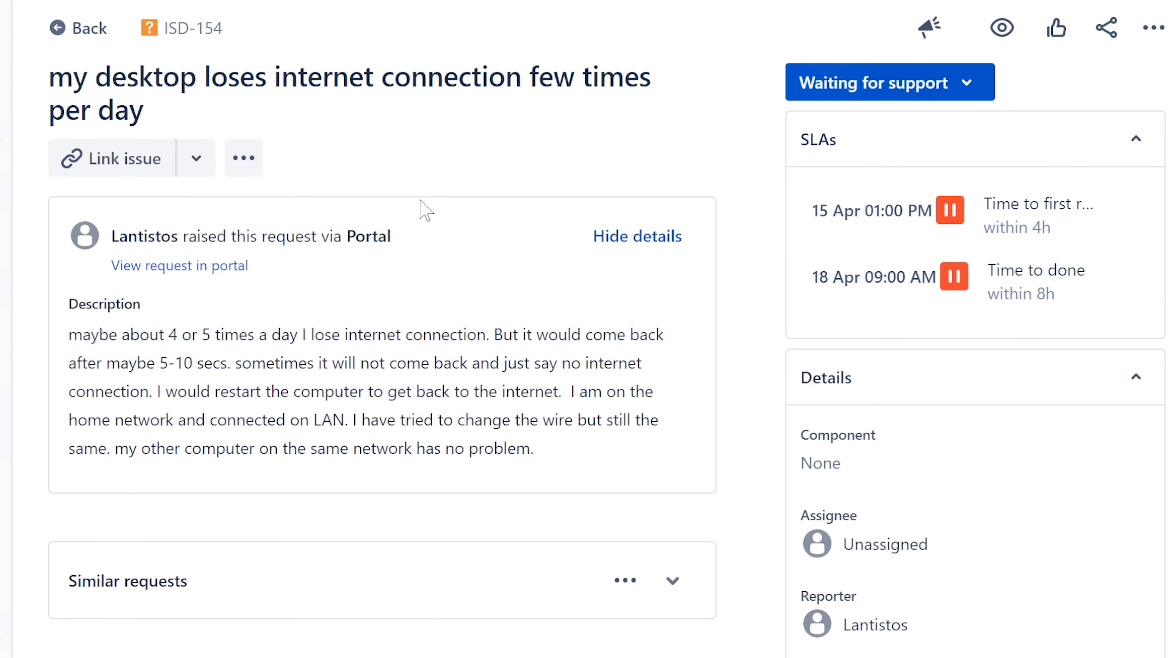
Assign ticket ISD-154 (desktop losing internet connection) to yourself
click(887, 544)
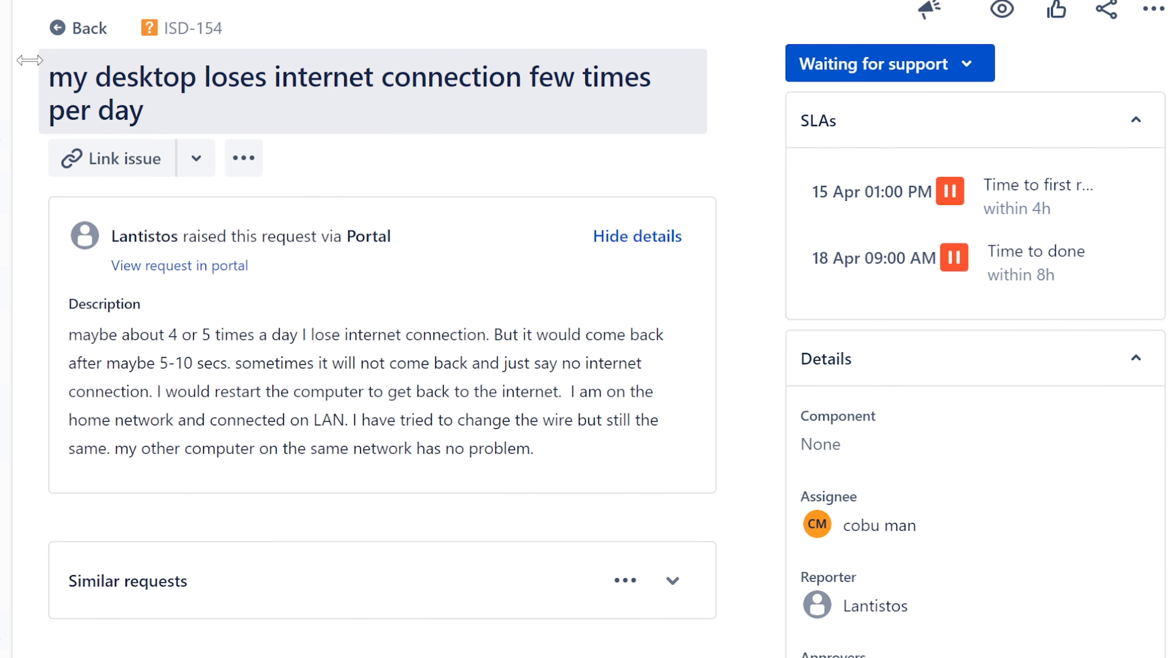
drag(47, 77, 236, 77)
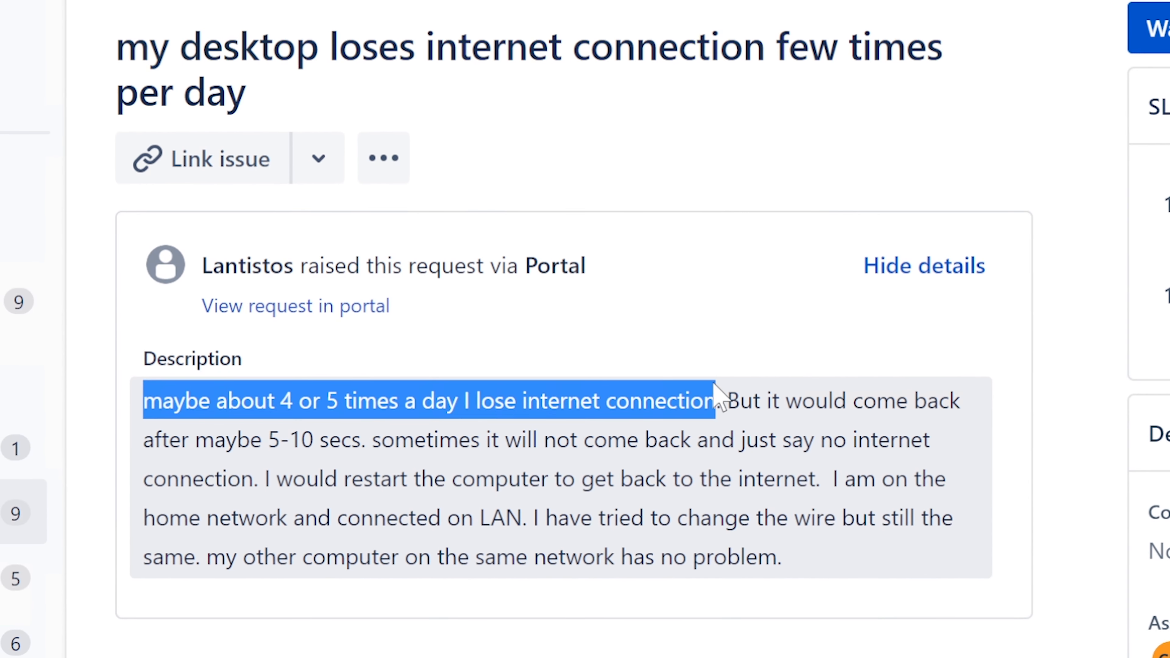
drag(716, 401, 962, 401)
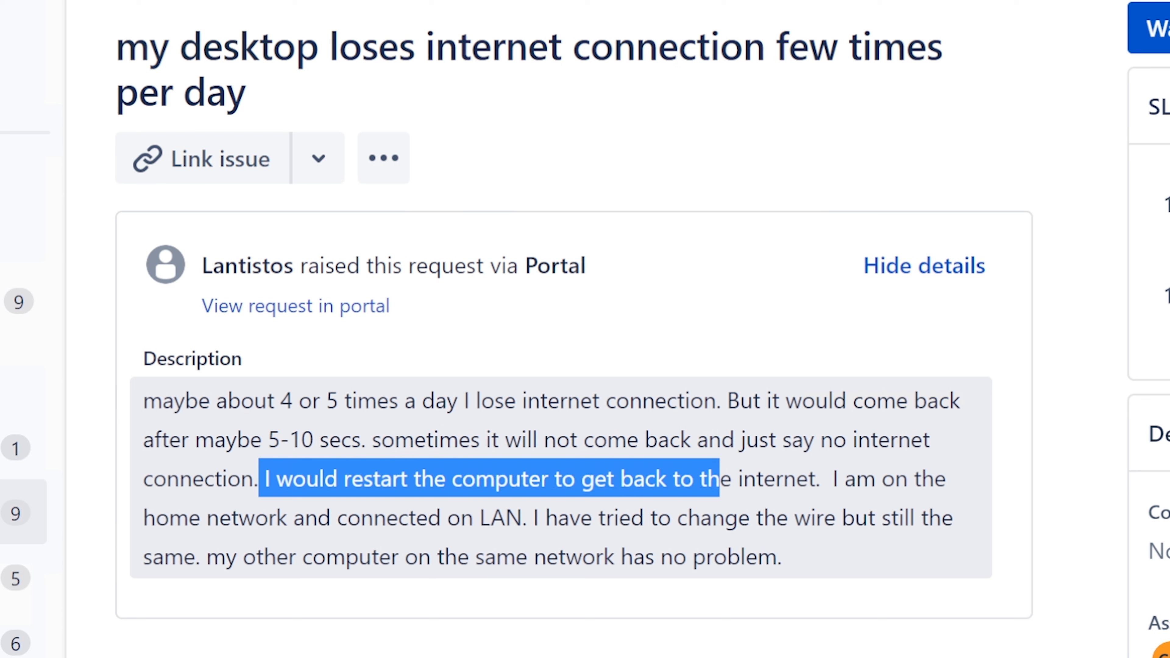
drag(708, 479, 820, 479)
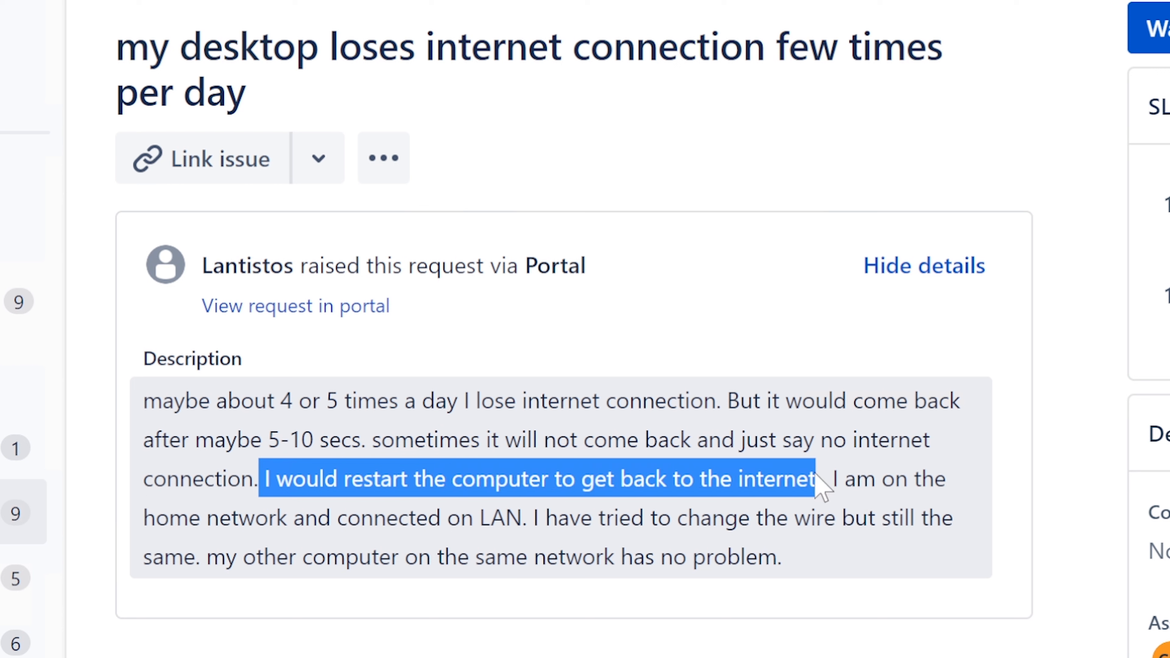
drag(821, 478, 951, 478)
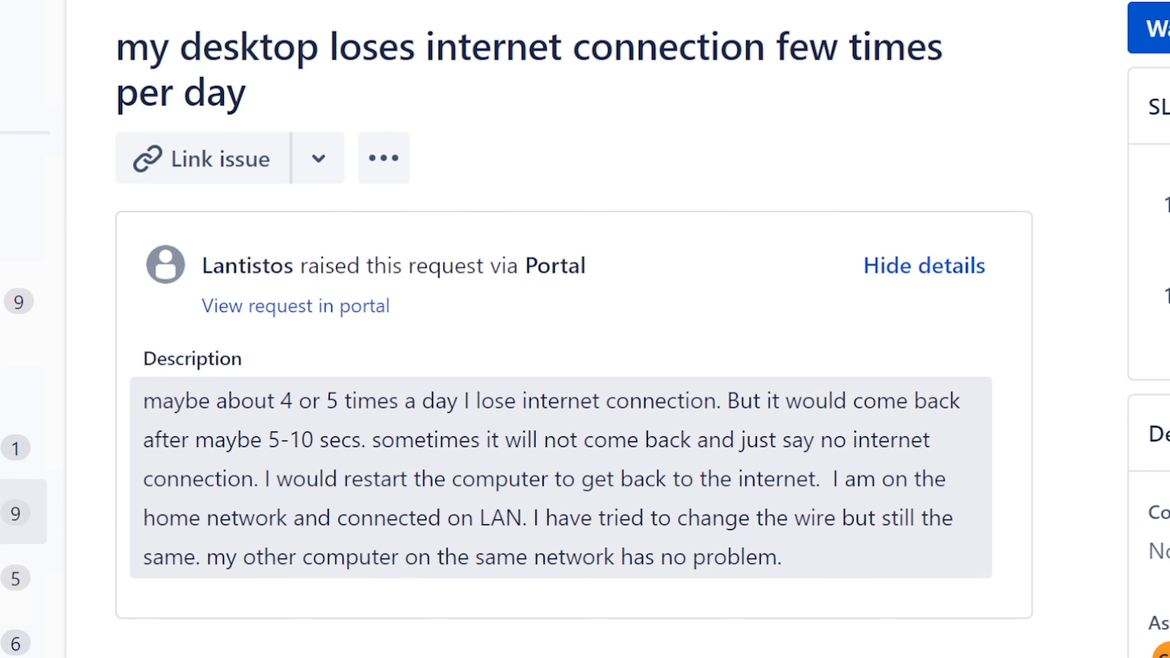
drag(529, 517, 783, 556)
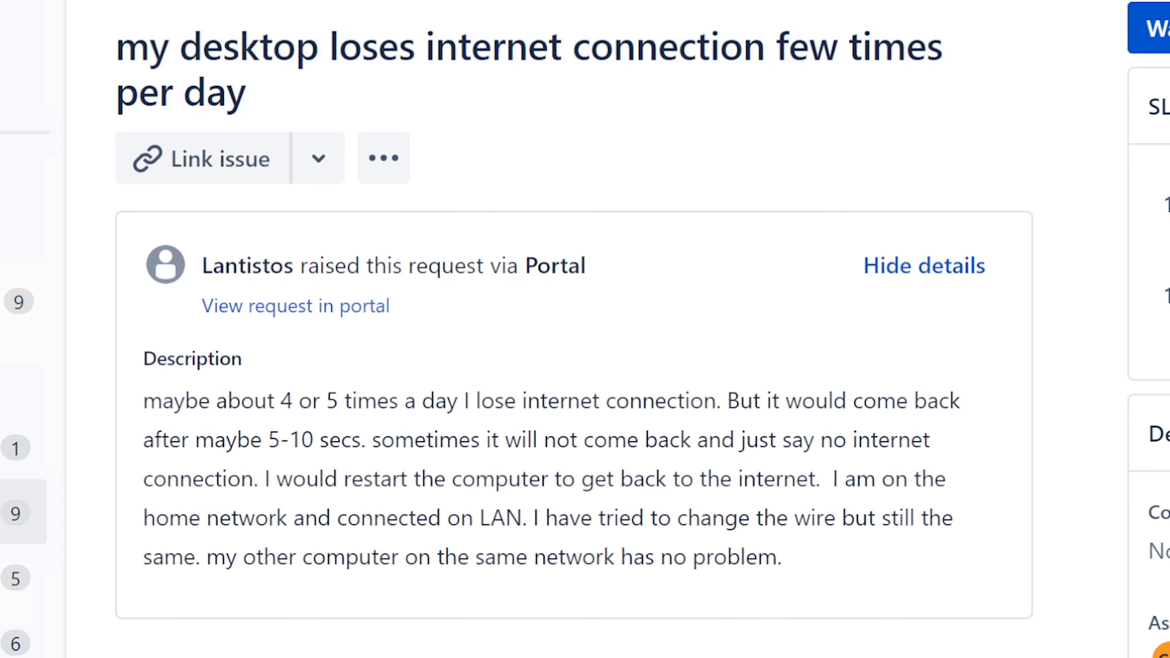
drag(143, 401, 420, 400)
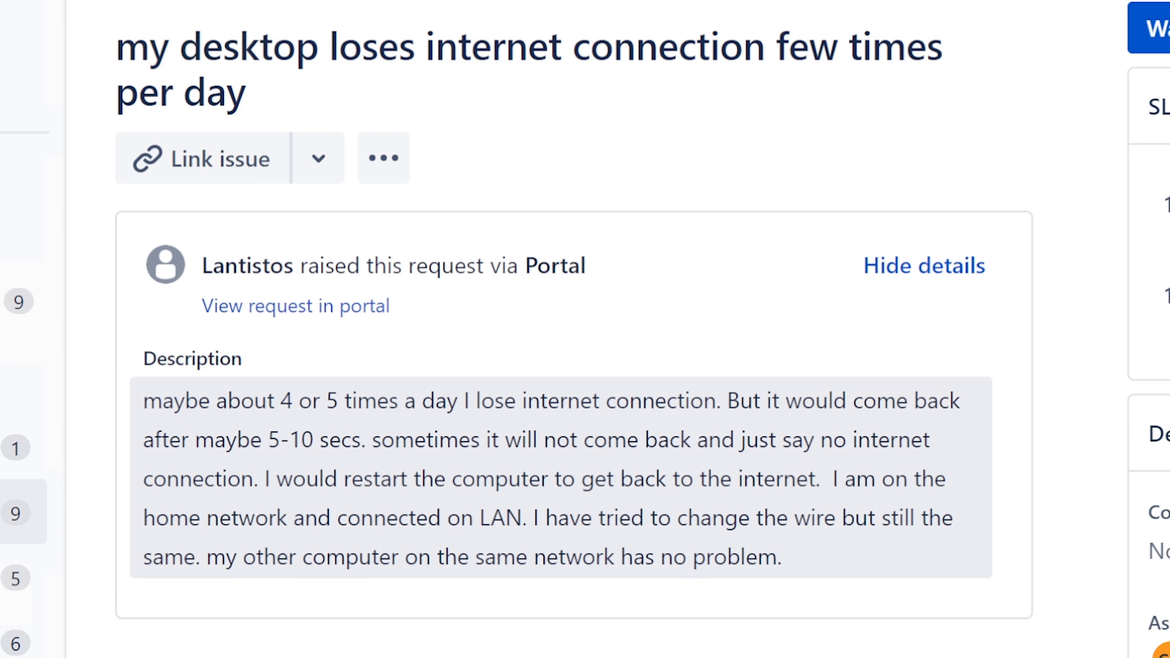
drag(360, 401, 720, 400)
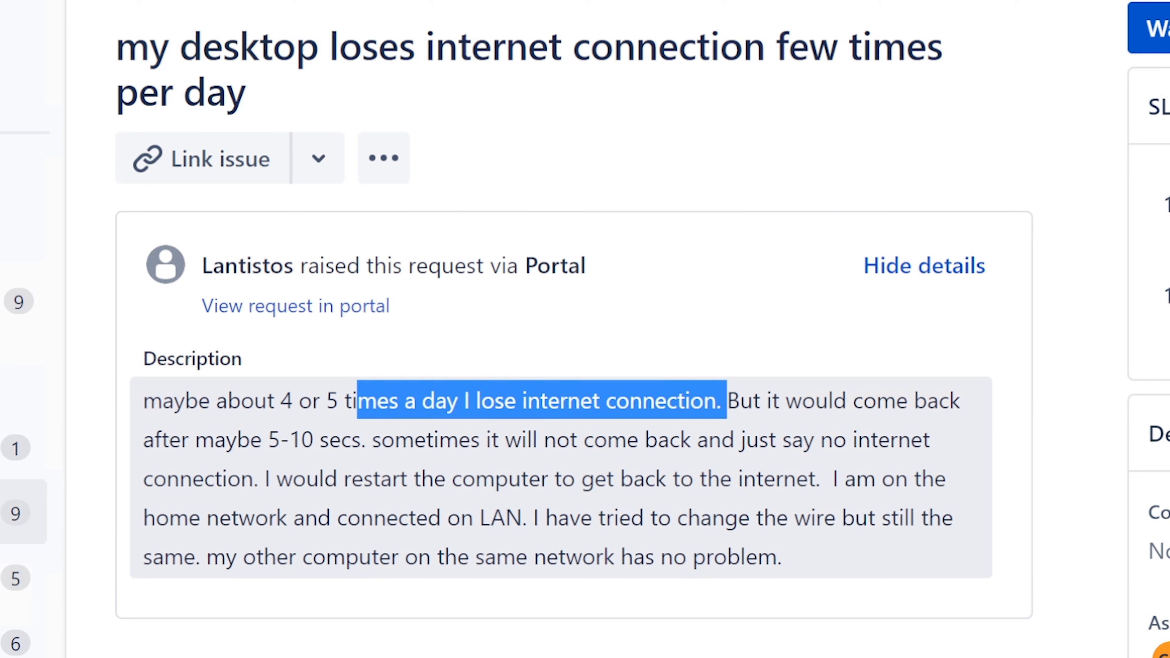
drag(358, 401, 141, 401)
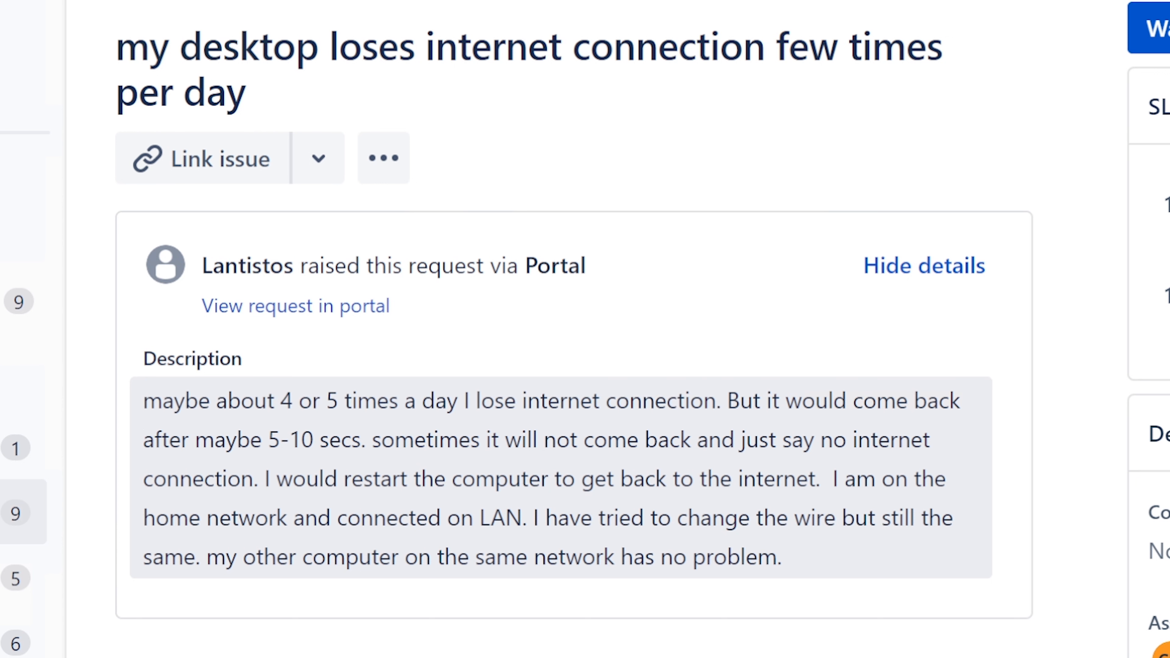
double_click(731, 401)
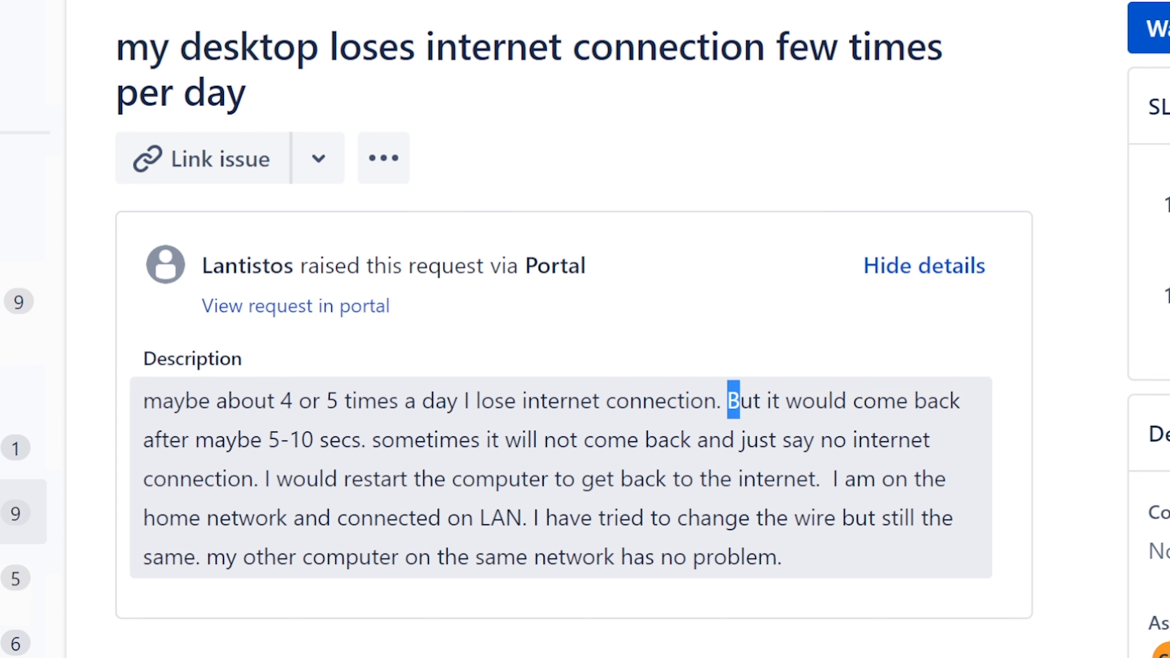
click(723, 400)
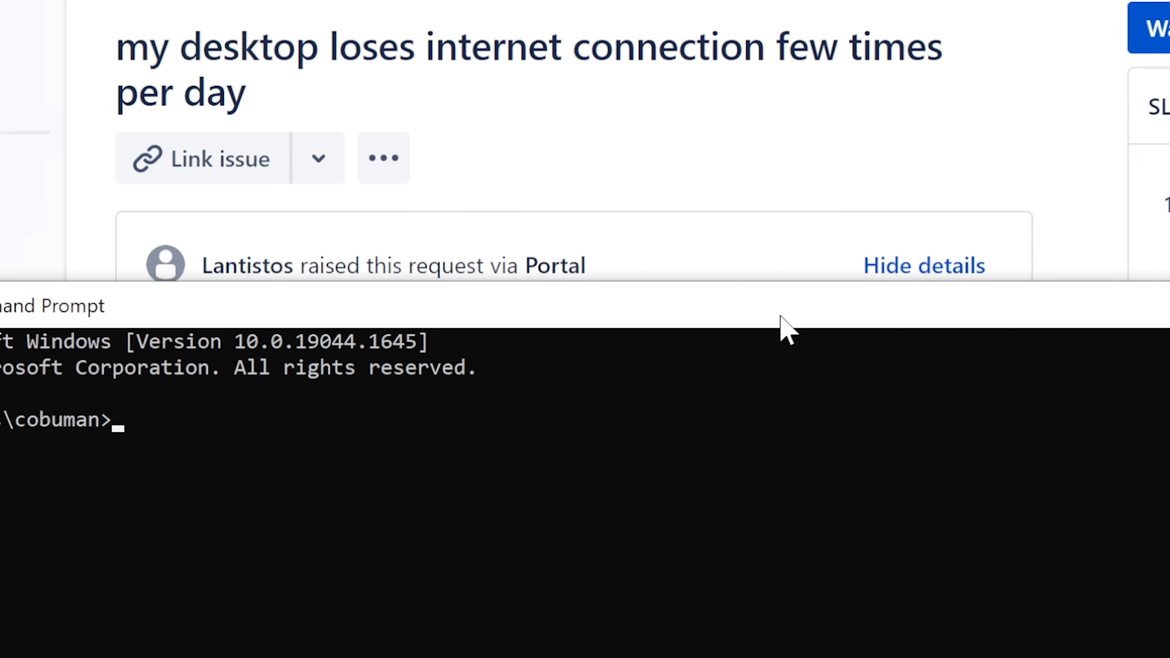
mouse_move(737, 321)
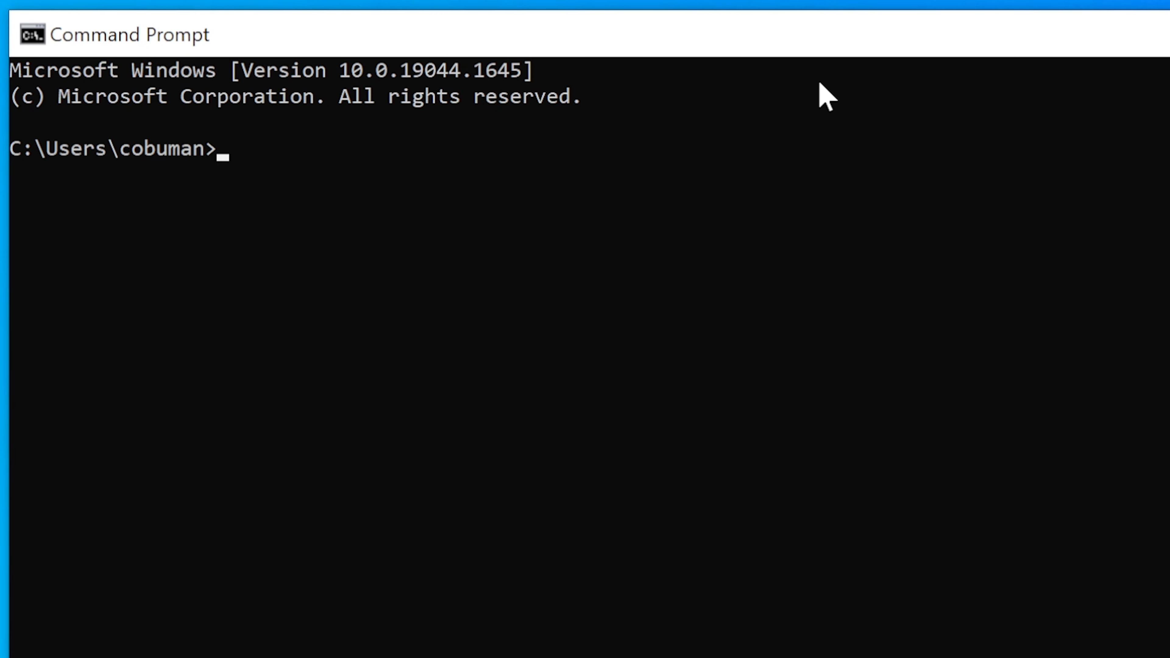
Run ipconfig /all and select the VirtualBox Host-Only adapter's IPv4 address line, 192.168.56.1
text(ip)
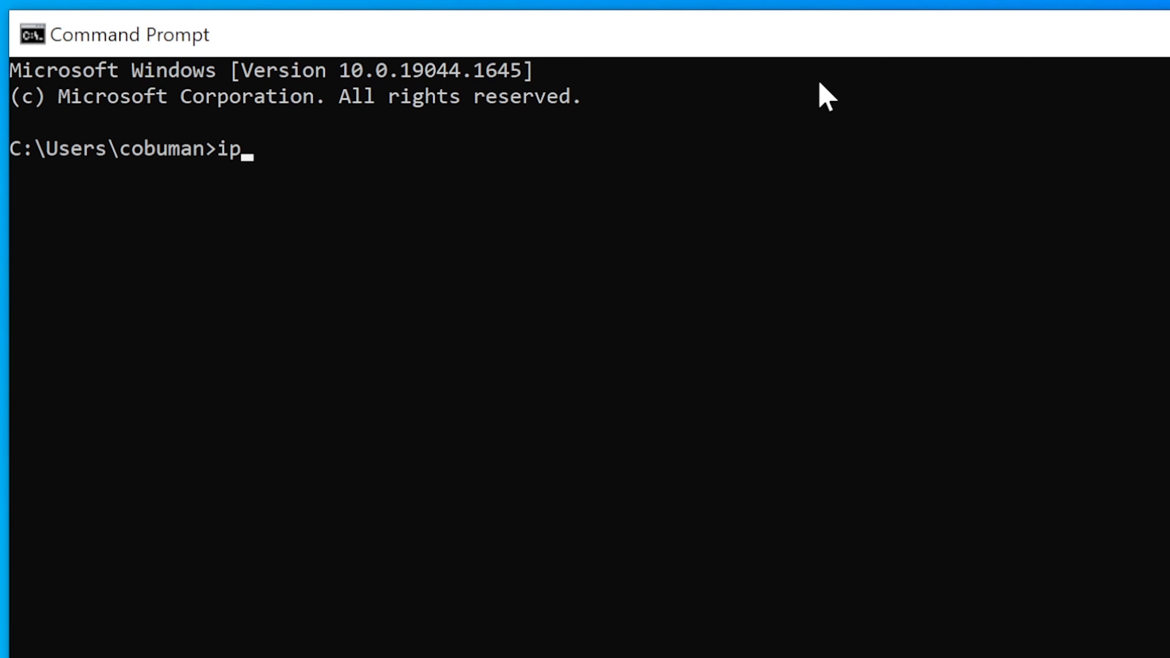
text(config /al)
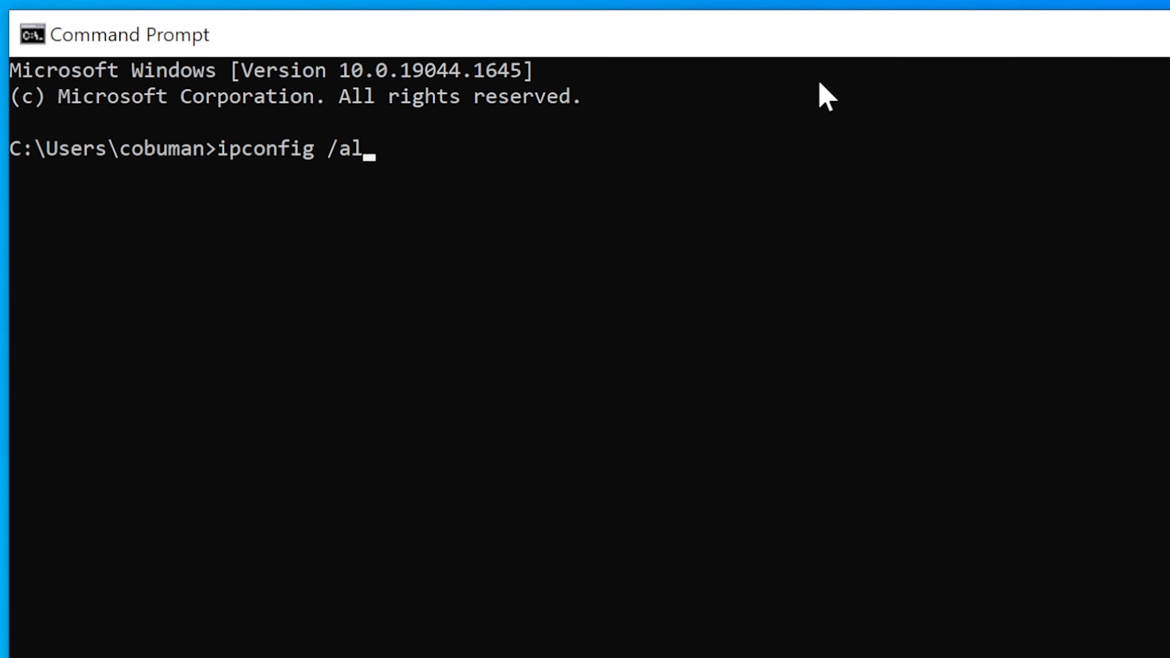
text(l)
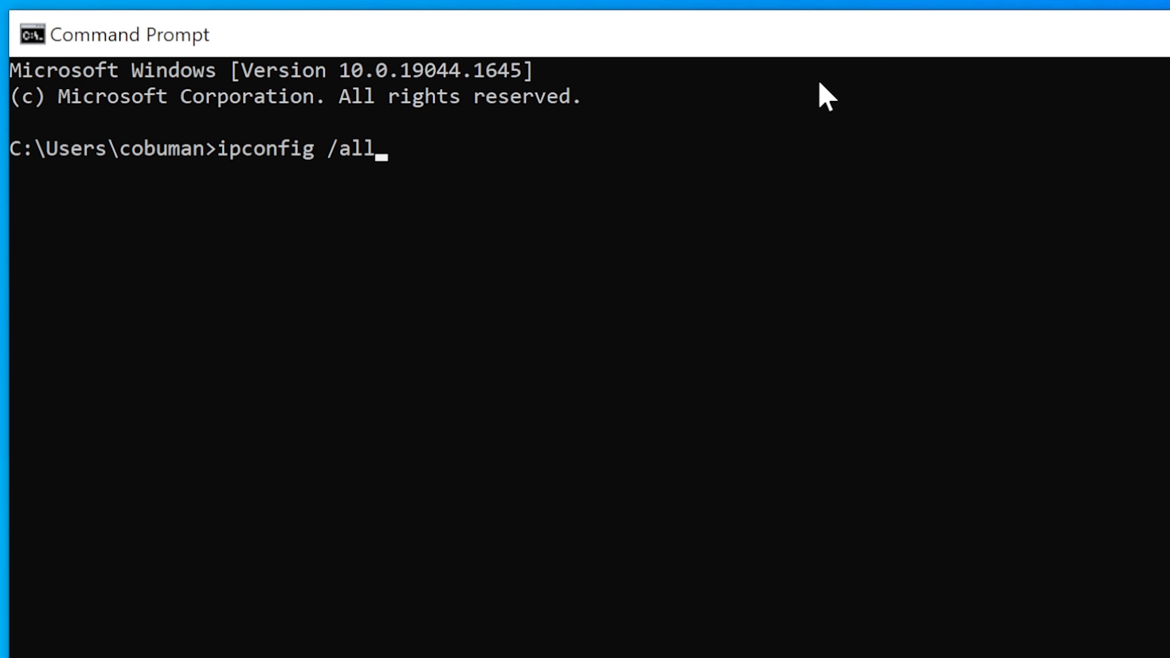
key(enter)
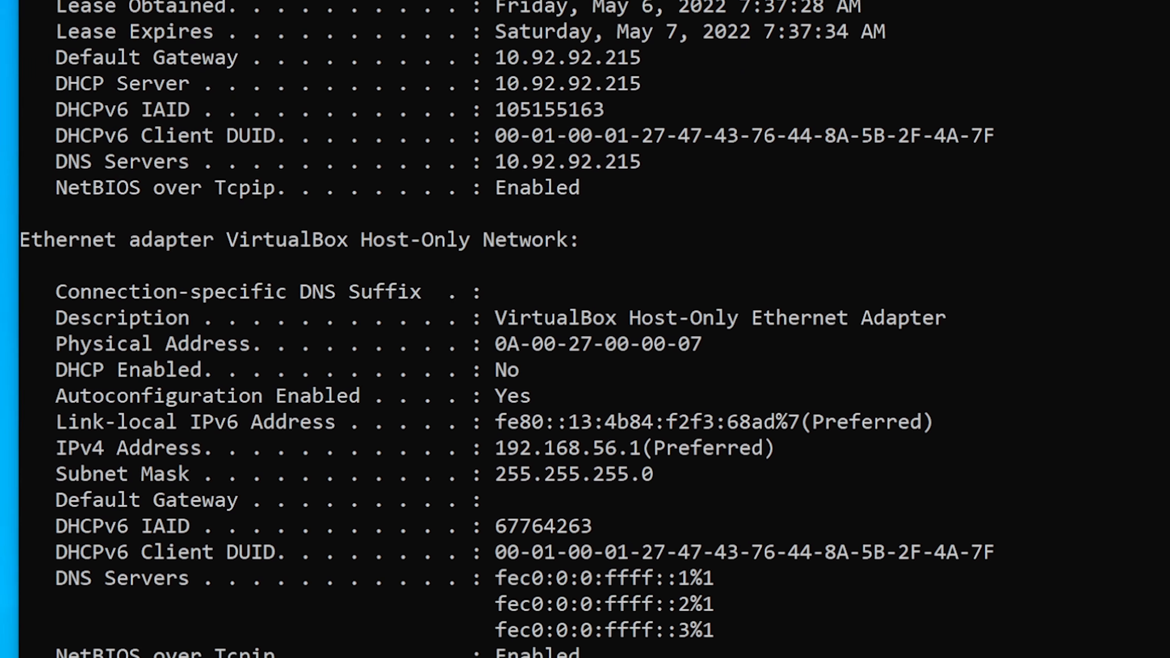
scroll(down, 3)
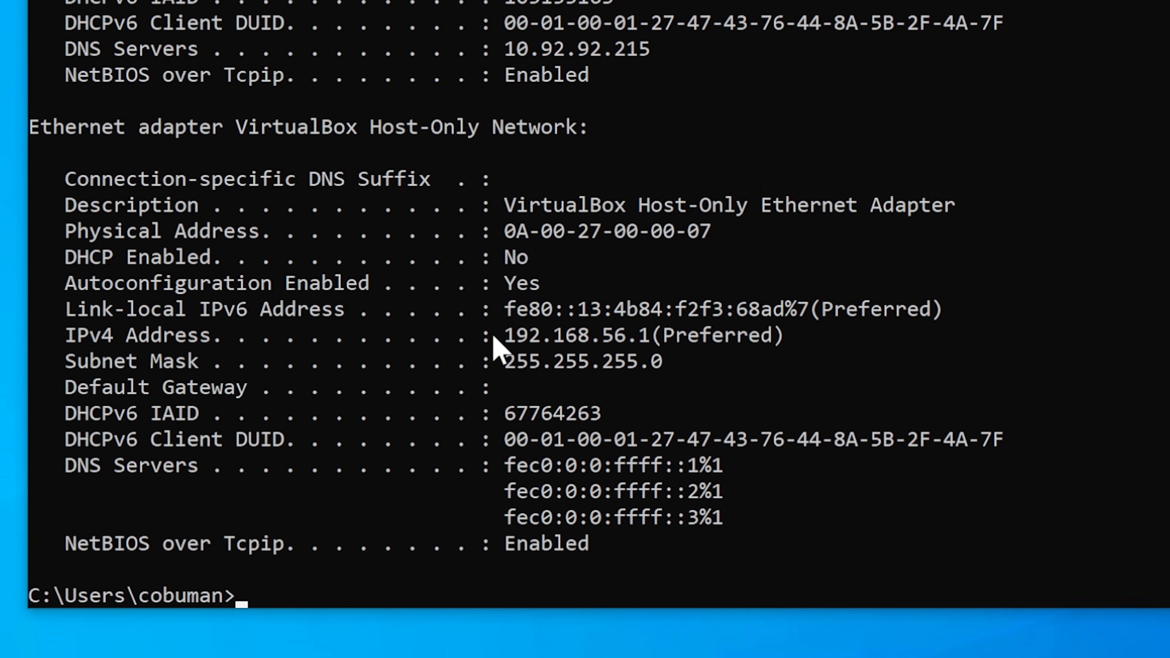
mouse_move(82, 351)
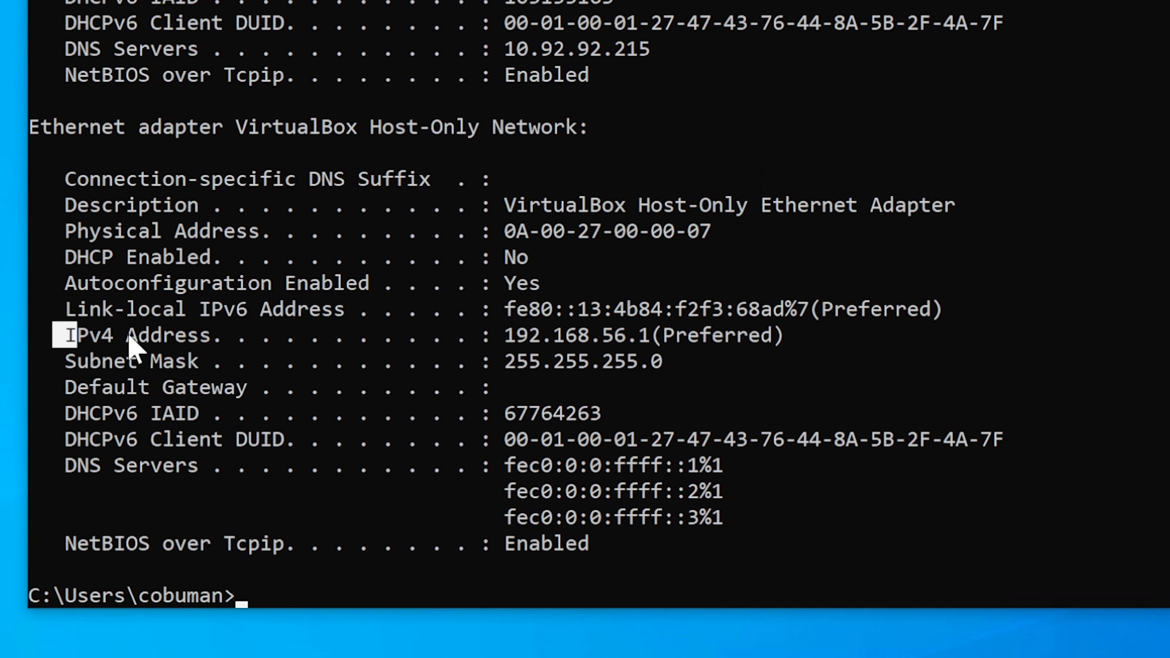
drag(74, 335, 657, 335)
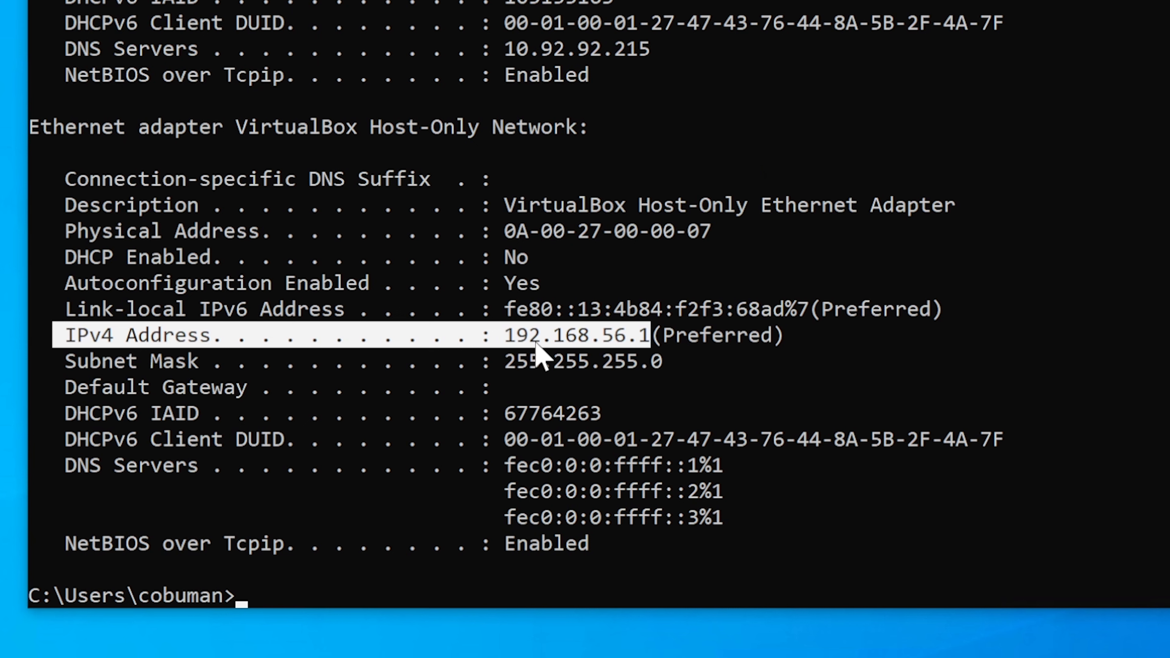
mouse_move(538, 357)
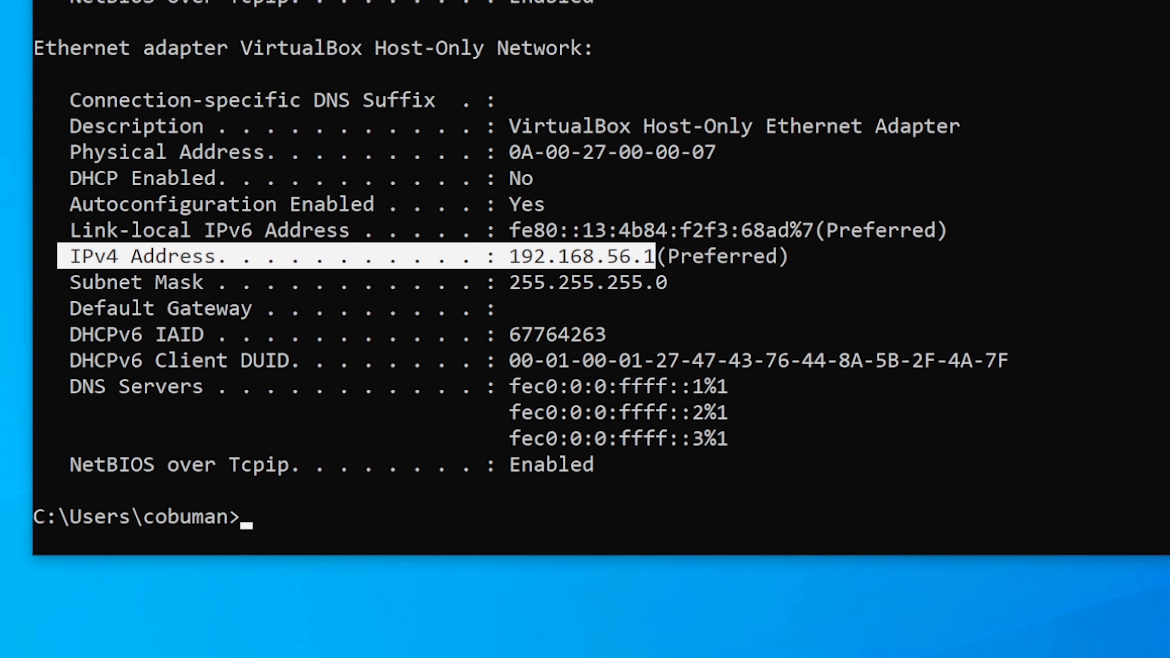
text(ipconfig /)
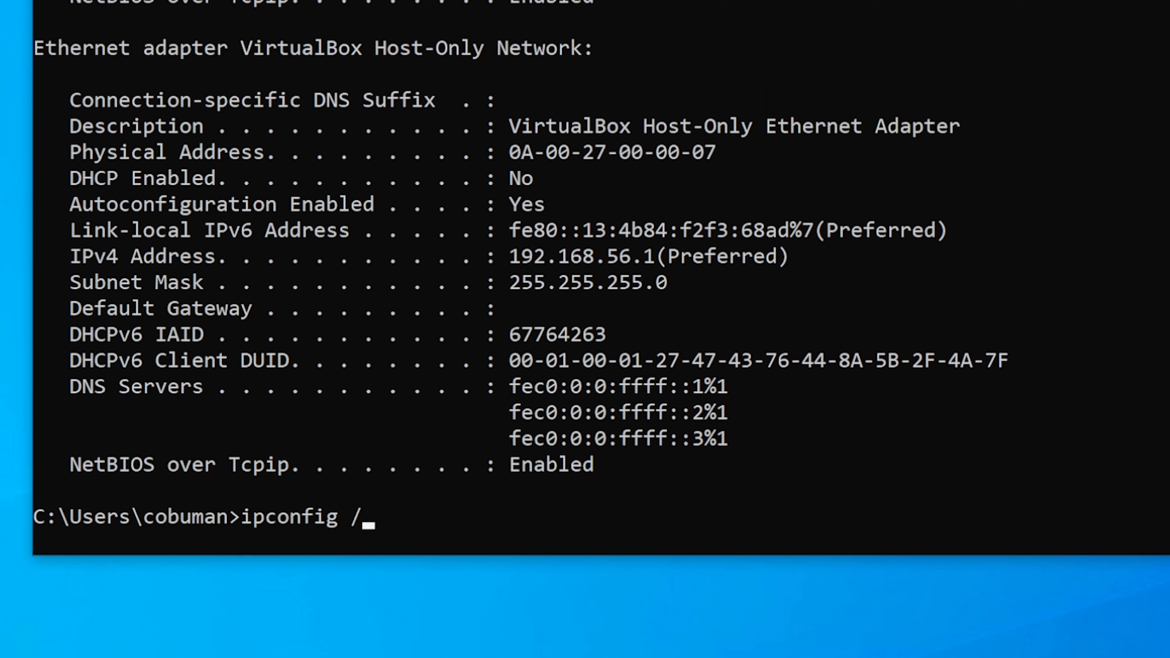
text(release)
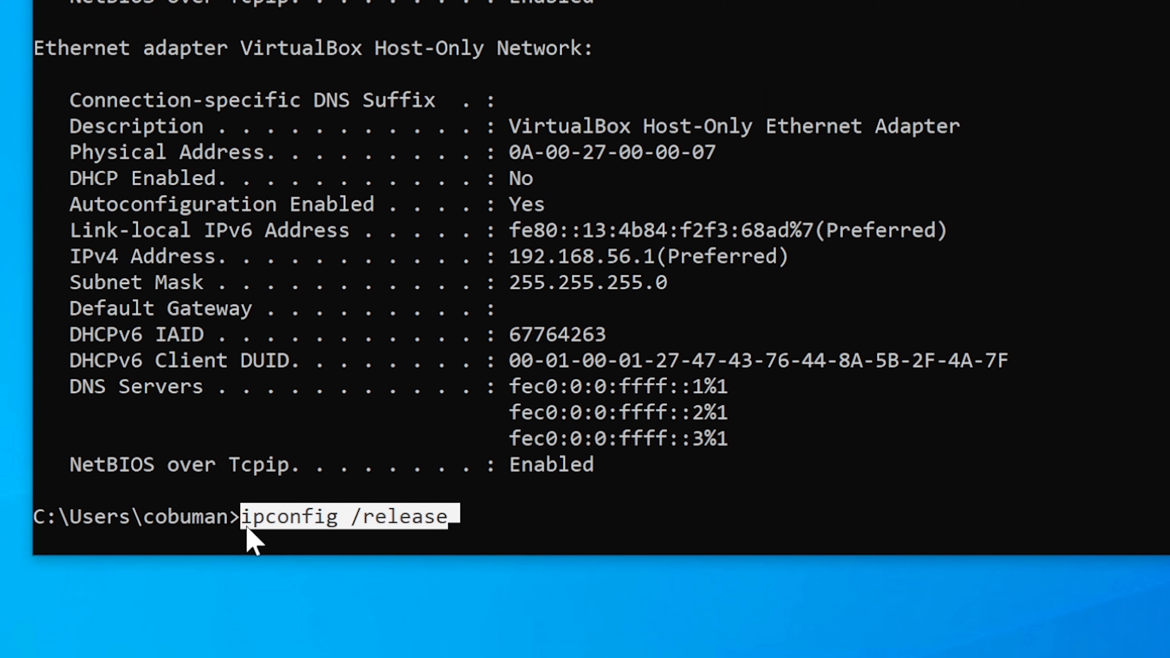
mouse_move(568, 630)
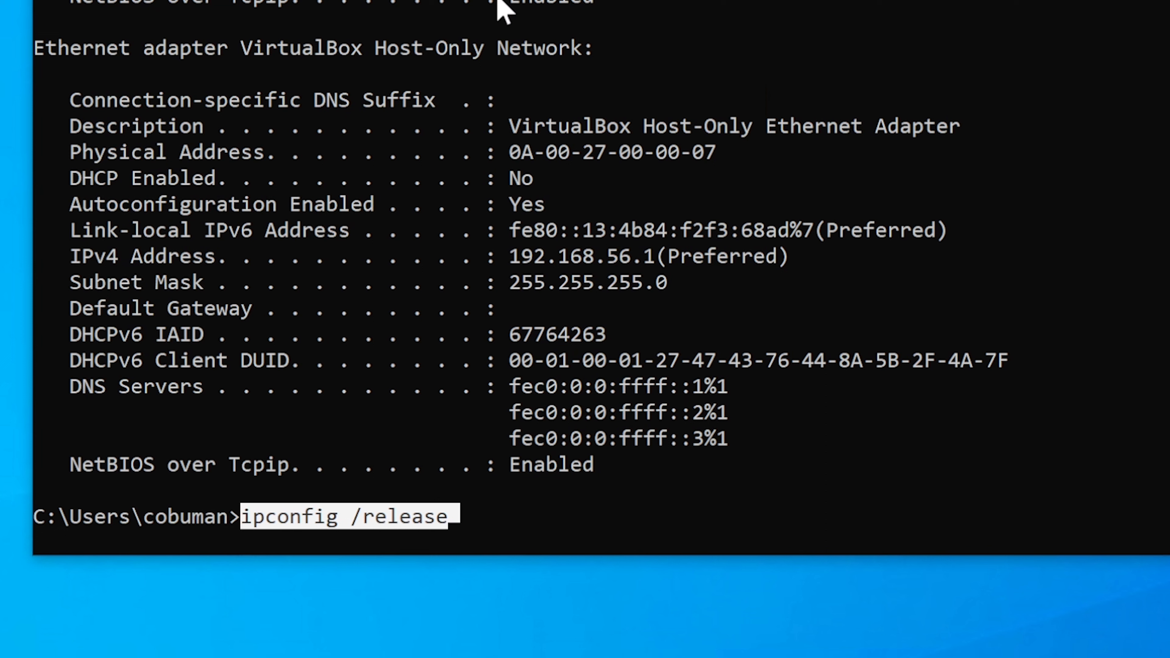
mouse_move(503, 541)
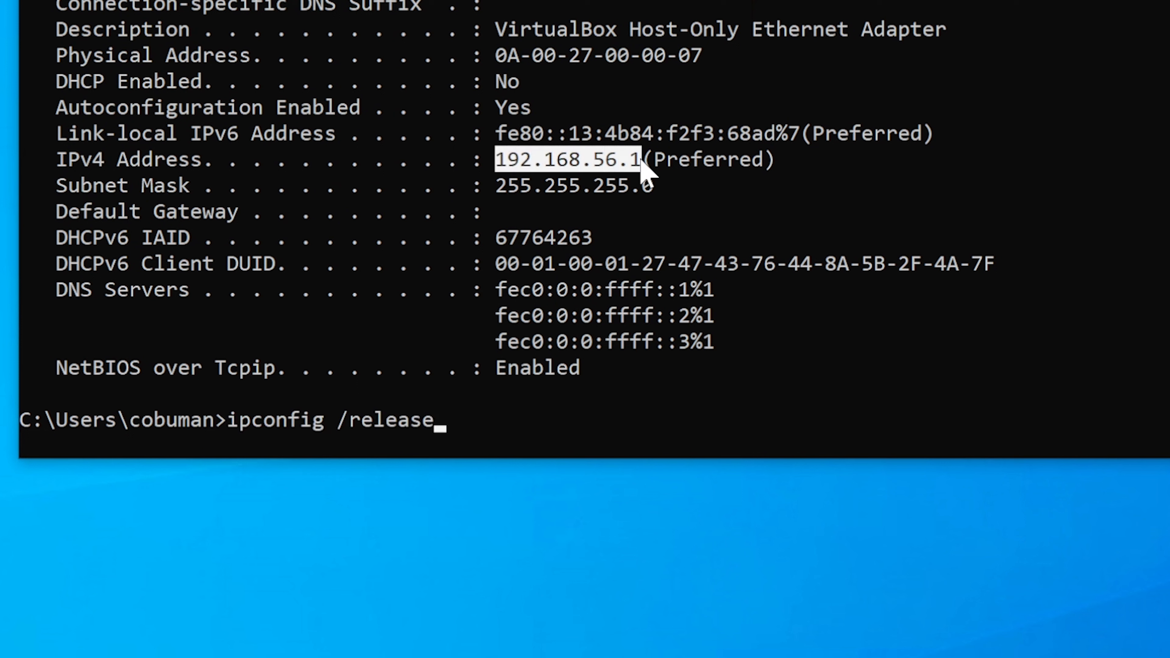
mouse_move(498, 444)
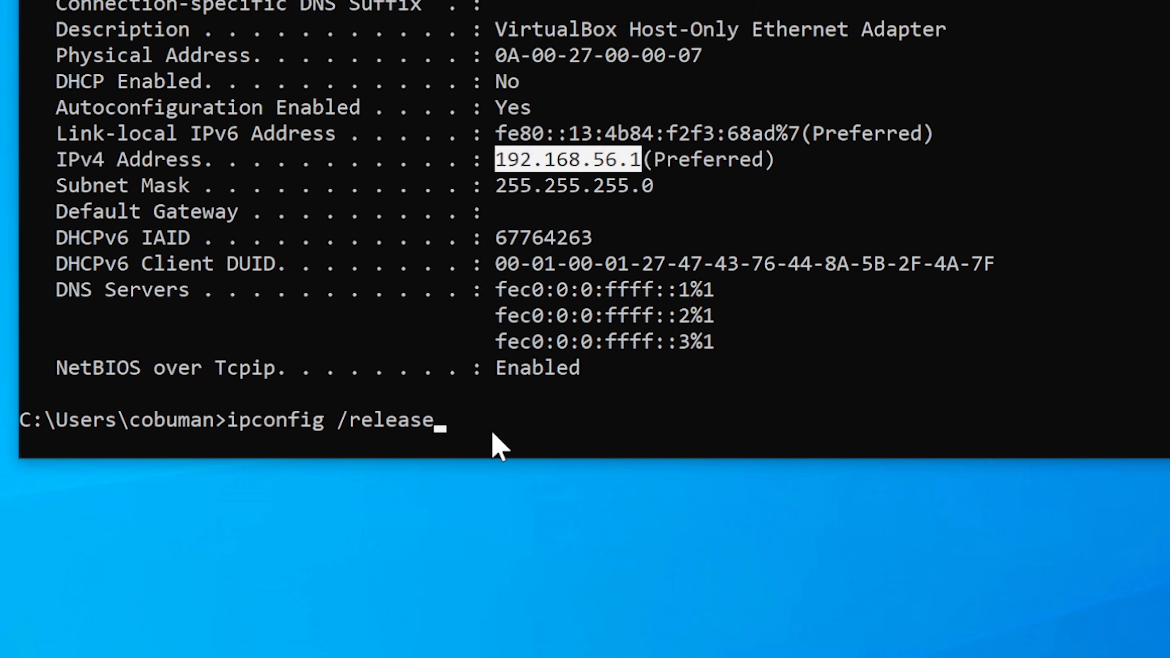
key(Backspace)
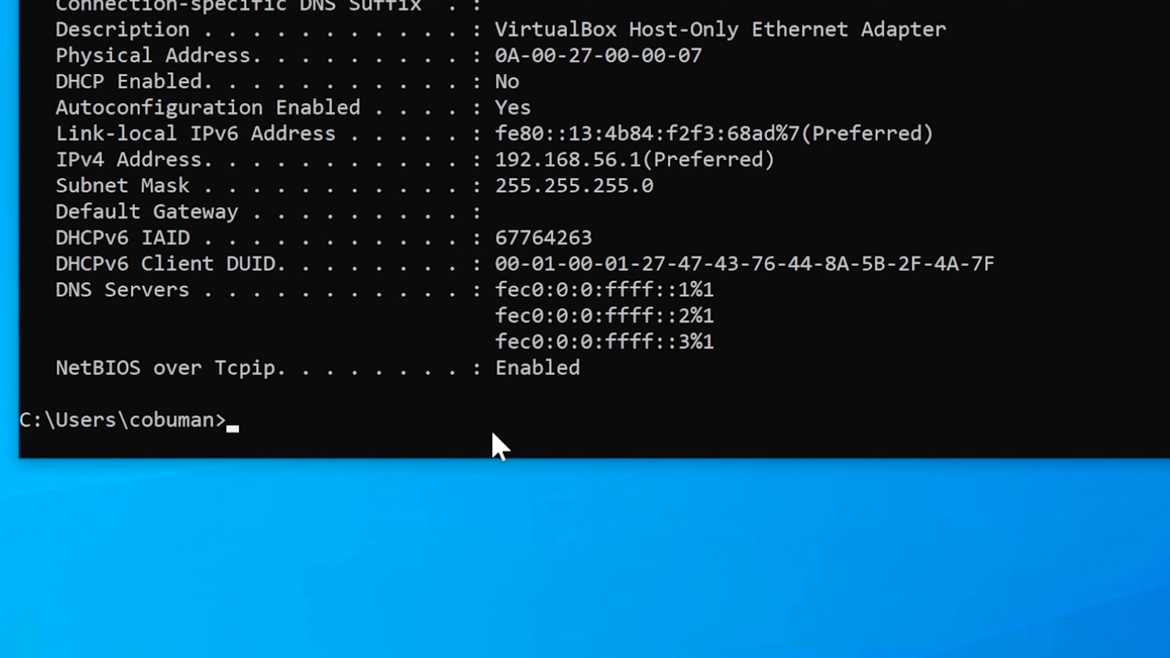
Edit ipconfig /all into /release, then into ipconfig /renew, leaving it unrun at the prompt
text(ip)
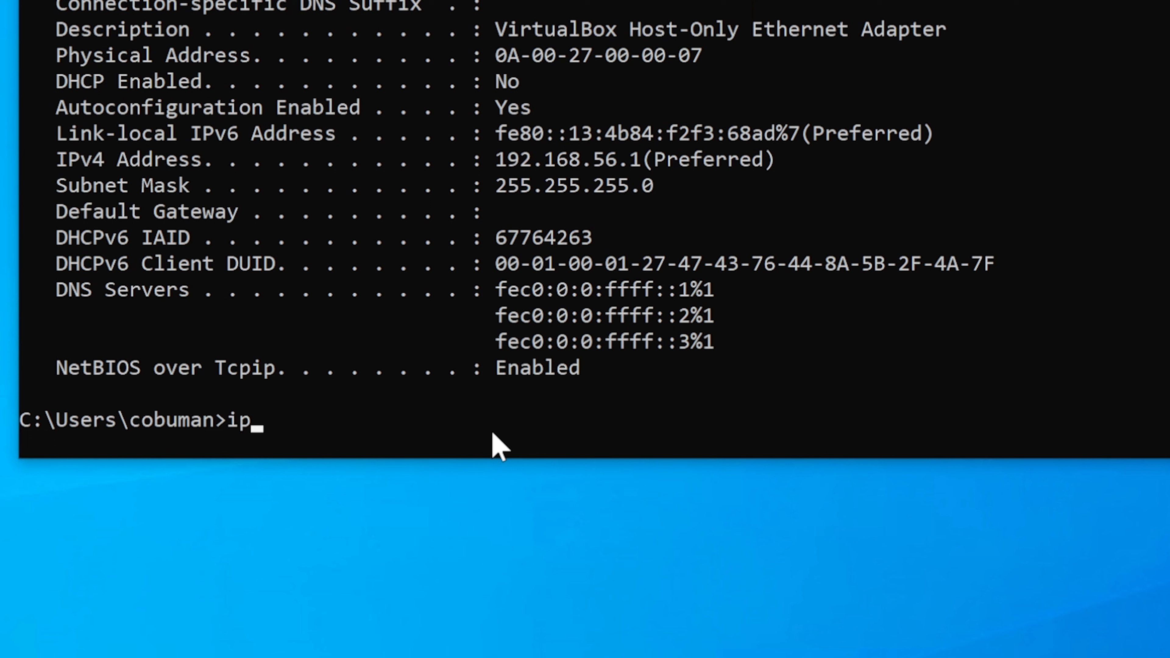
text(config /all)
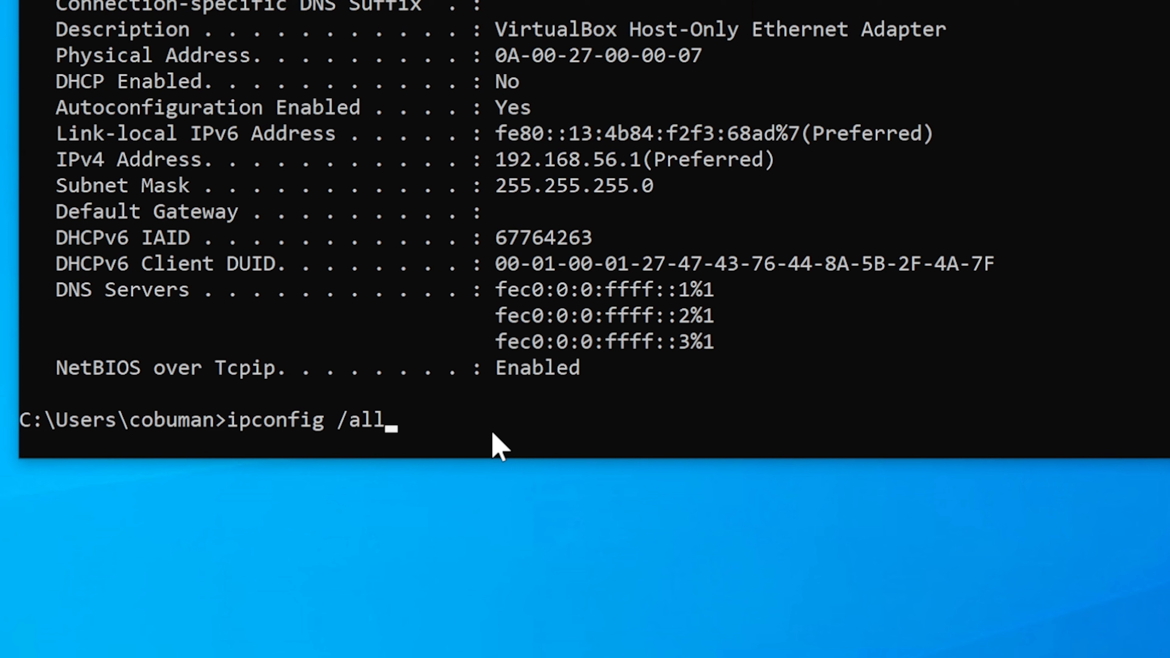
mouse_move(470, 346)
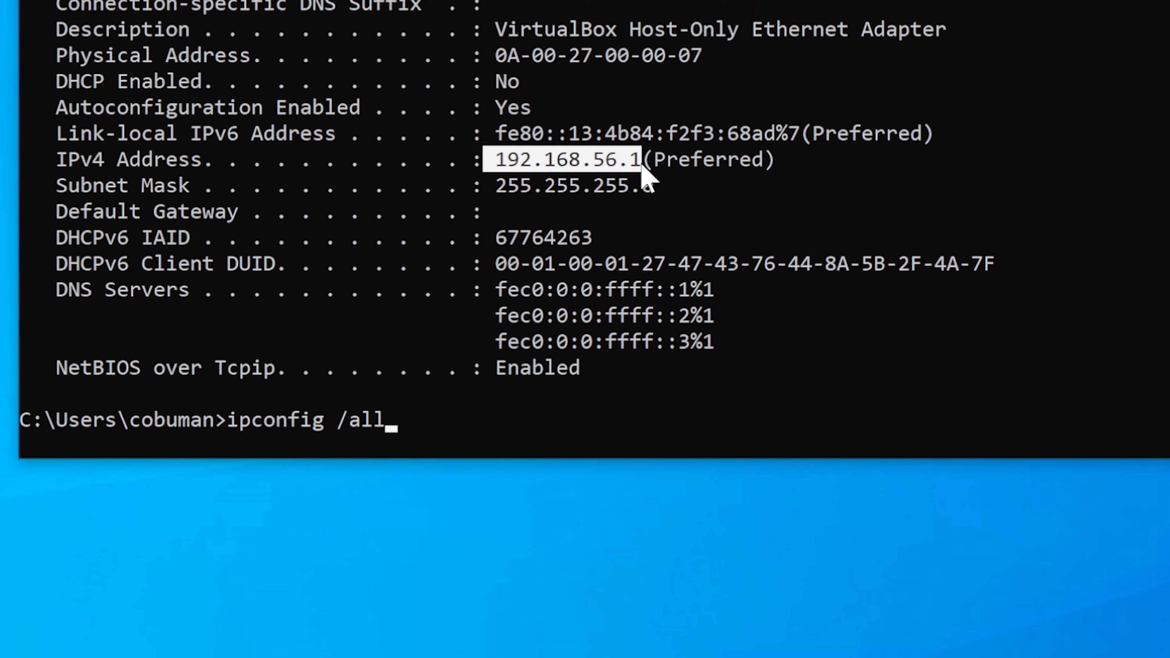
mouse_move(563, 425)
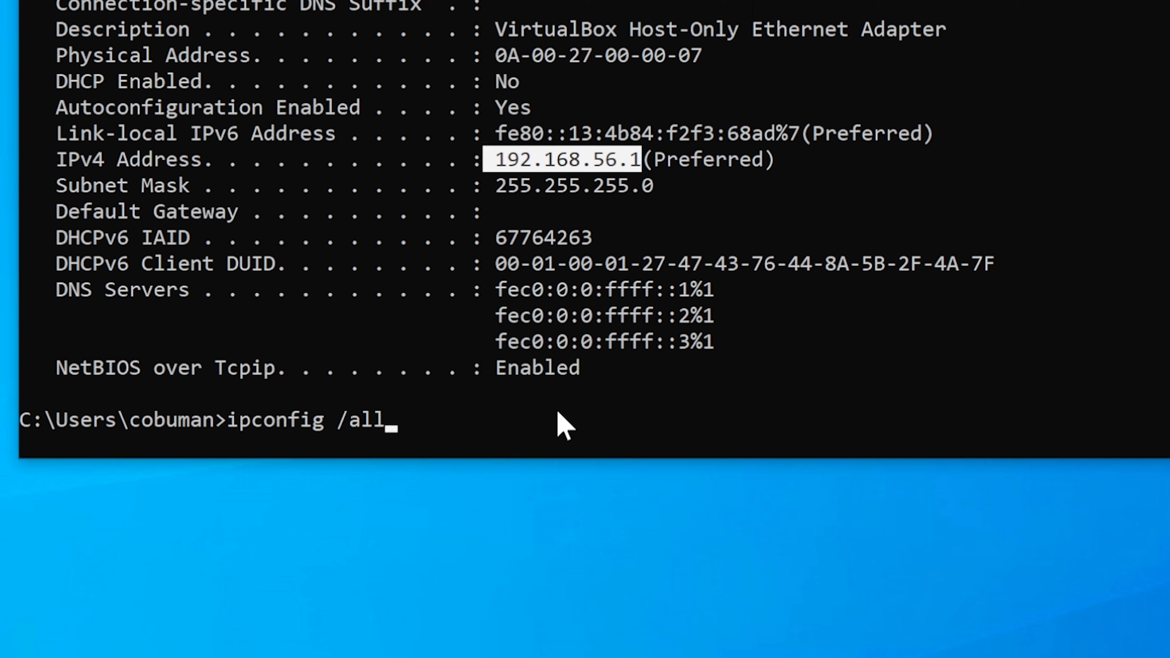
key(Backspace)
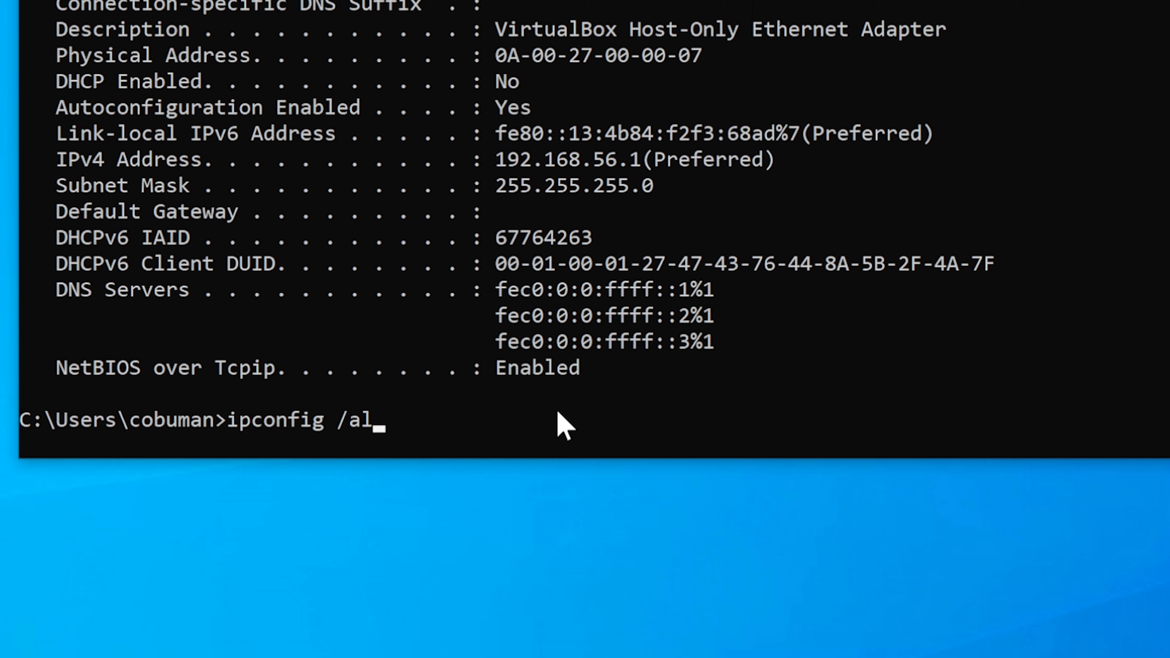
key(Backspace)
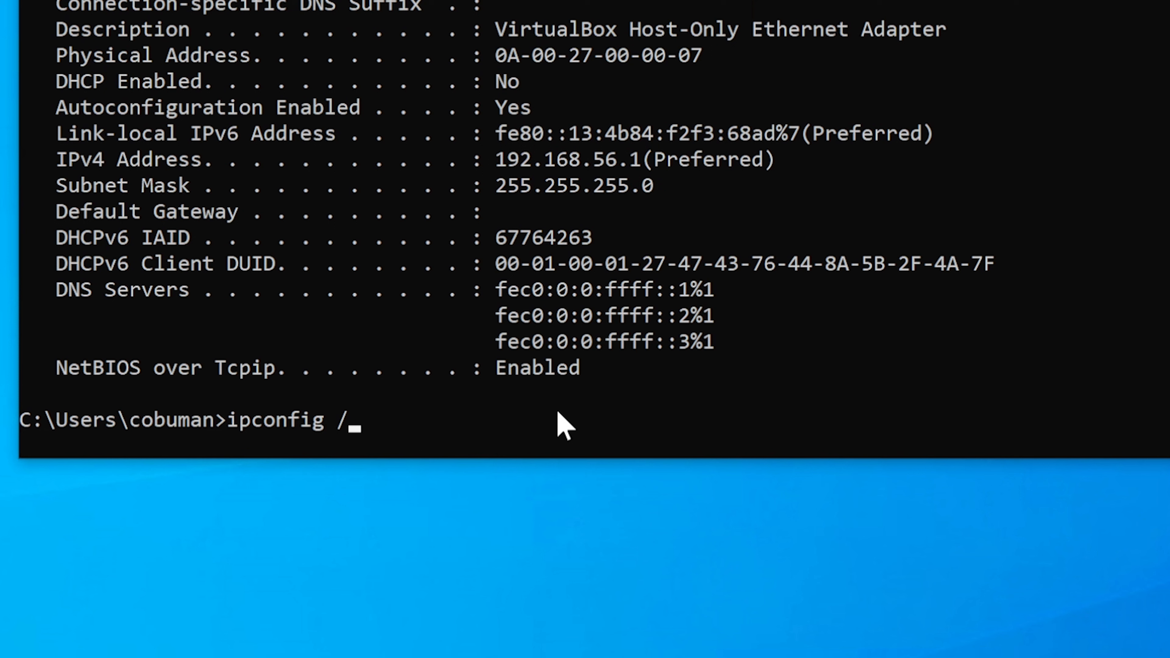
text(re)
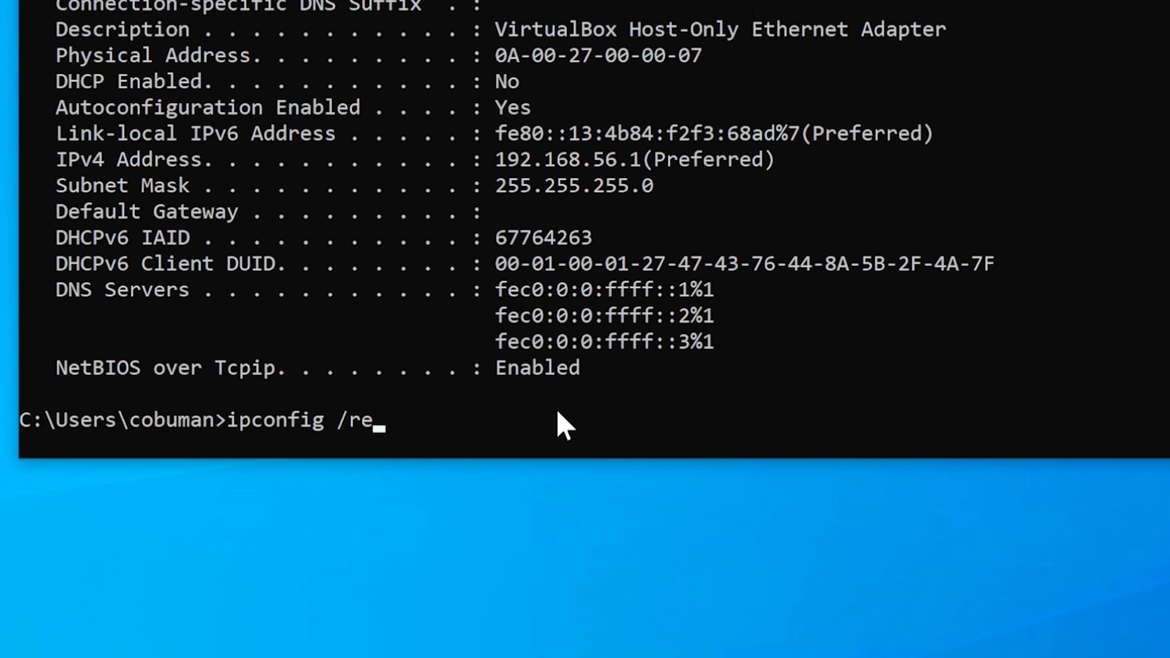
text(lease)
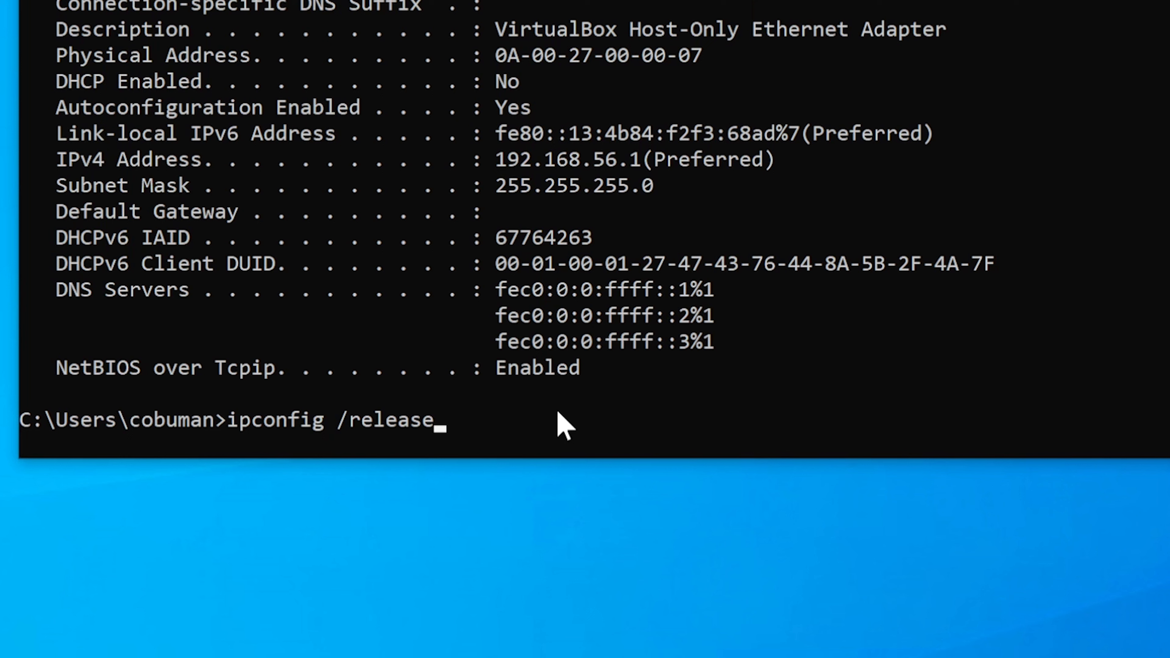
key(Backspace)
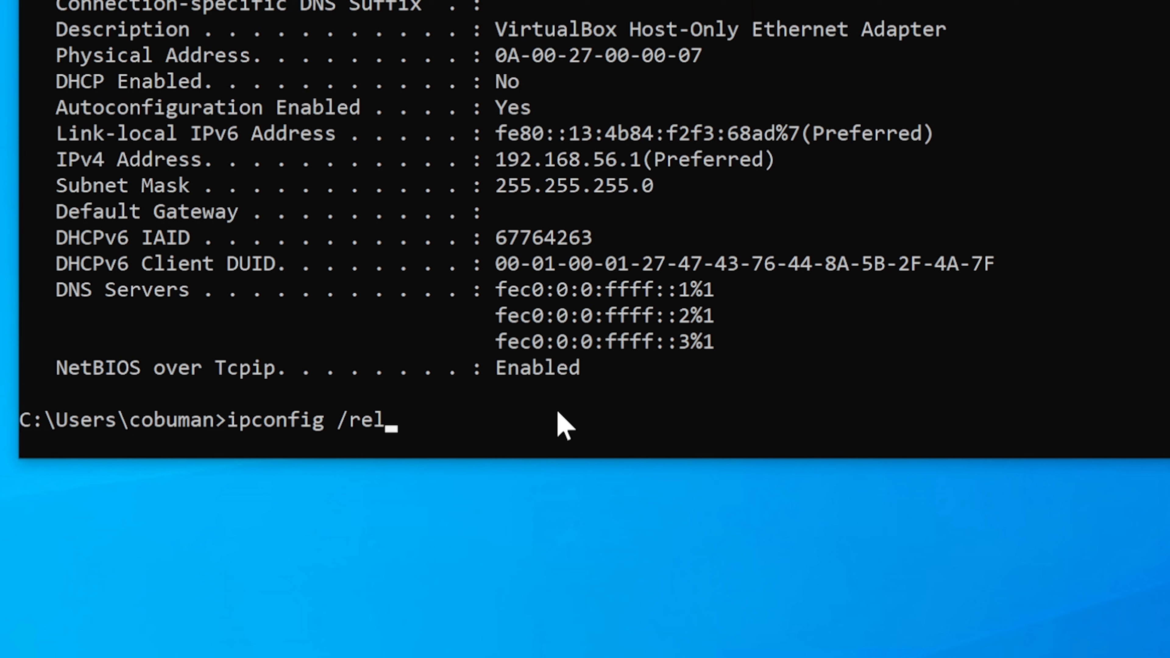
key(BackSpace)
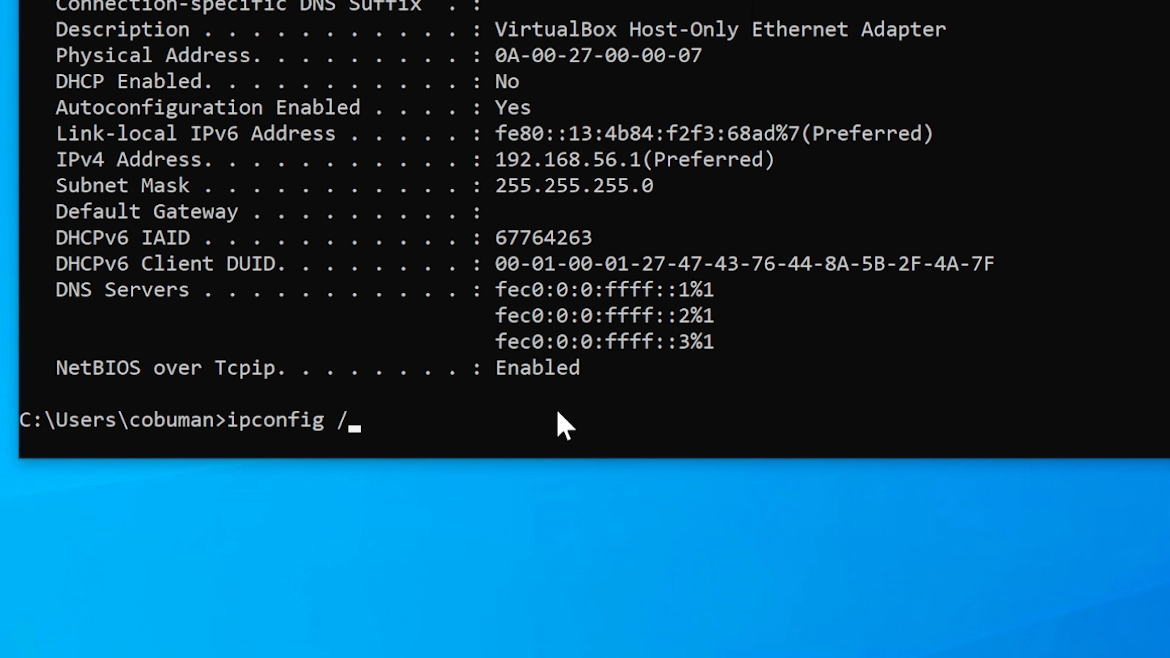
text(re)
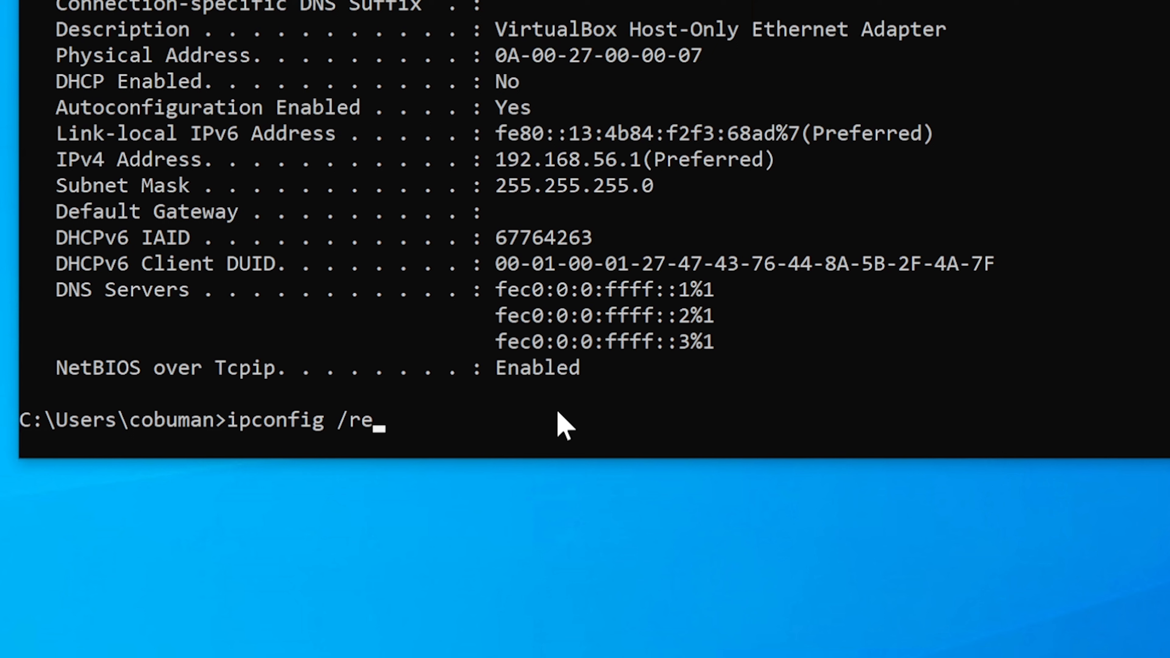
text(new)
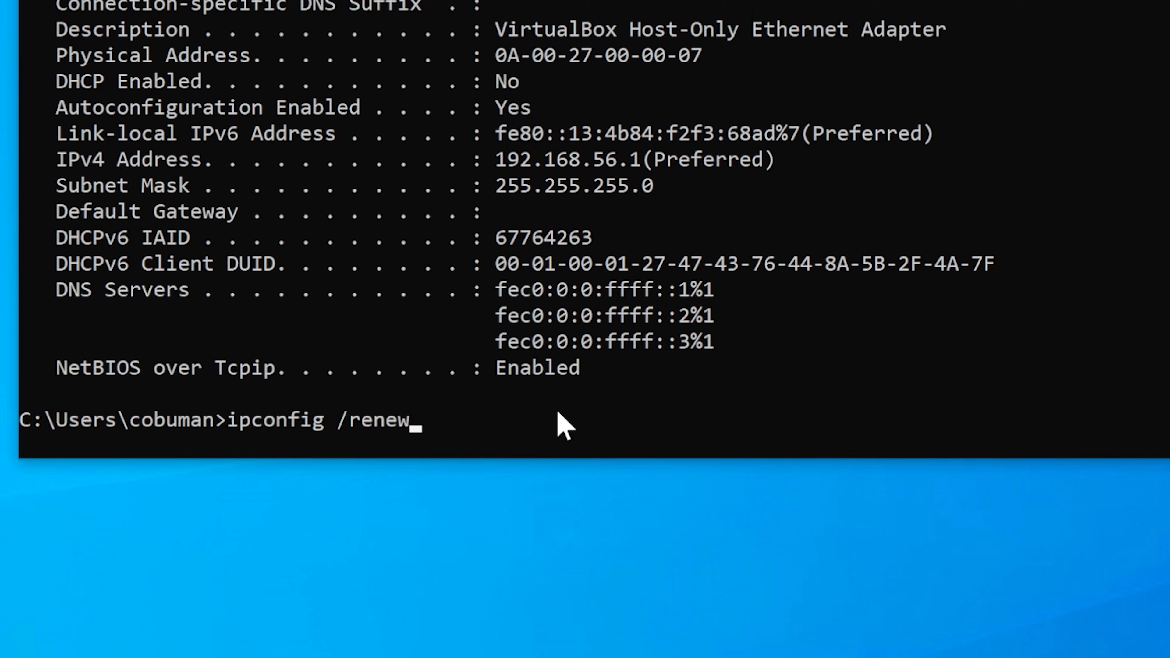
mouse_move(414, 439)
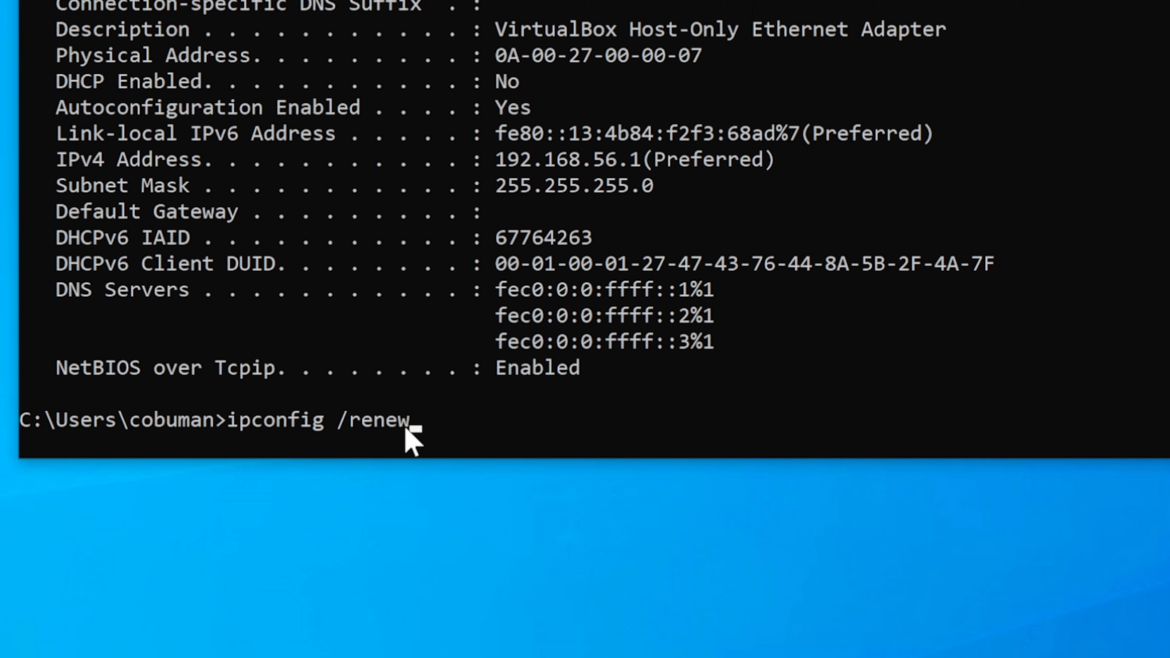
mouse_move(432, 436)
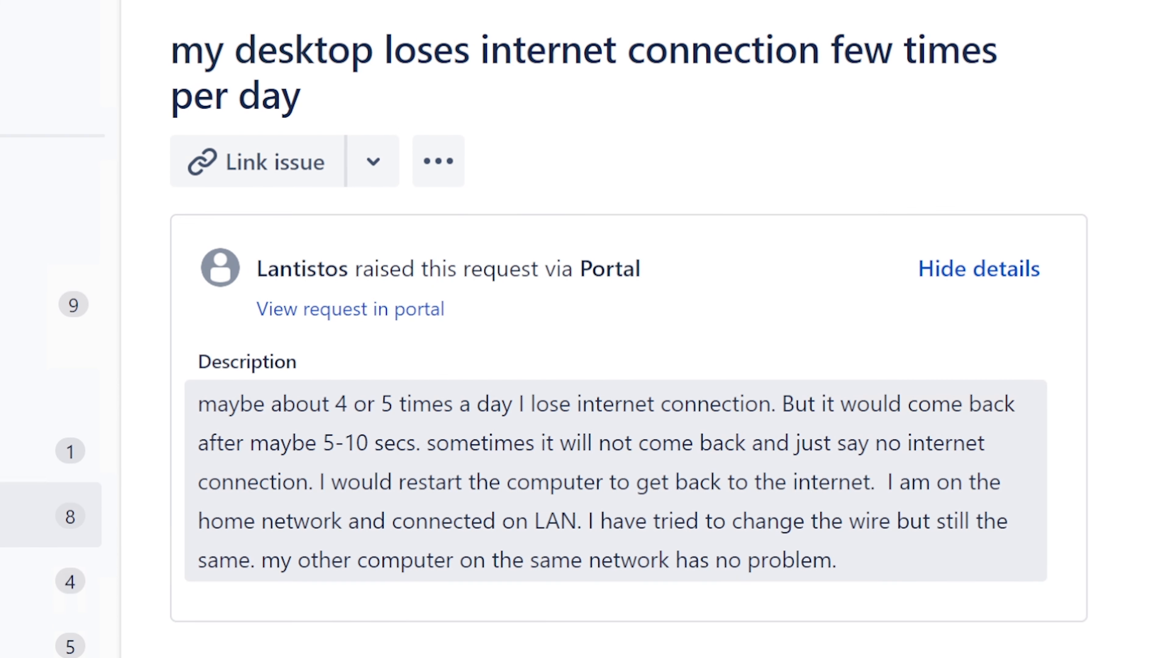
drag(782, 403, 556, 442)
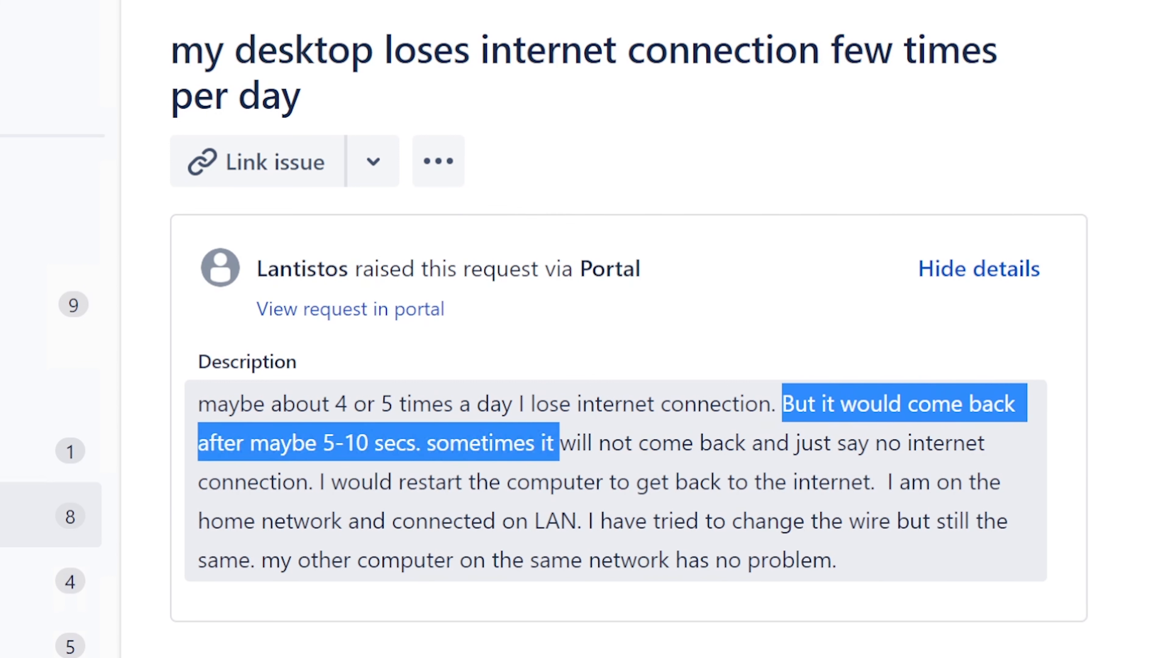
drag(556, 442, 426, 442)
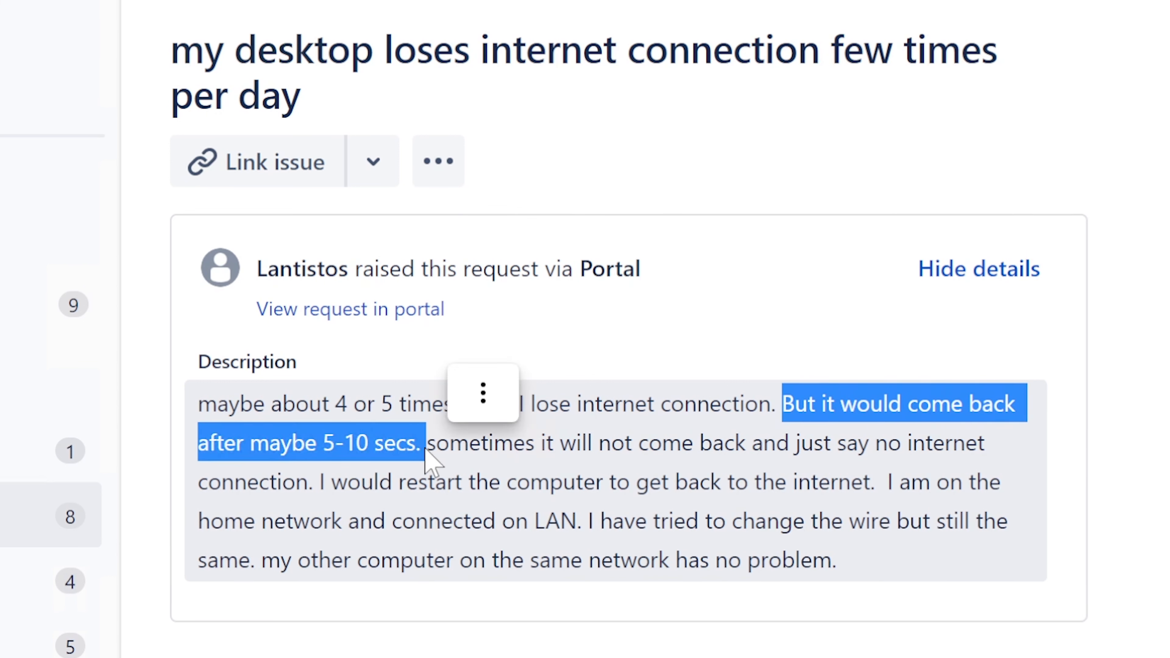
mouse_move(418, 459)
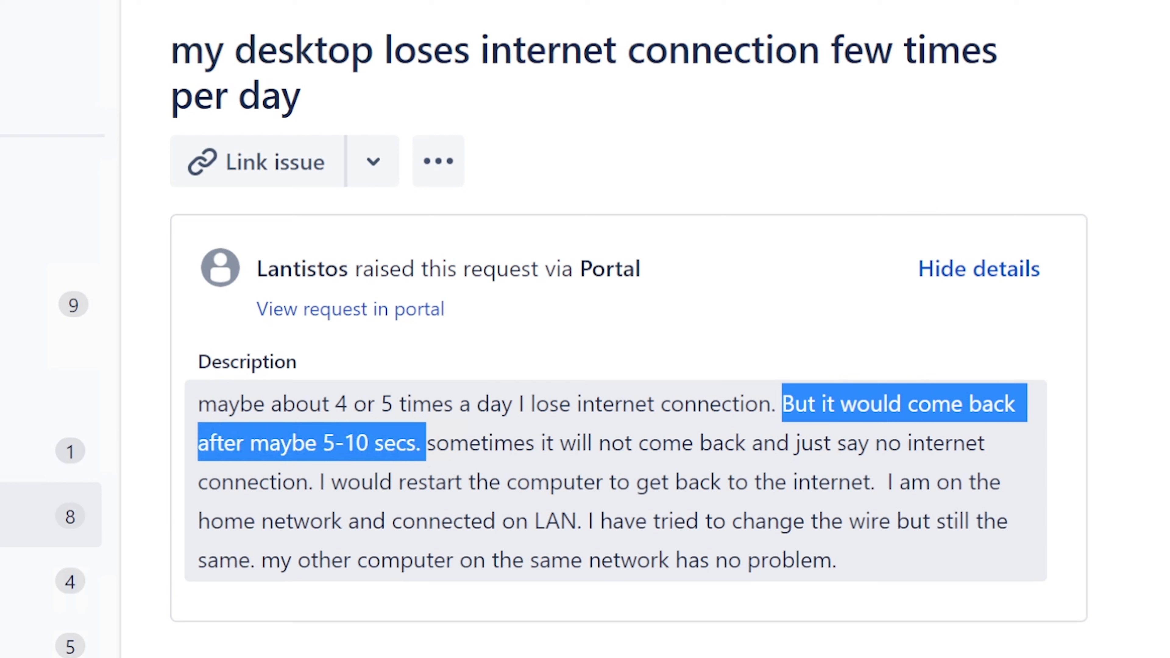
click(423, 442)
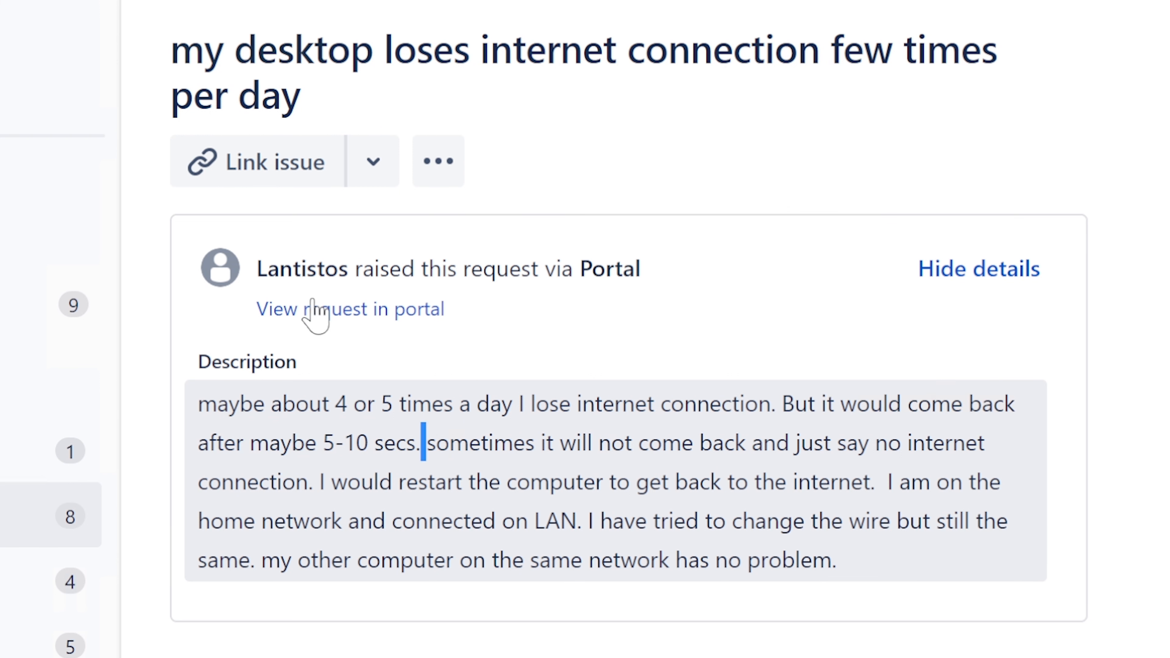
double_click(274, 268)
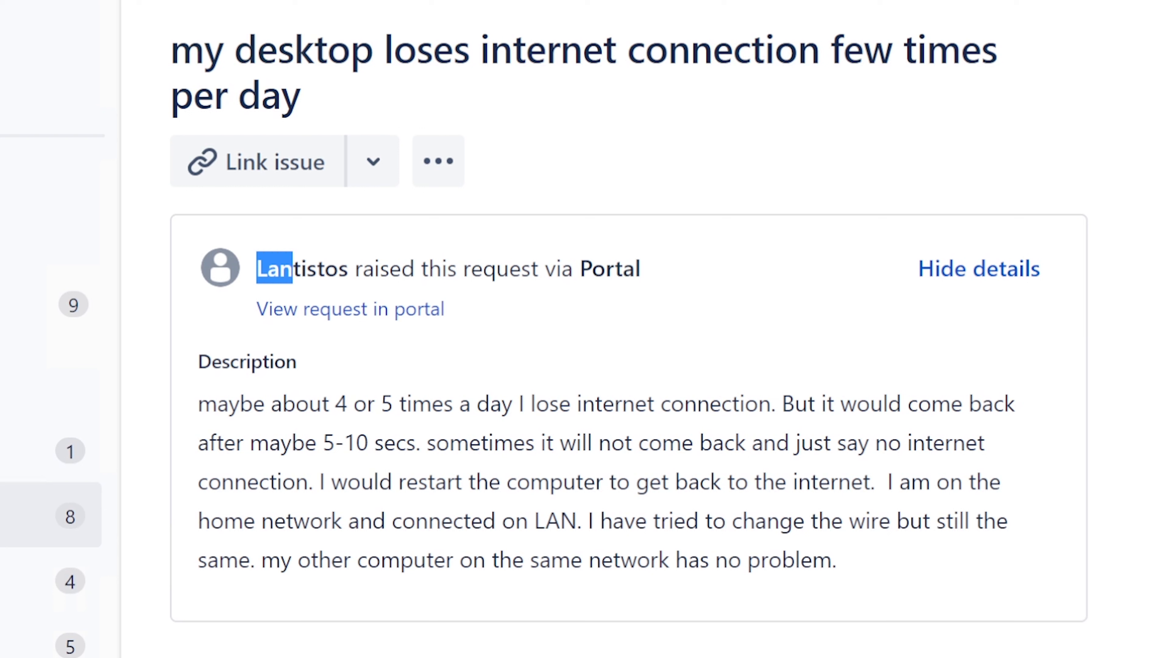
double_click(300, 270)
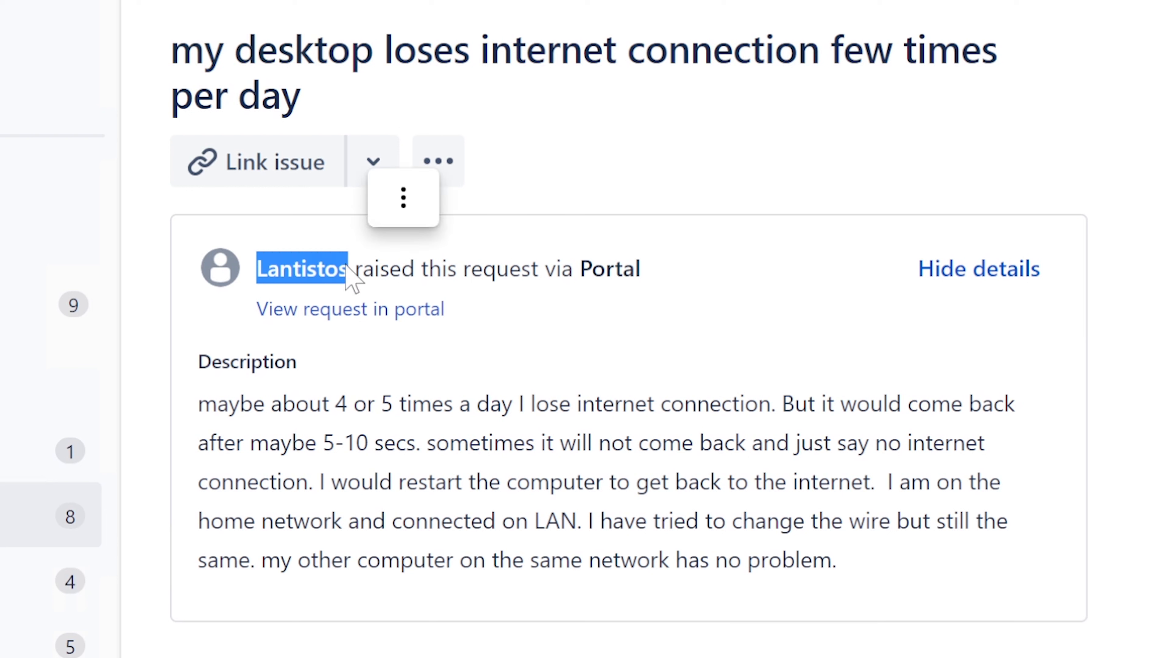
mouse_move(347, 491)
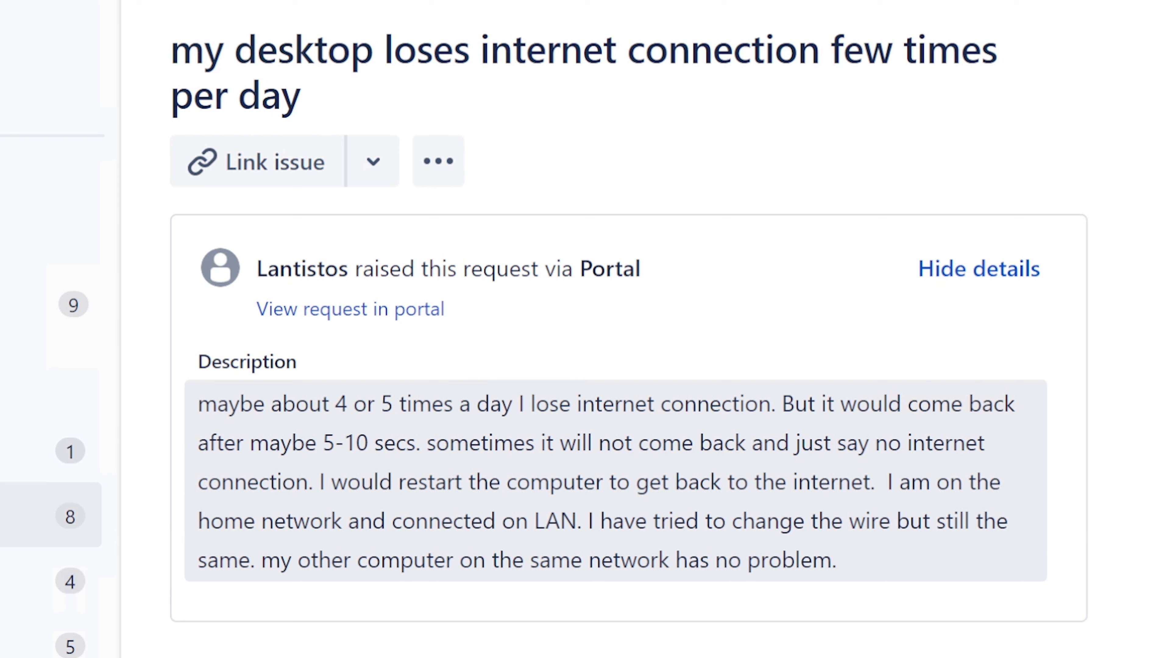
drag(249, 442, 356, 442)
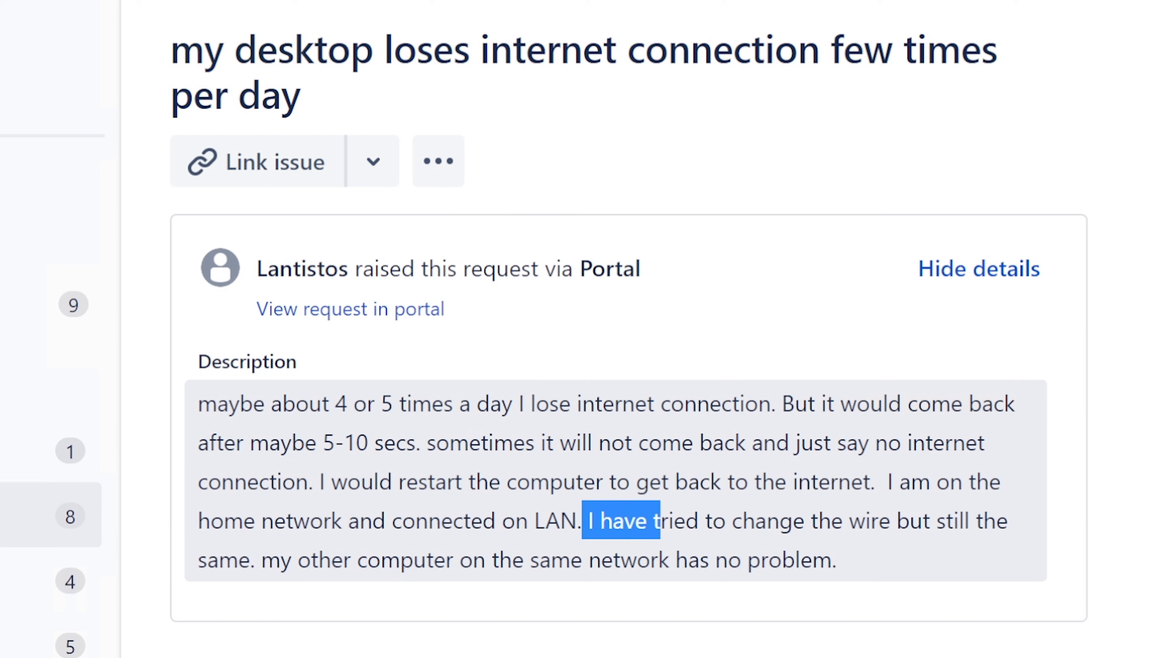
drag(656, 519, 889, 520)
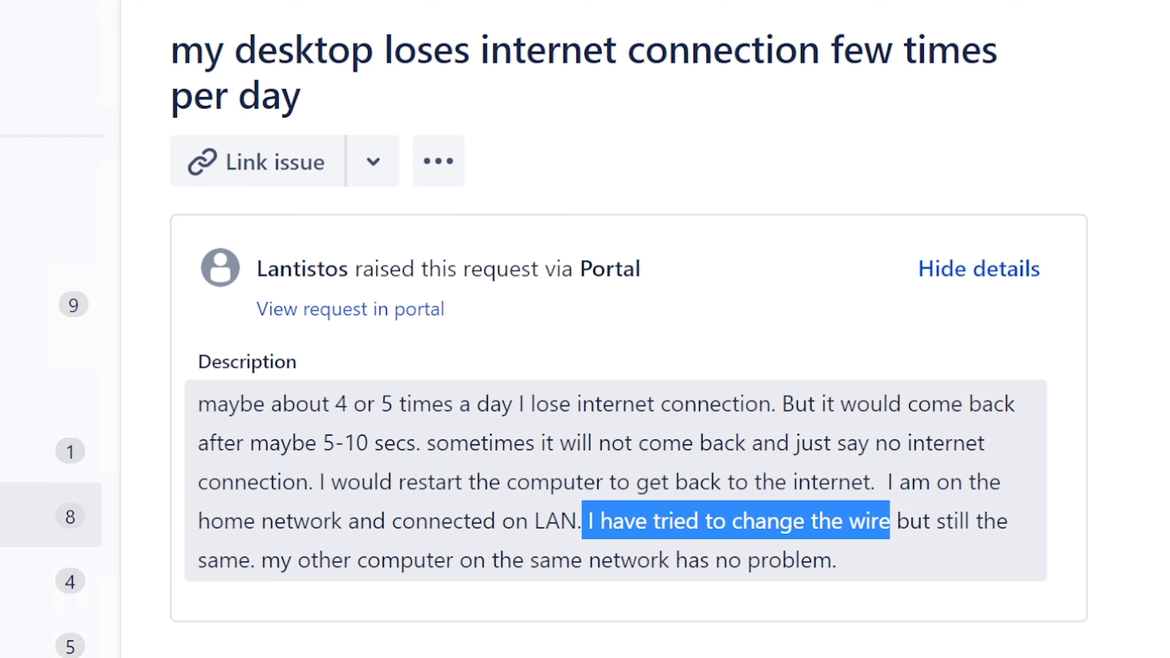
click(677, 433)
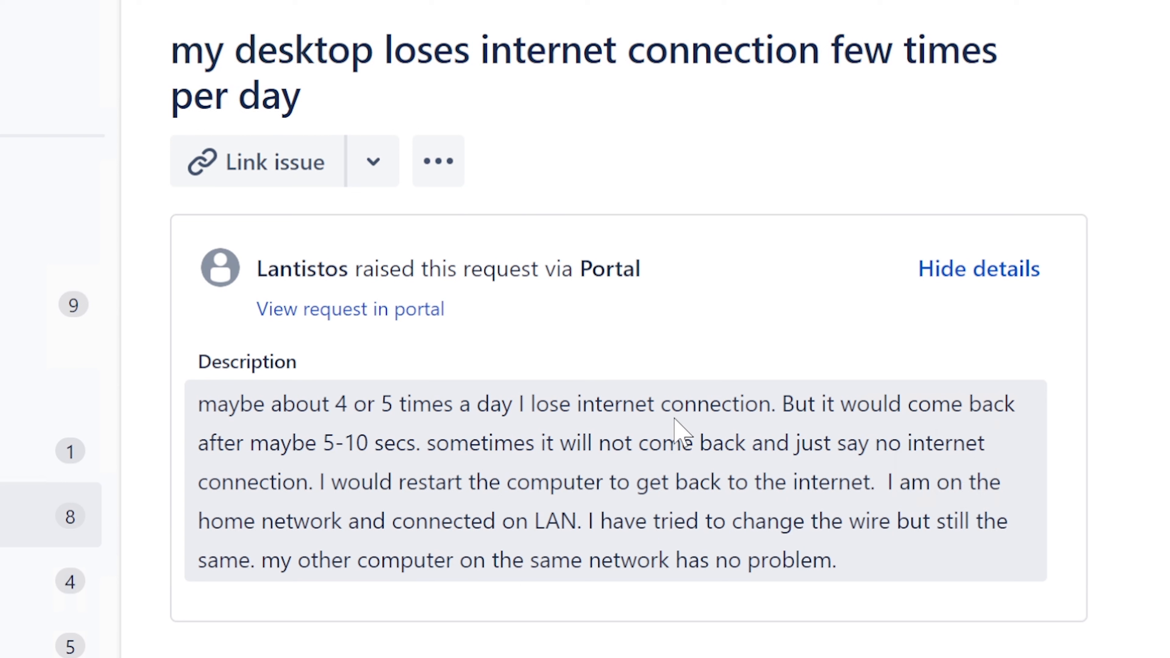
drag(777, 403, 1019, 404)
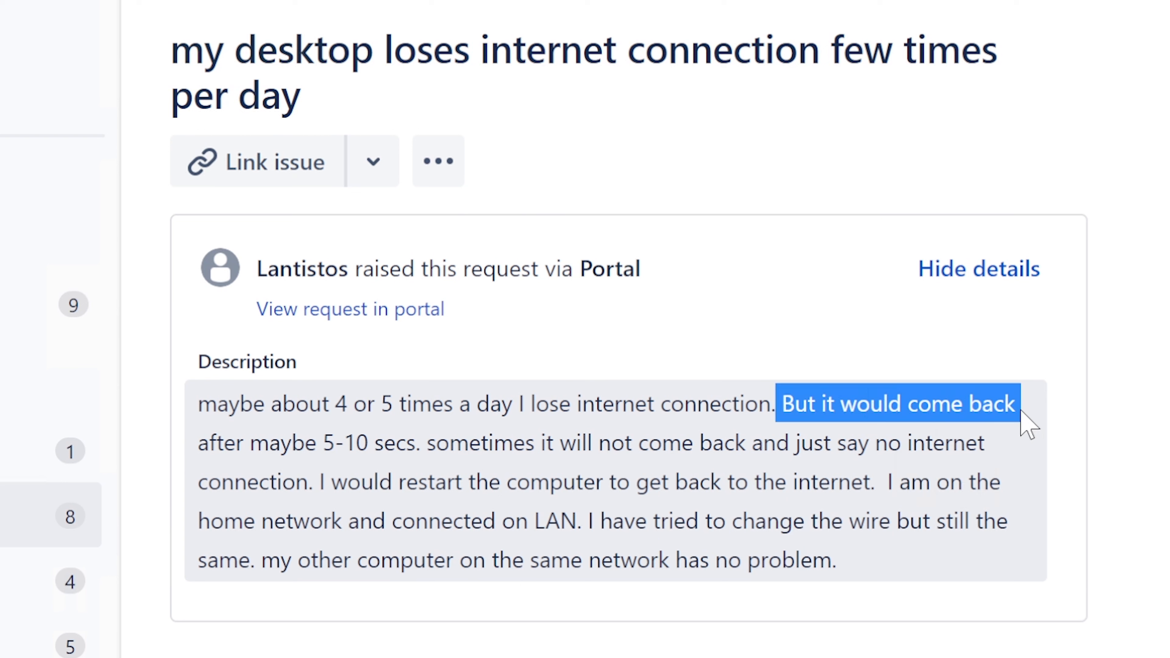
drag(1026, 421, 432, 442)
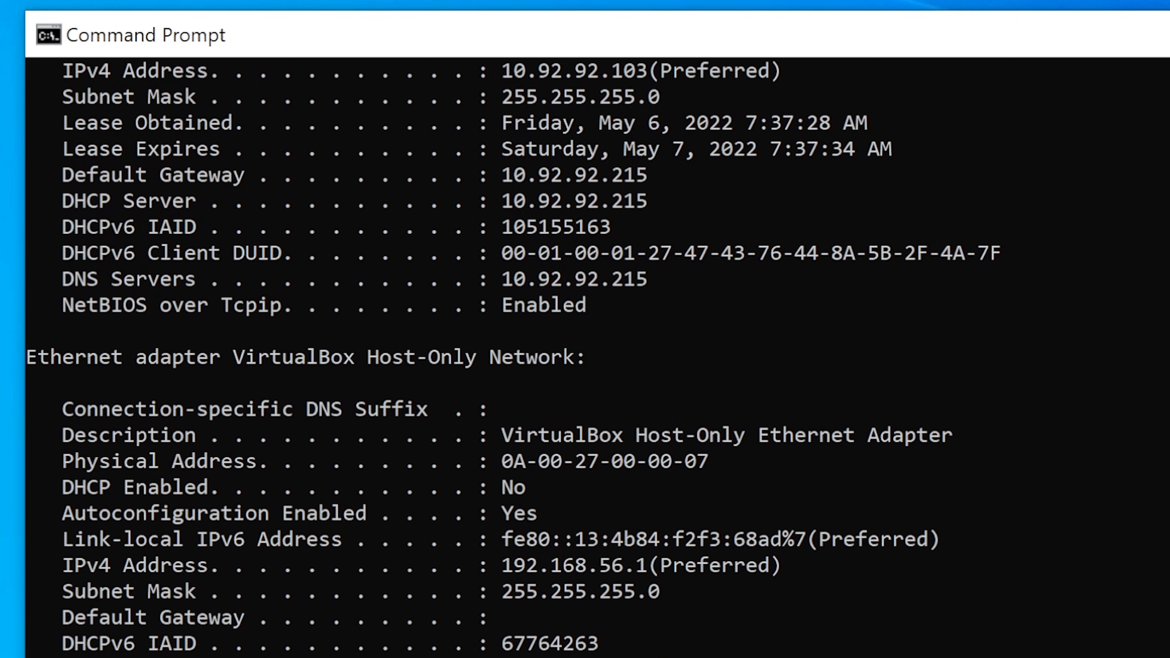
Scroll the ipconfig /all output to the Ethernet adapter section
scroll(down, 3)
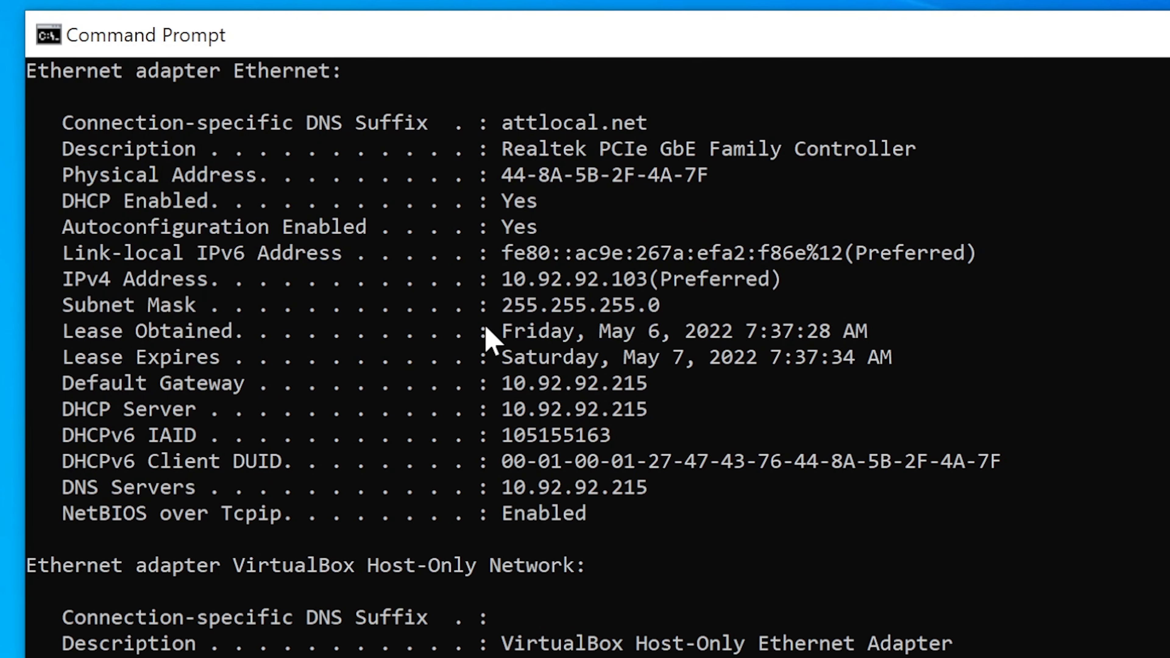
mouse_move(508, 343)
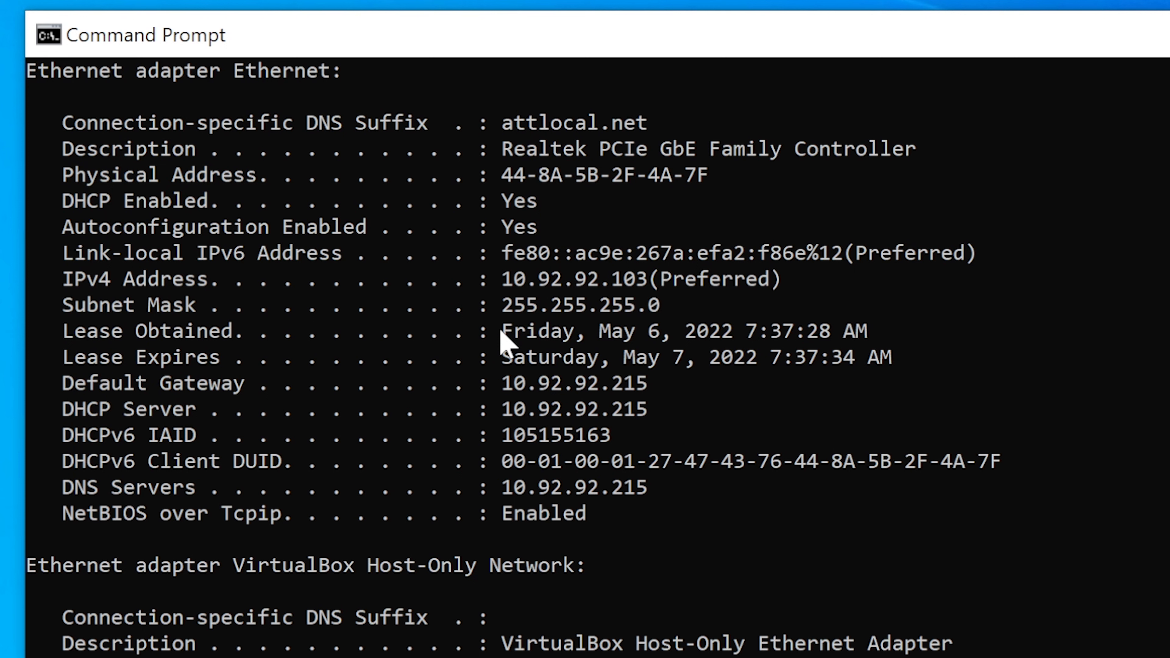
double_click(530, 330)
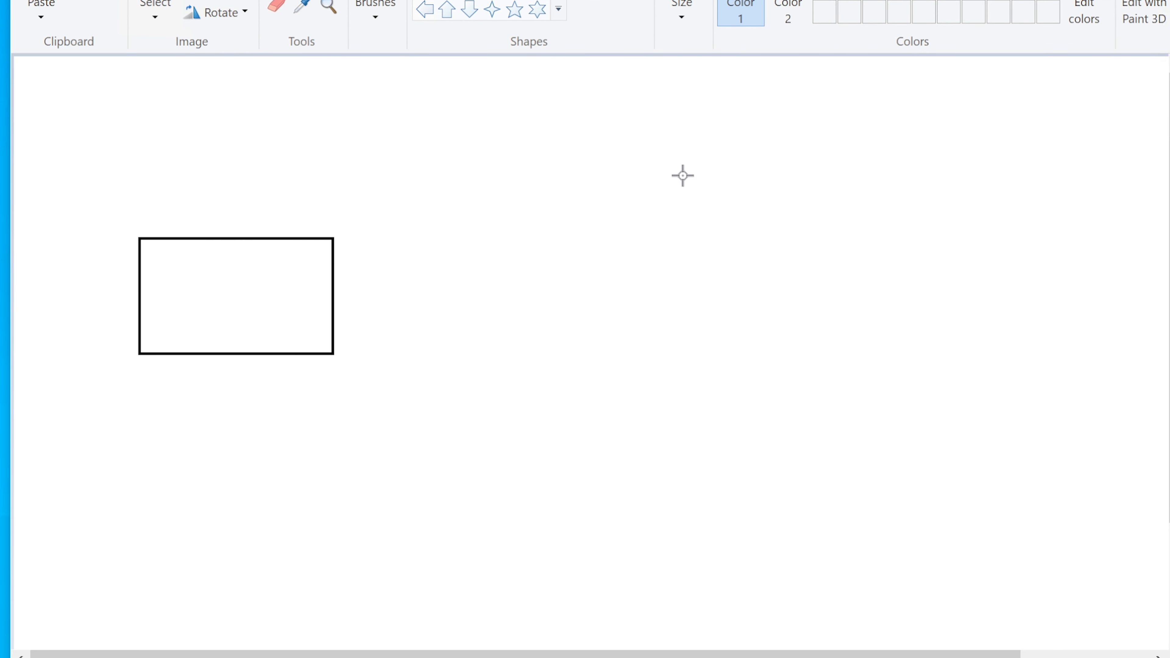
Draw a pentagon beside the rectangle and complete the bottom row of five small boxes
drag(682, 177, 897, 387)
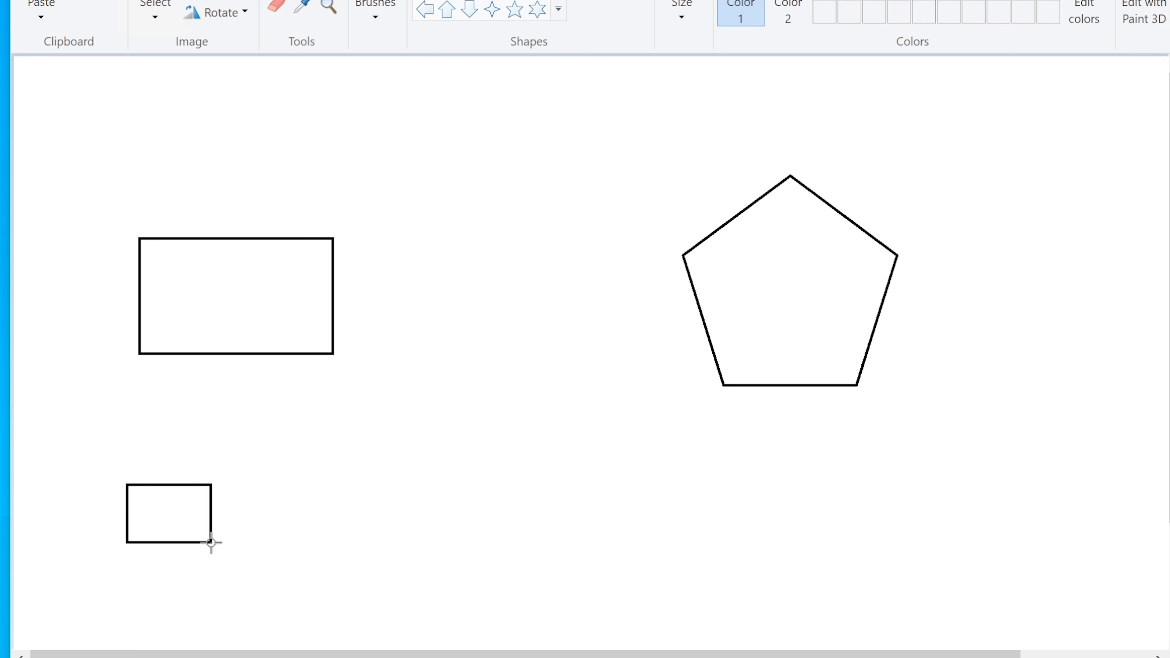
drag(263, 486, 375, 556)
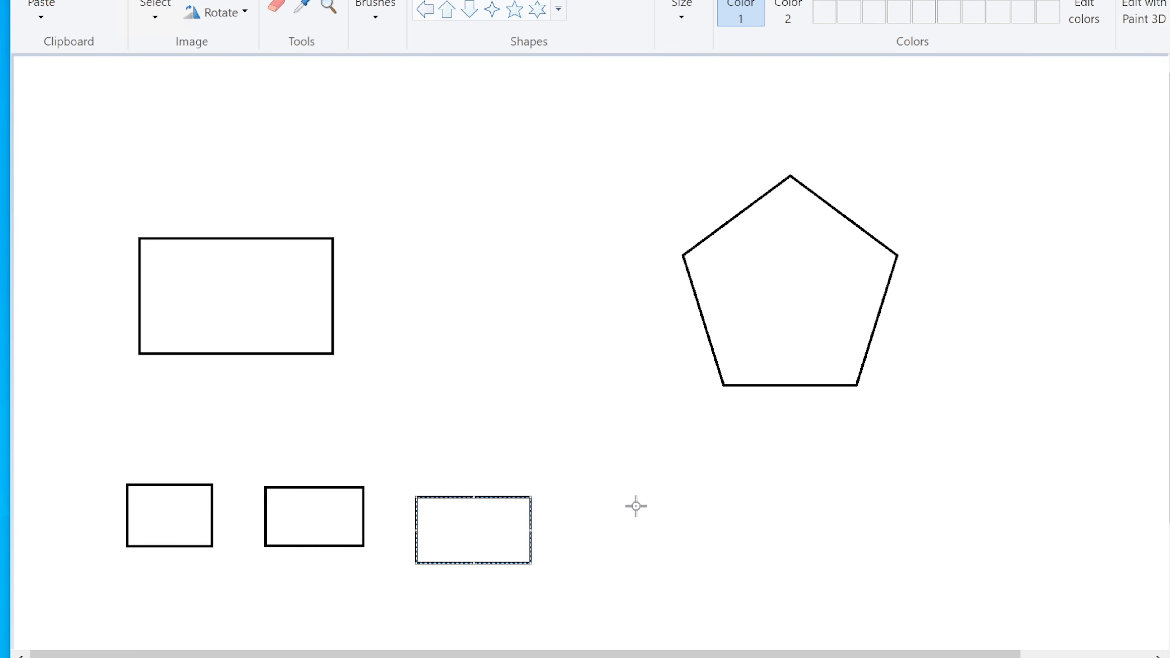
drag(472, 529, 652, 529)
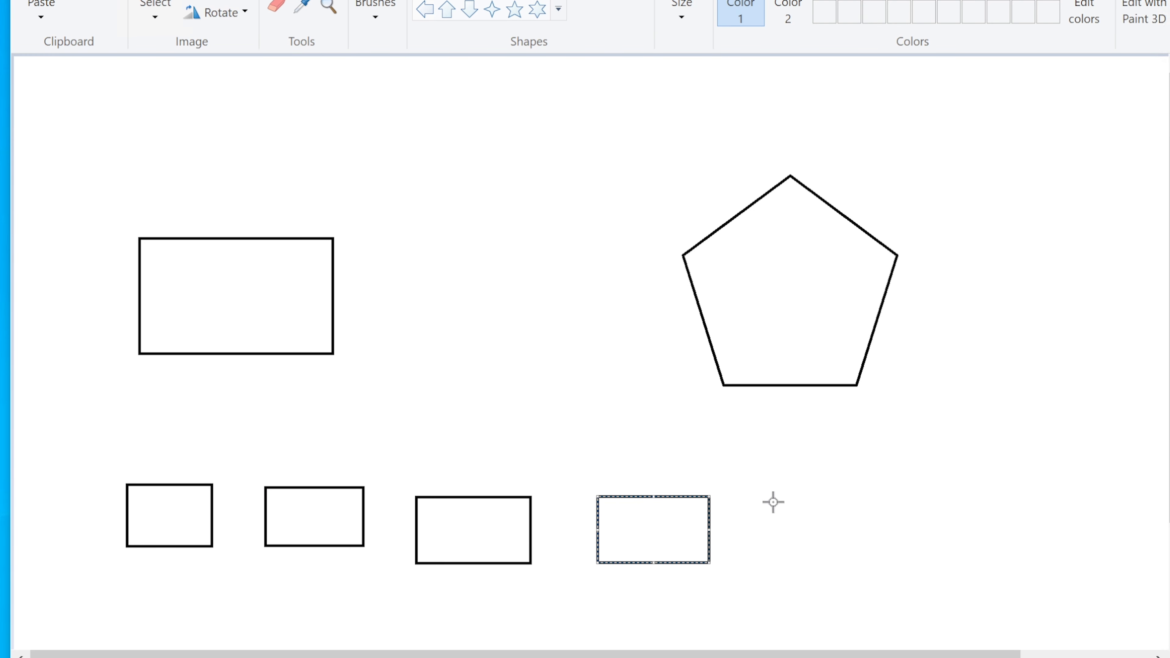
drag(652, 528, 845, 531)
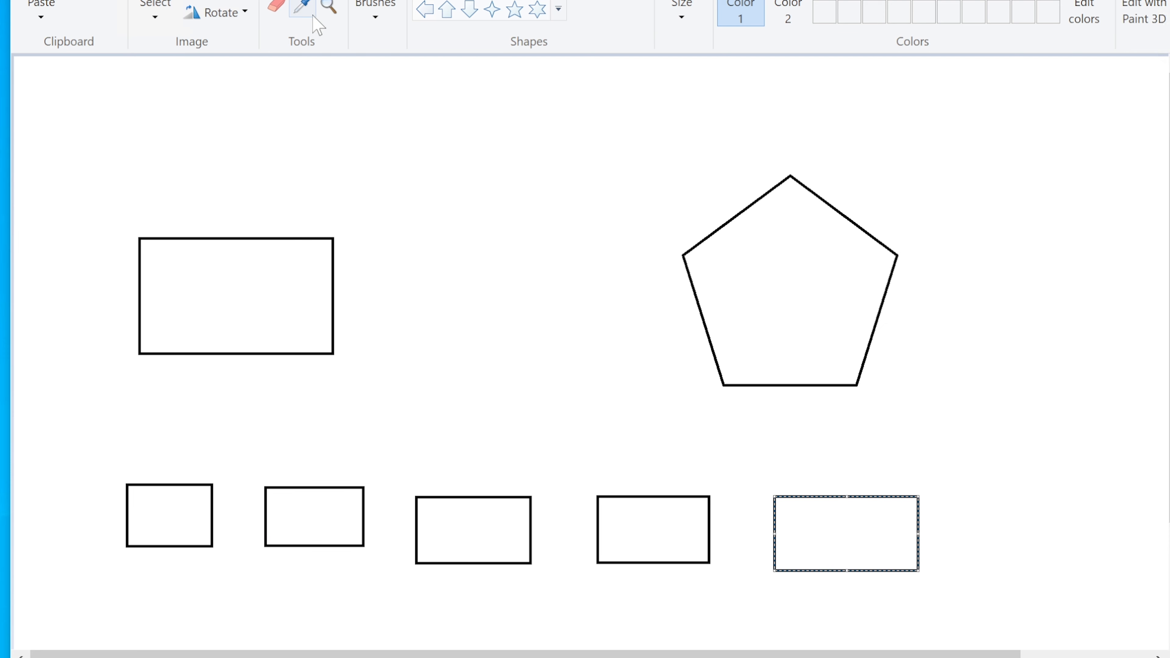
mouse_move(830, 284)
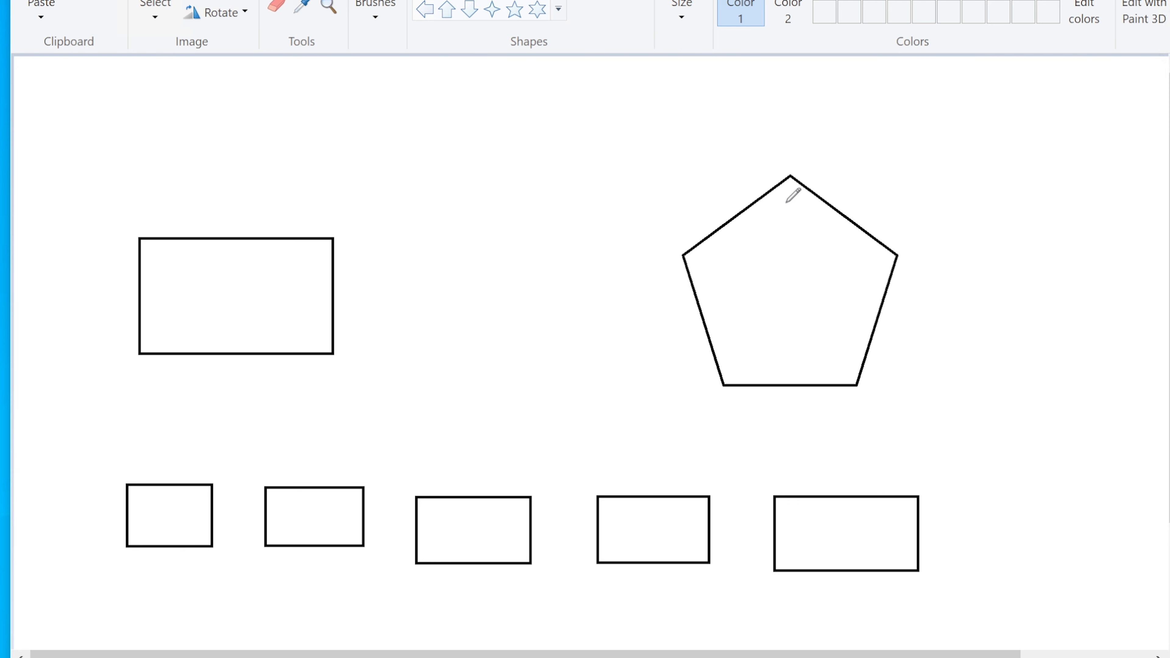
mouse_move(719, 260)
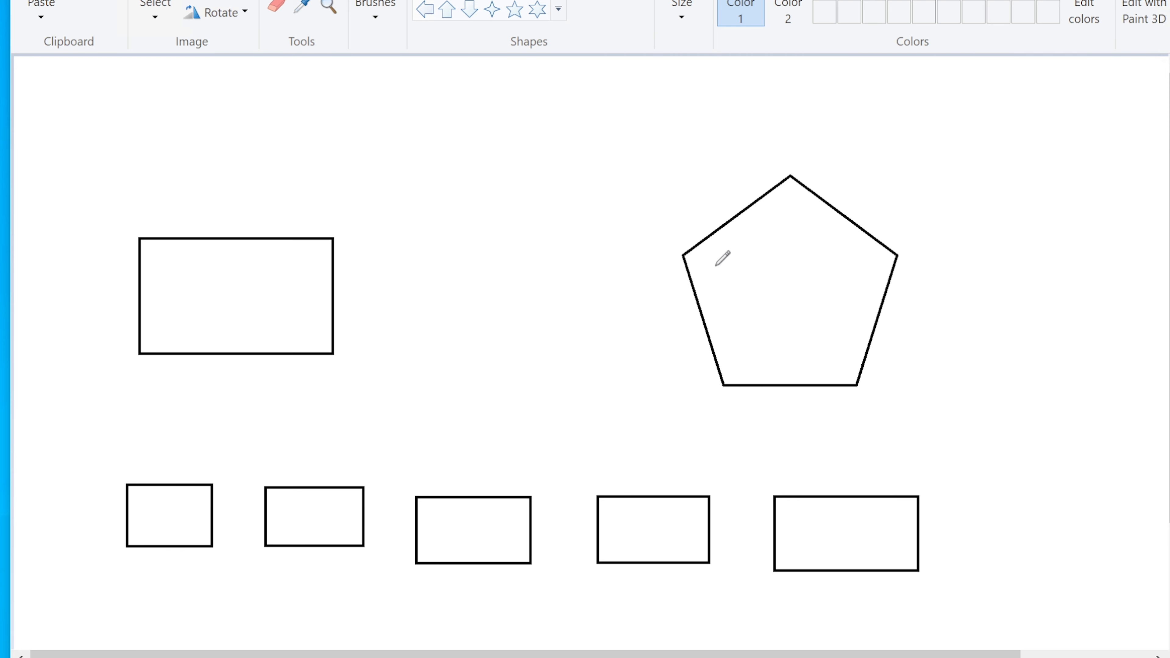
Write R/M inside the pentagon, PC inside the rectangle, and cross out the last box
drag(720, 276, 747, 312)
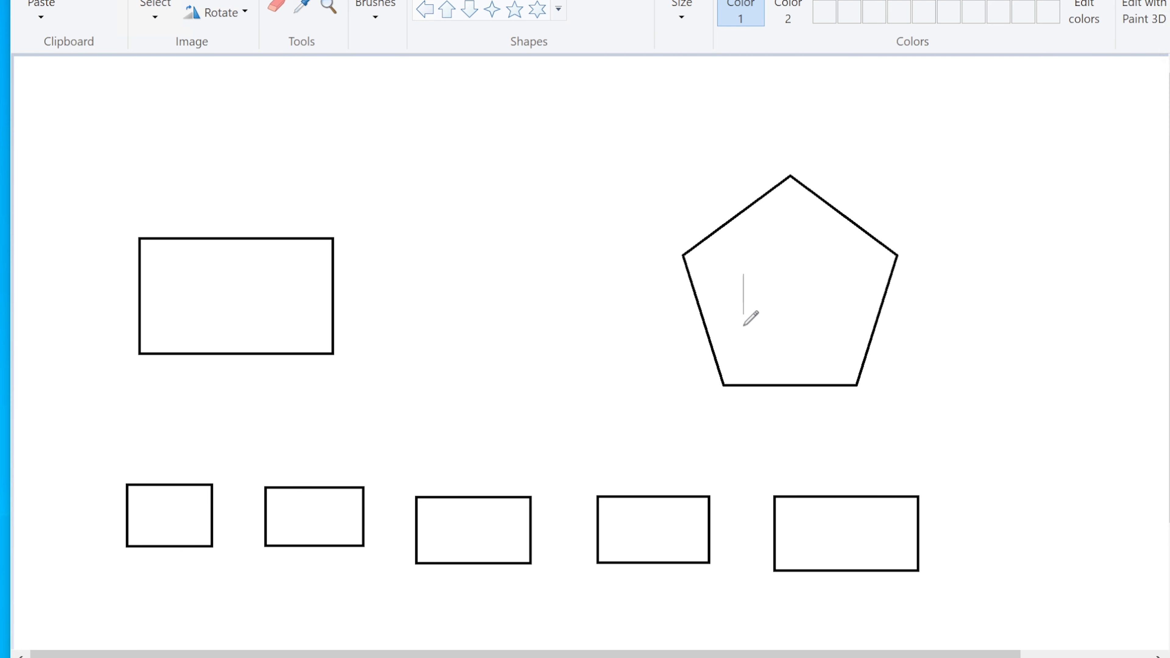
drag(745, 283, 775, 324)
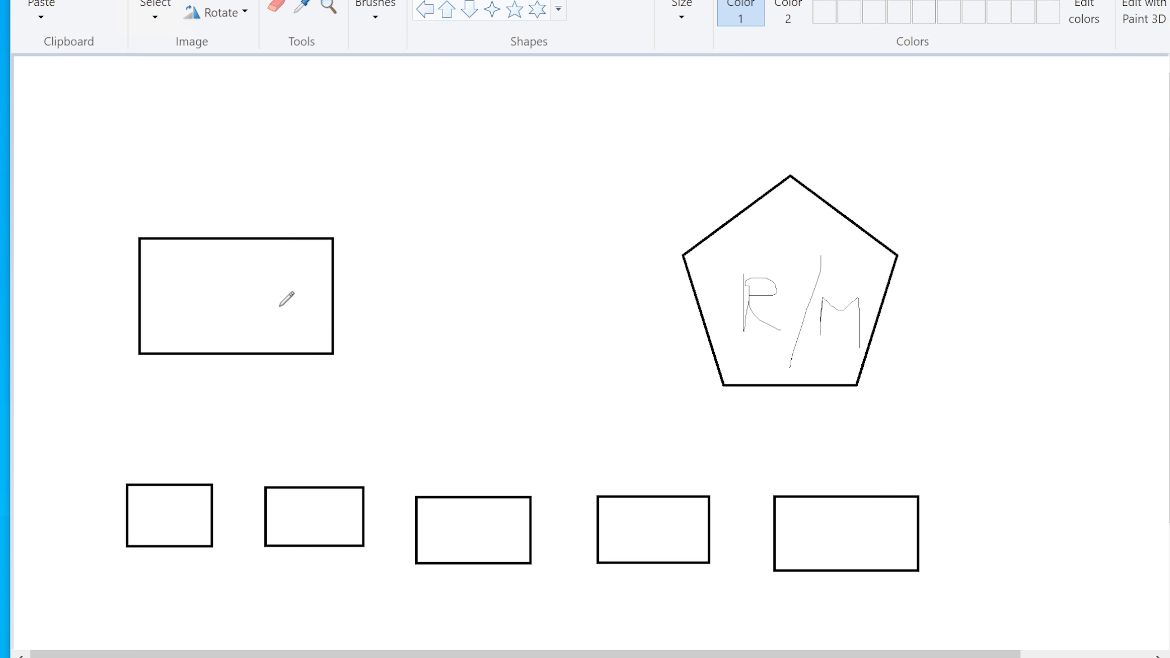
drag(182, 257, 184, 328)
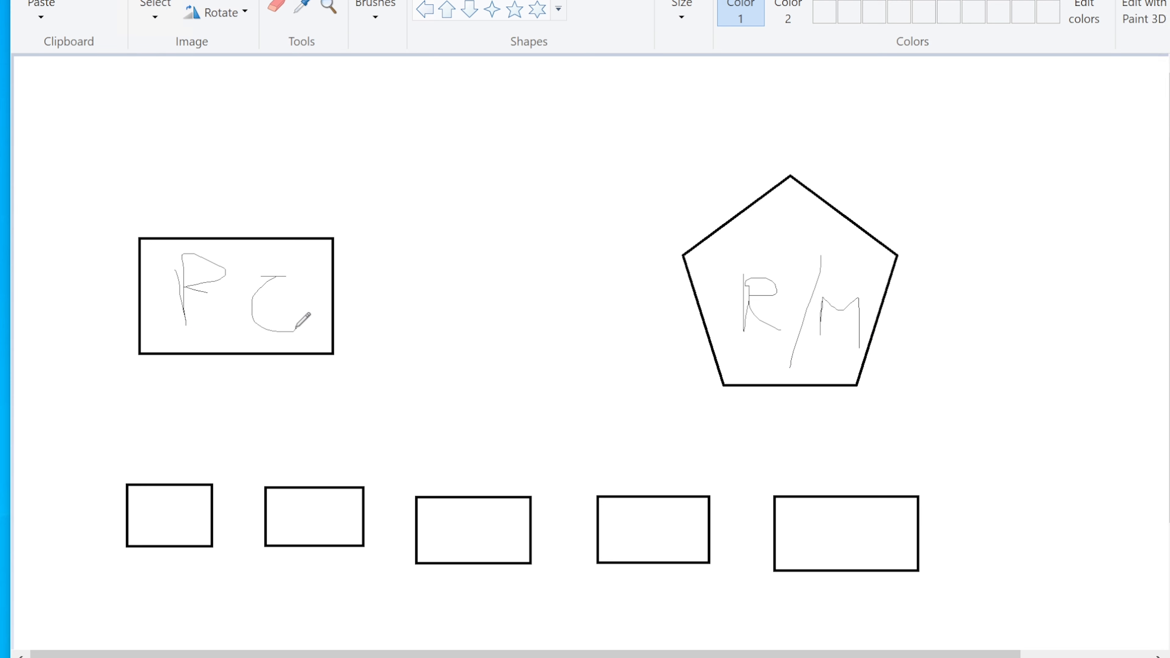
mouse_move(818, 518)
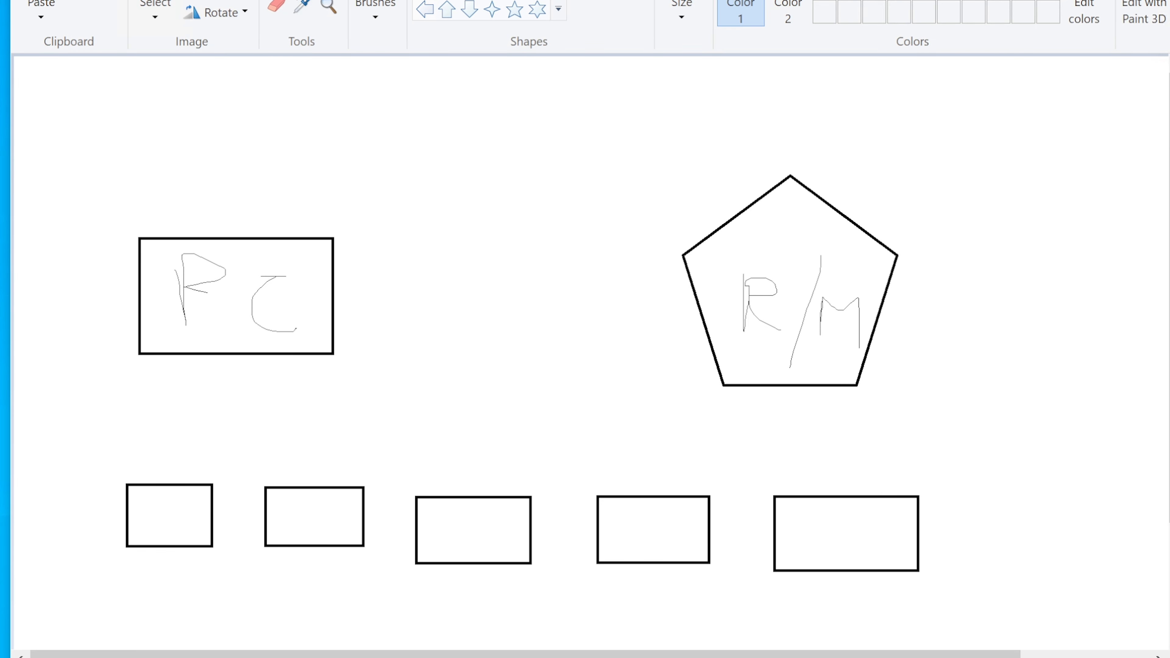
mouse_move(778, 460)
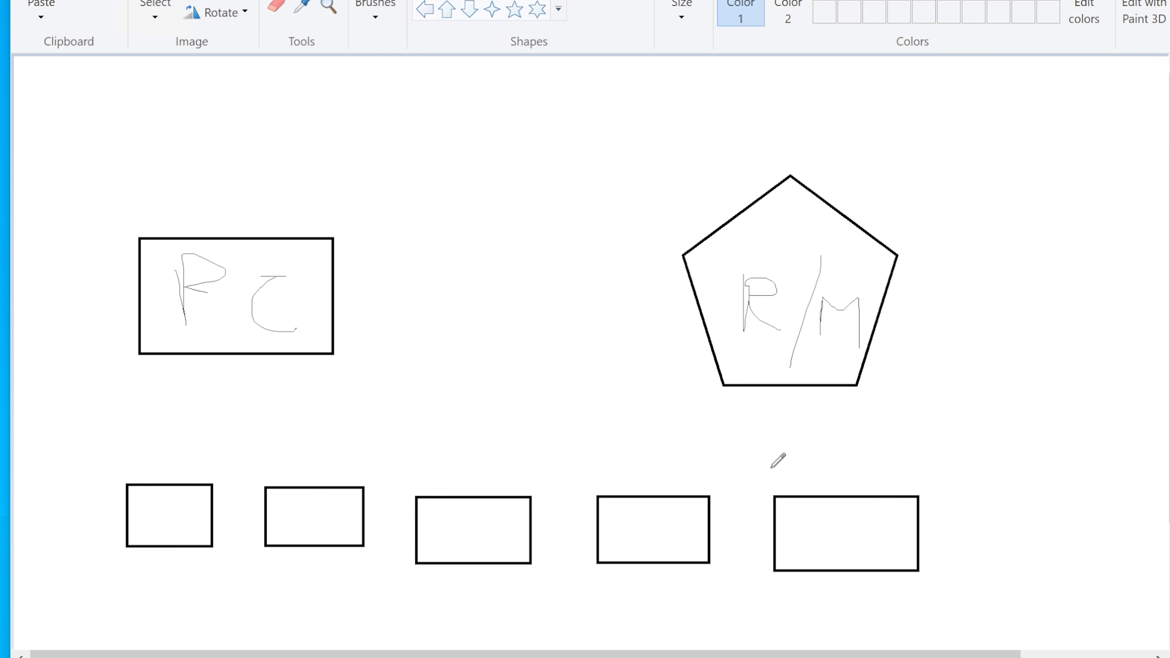
drag(771, 468, 970, 616)
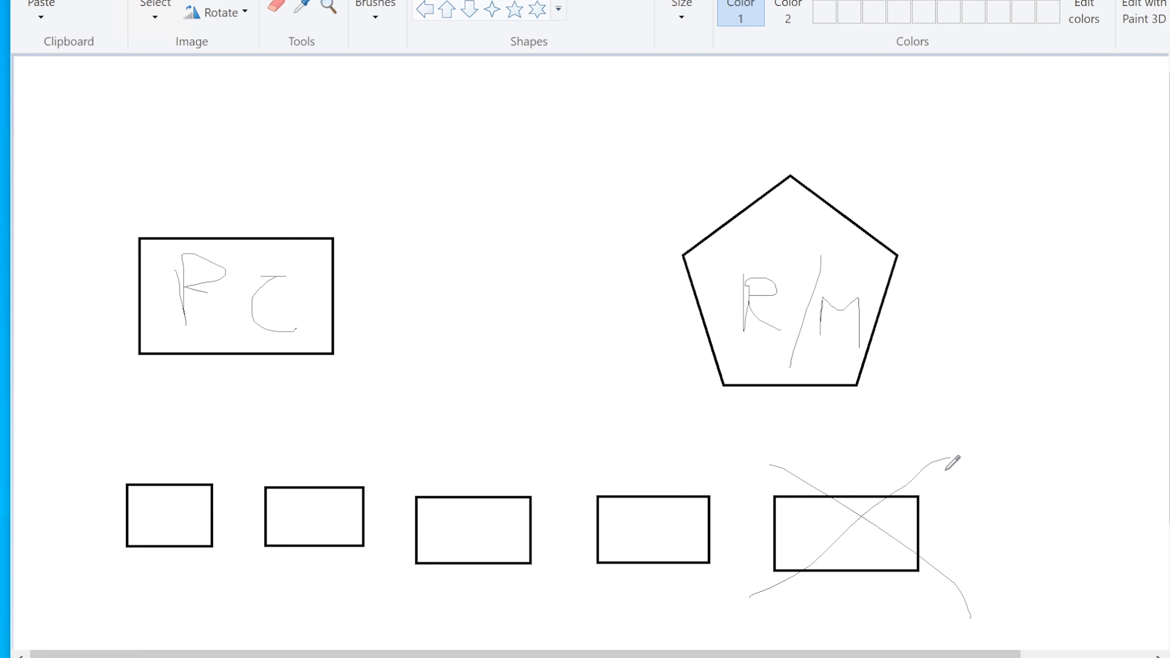
mouse_move(893, 492)
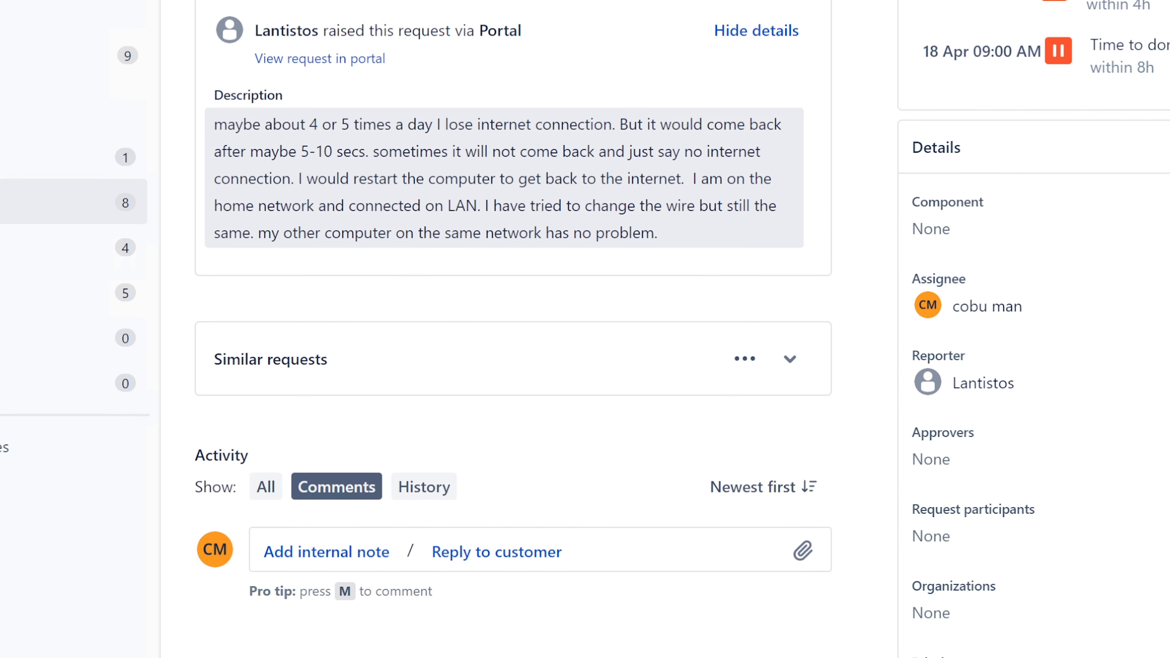
Highlight the ticket's sentence about restarting the computer, then launch Device Manager from Windows search
drag(295, 178, 690, 179)
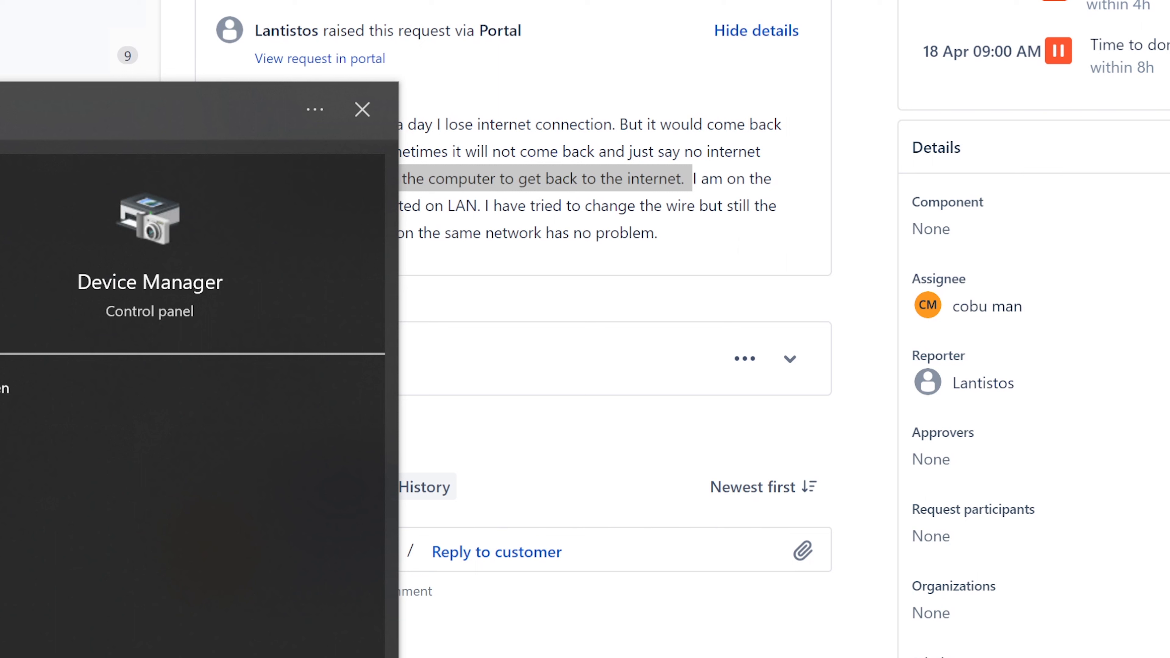
click(362, 109)
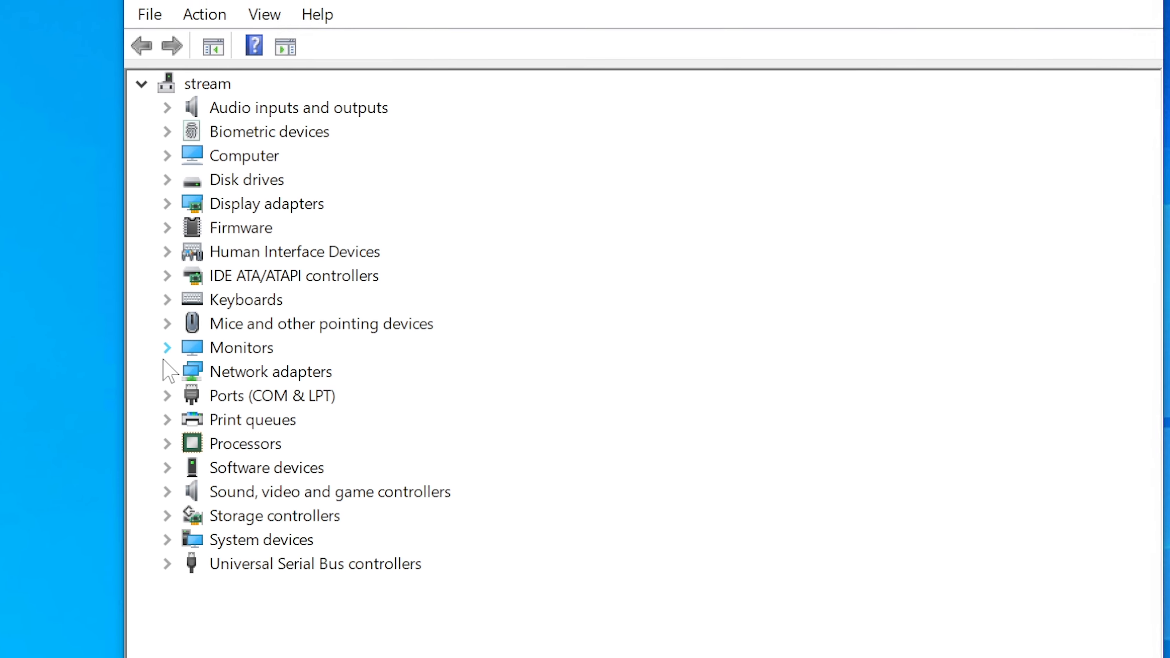
Expand Network adapters and select the Realtek PCIe GbE Family Controller entry
click(166, 372)
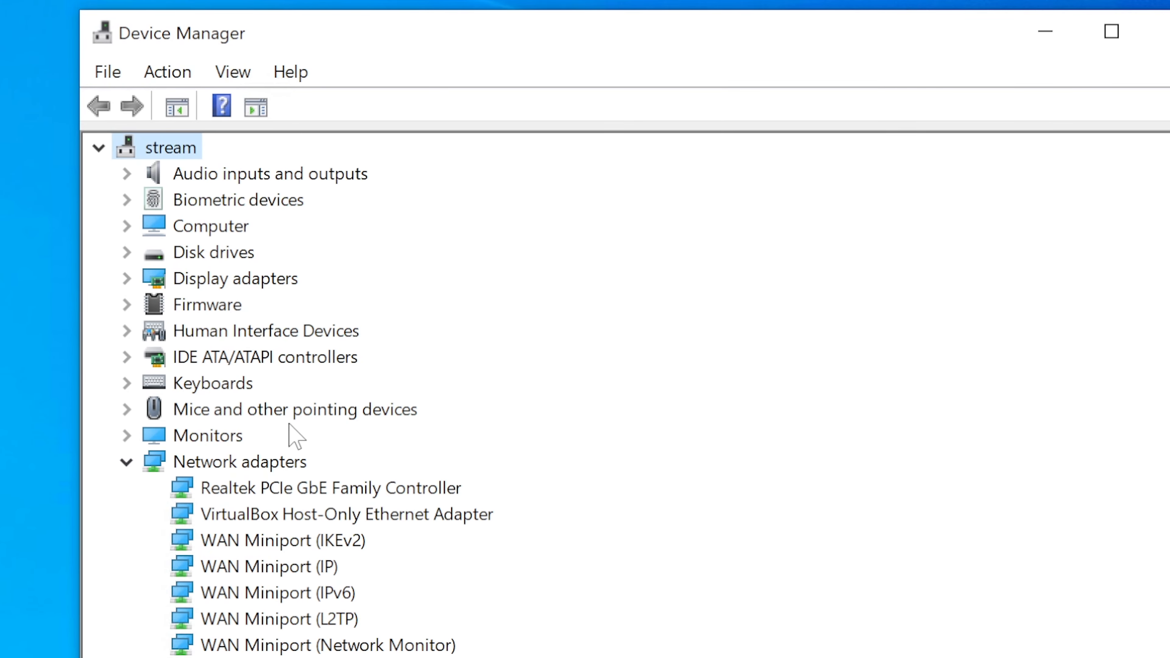
mouse_move(345, 458)
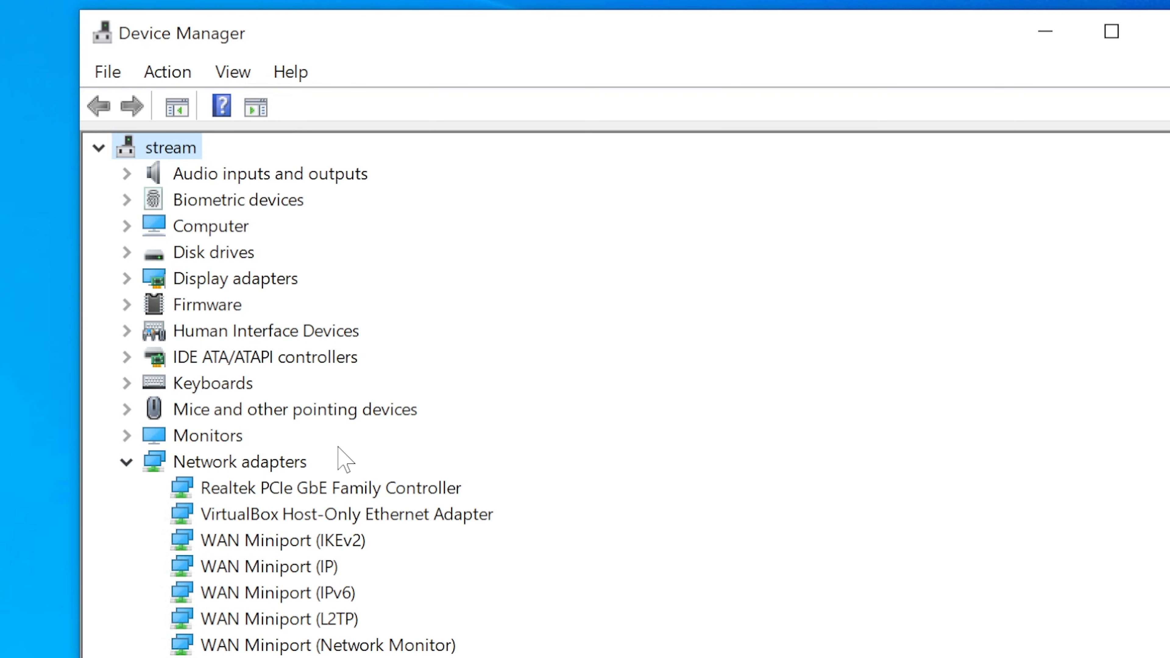
click(330, 487)
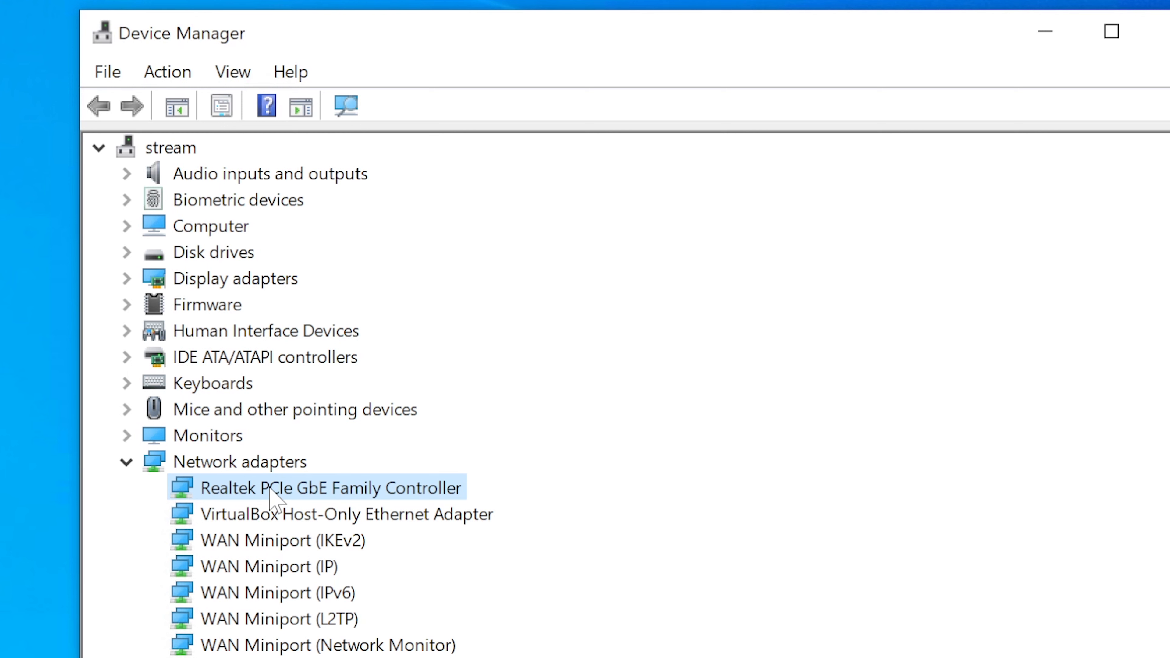
mouse_move(246, 511)
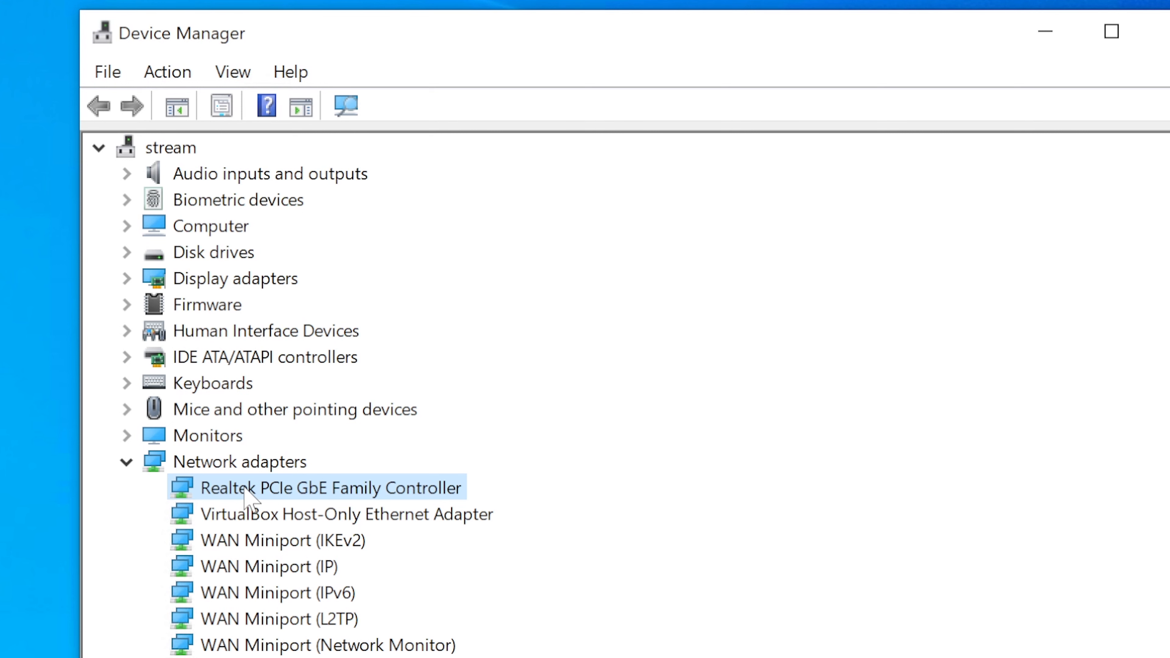
mouse_move(186, 479)
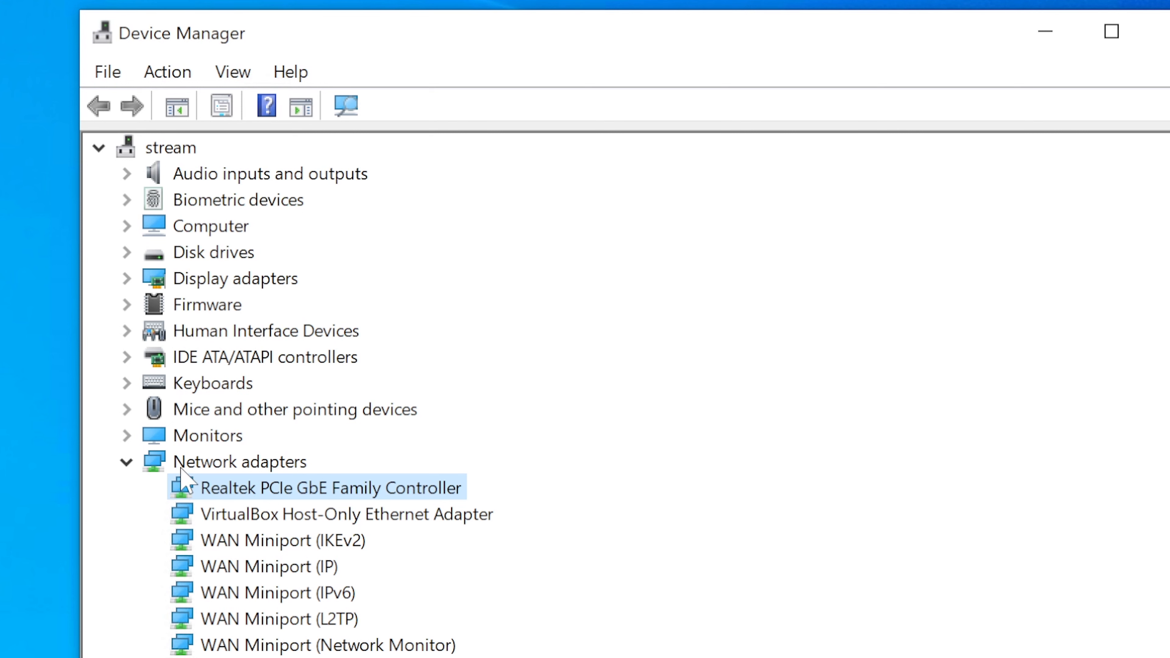
mouse_move(186, 513)
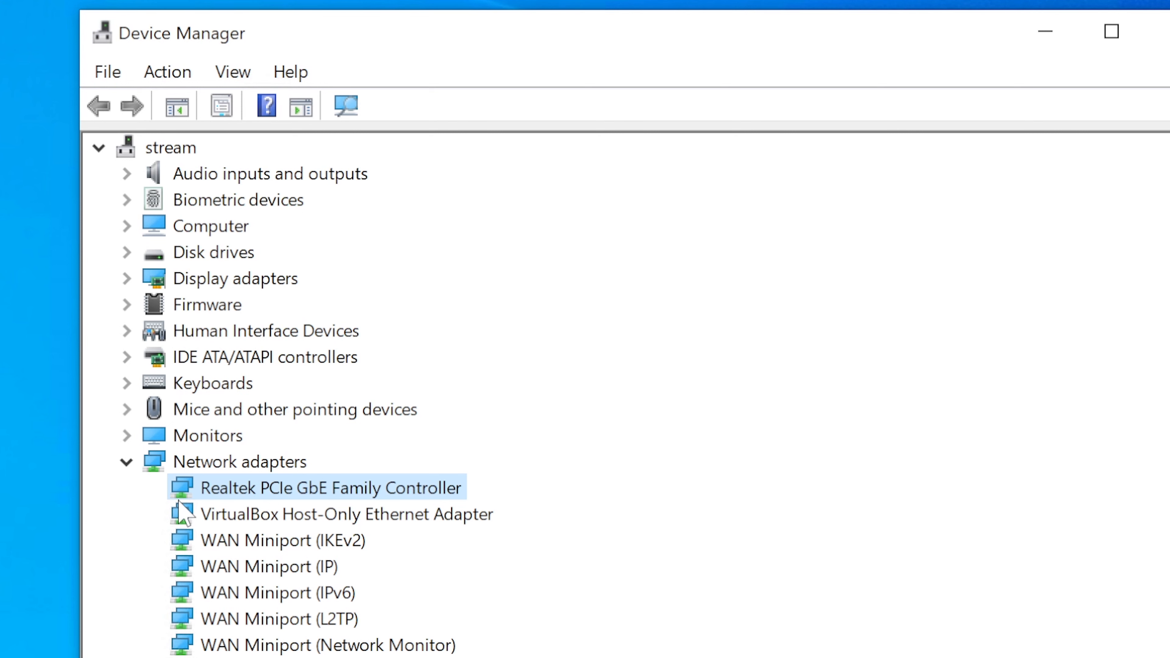
mouse_move(287, 494)
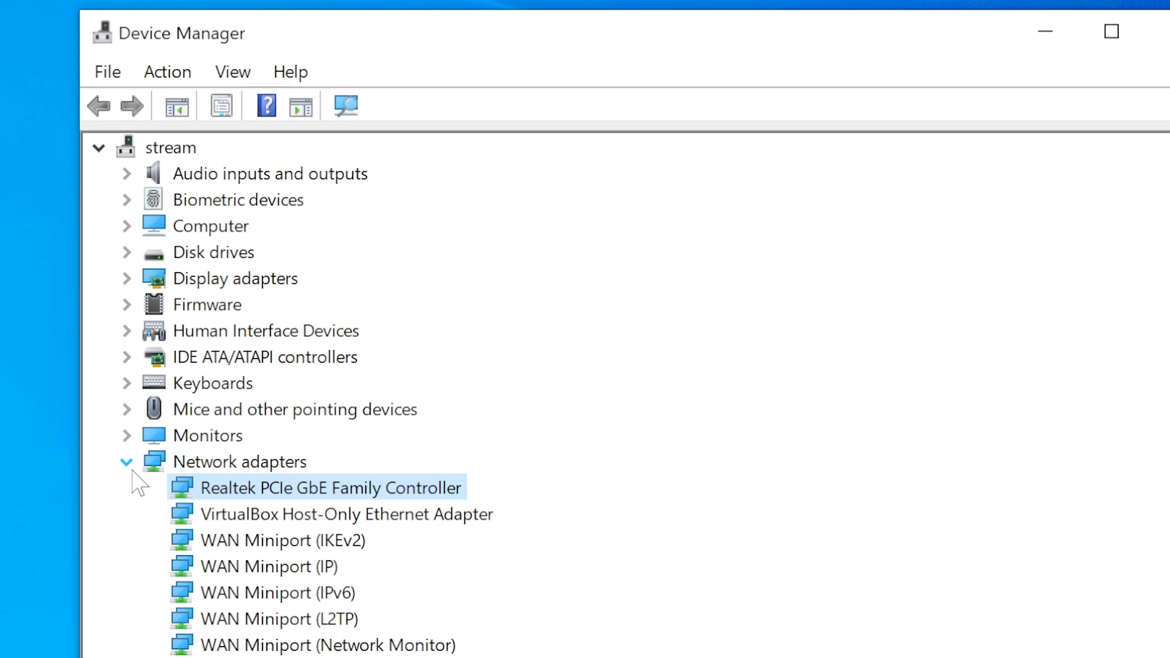
click(240, 461)
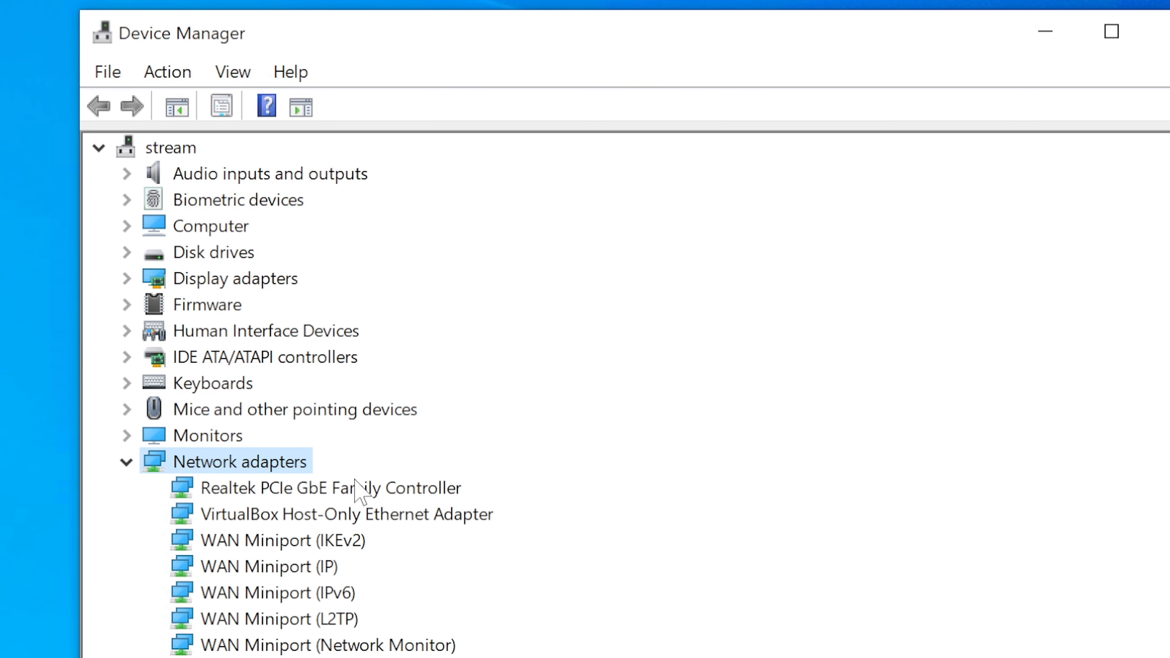
click(126, 461)
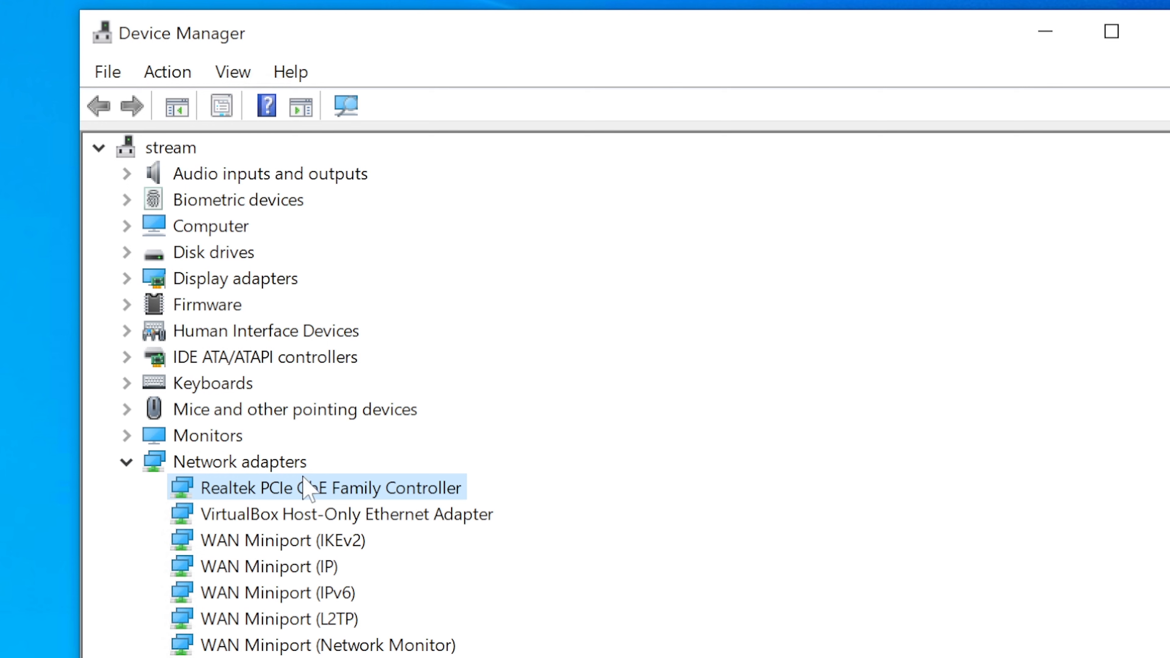
mouse_move(277, 521)
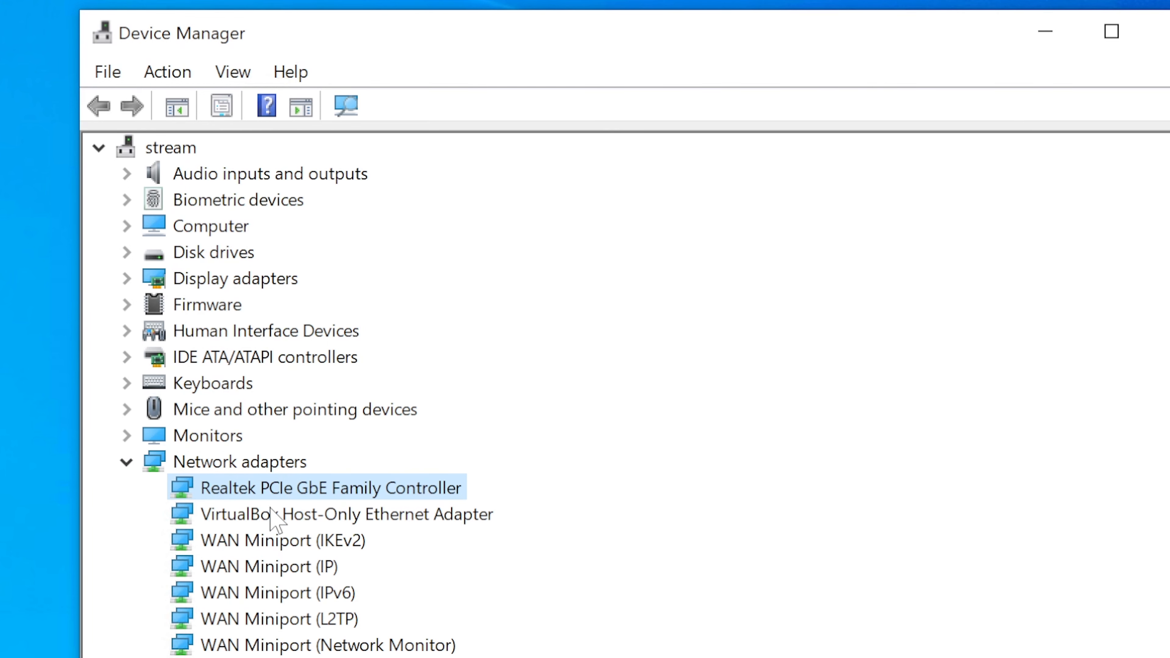
mouse_move(268, 507)
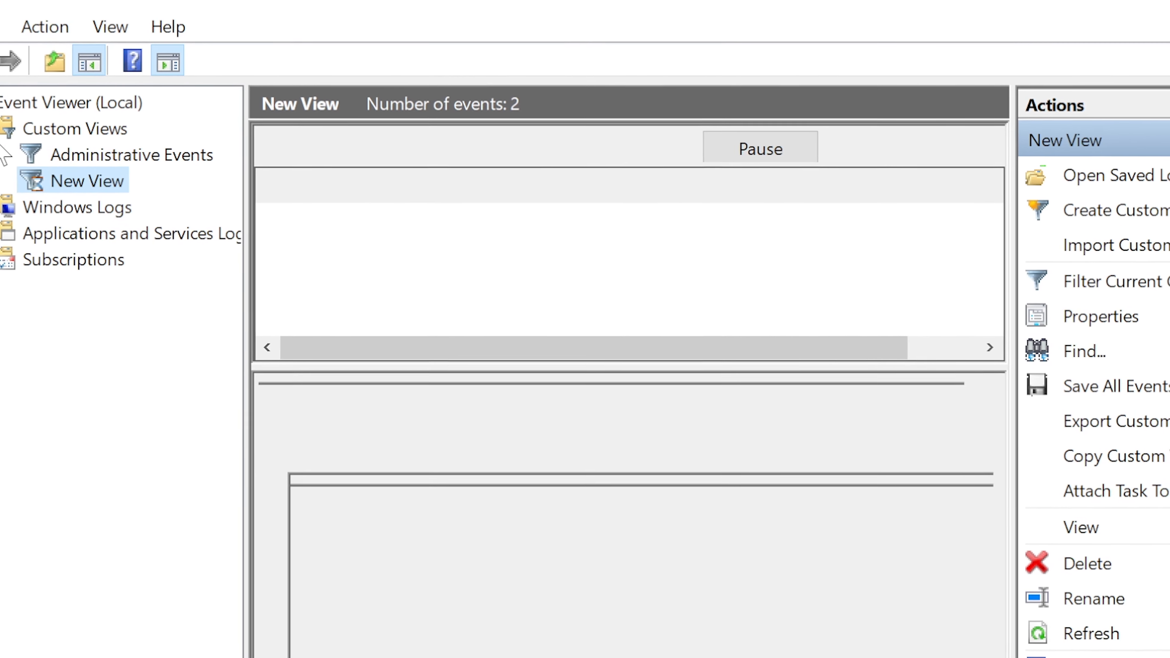
Load the System log under Windows Logs in Event Viewer
click(84, 129)
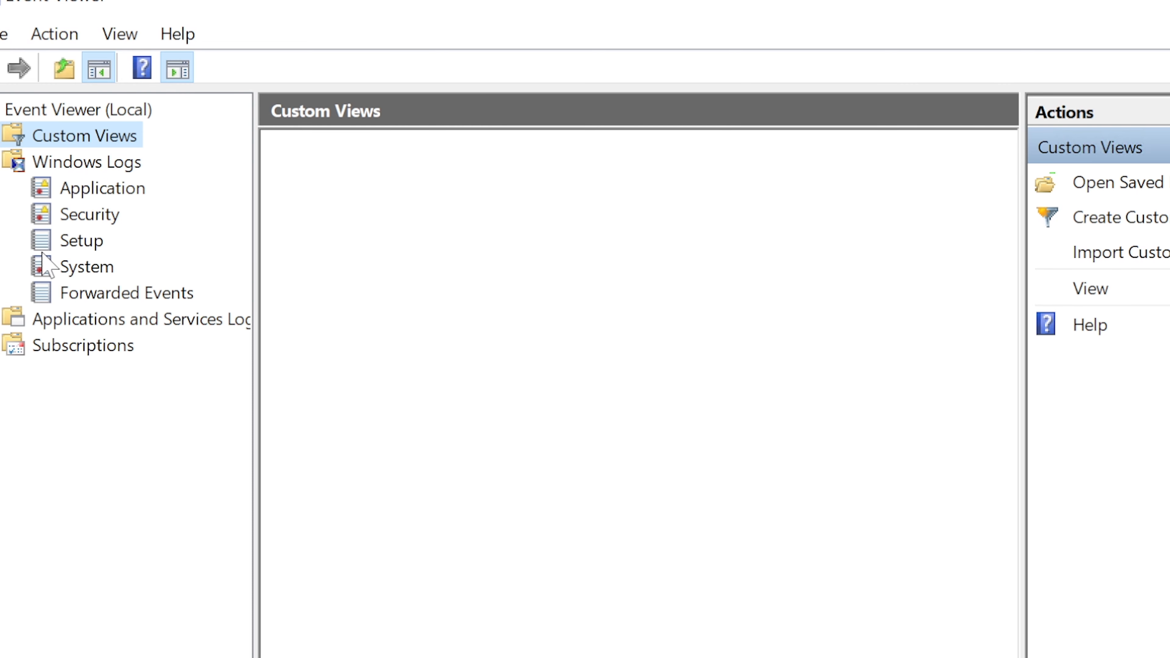
click(87, 266)
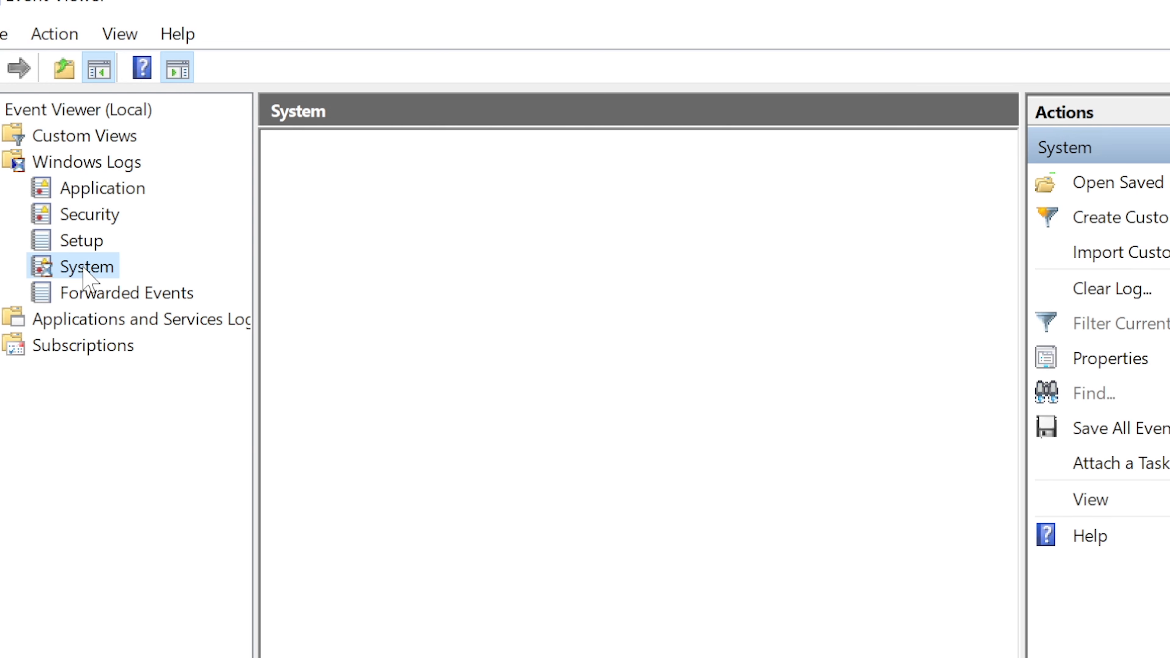
click(72, 266)
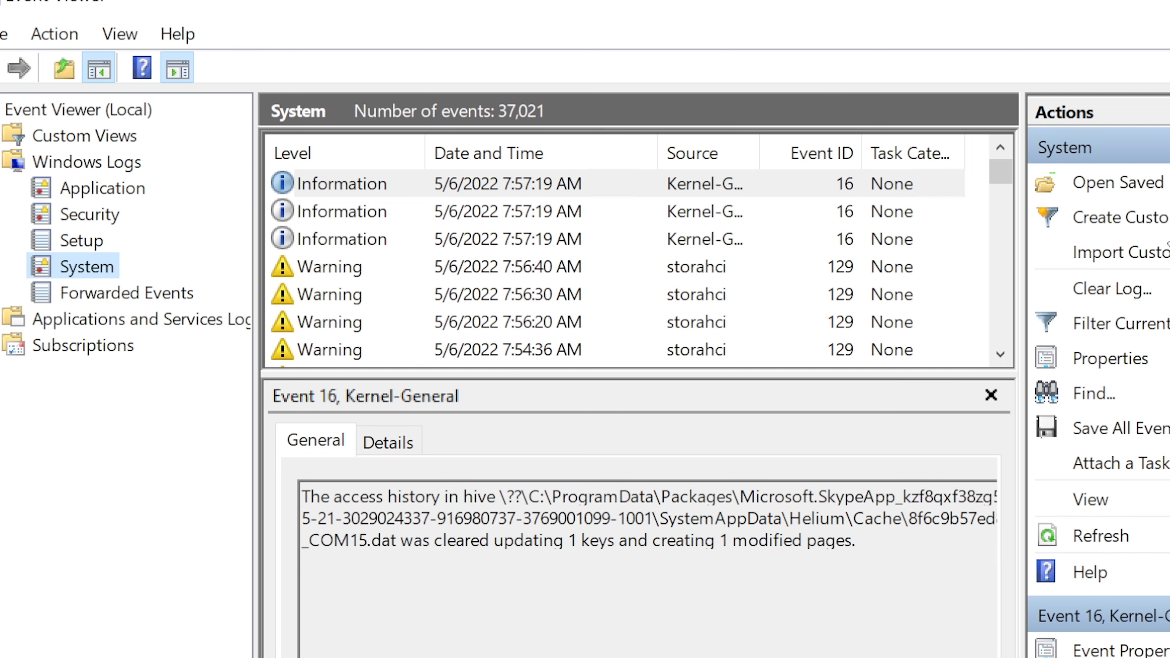
Build a custom view of Critical, Error and Warning events logged in the last hour
click(1123, 217)
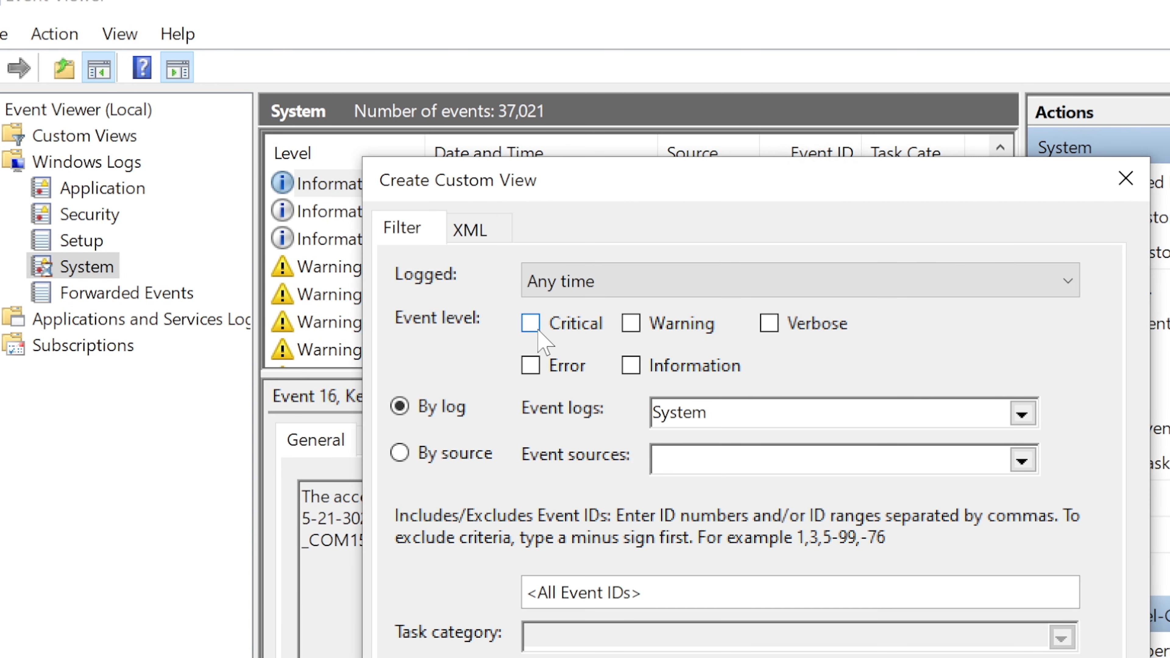
click(531, 366)
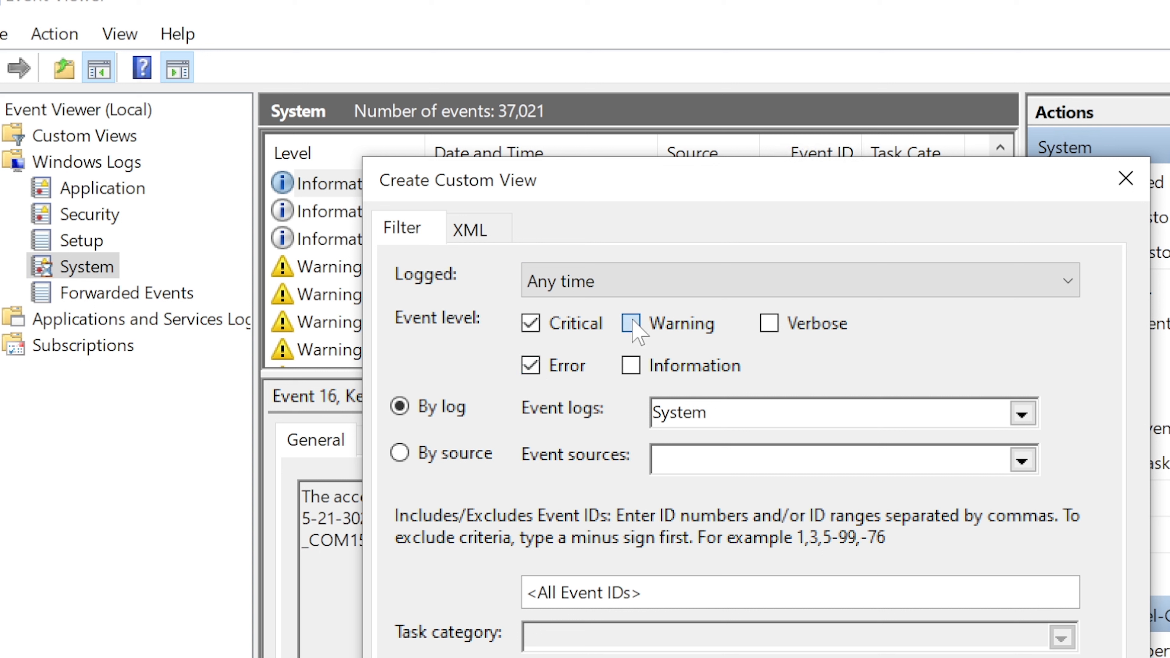
click(631, 322)
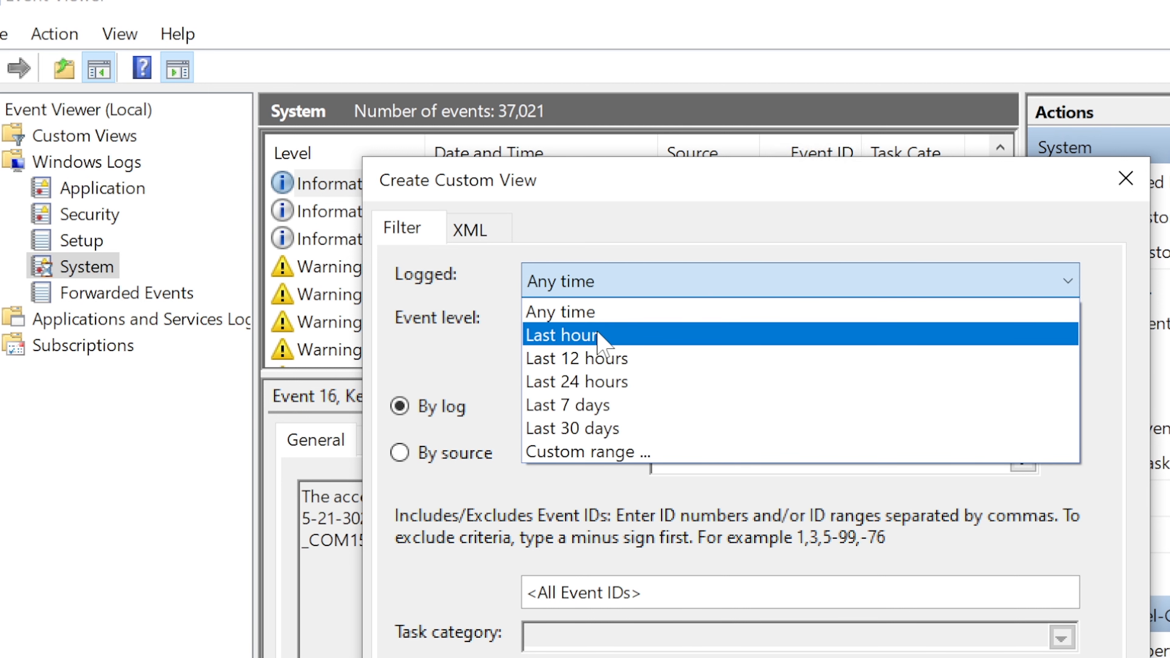
click(563, 334)
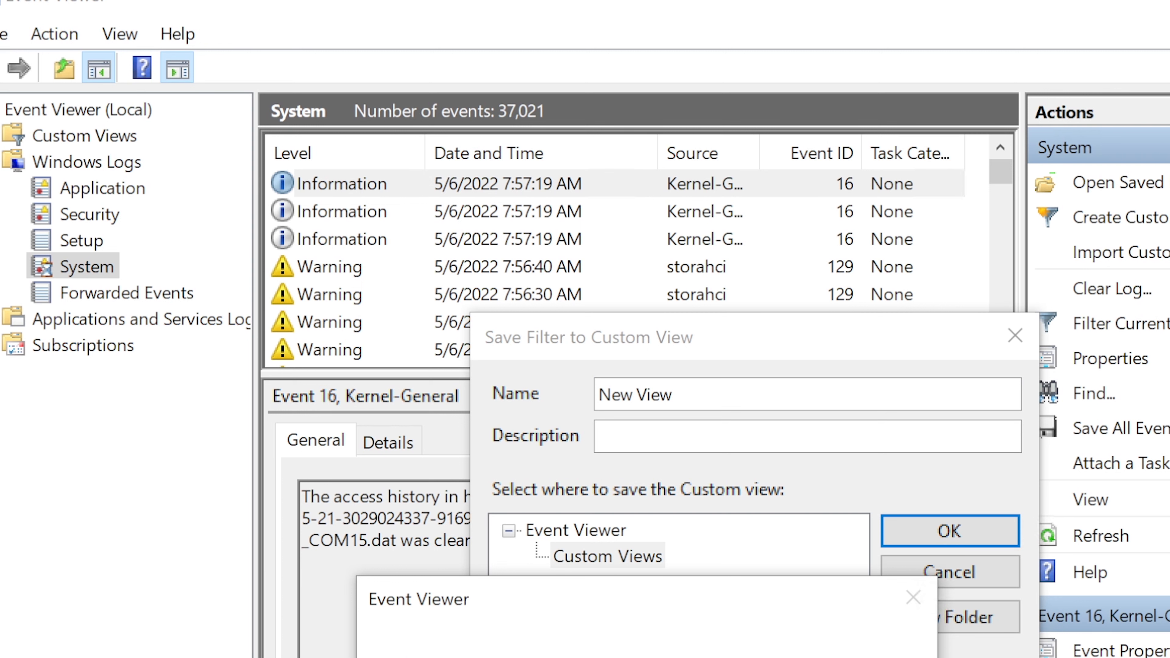
Save the filter as New View and read a Time-Service warning's details
click(950, 531)
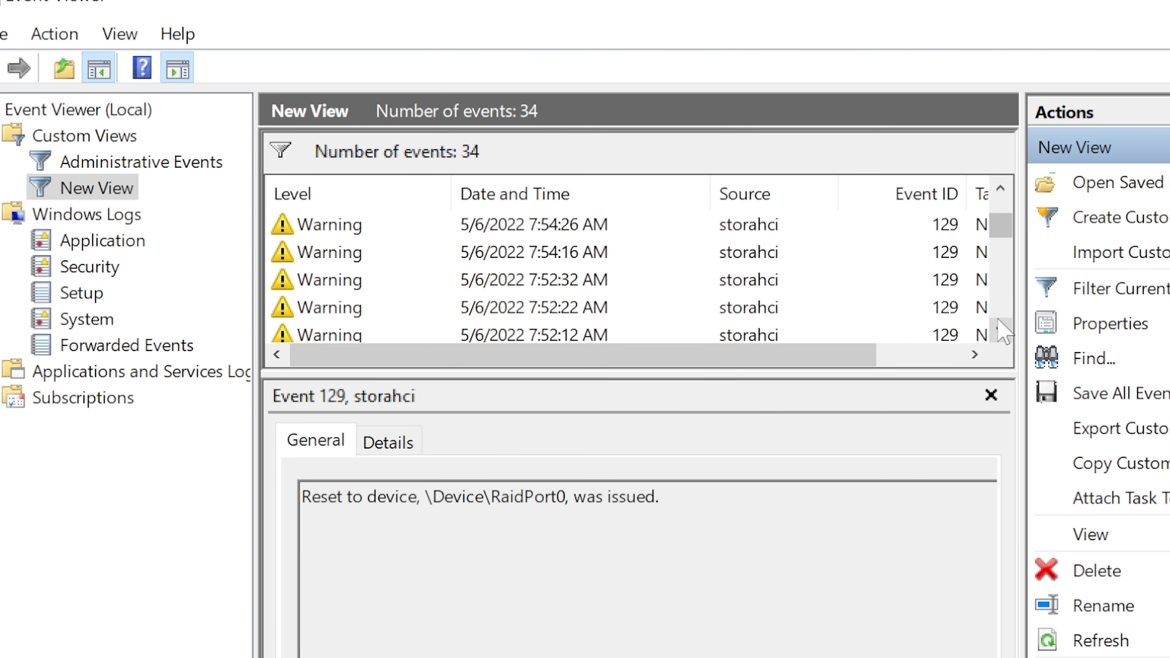
scroll(down, 3)
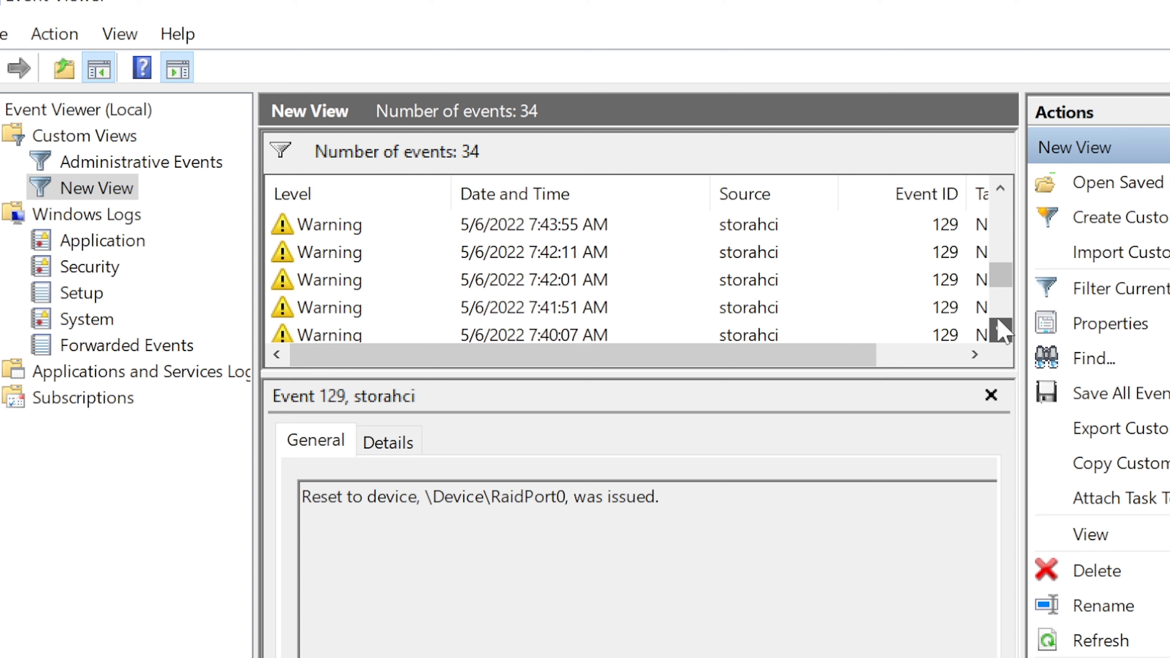
scroll(down, 3)
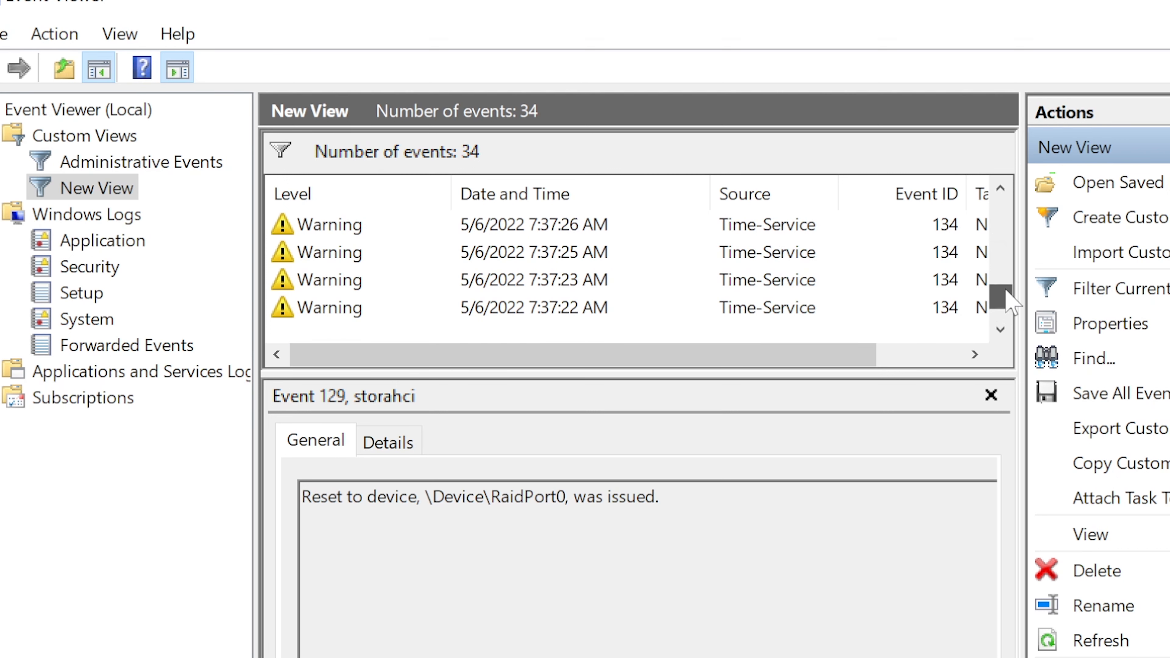
click(999, 333)
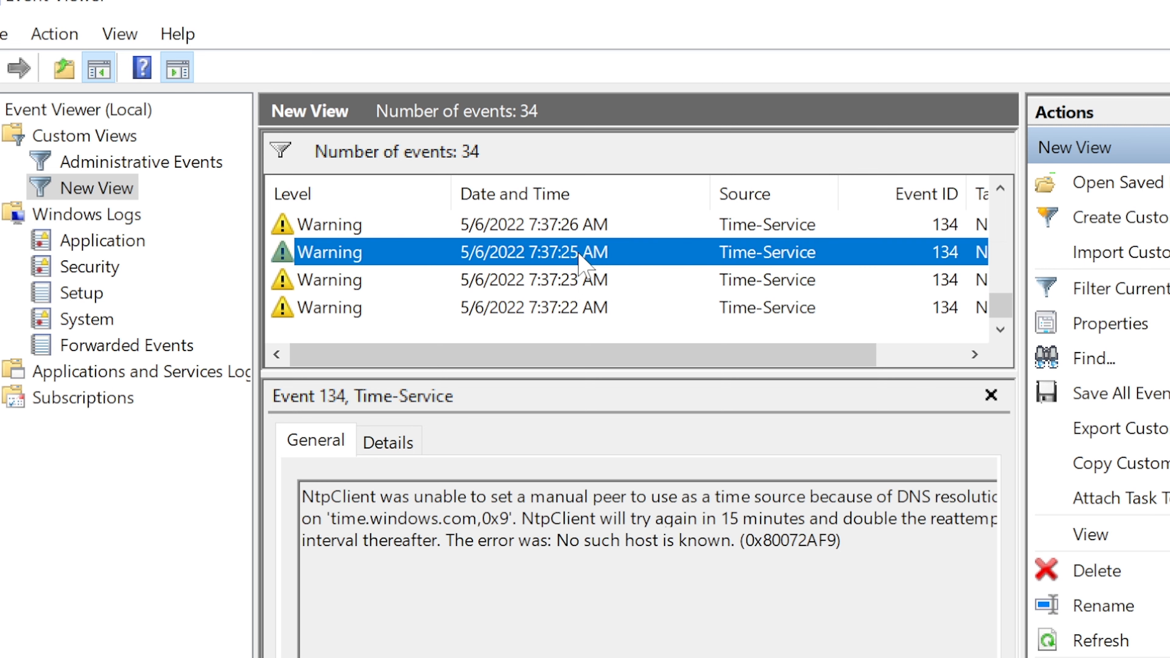
mouse_move(569, 292)
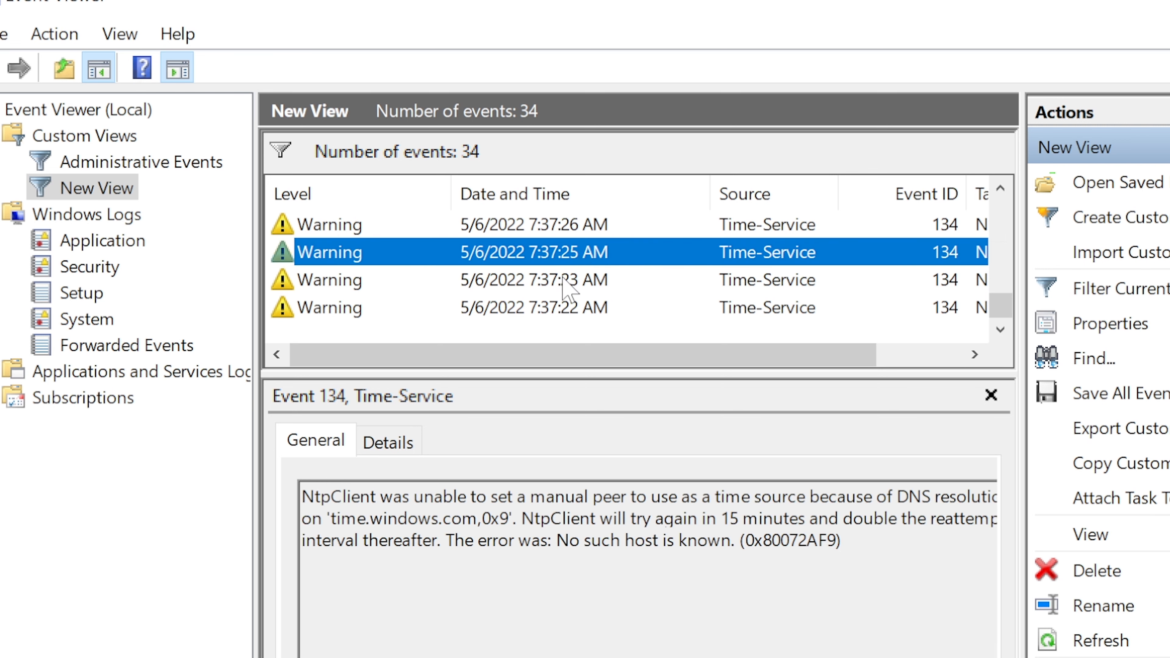
Review further Time-Service and storahci reset warnings in the saved view
click(532, 306)
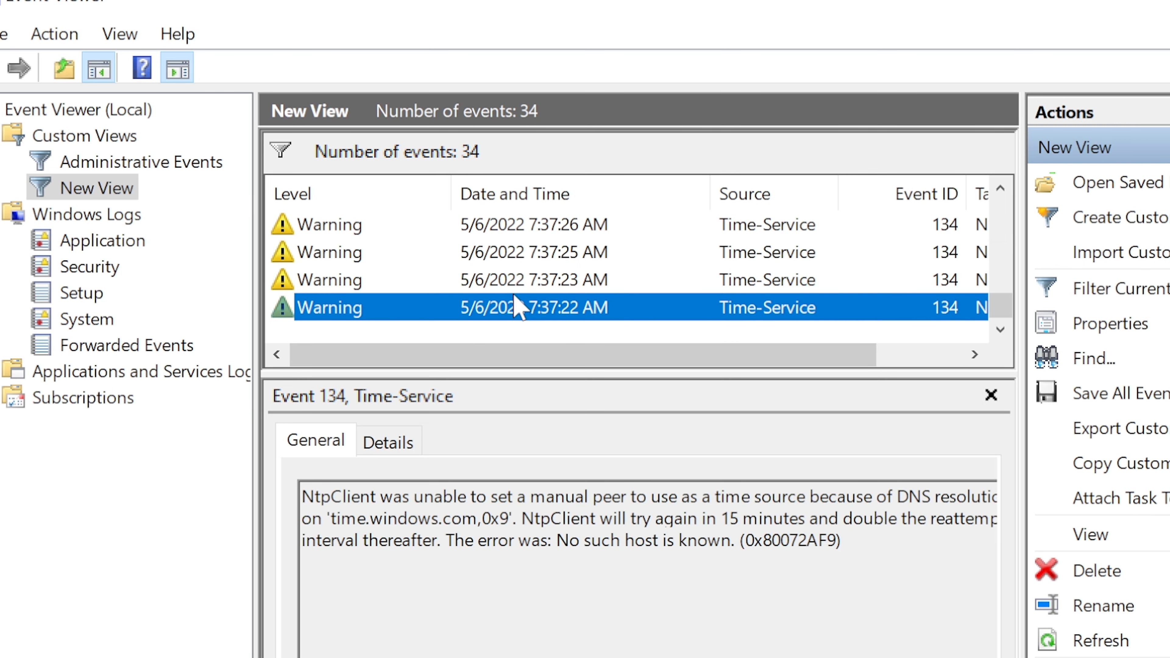
click(522, 223)
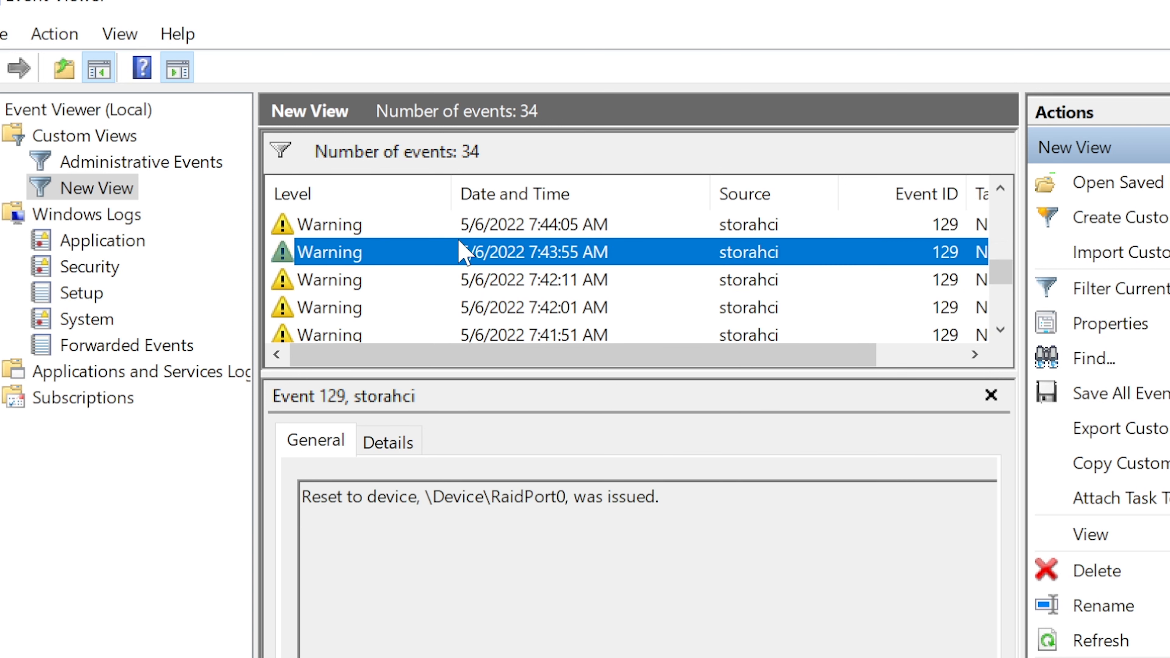
click(522, 224)
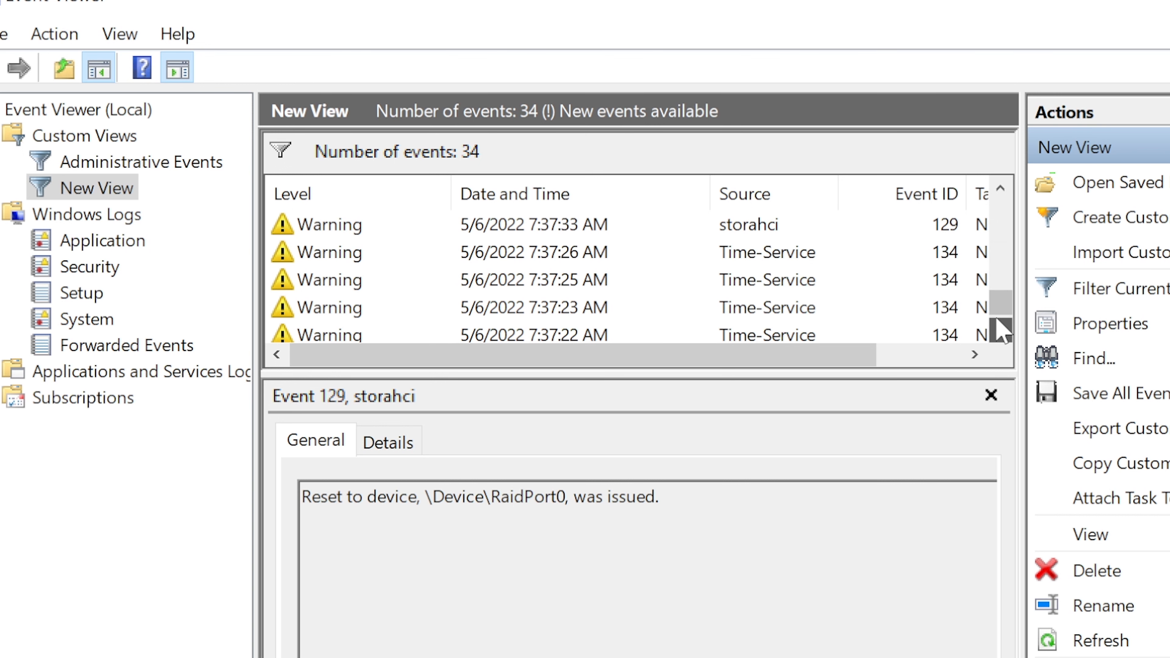
scroll(down, 3)
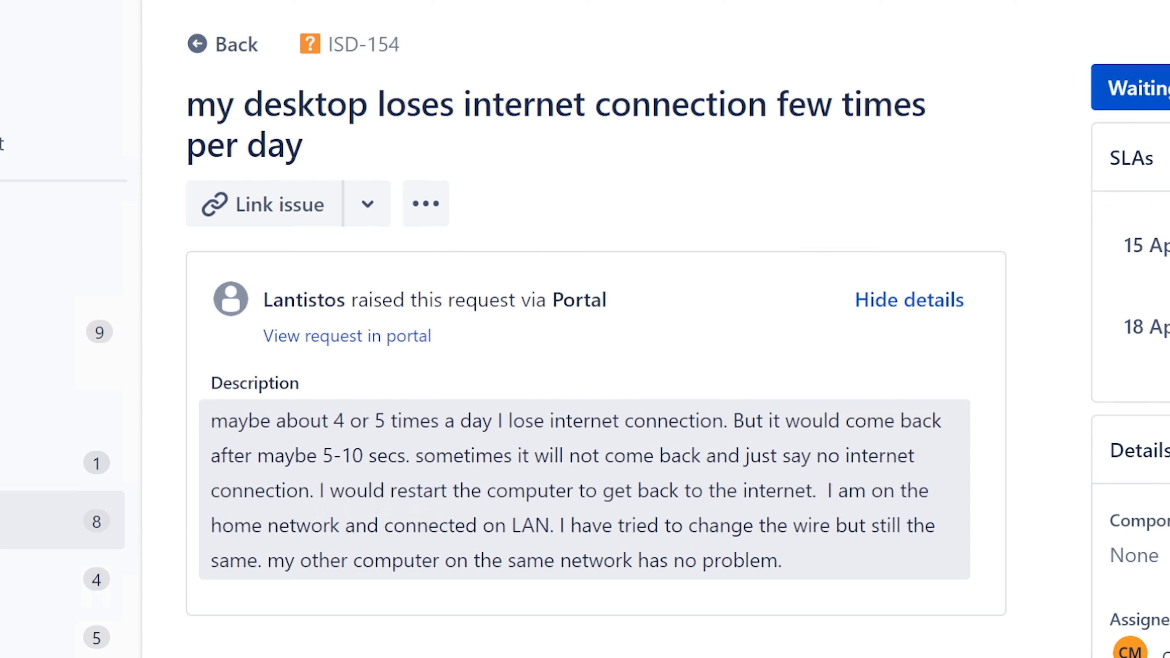
Highlight the ISD-154 description sentences about the wire and the other computer while reading
double_click(526, 525)
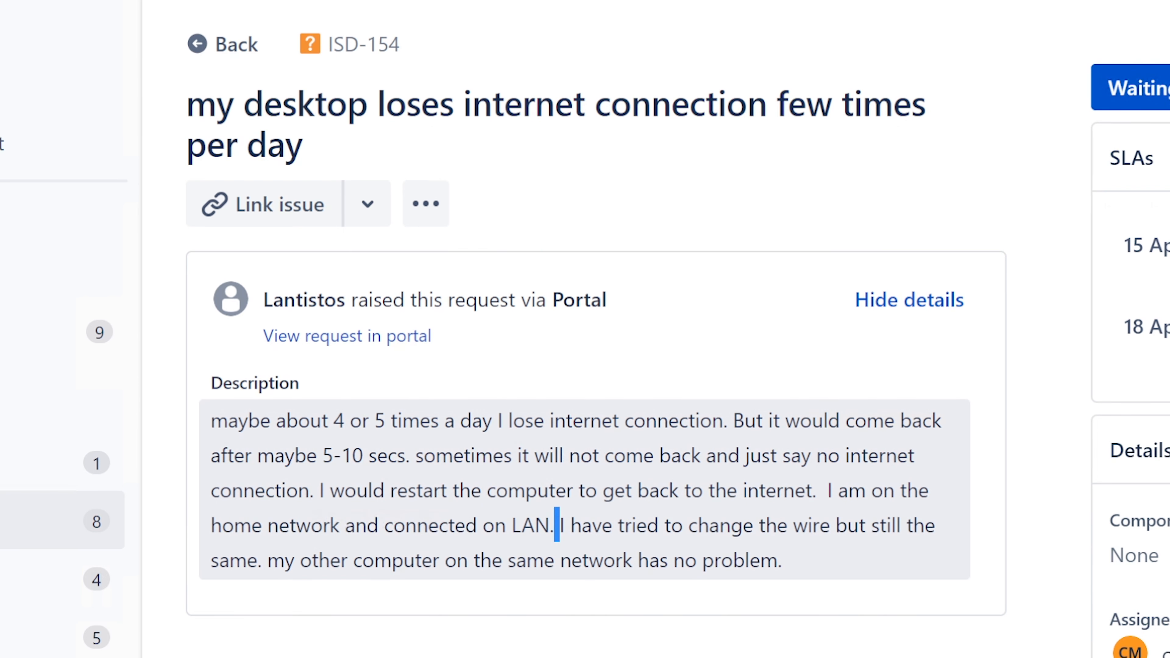
drag(555, 526, 591, 526)
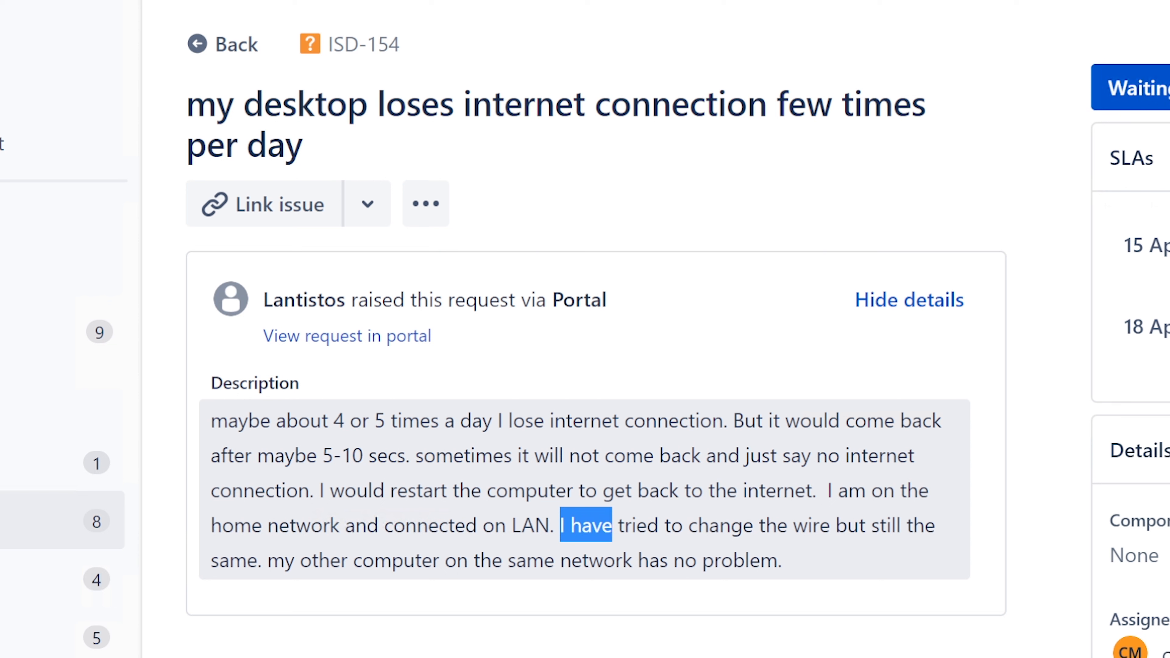
drag(585, 525, 781, 560)
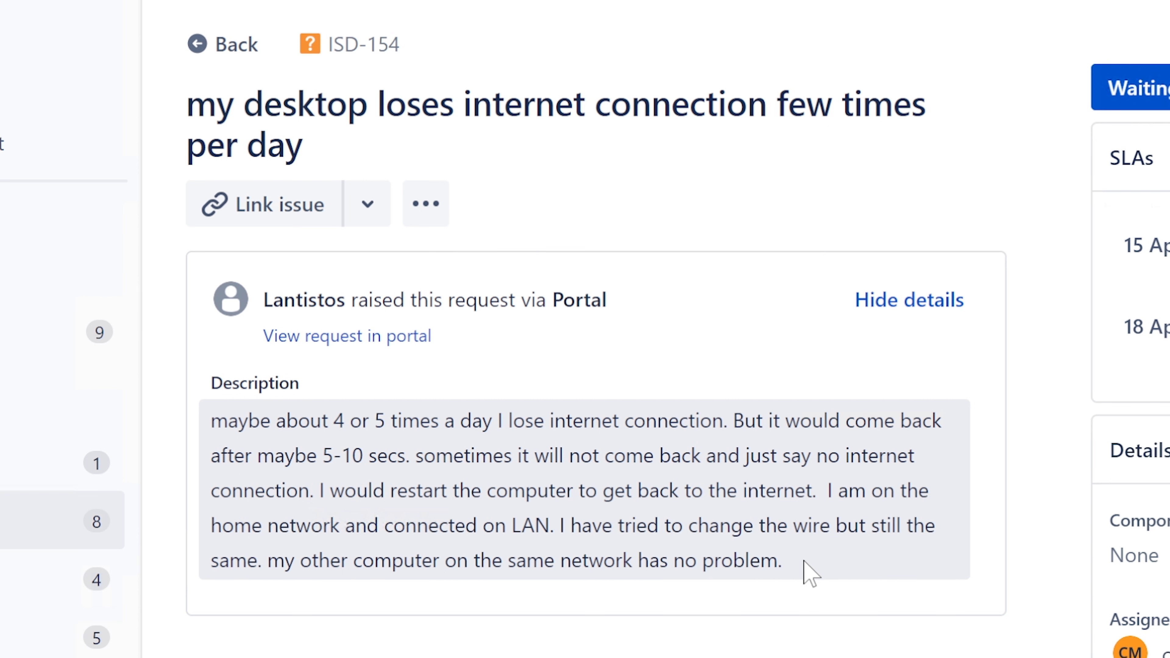
drag(556, 525, 783, 560)
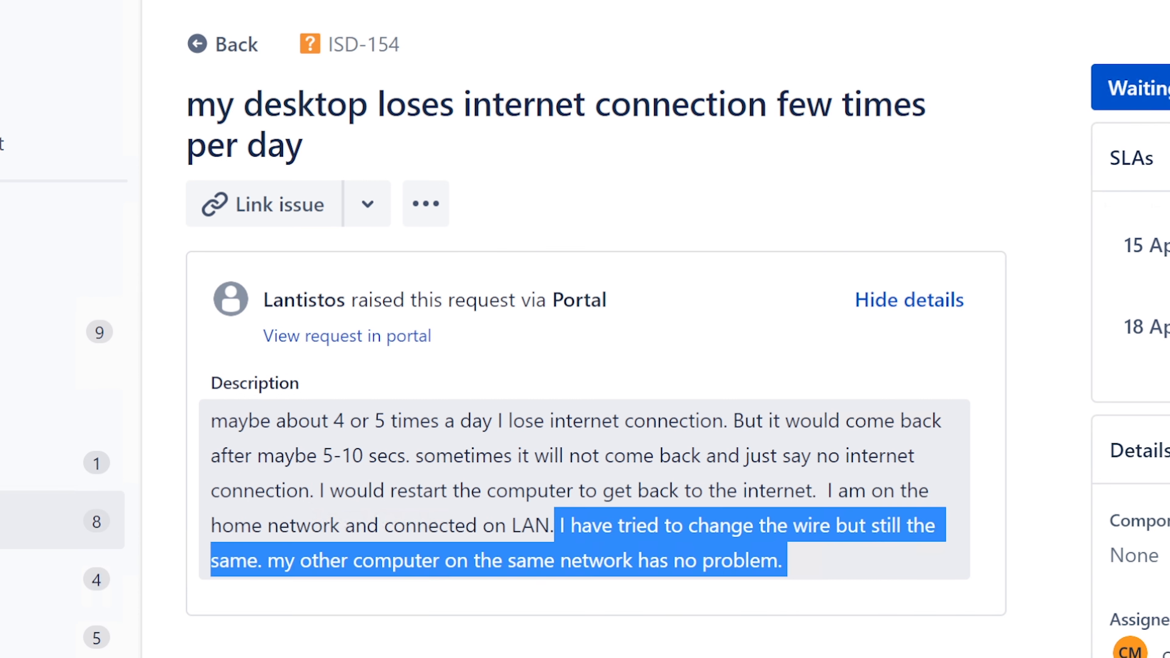
click(798, 567)
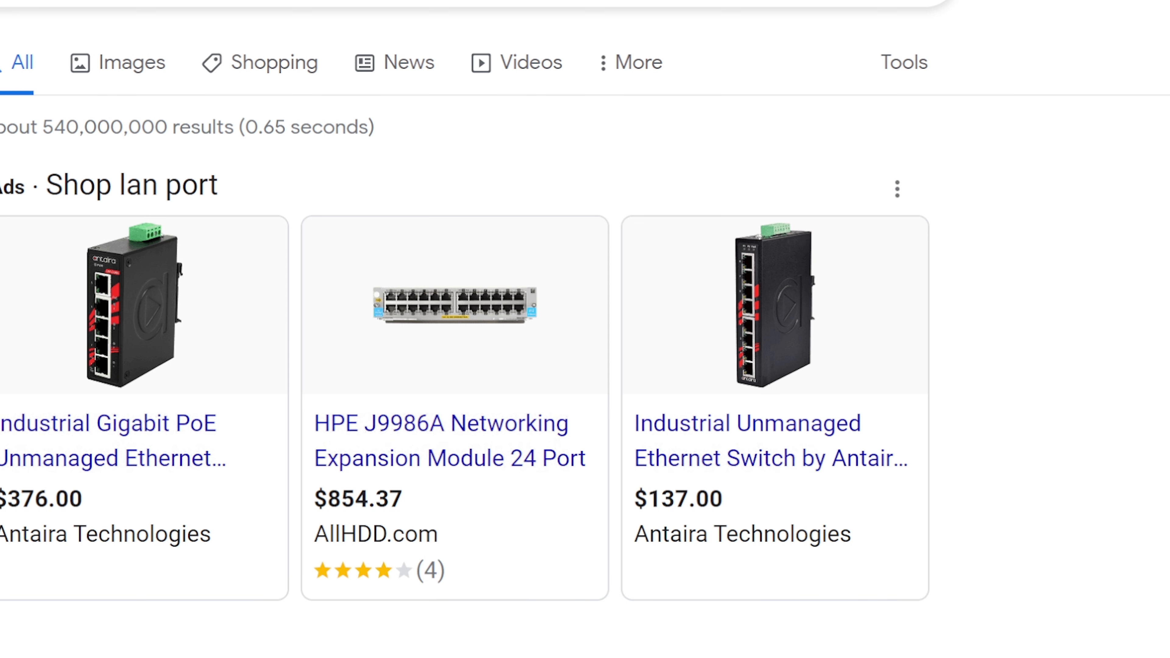
mouse_move(884, 403)
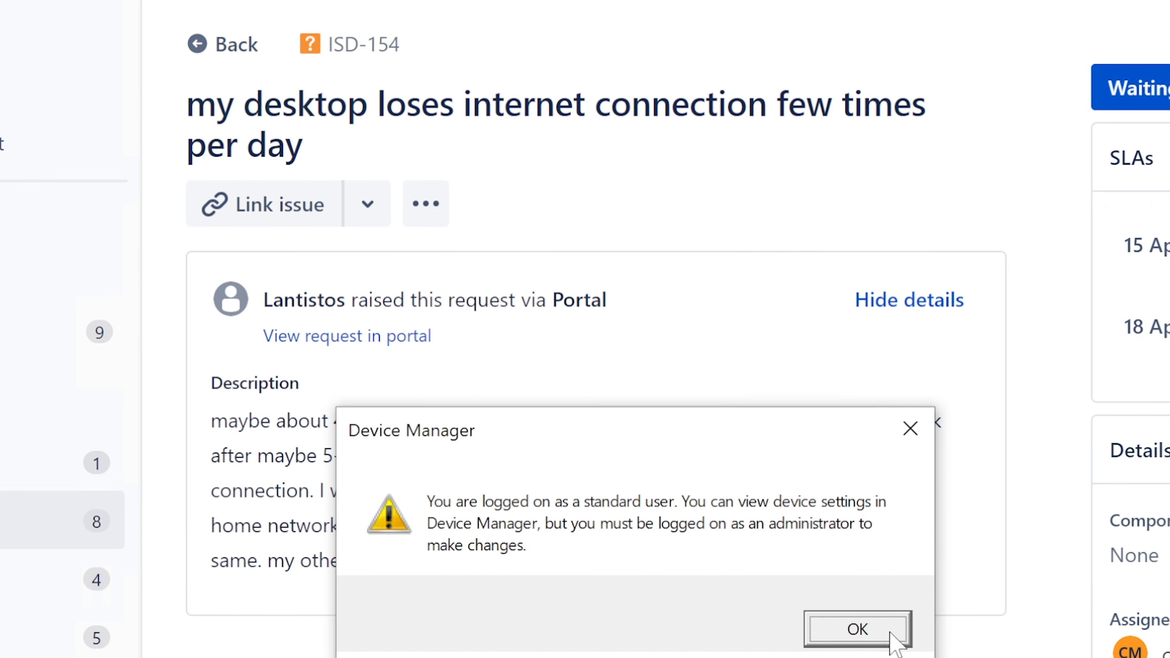
View the Realtek PCIe GbE controller's Driver details (Realtek, 5/26/2020, 10.42.526.2020) and close the properties
click(857, 628)
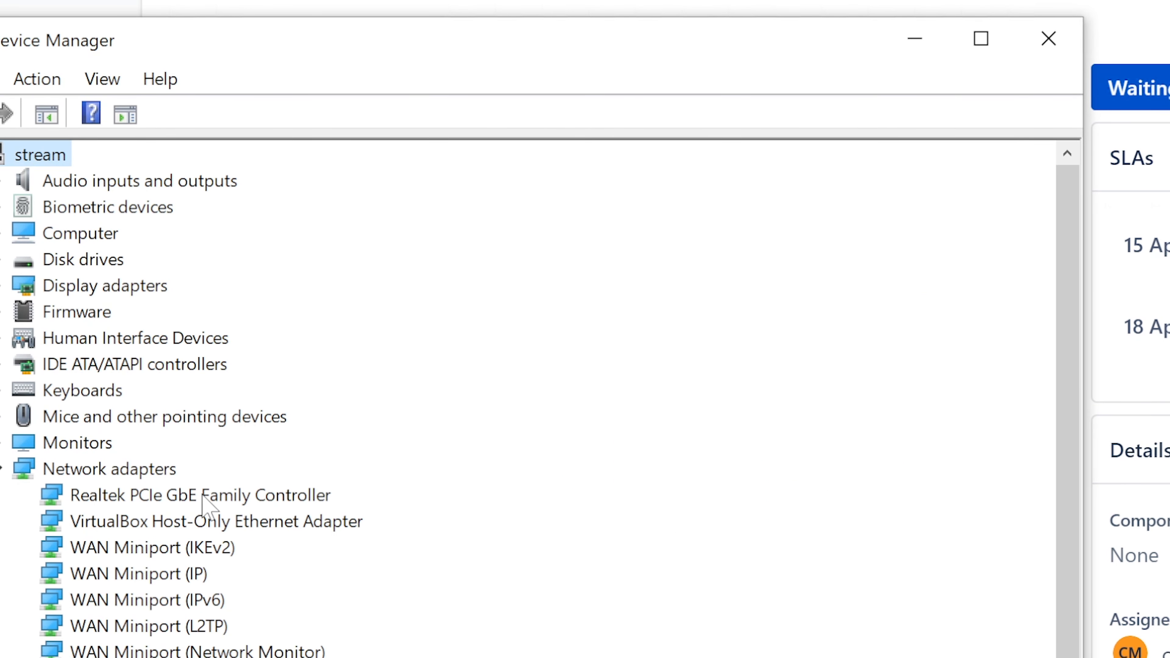
right_click(199, 495)
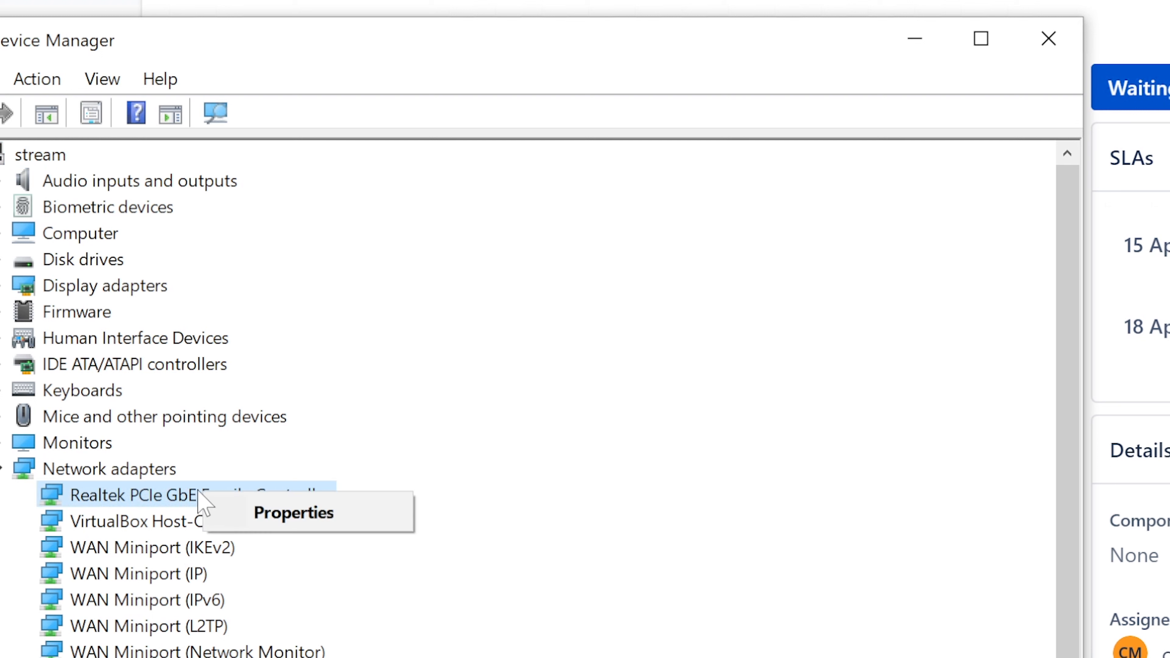
mouse_move(177, 504)
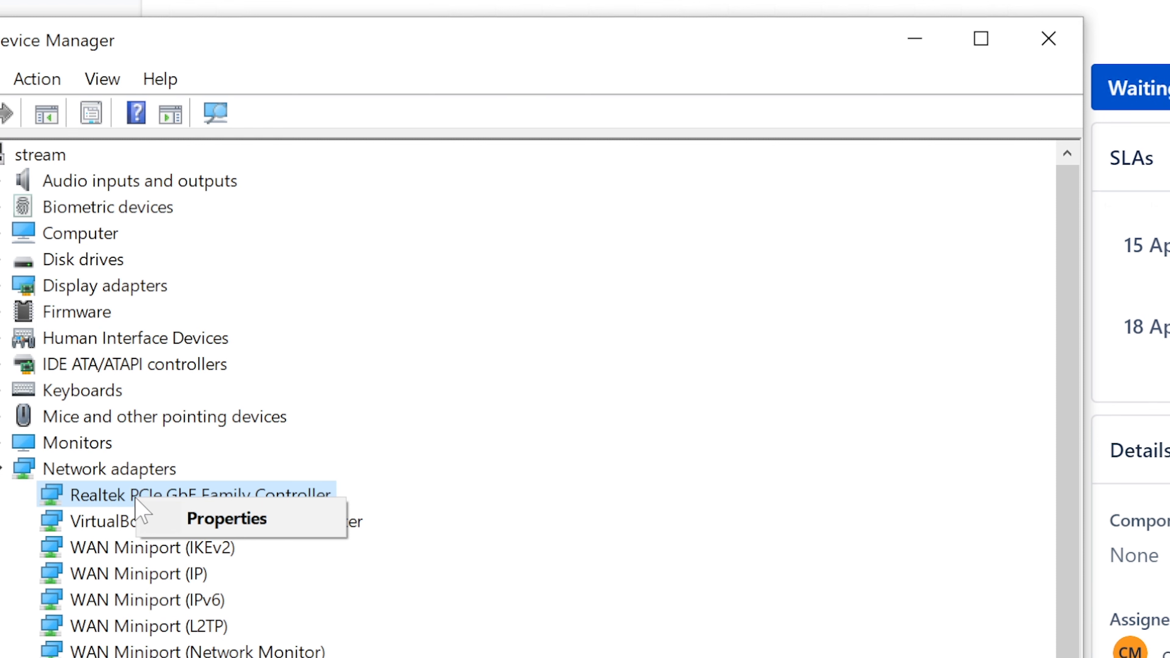
mouse_move(211, 522)
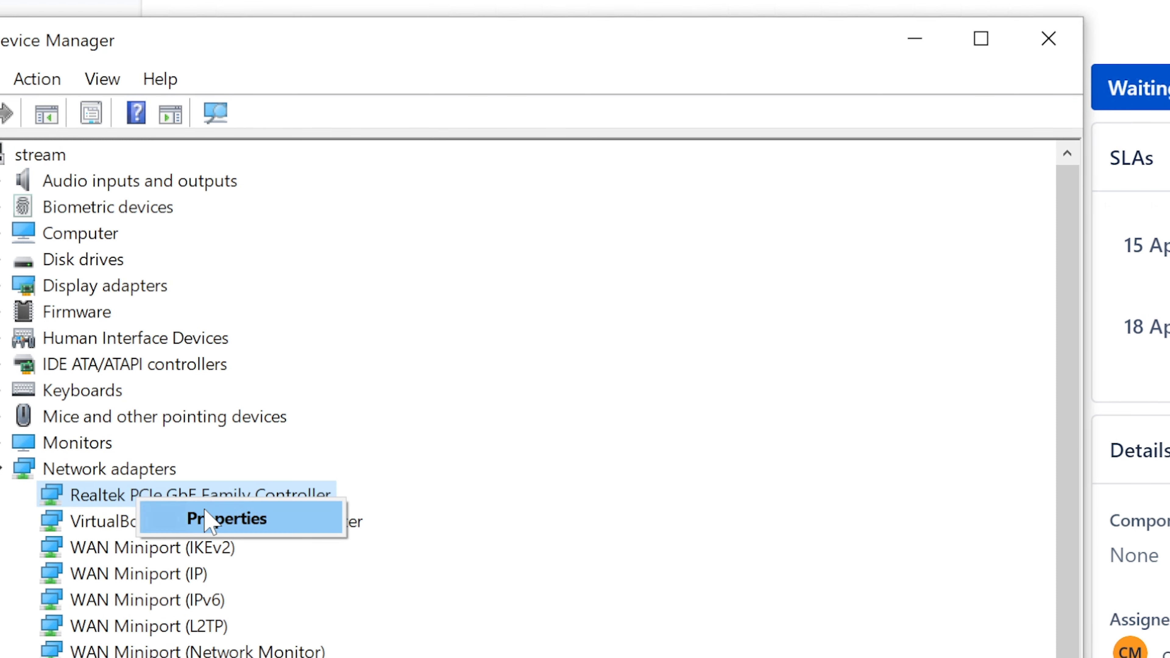
click(222, 518)
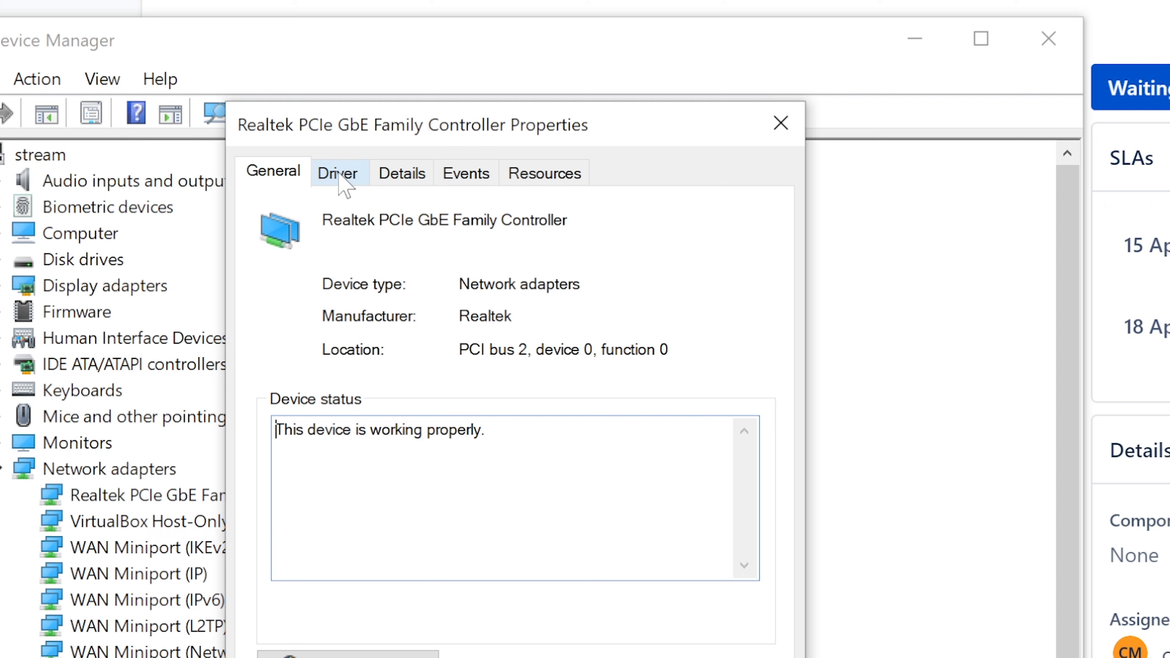
click(337, 172)
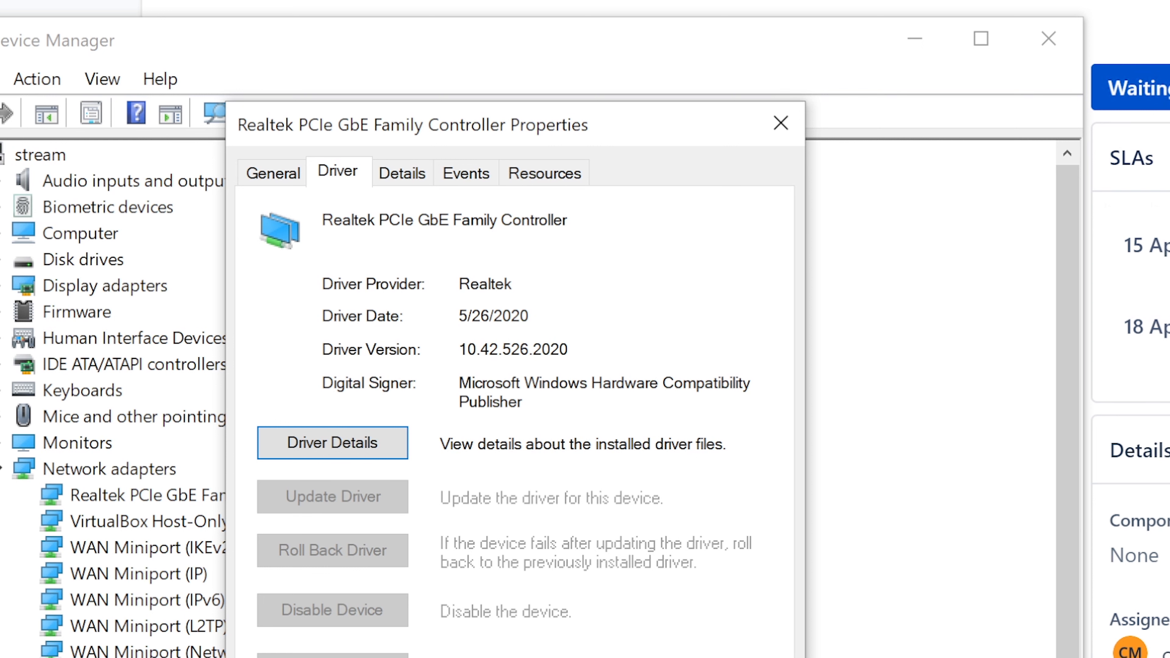
click(781, 123)
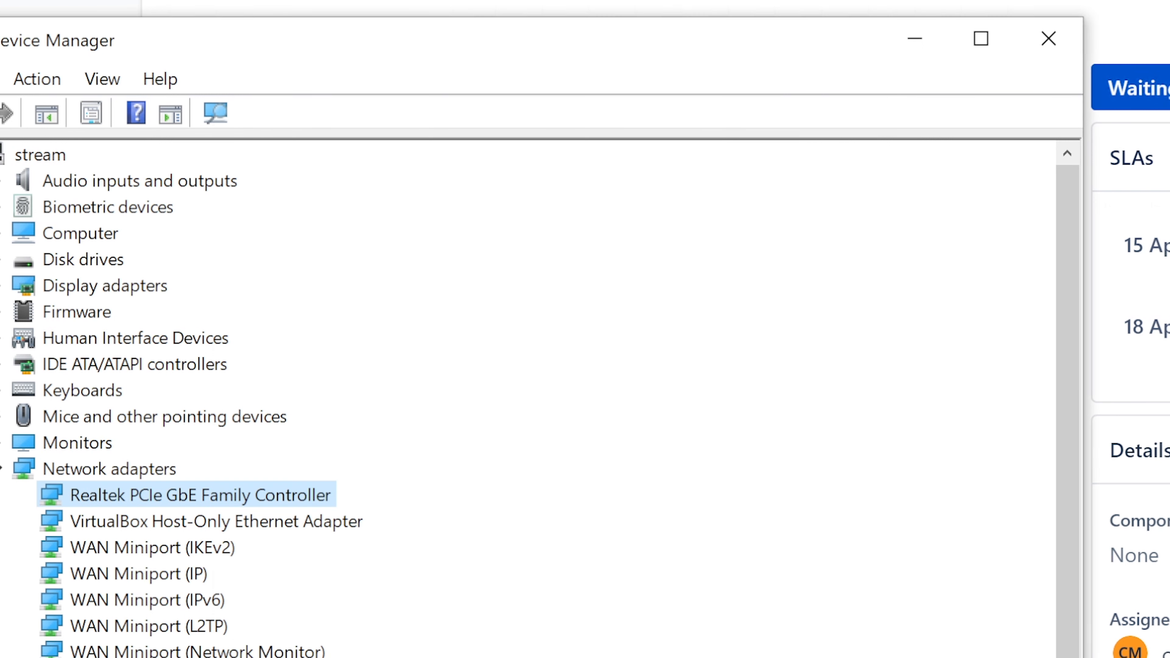
mouse_move(1112, 22)
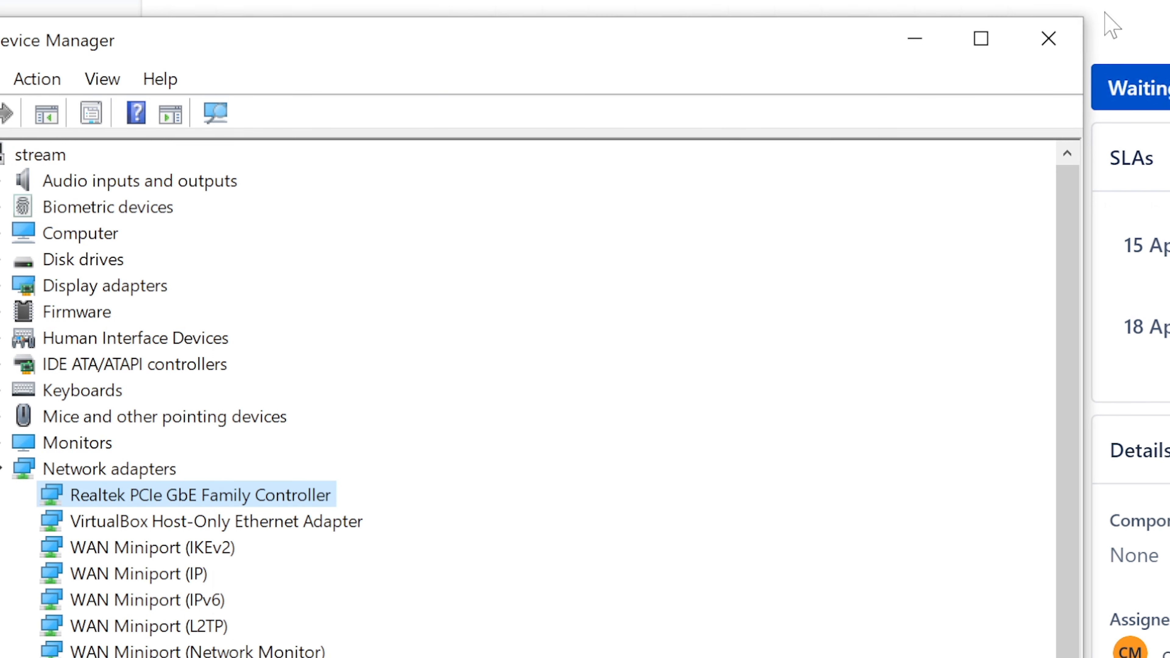
mouse_move(1048, 38)
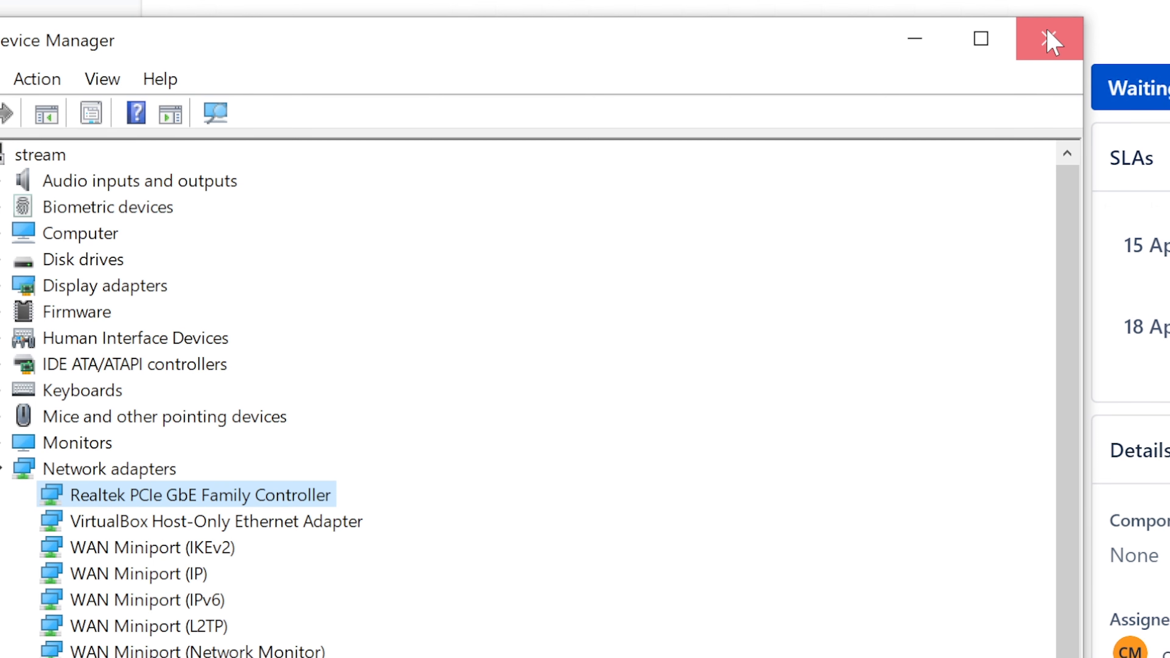
Begin the reply 'Hello, this is Ervin ... PC support. Please', removing the words 'check below'
click(1048, 38)
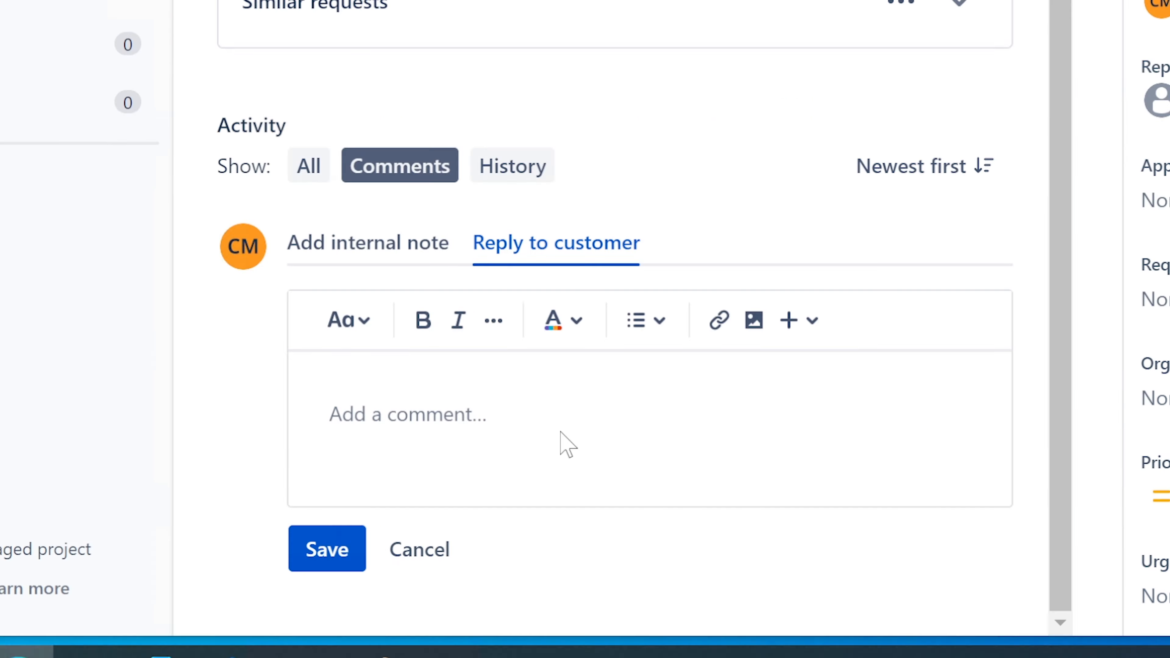
text(Hello, th)
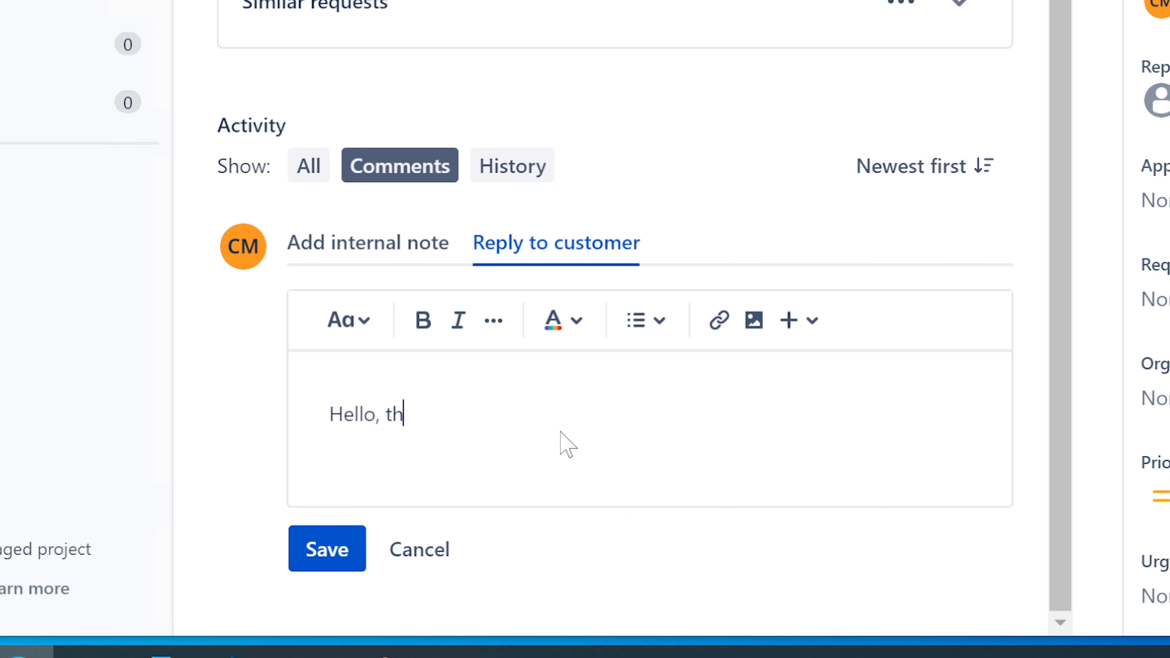
text(is is Ervin with Pc)
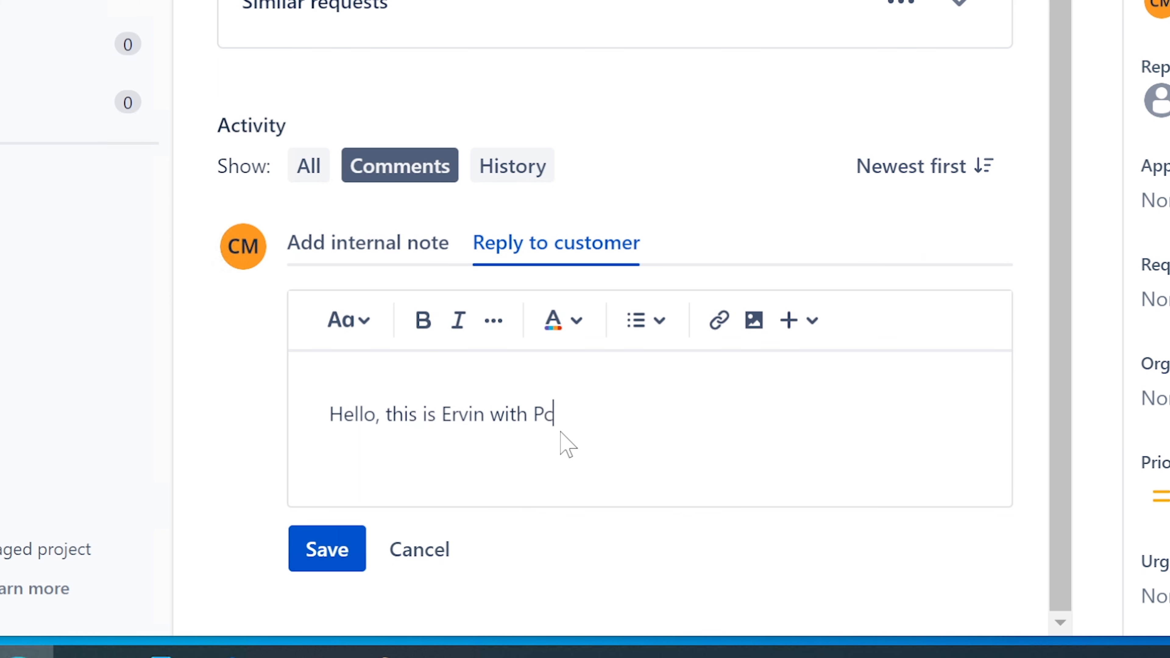
key(Backspace)
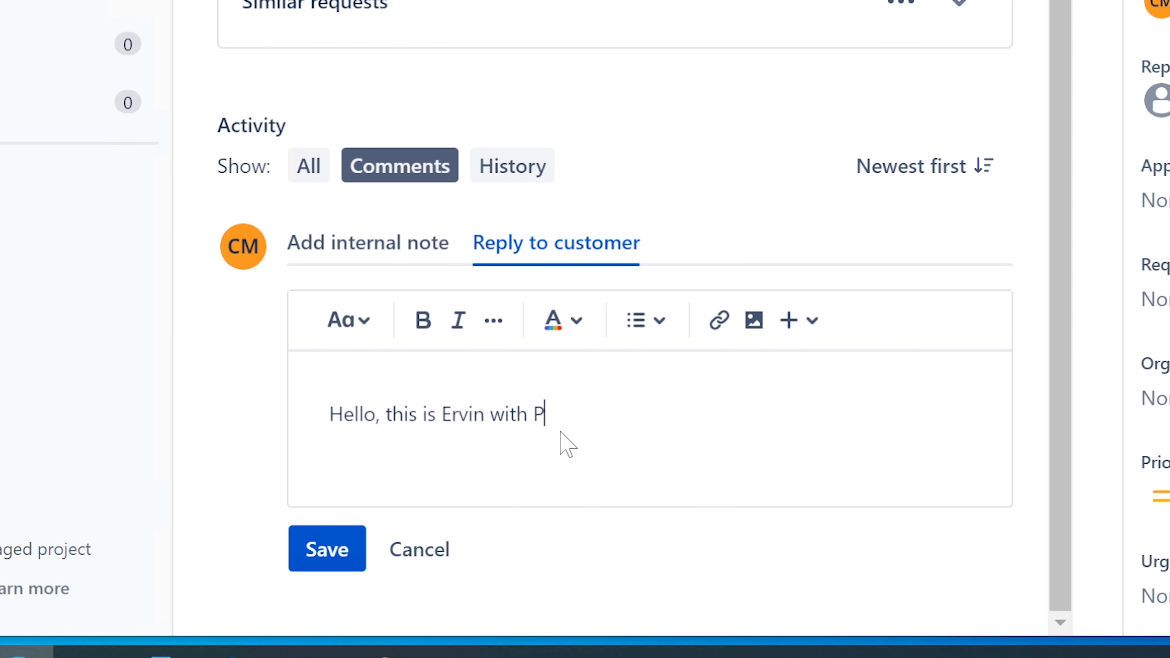
text(C)
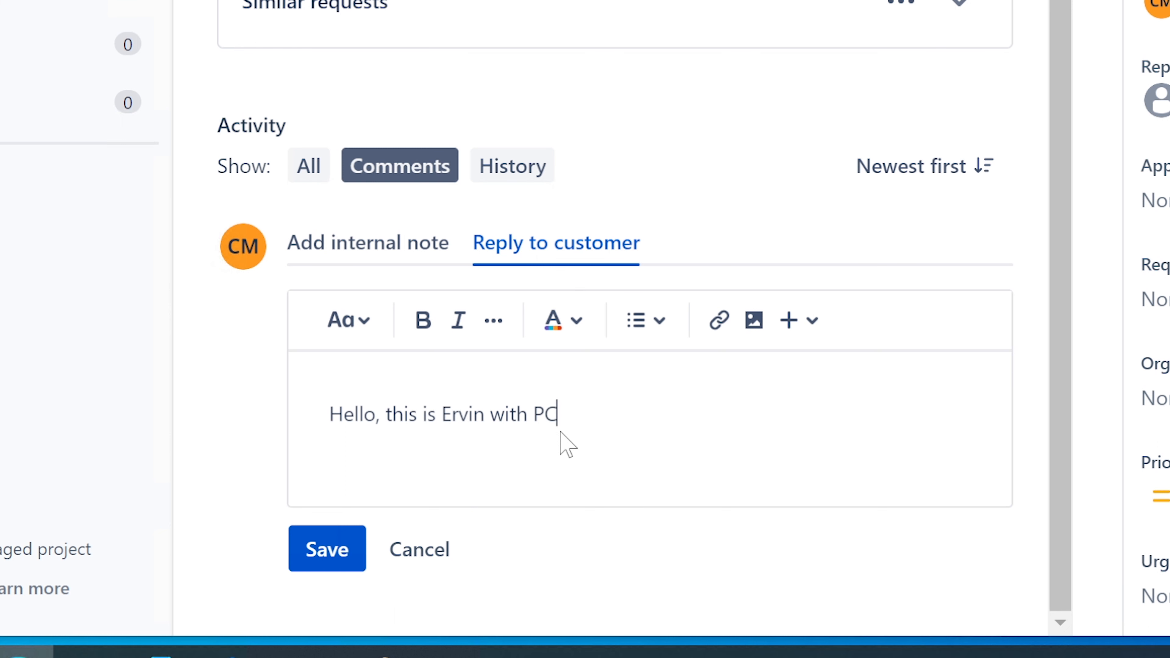
text(su)
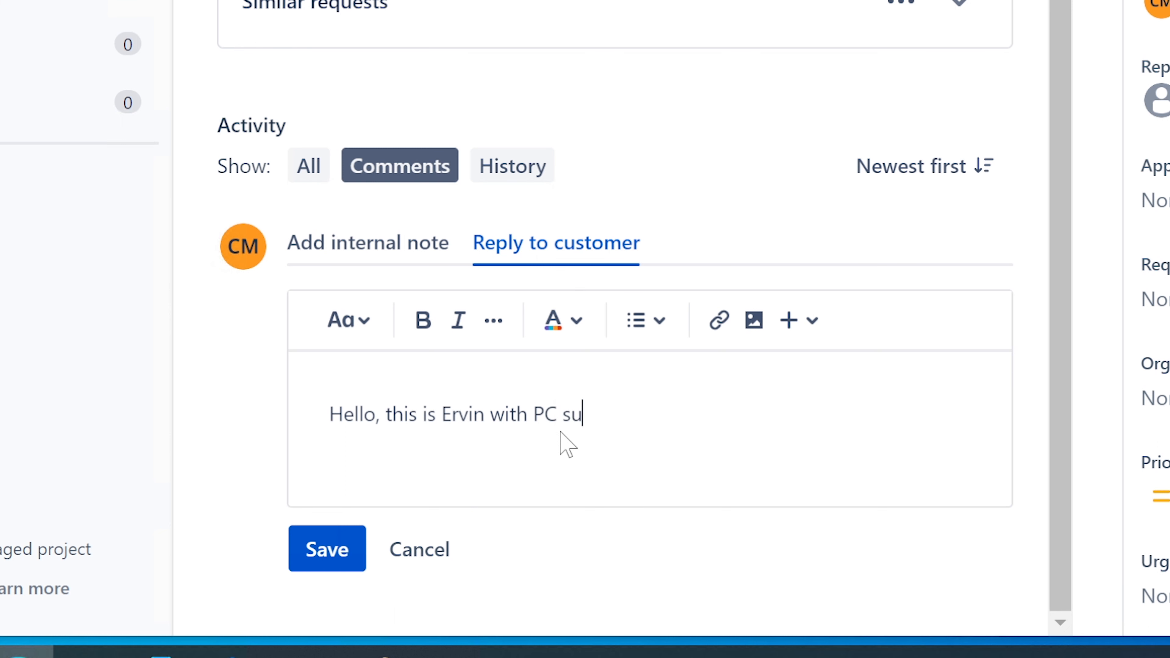
text(pport. Please chec)
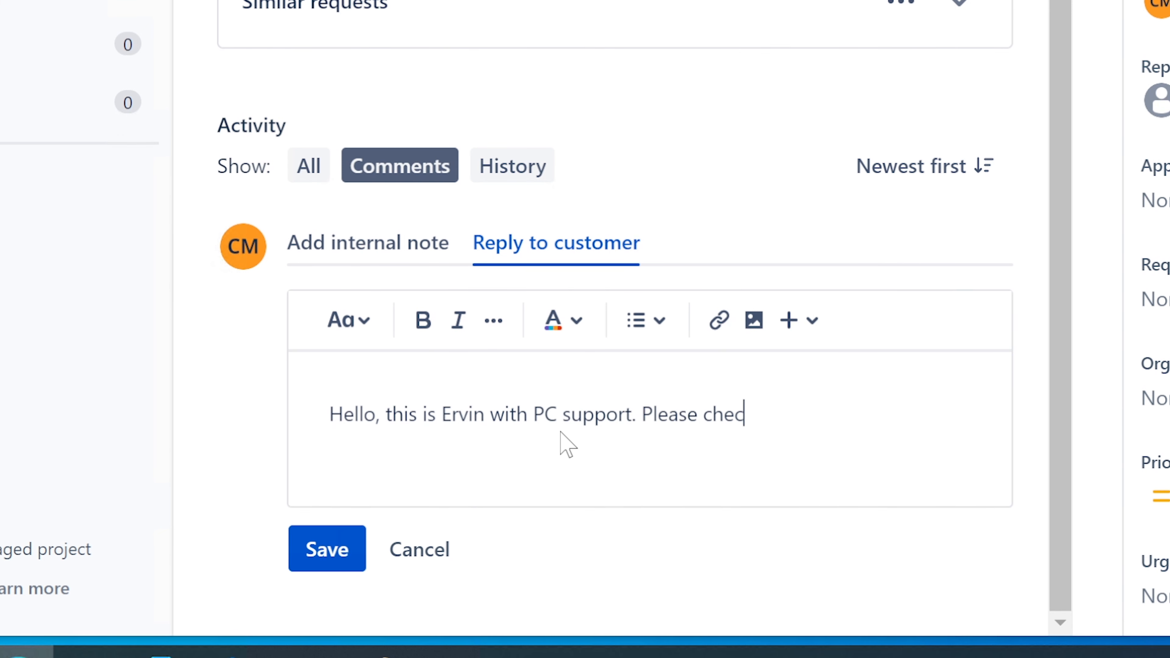
text(k below)
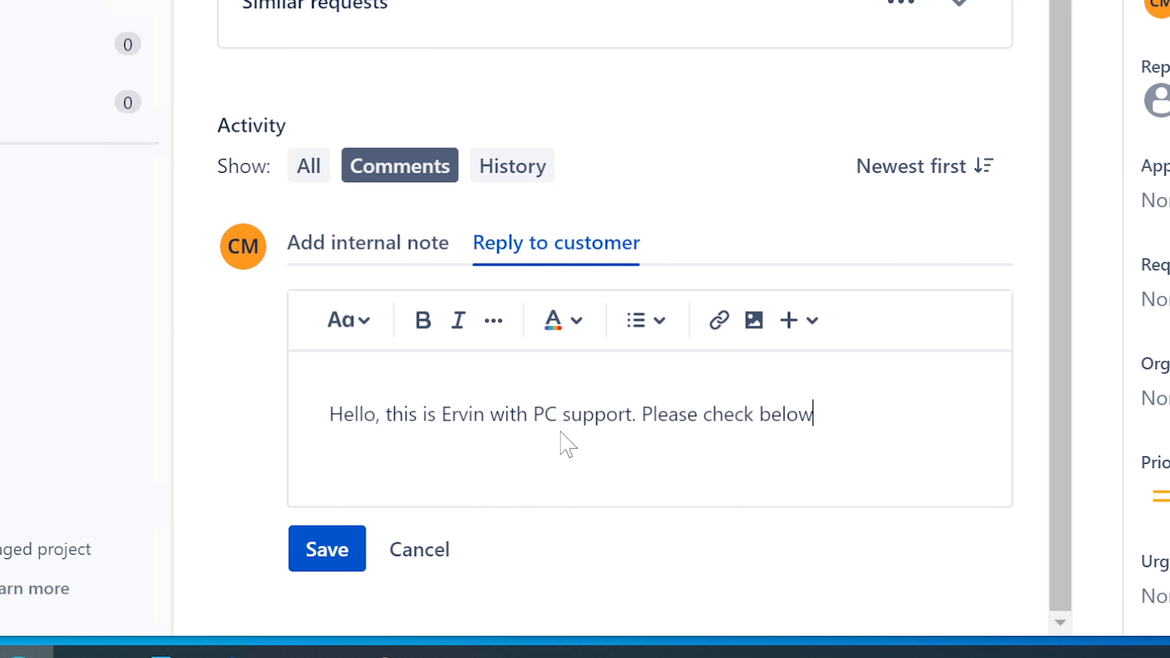
key(BackSpace)
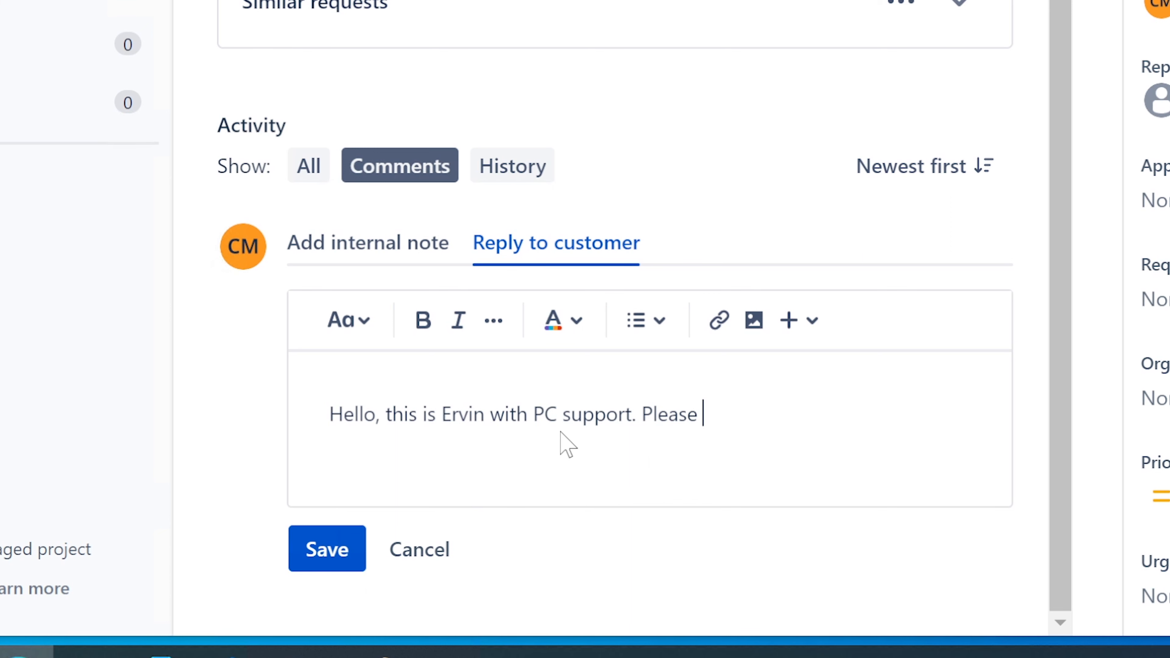
Advise updating the network adapter driver via the manufacturer's website download
text(upd)
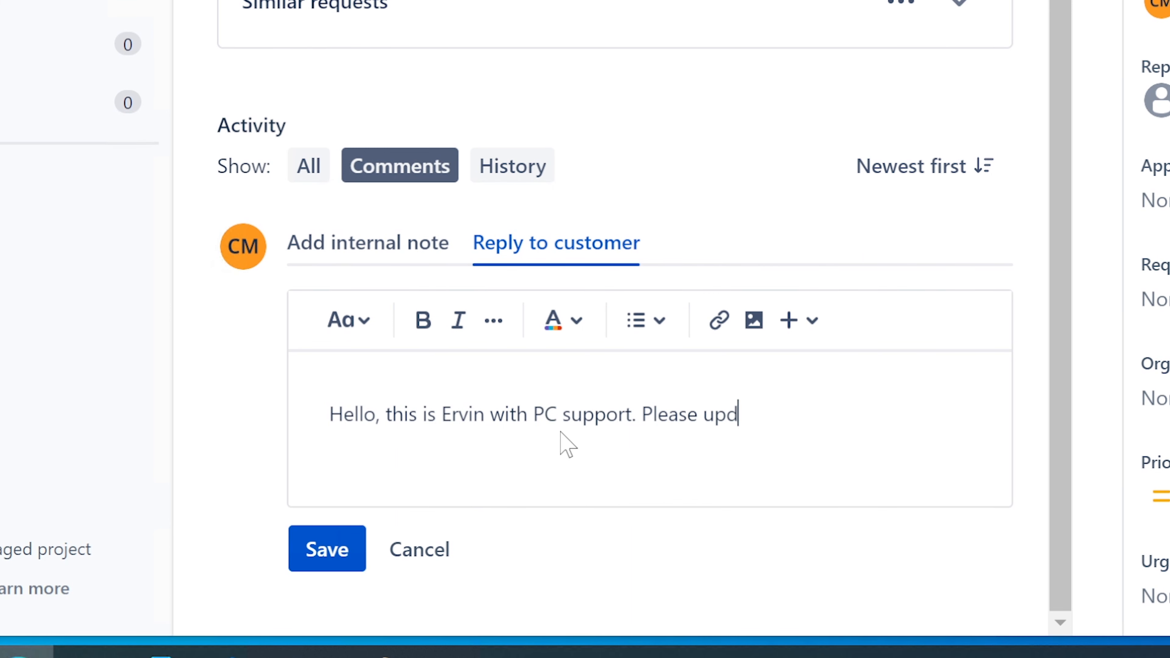
text(ate the)
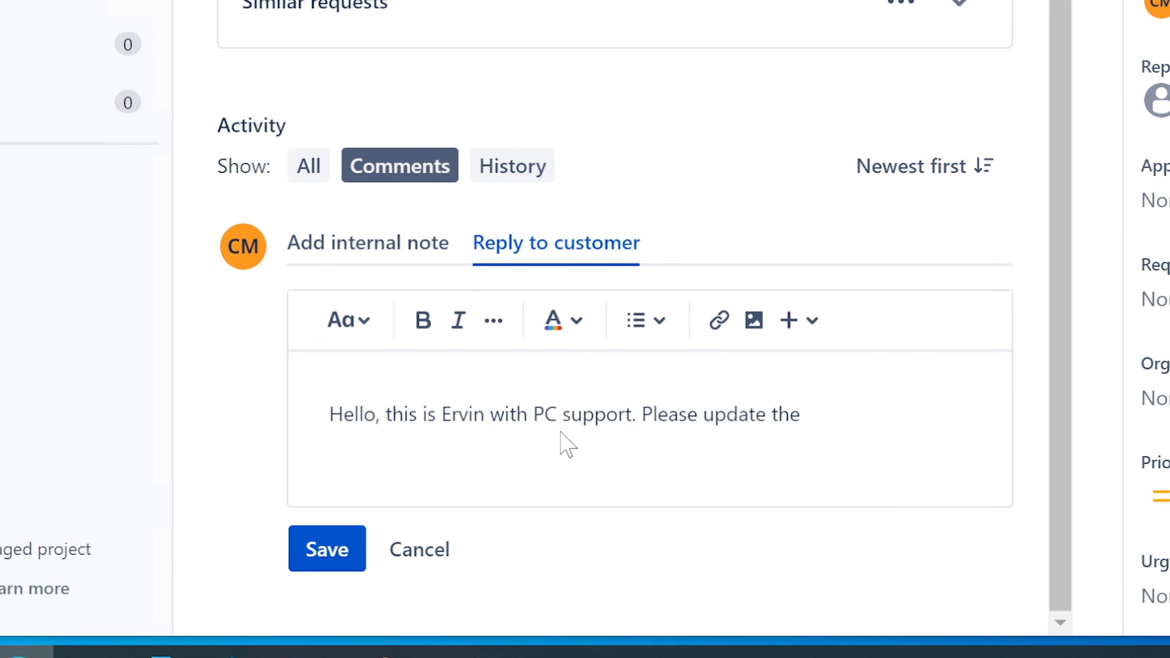
click(805, 414)
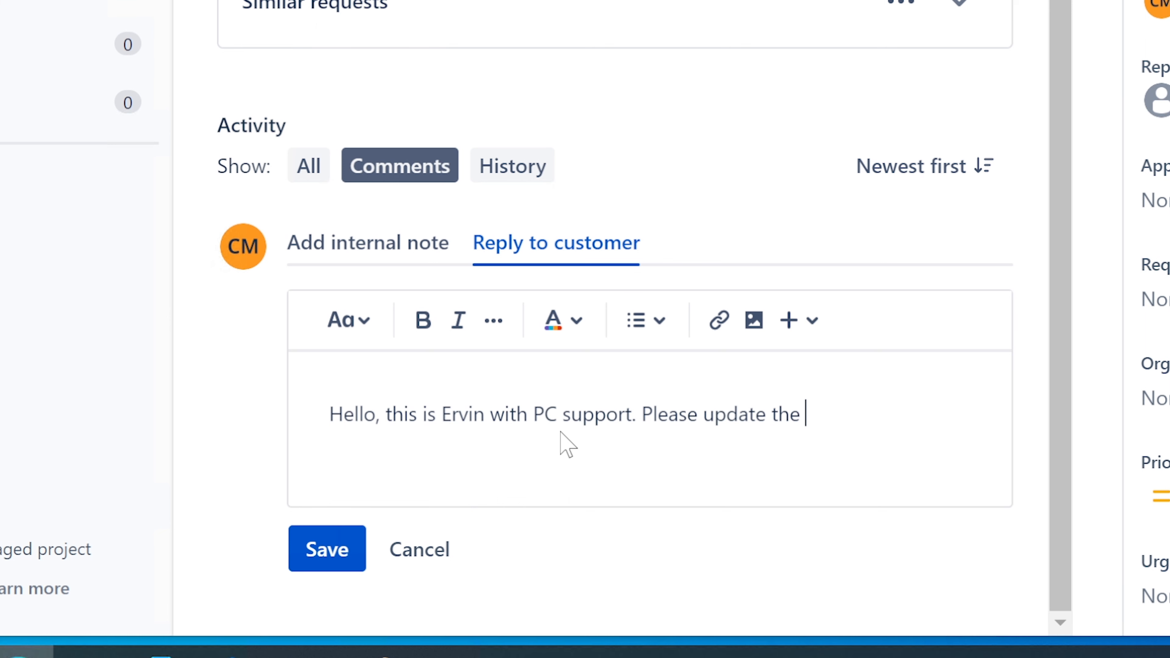
text(network)
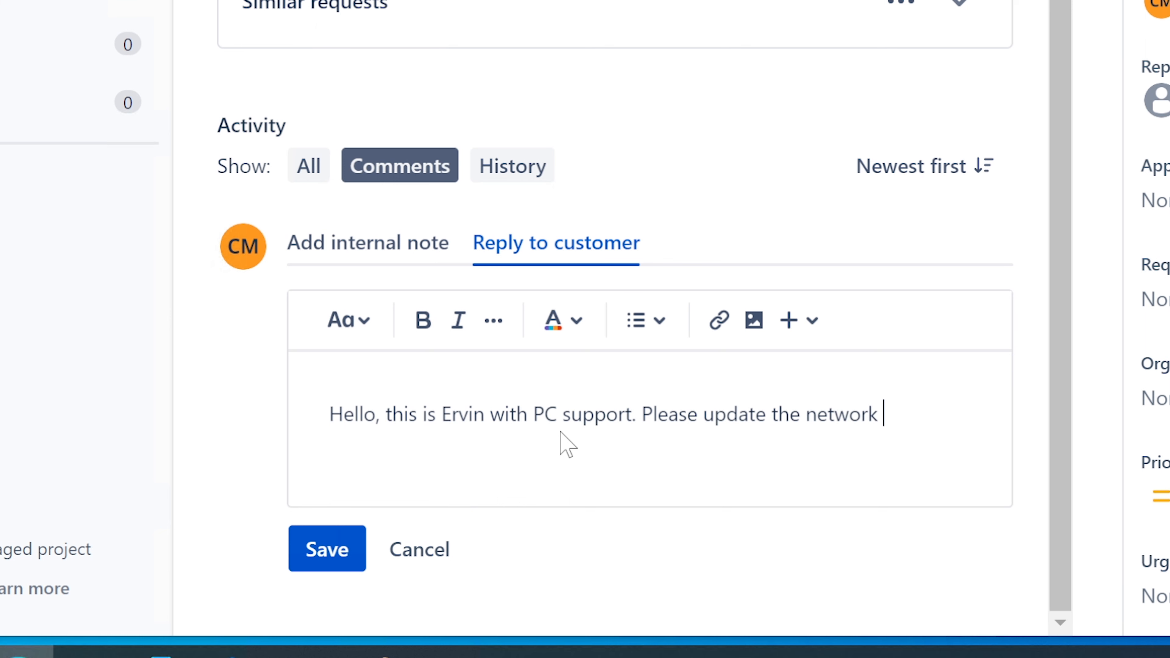
text(adapter)
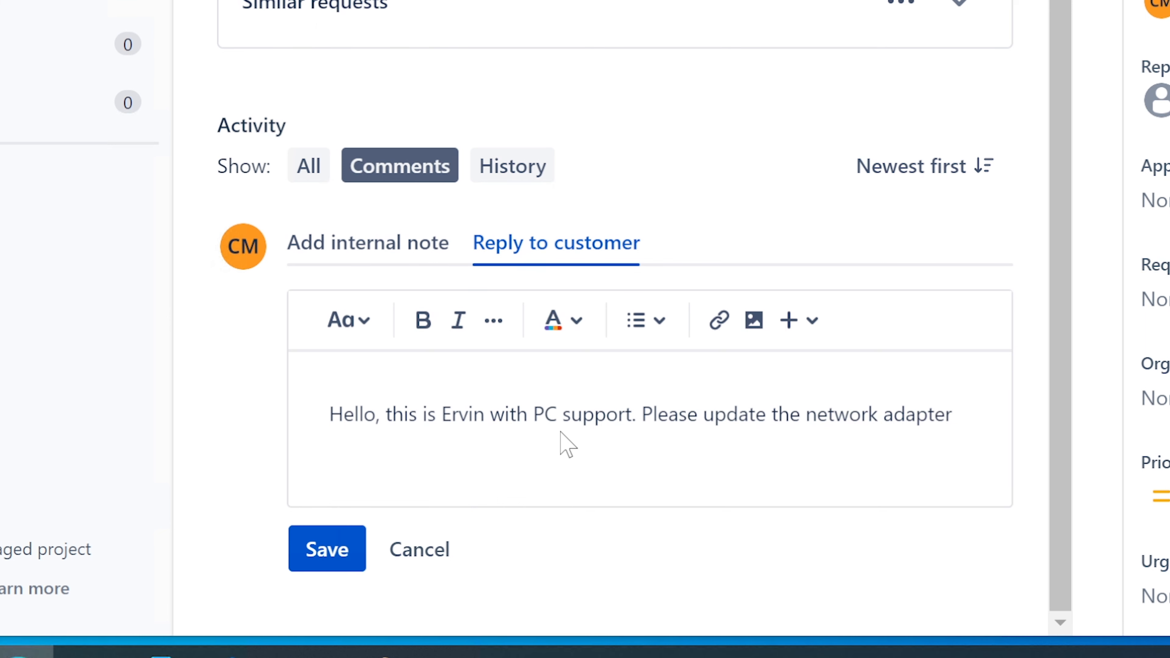
text(driver)
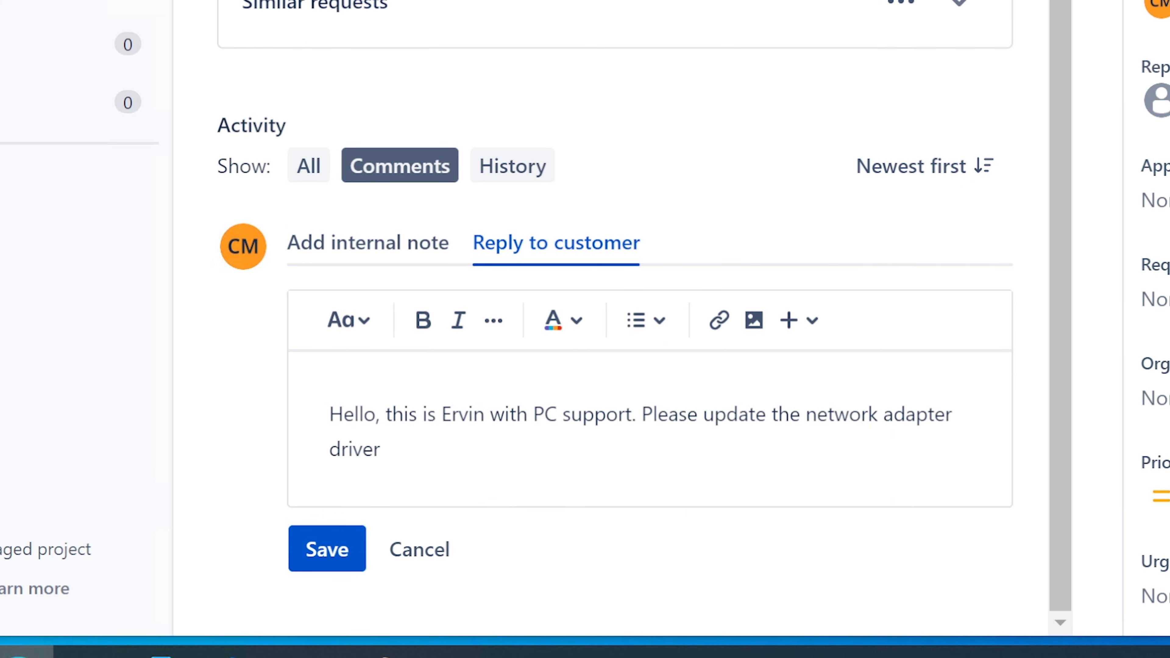
text(You can go to the)
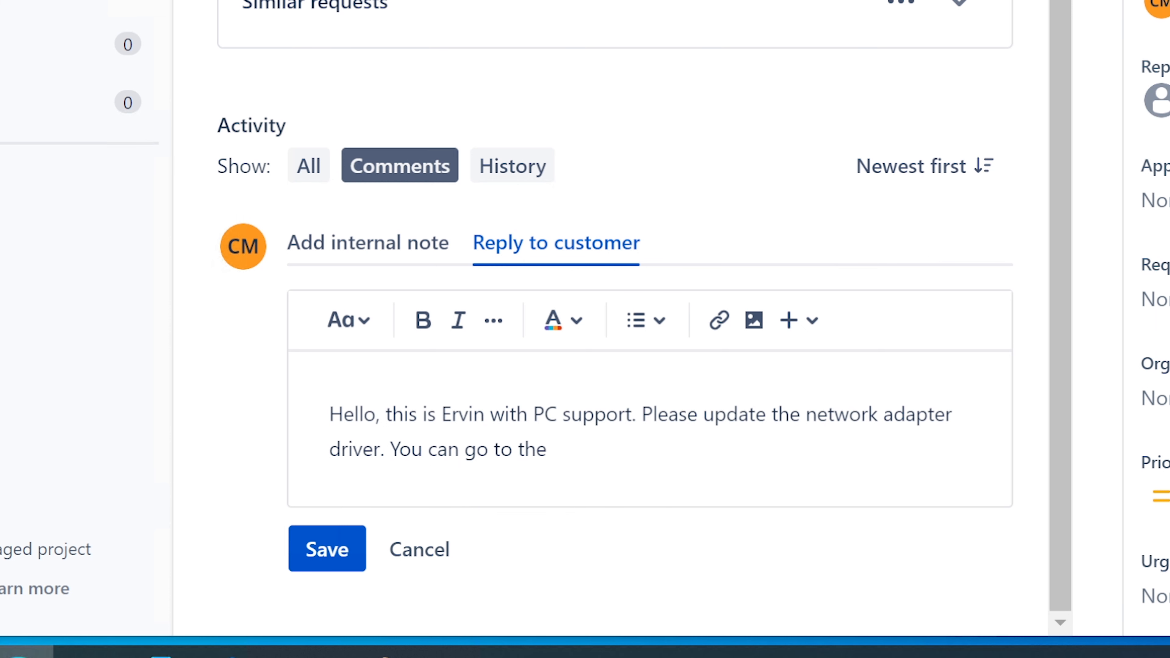
text(man)
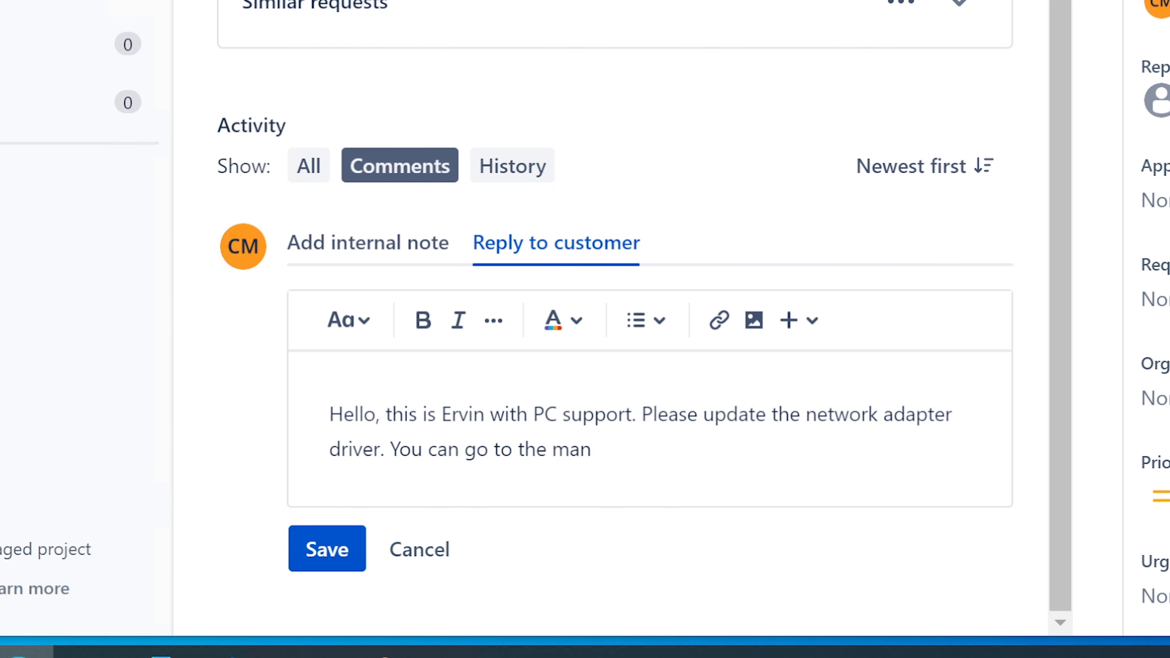
text(ufa)
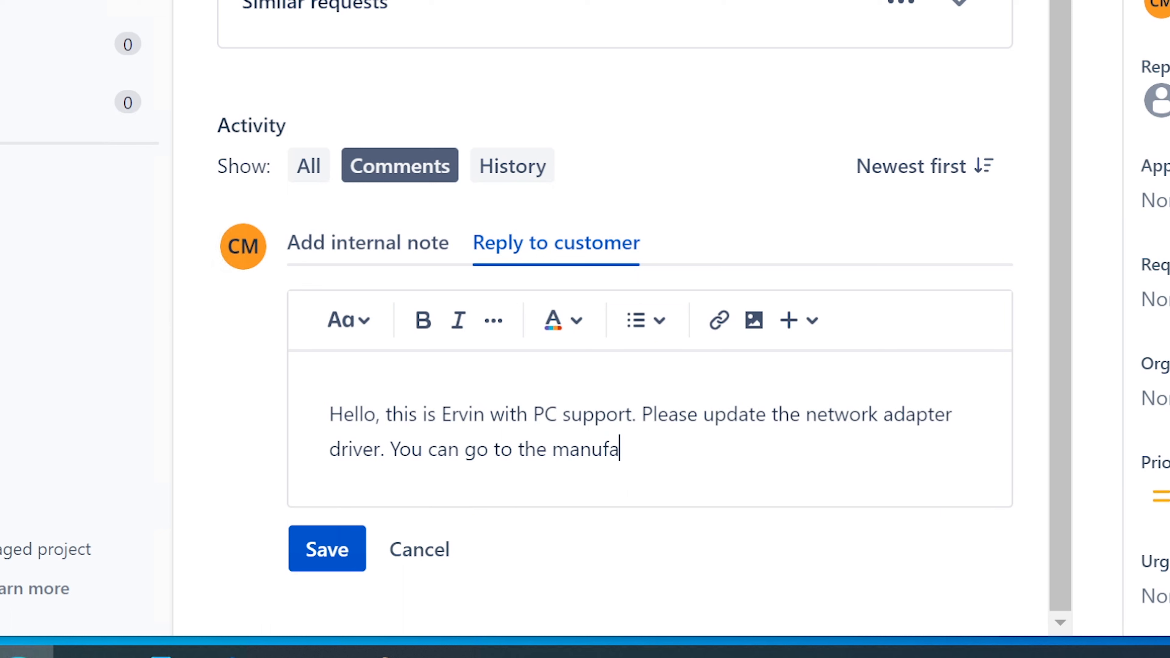
text(cturao)
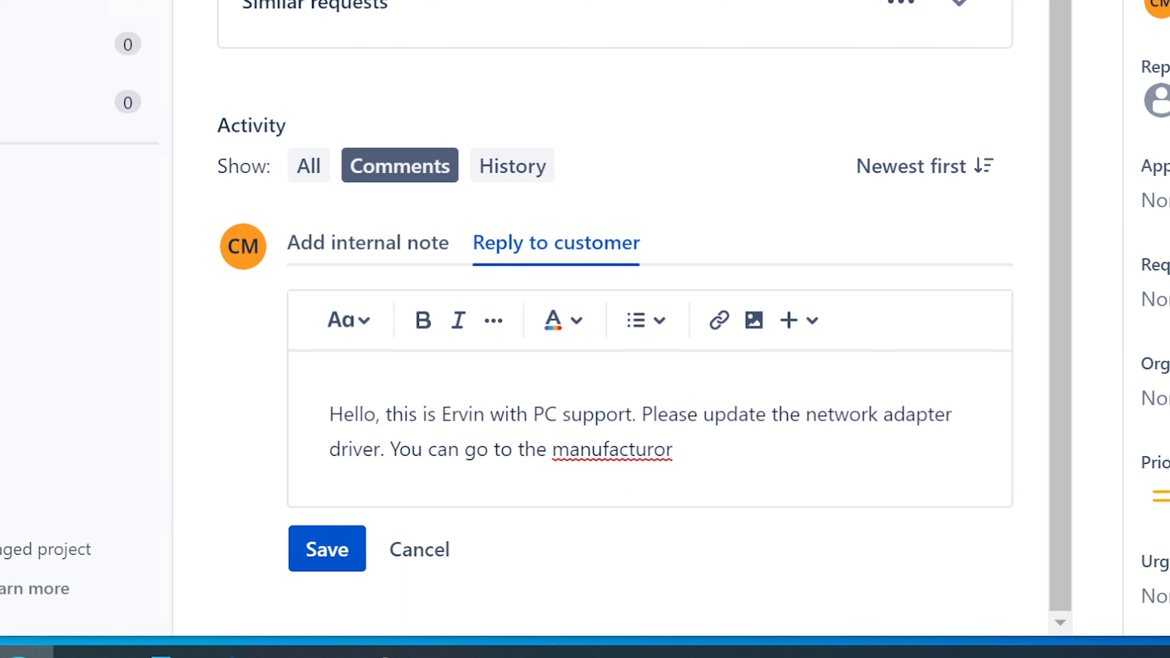
click(612, 449)
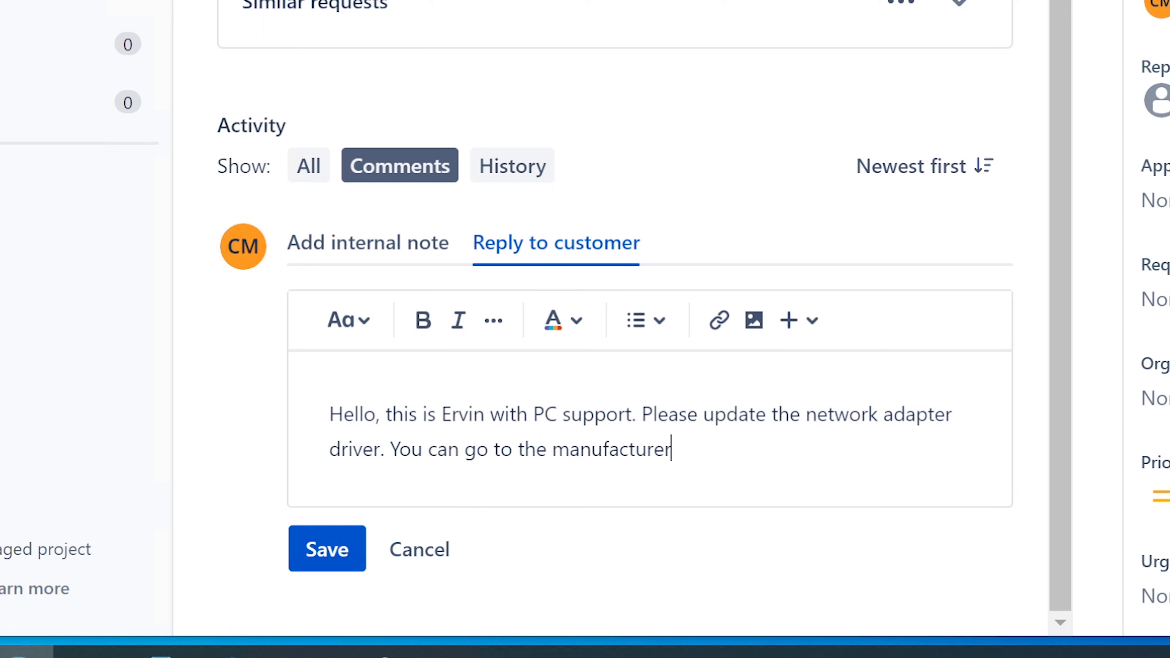
text(')
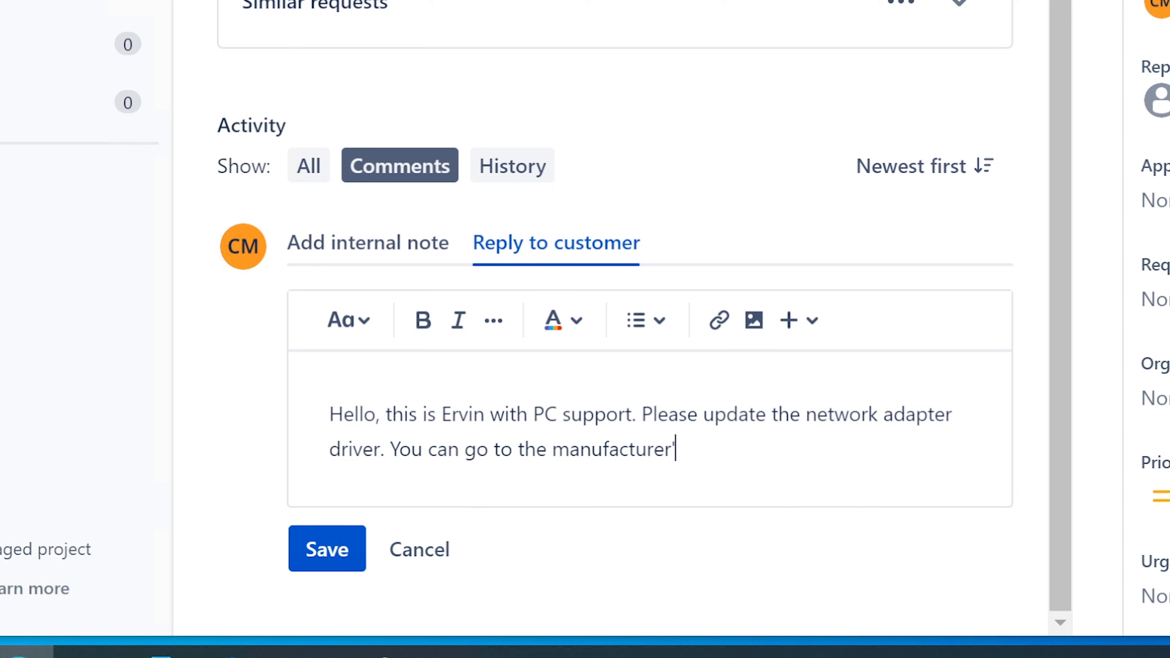
text('s)
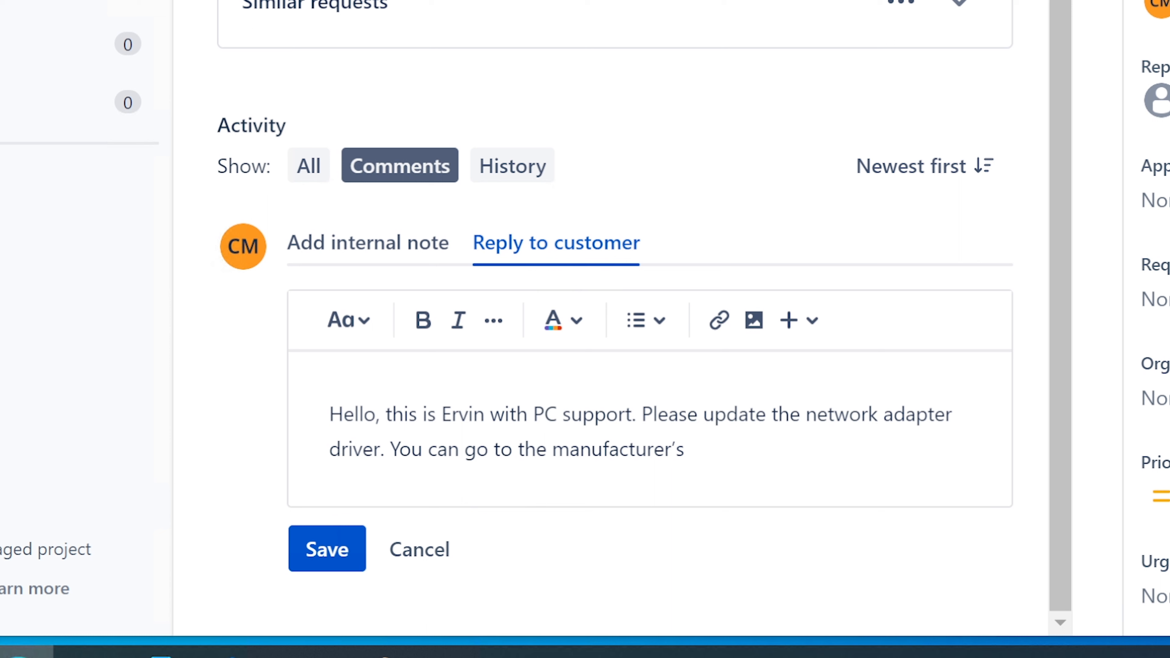
text(website to down)
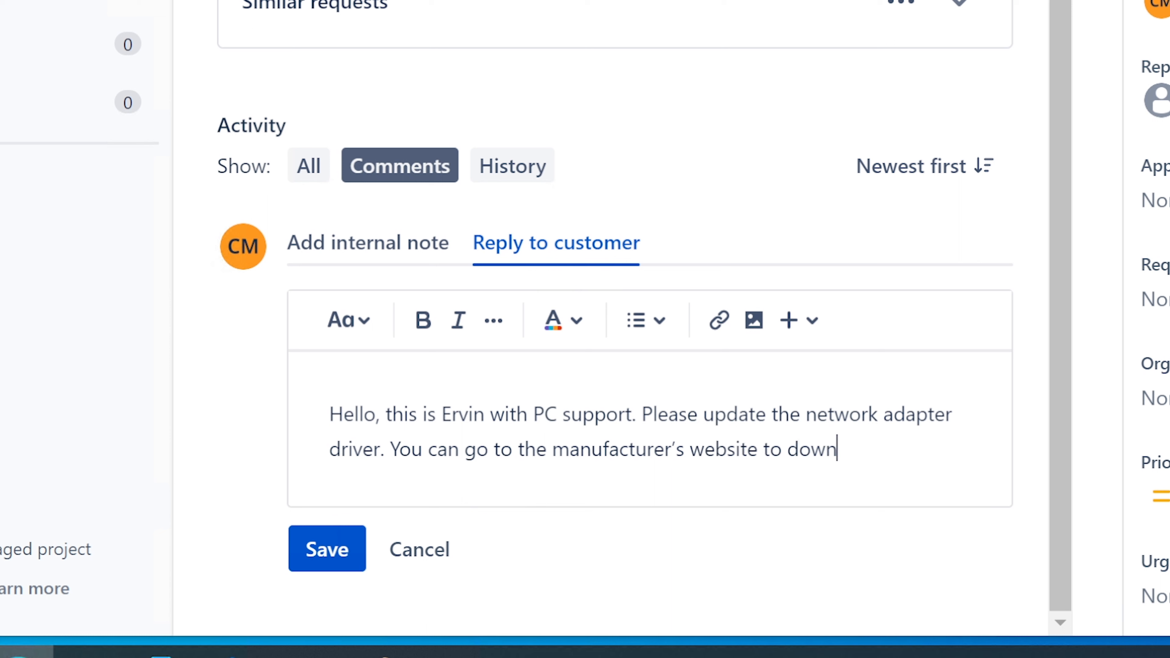
text(load)
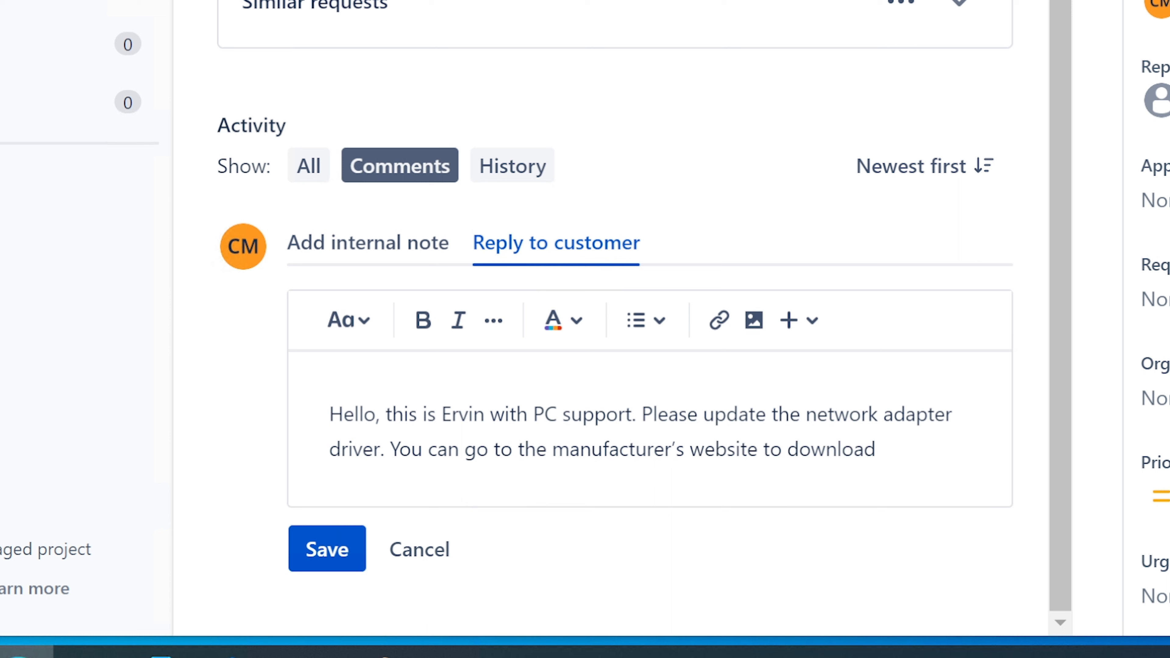
text(an updated driver.)
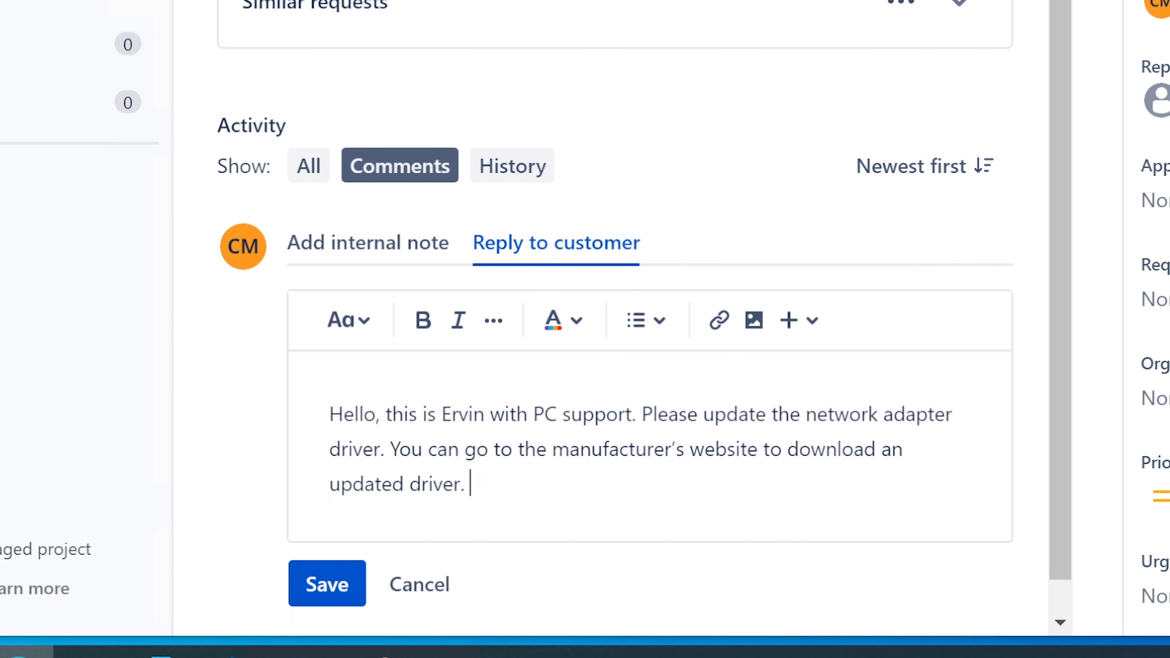
Add a note to watch the Sunday video on other possible solutions, sign as Ervin and post the reply
text(a)
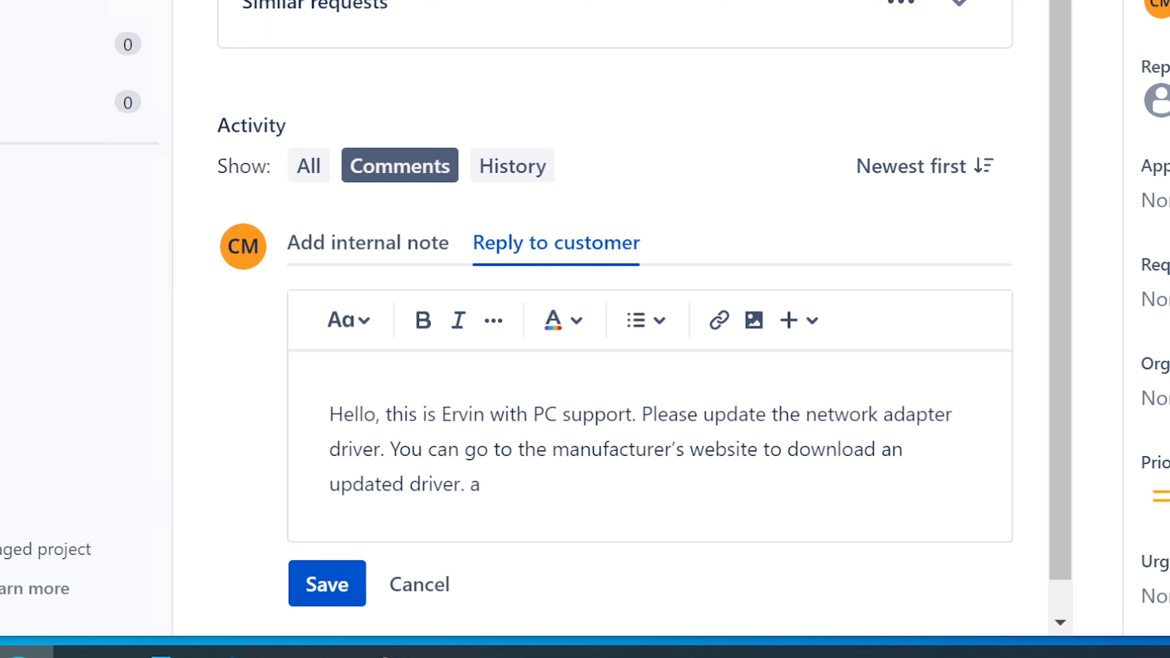
text(lso, please)
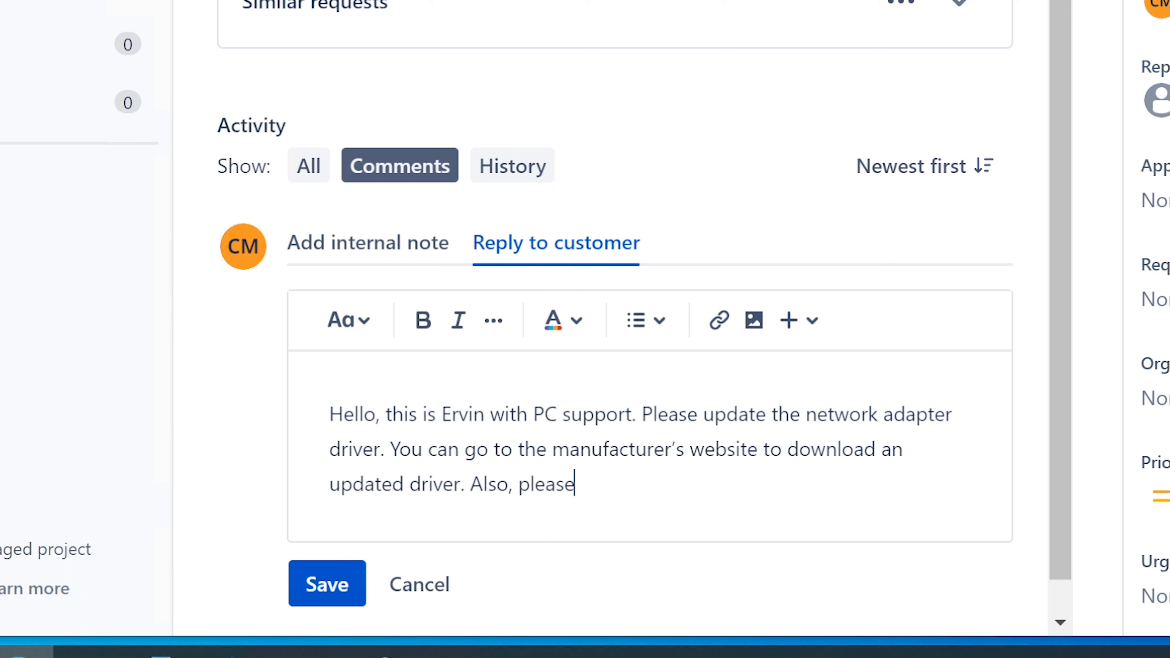
text(watch my video on)
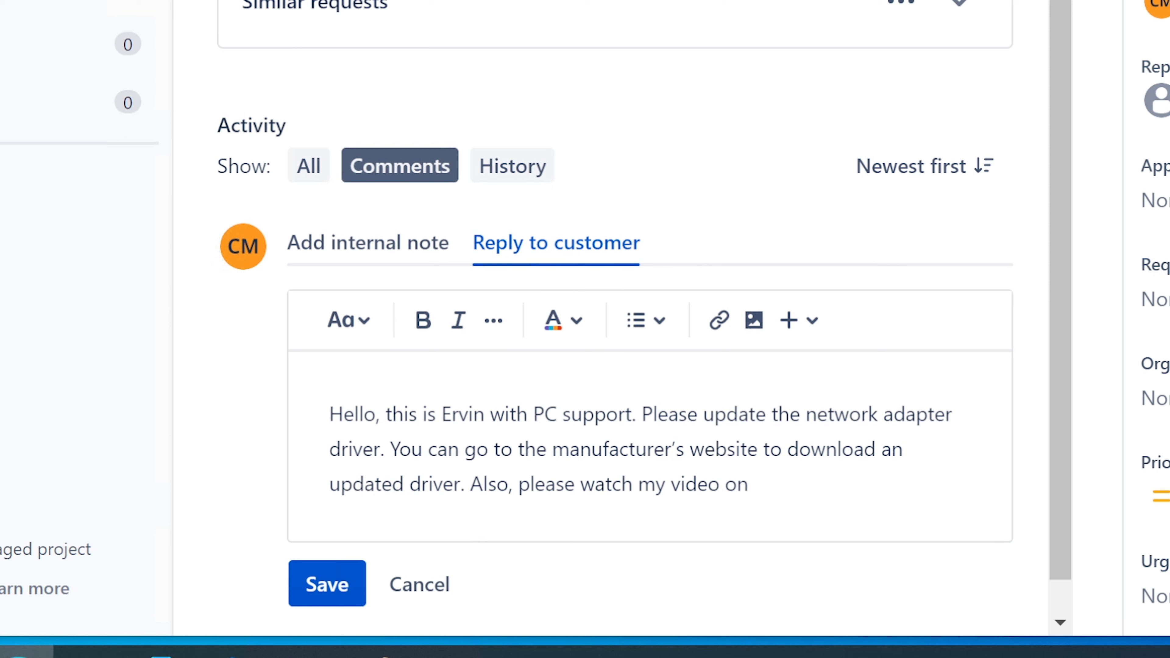
text(this)
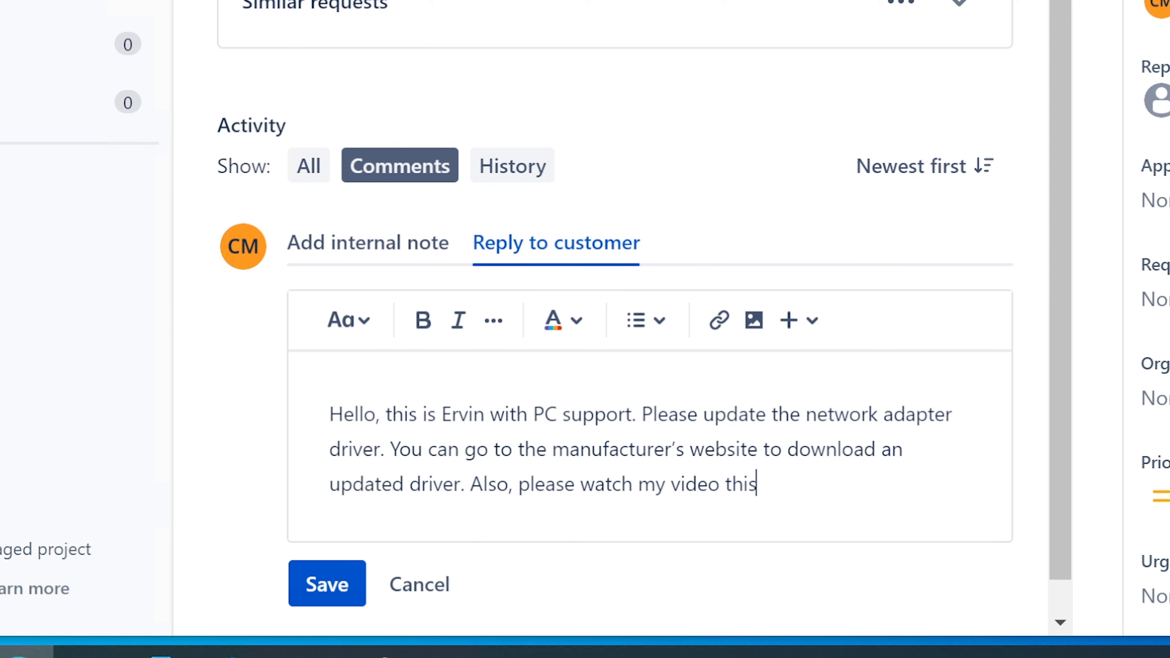
text(Sunday.)
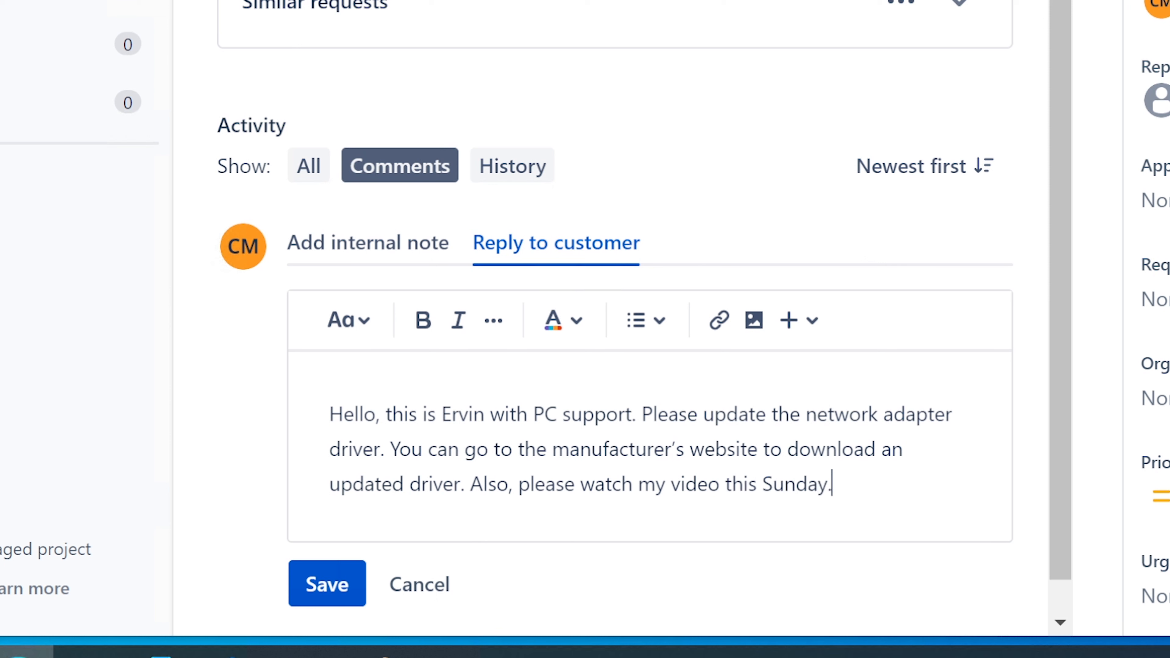
text(Ervin)
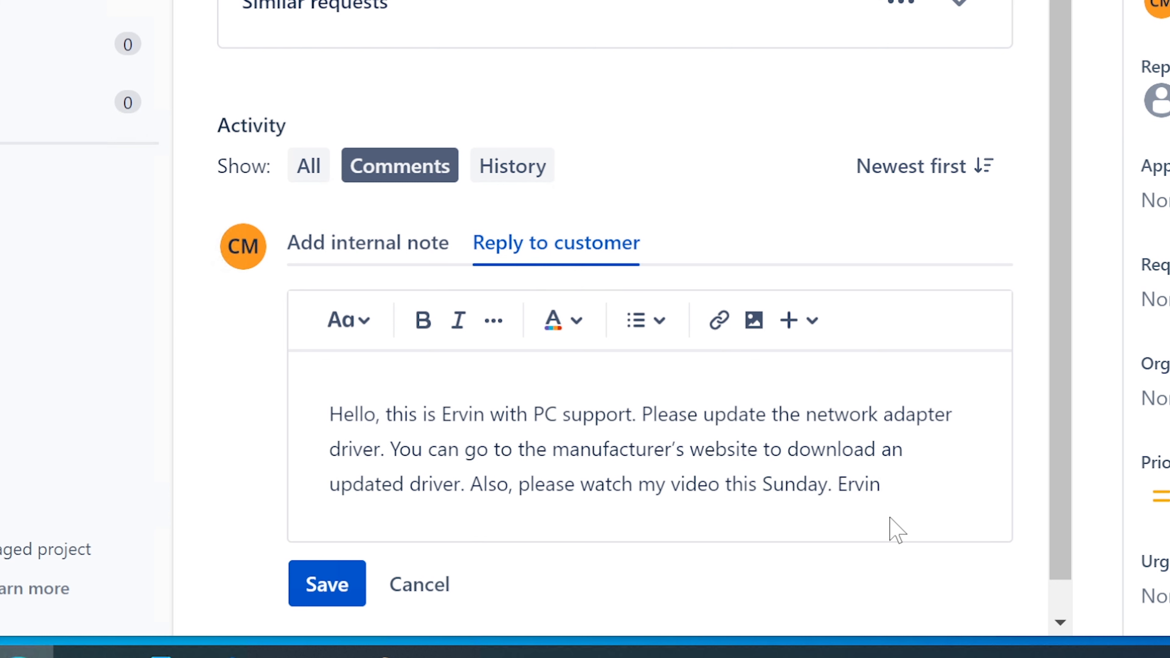
text(on possible ao)
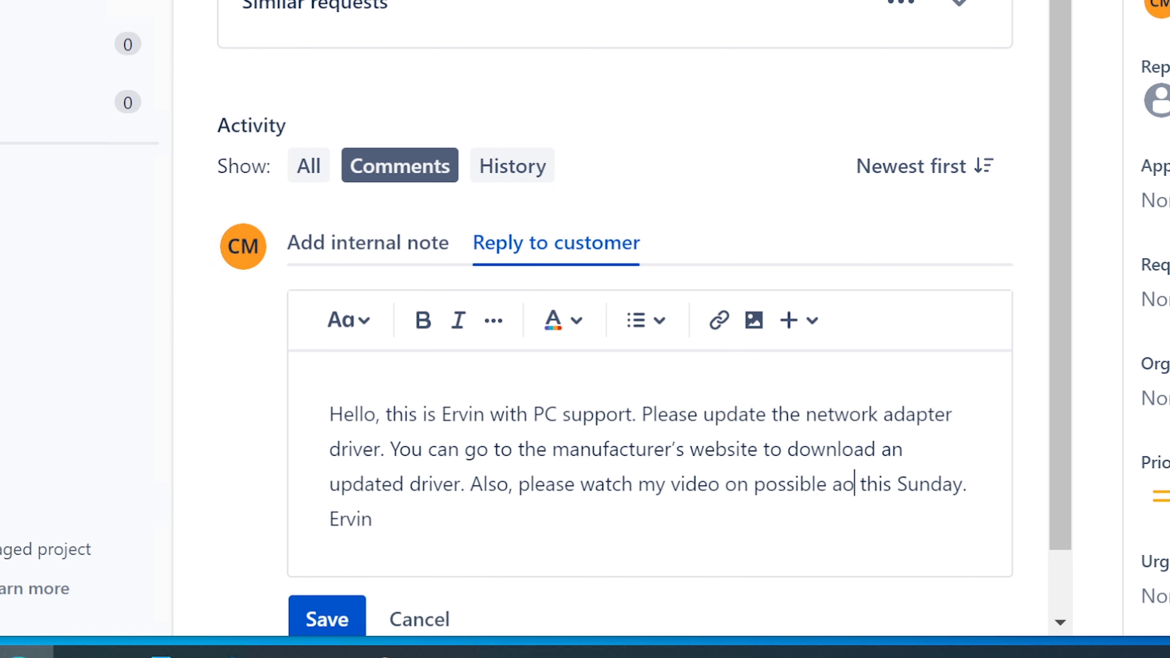
text(ther so)
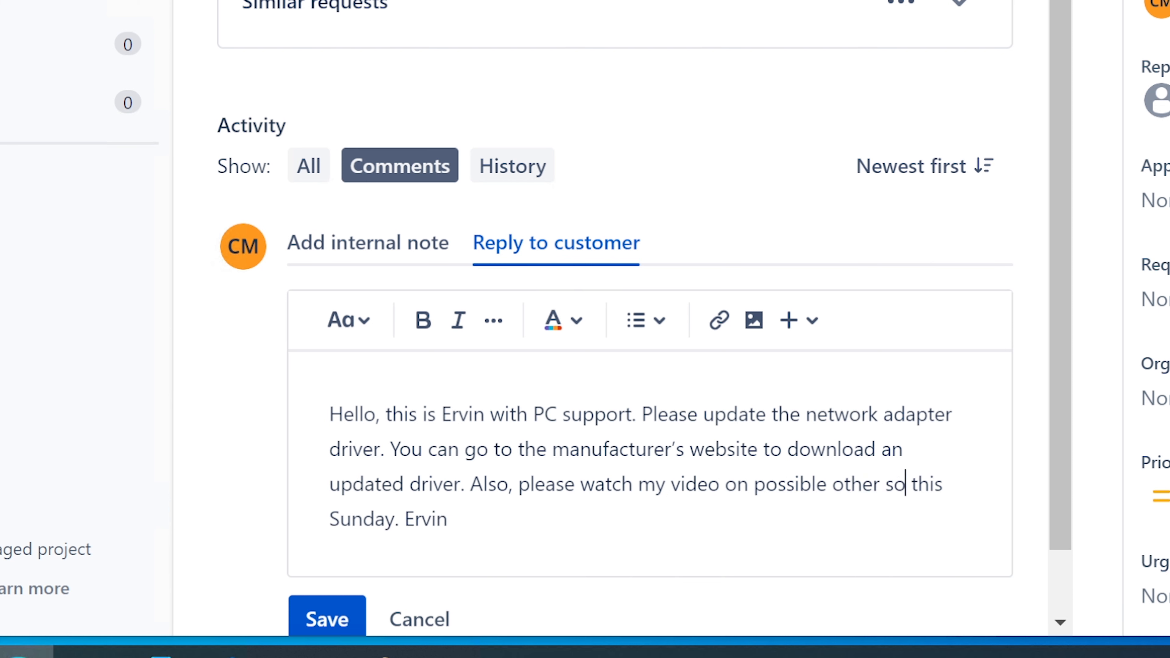
text(lutions-)
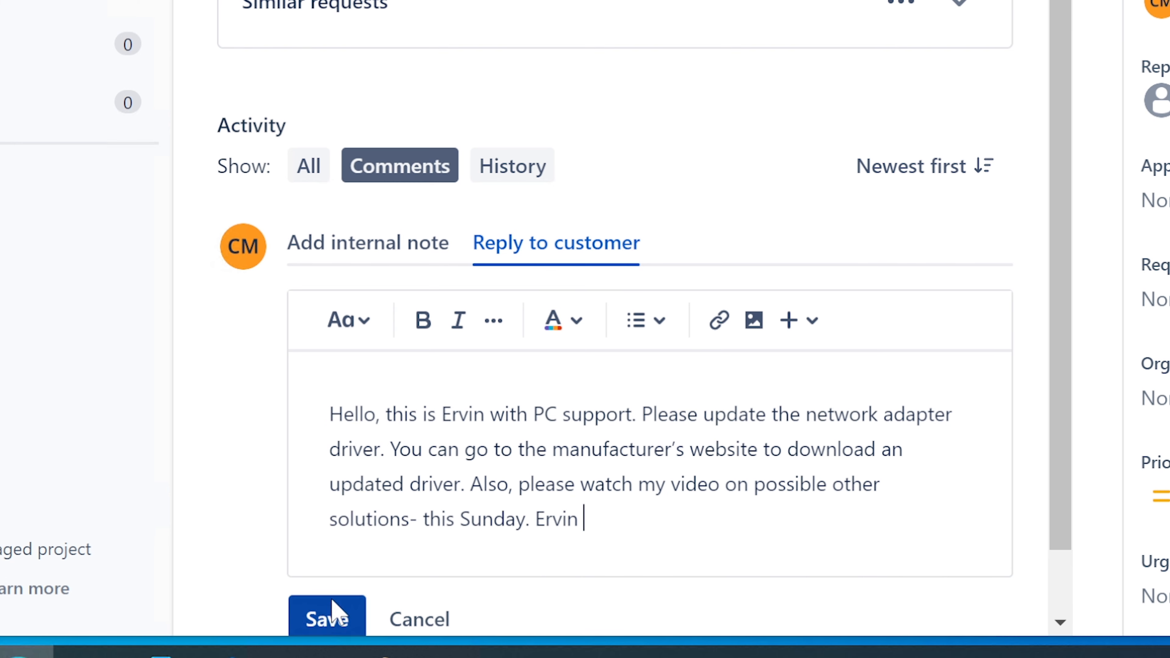
click(325, 618)
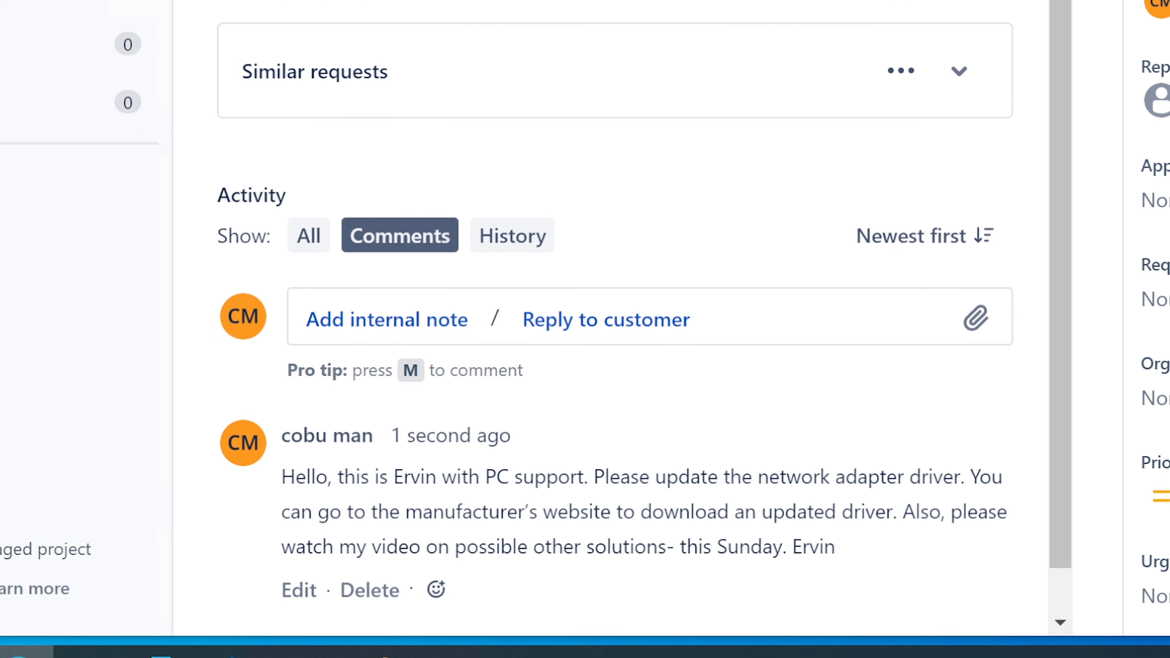
Scroll the ticket page before returning to the queue listing ISD-153 first
scroll(down, 3)
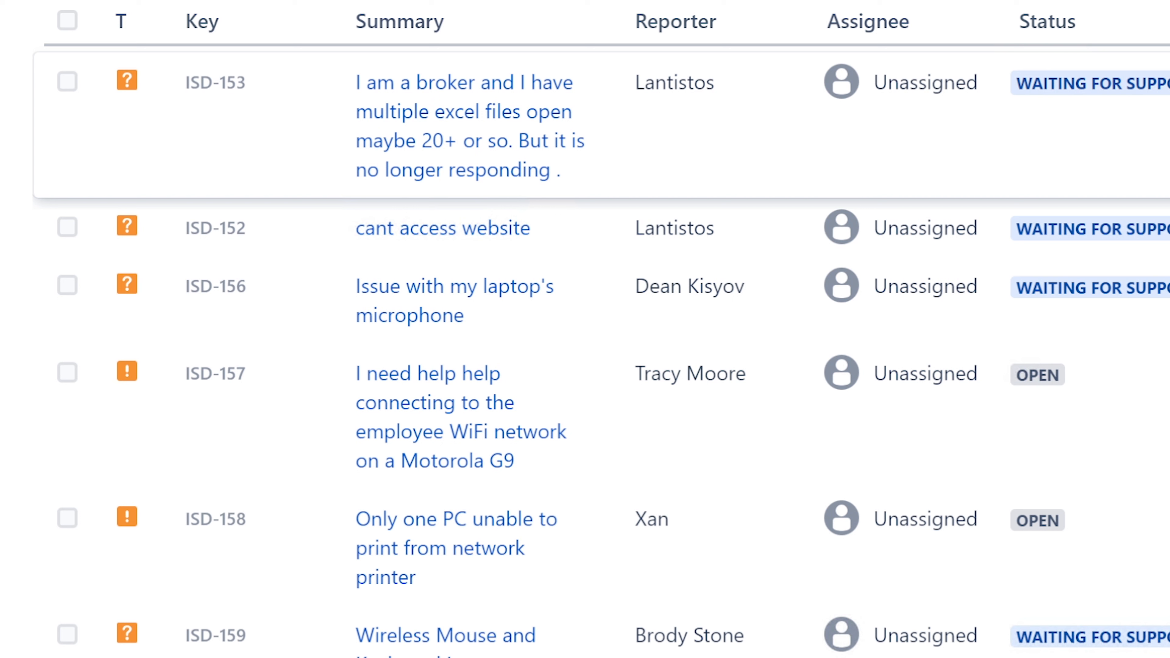
mouse_move(277, 29)
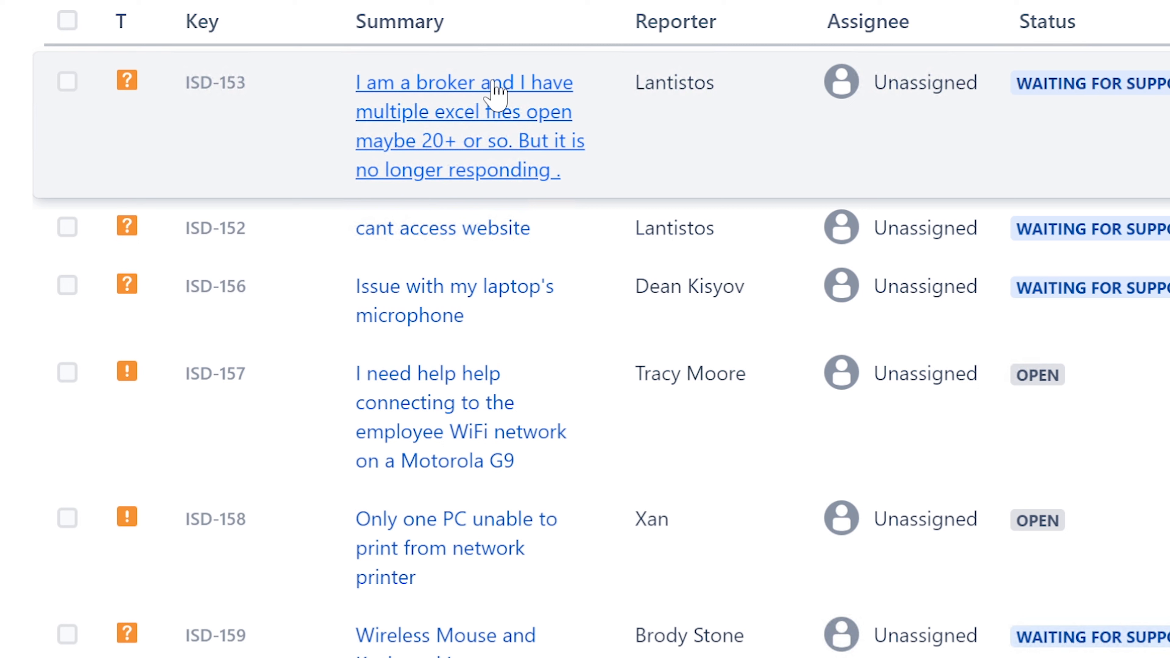
mouse_move(476, 140)
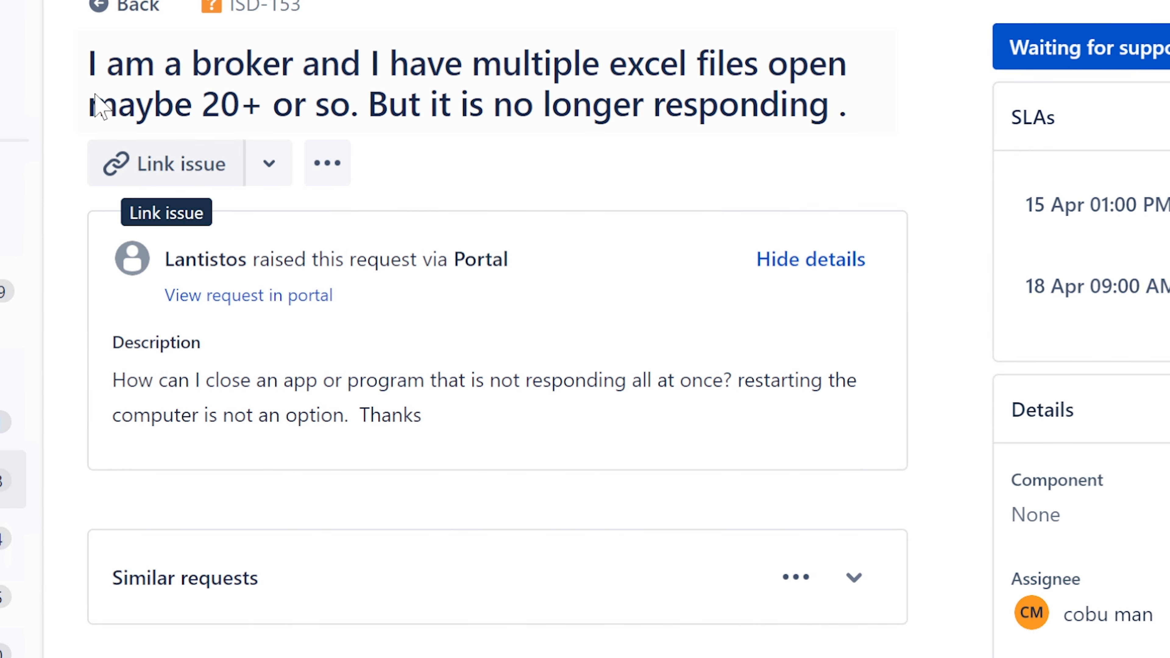
Leave the ISD-153 title unchanged and highlight the customer's question about closing unresponsive programs
drag(87, 62, 426, 62)
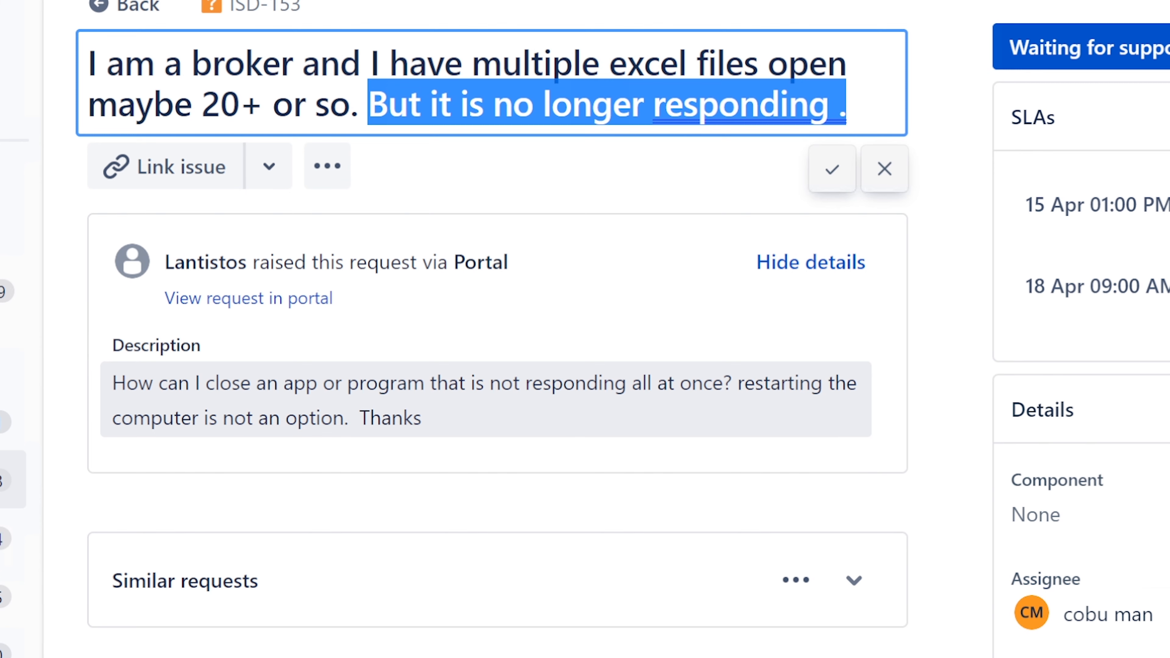
click(830, 168)
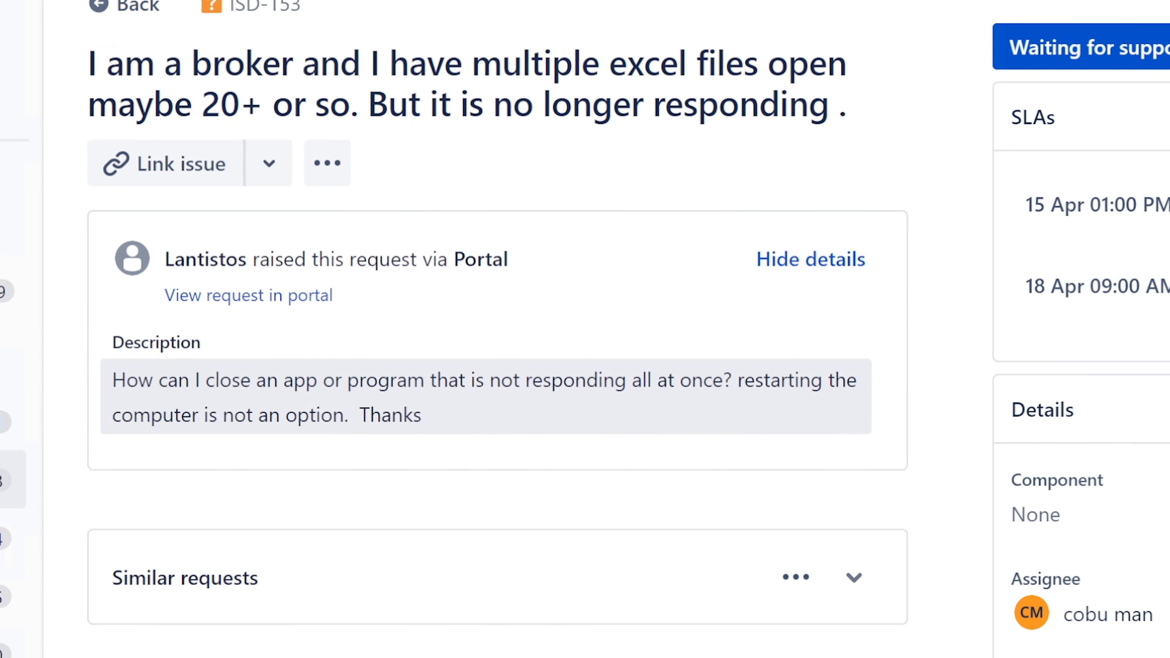
drag(112, 380, 436, 380)
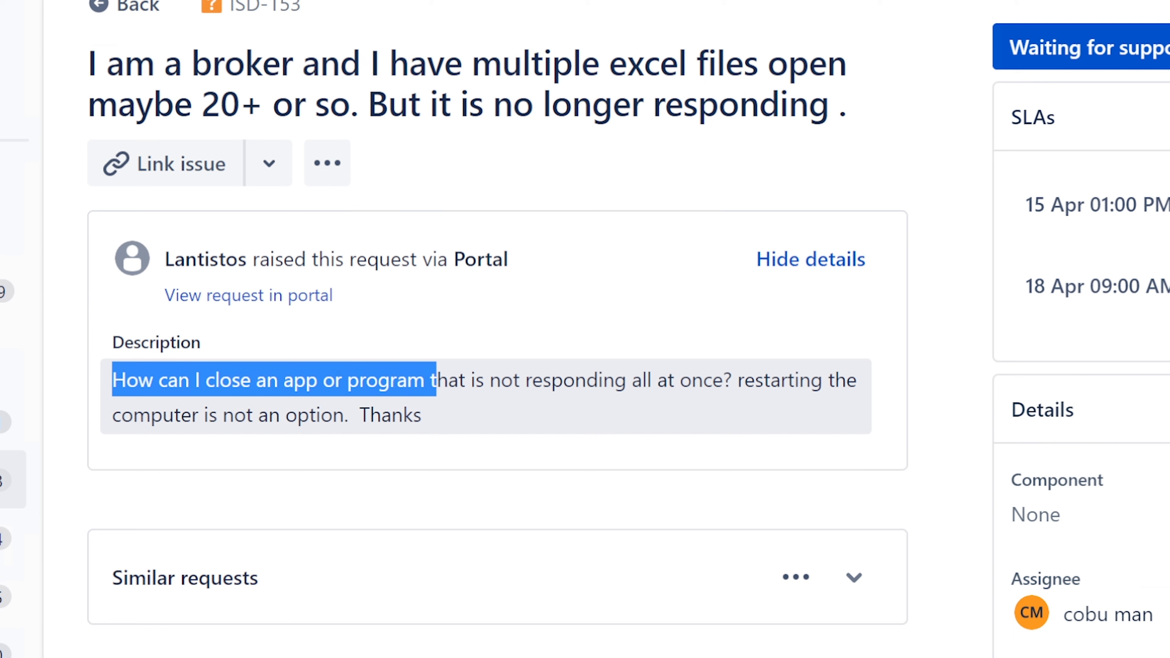
drag(436, 379, 690, 379)
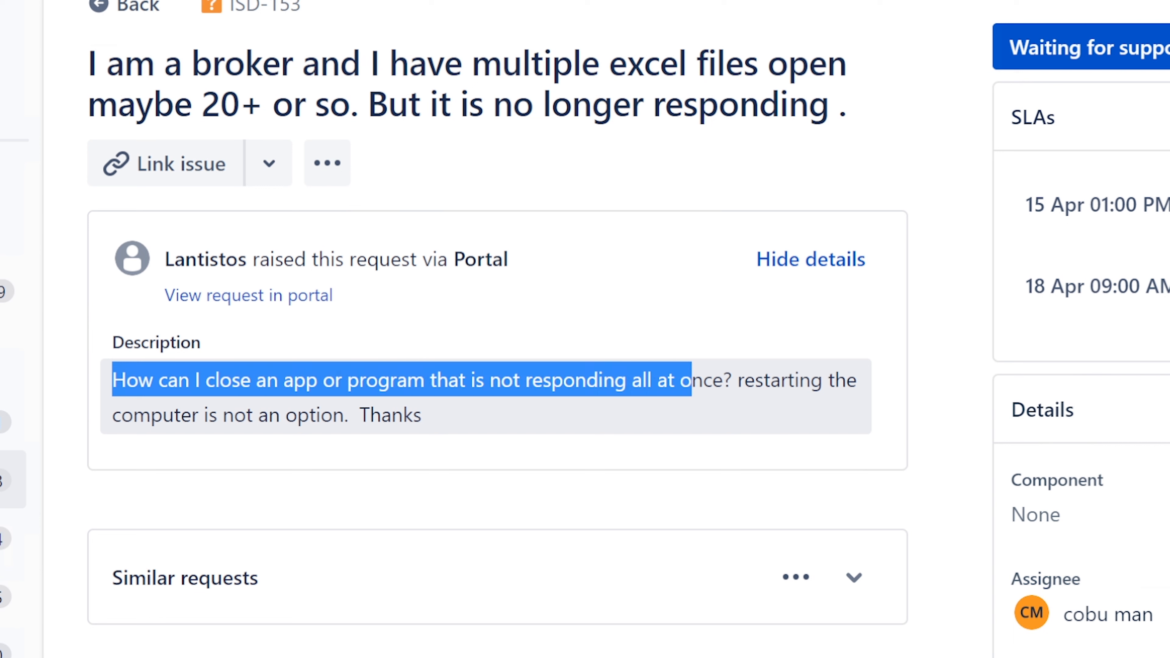
drag(690, 379, 731, 380)
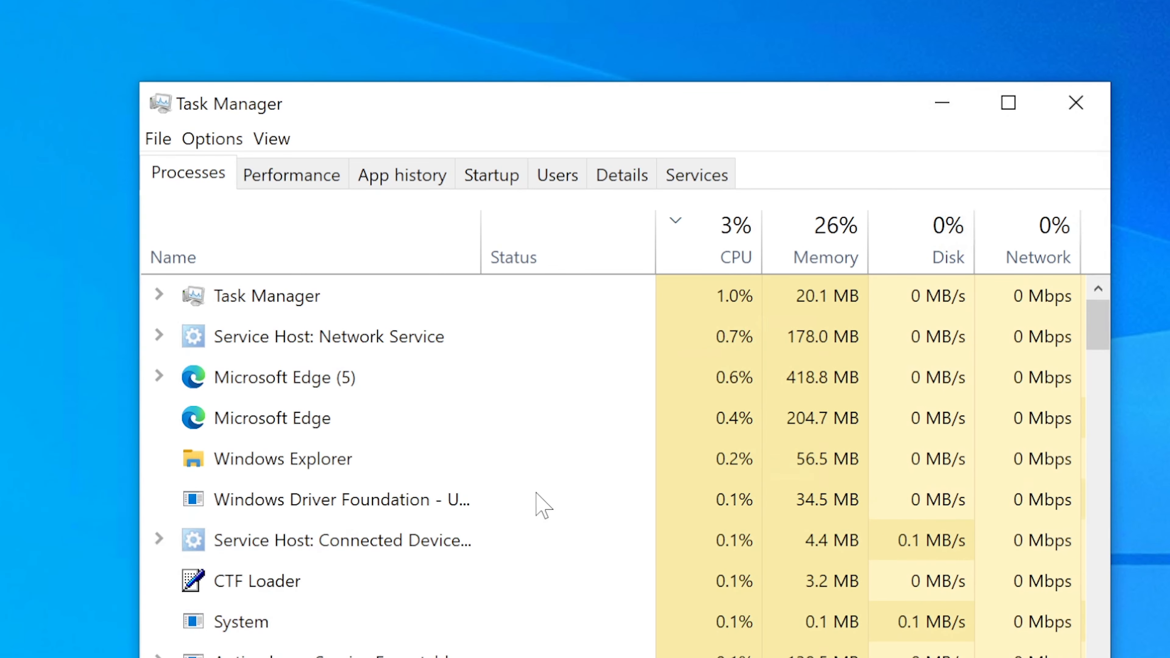
Sort processes by name to group the apps and select VLC media player
click(173, 256)
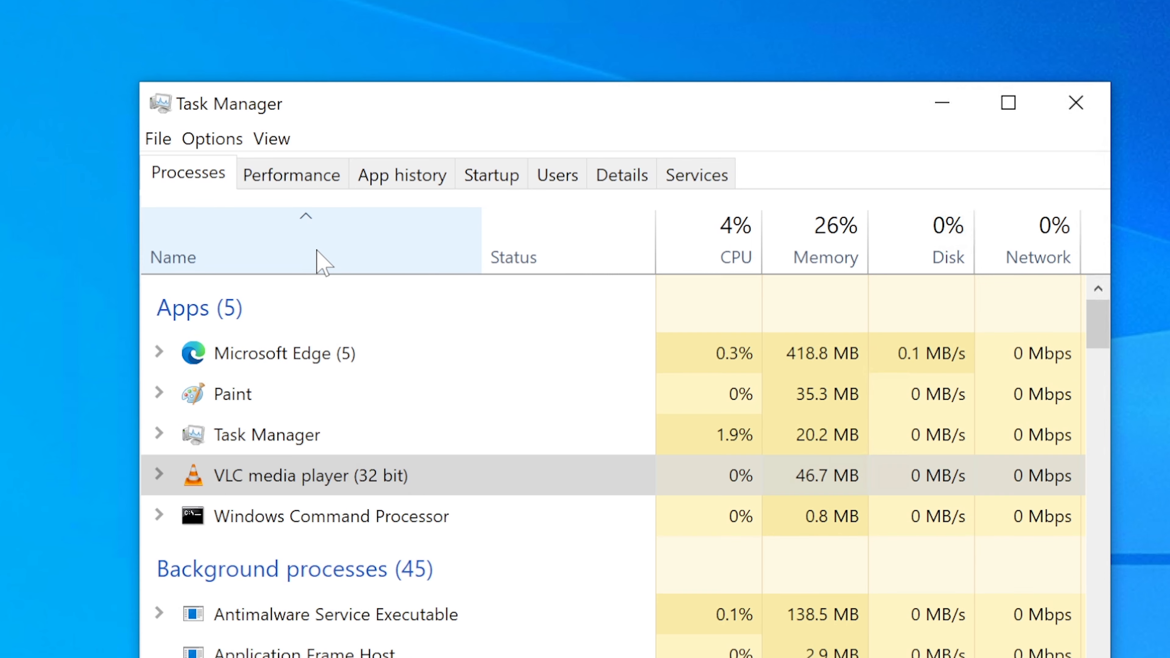
mouse_move(277, 279)
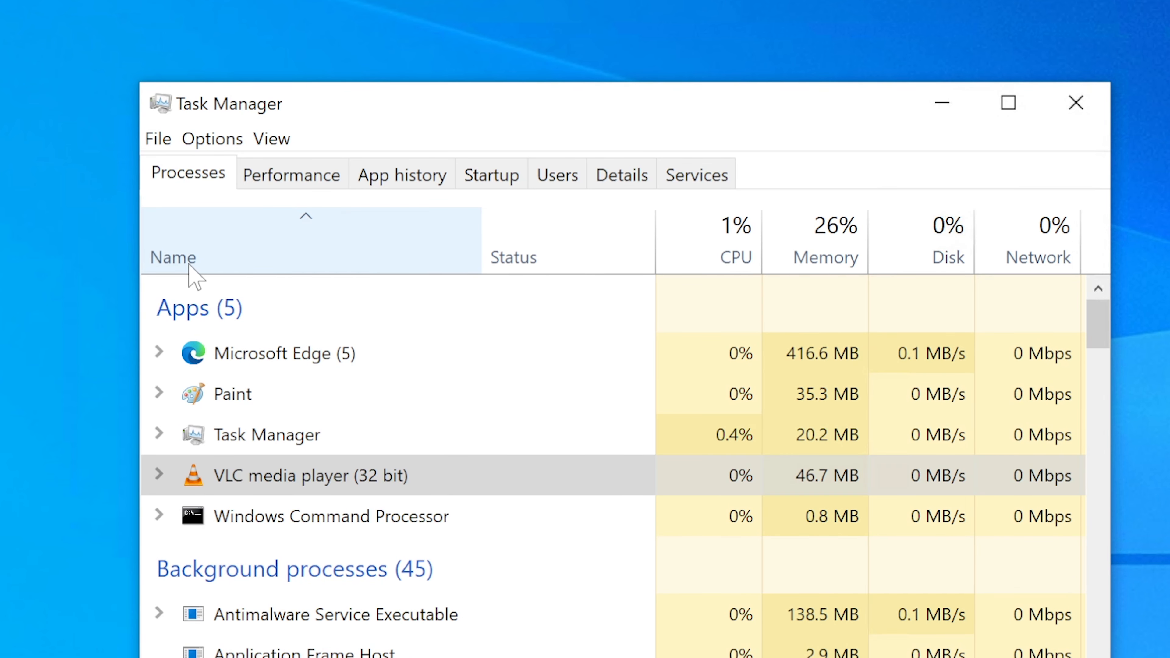
mouse_move(445, 448)
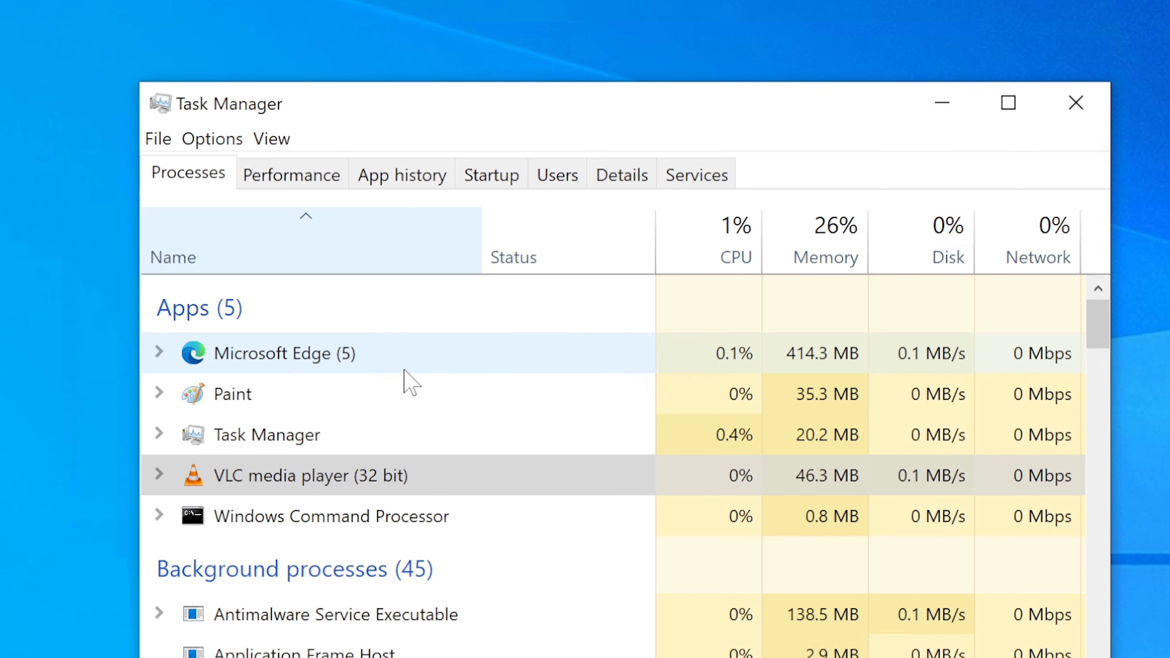
mouse_move(309, 515)
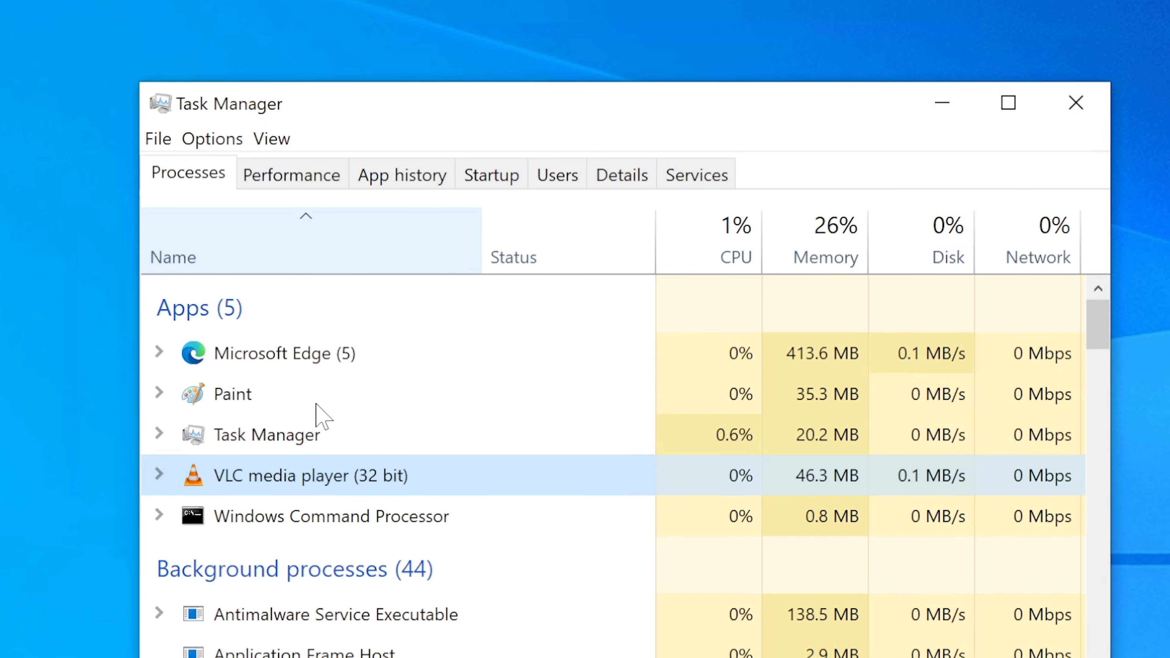
click(299, 353)
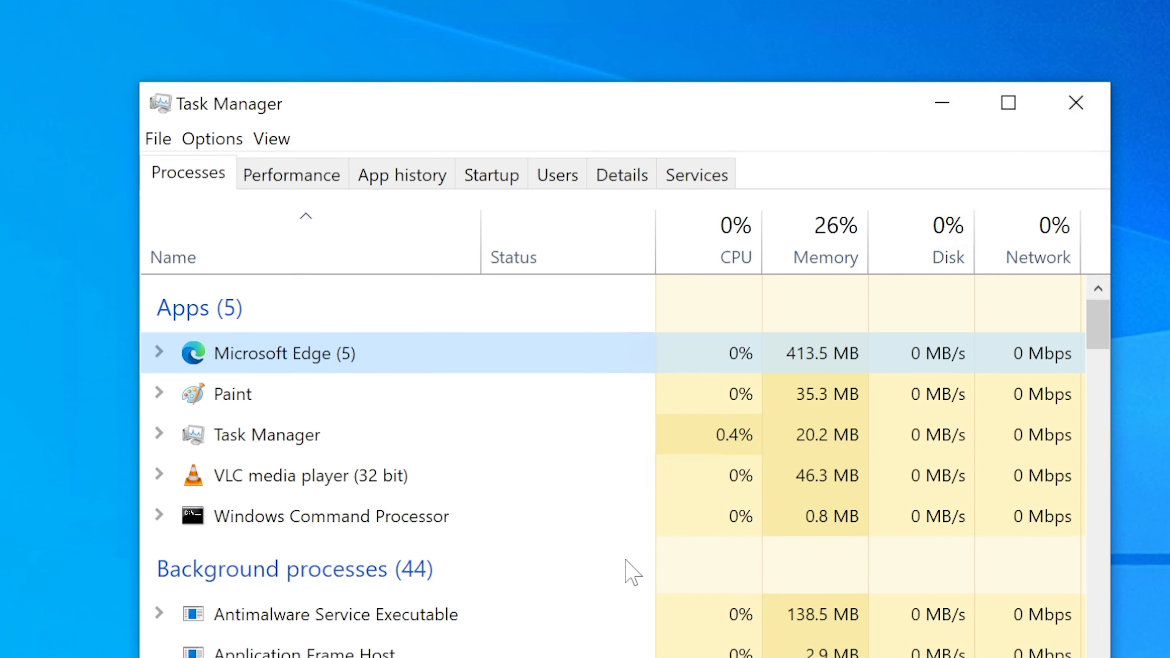
click(308, 475)
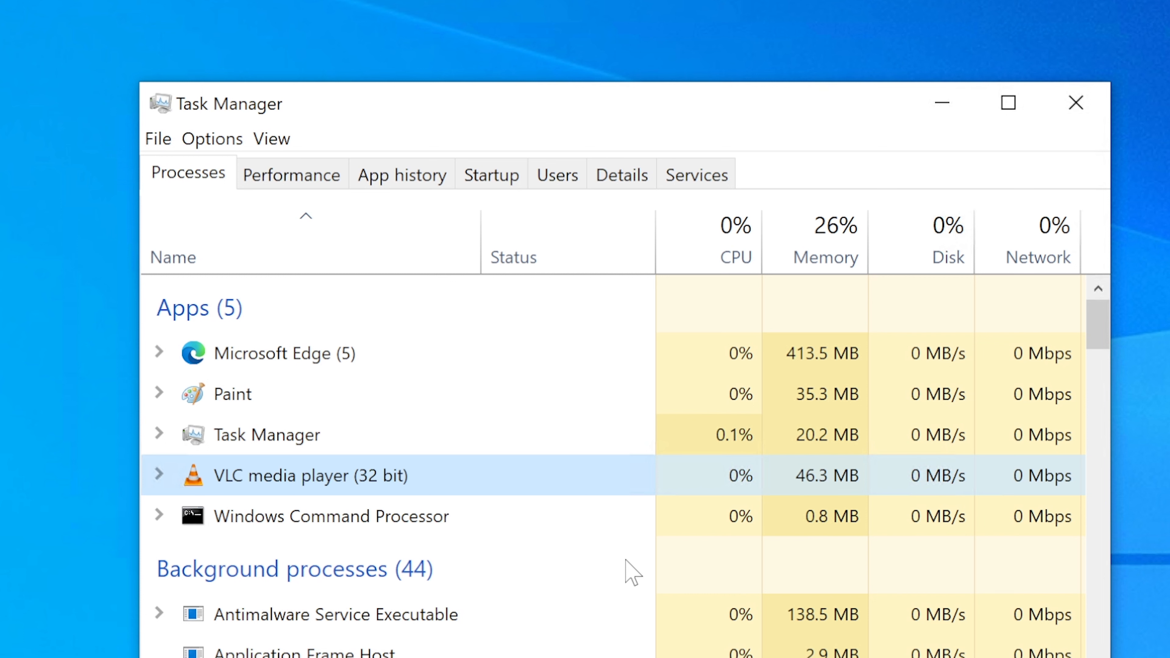
mouse_move(550, 581)
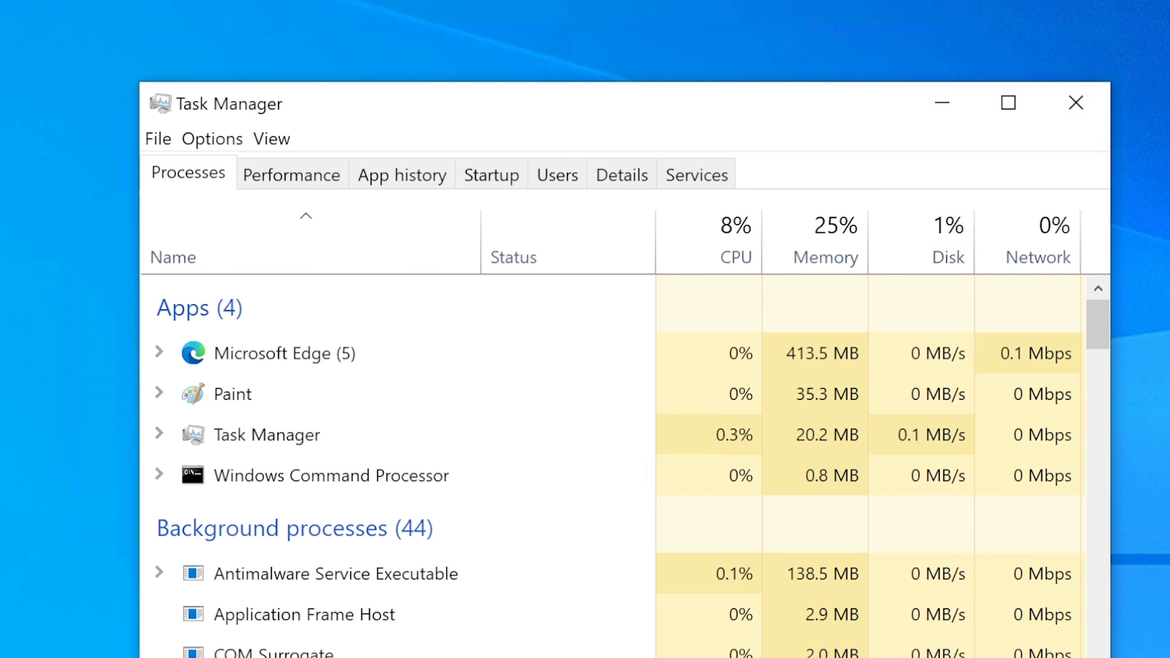
mouse_move(1075, 102)
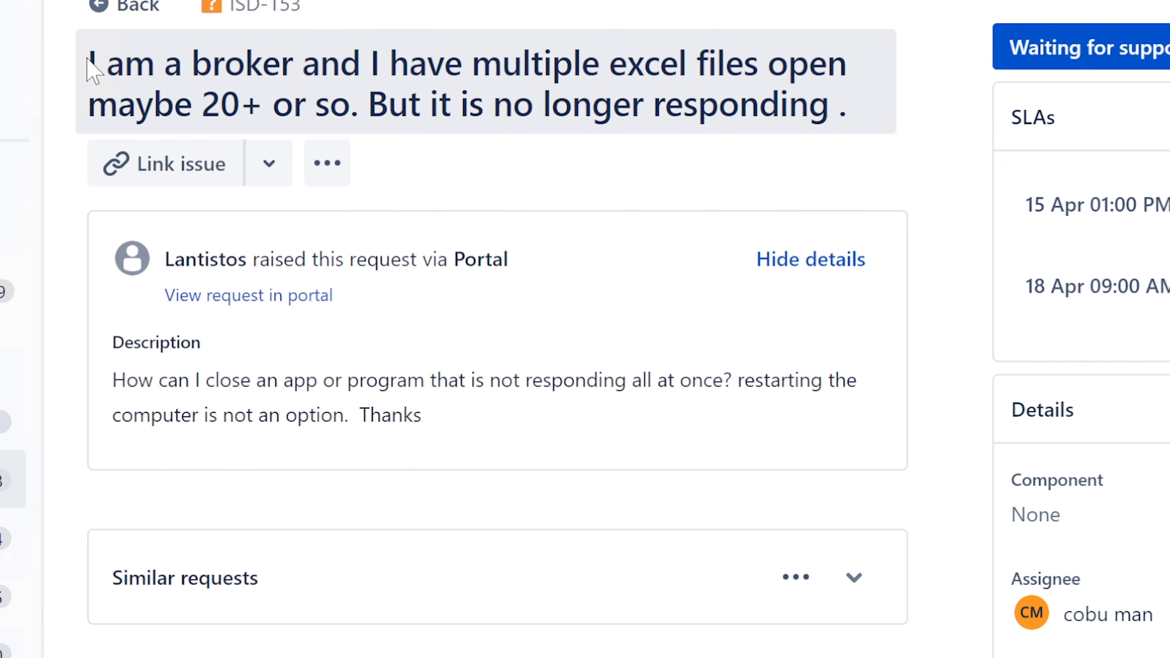
mouse_move(96, 71)
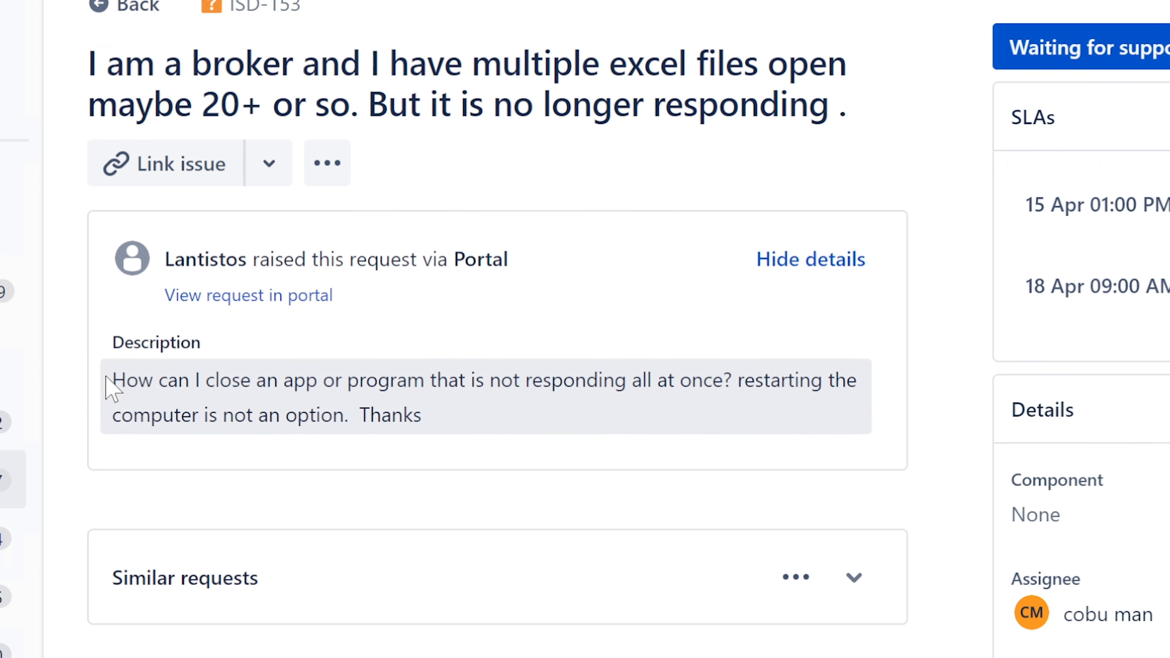
drag(113, 380, 644, 379)
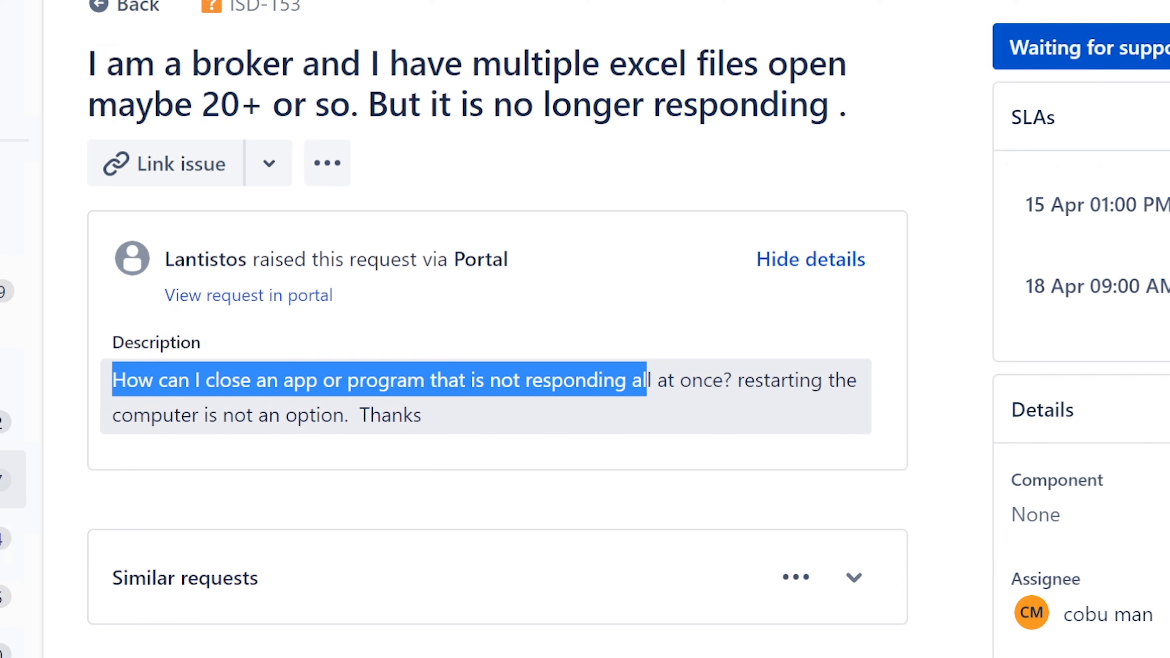
drag(645, 379, 732, 380)
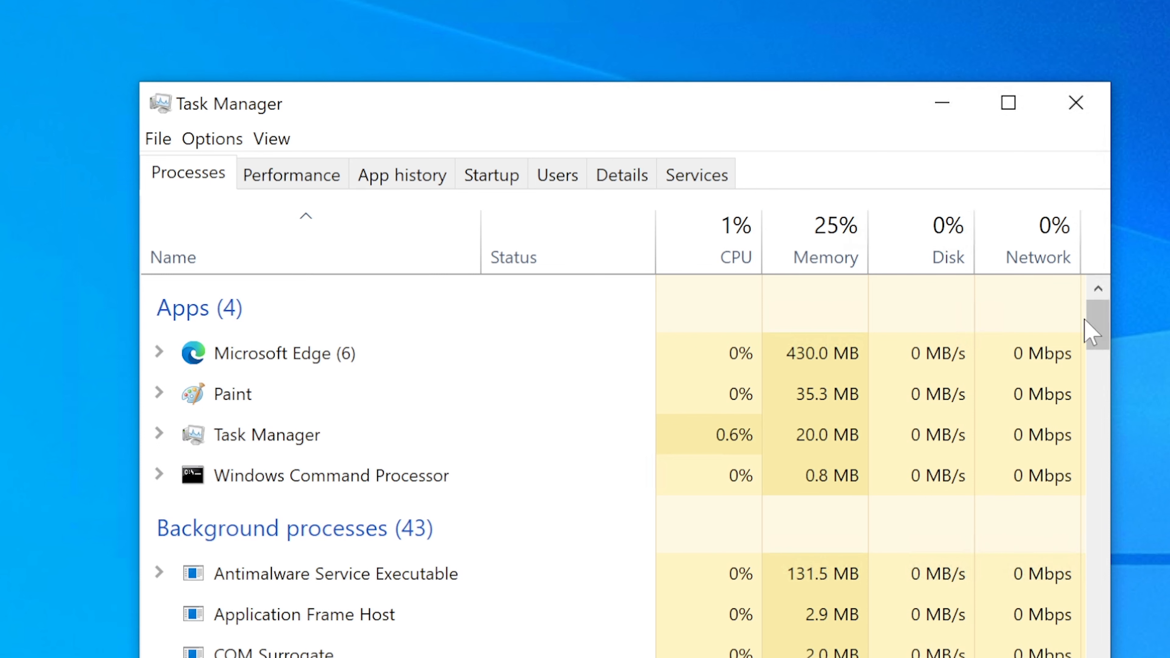
Select an app entry in Task Manager's list before returning to the ticket
click(299, 352)
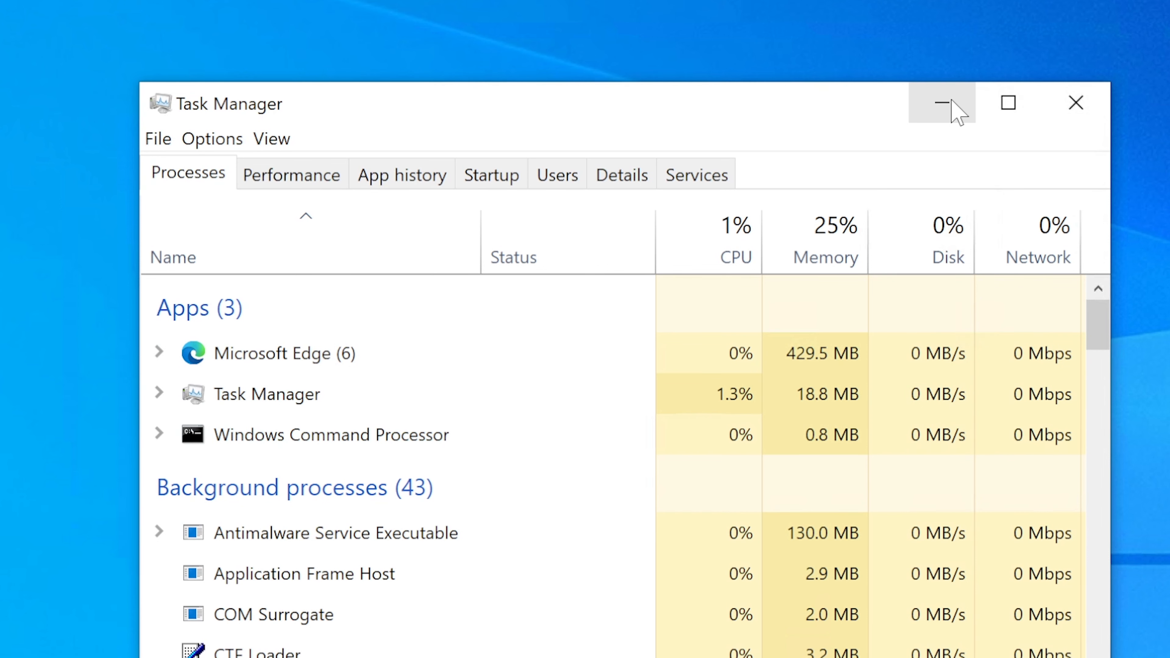
mouse_move(942, 103)
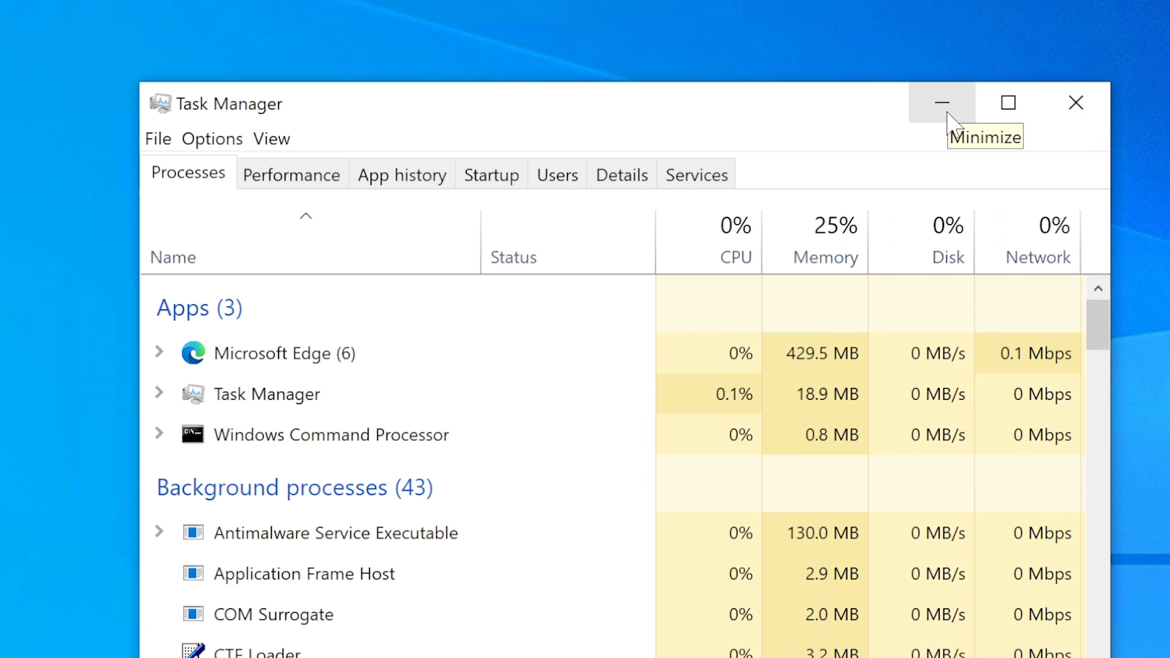
mouse_move(941, 102)
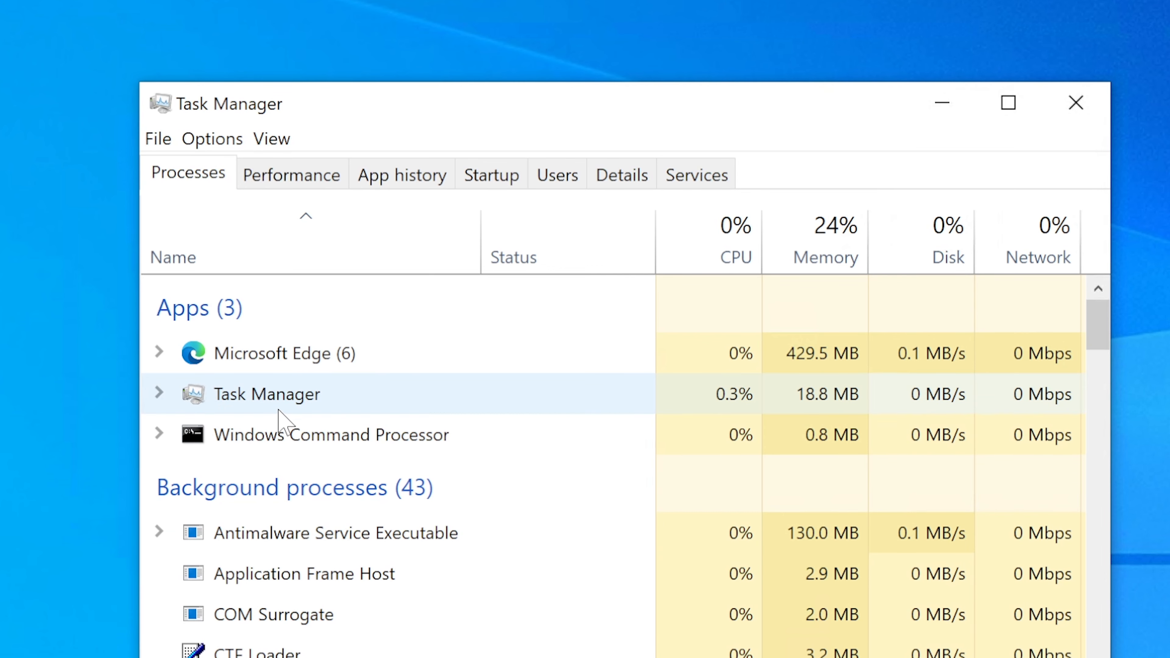
mouse_move(659, 402)
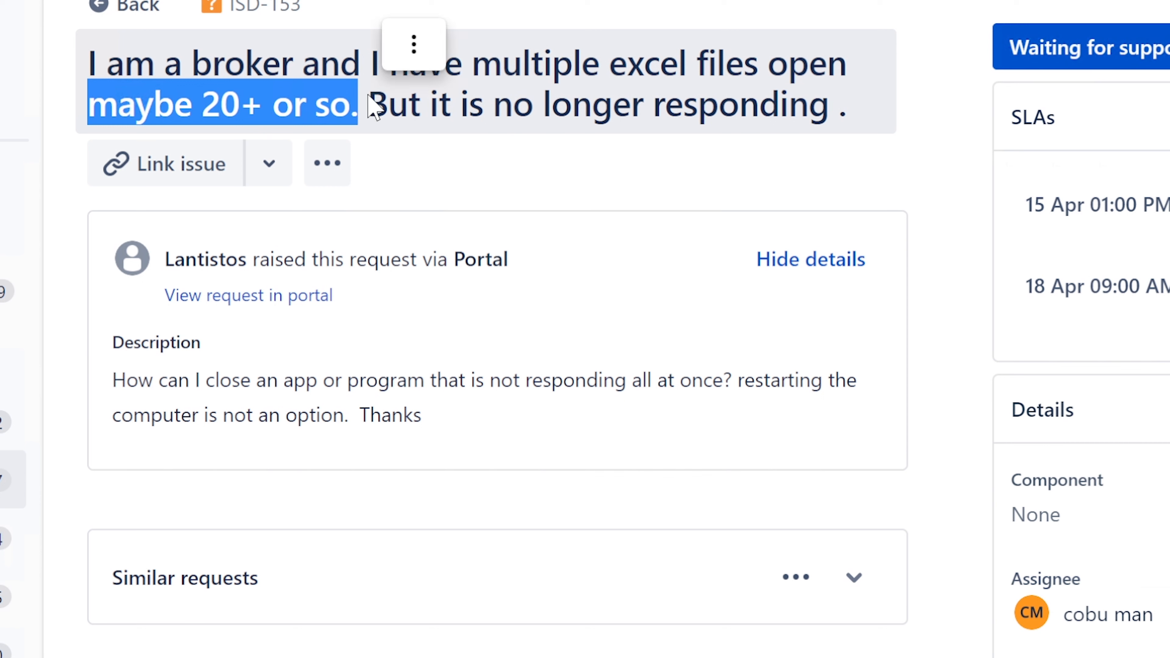
mouse_move(373, 120)
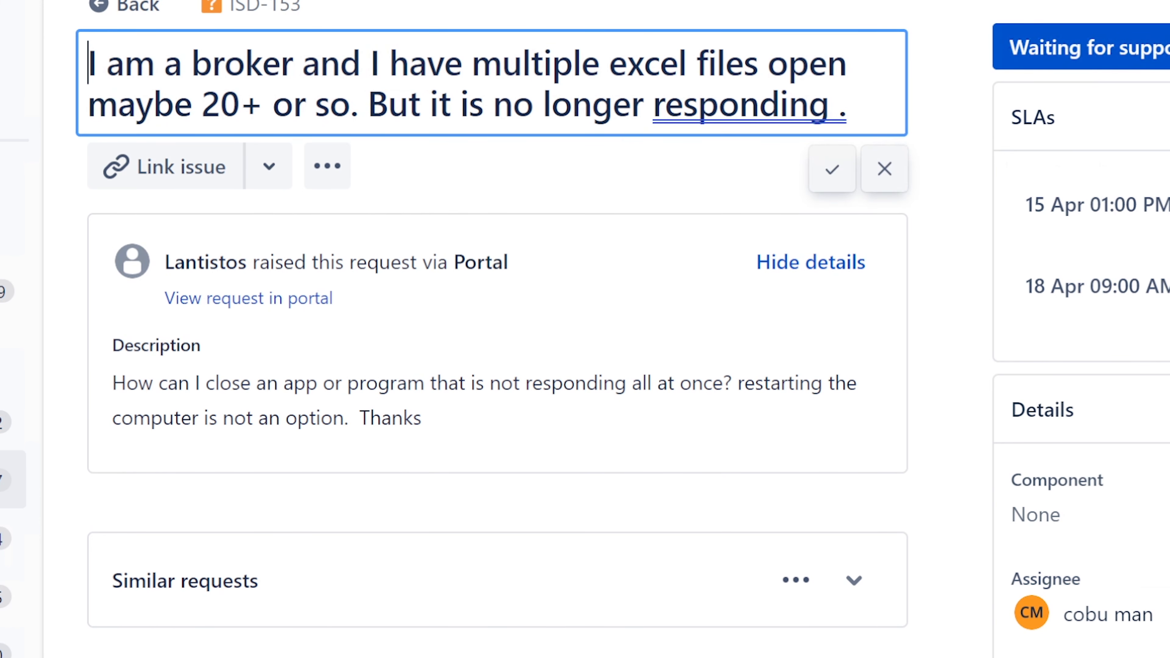
Highlight the phrase about unresponsive Excel files in the ISD-153 summary
drag(117, 103, 365, 104)
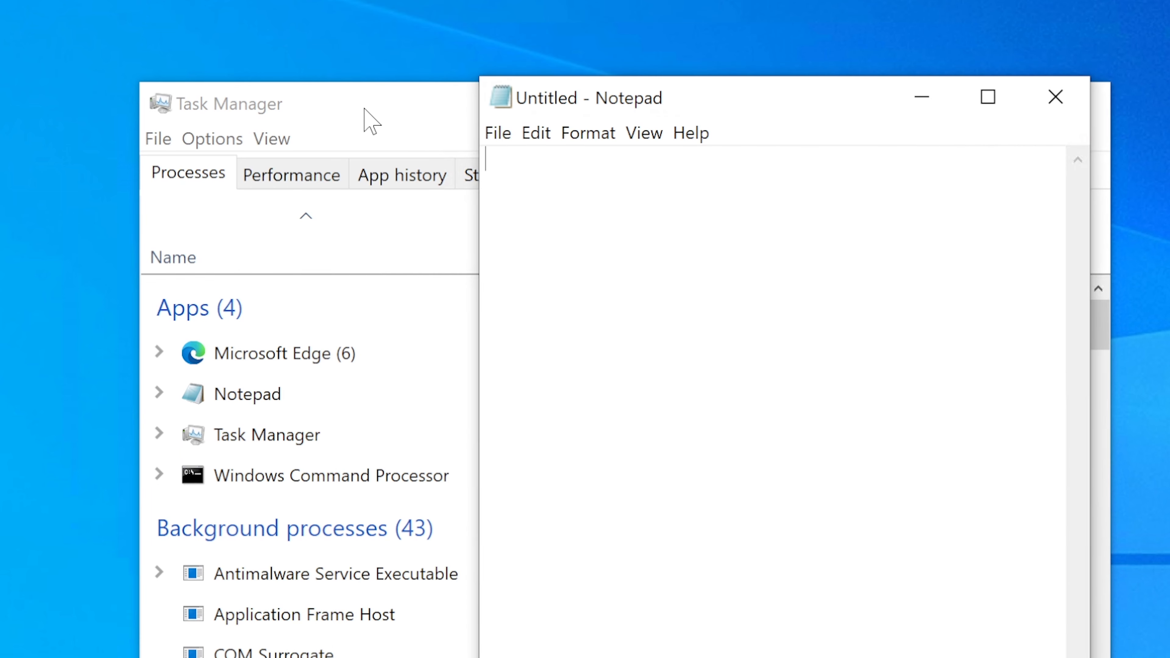
mouse_move(644, 133)
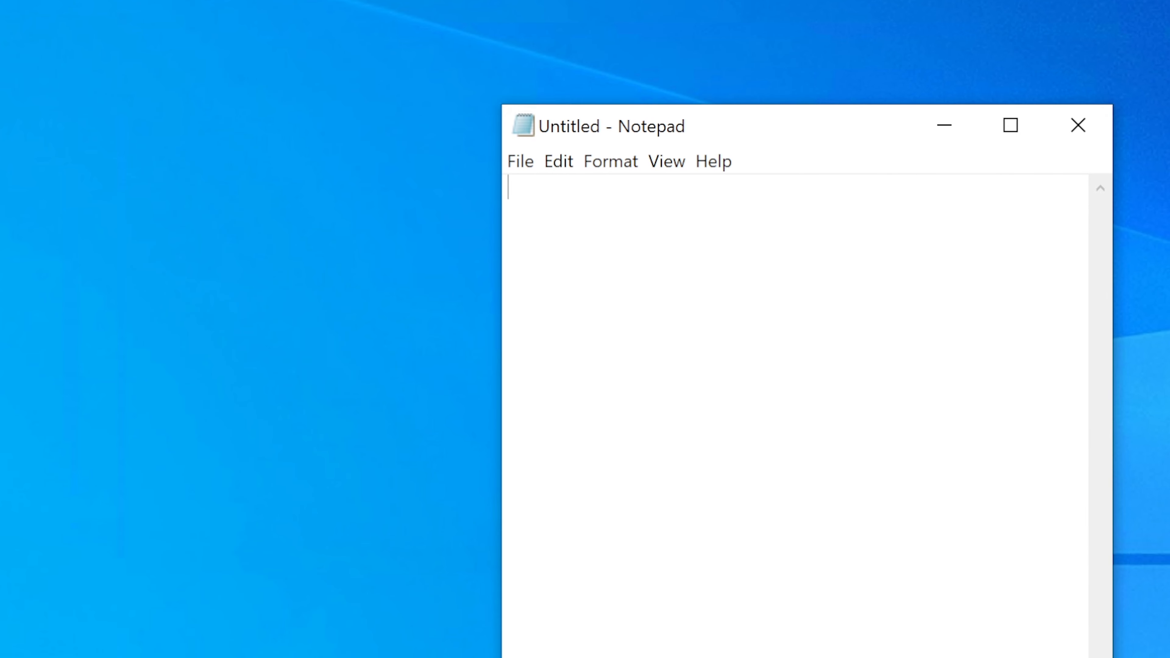
Write the first question: 'I need to close Excel... is that okay?'
text(M)
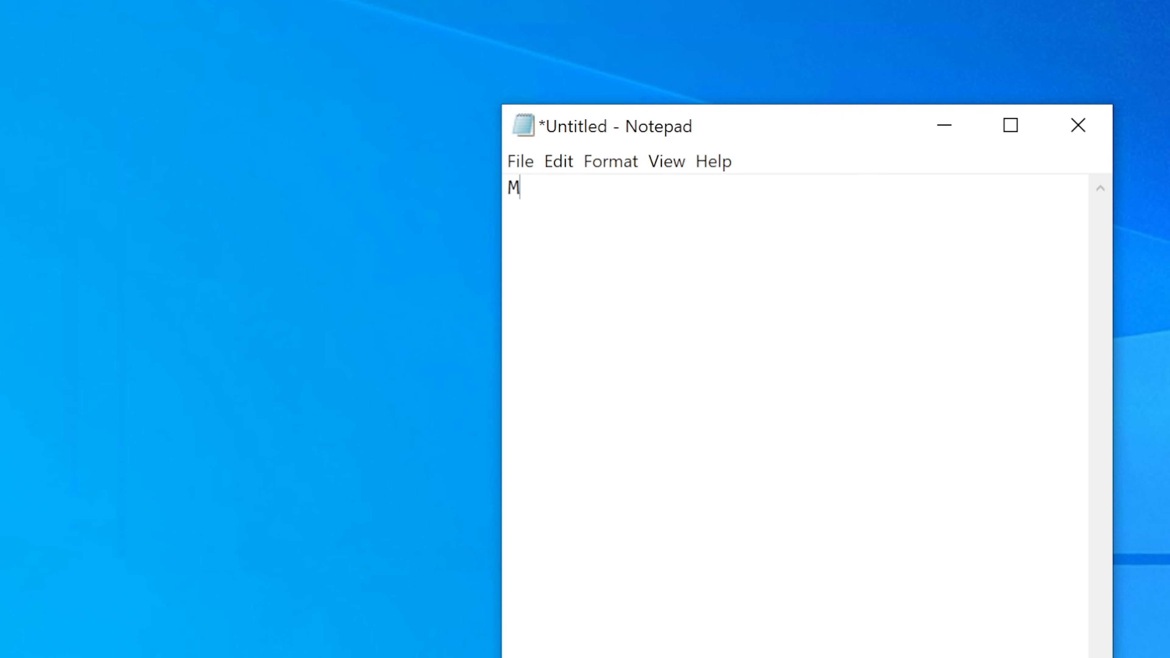
text(I need t)
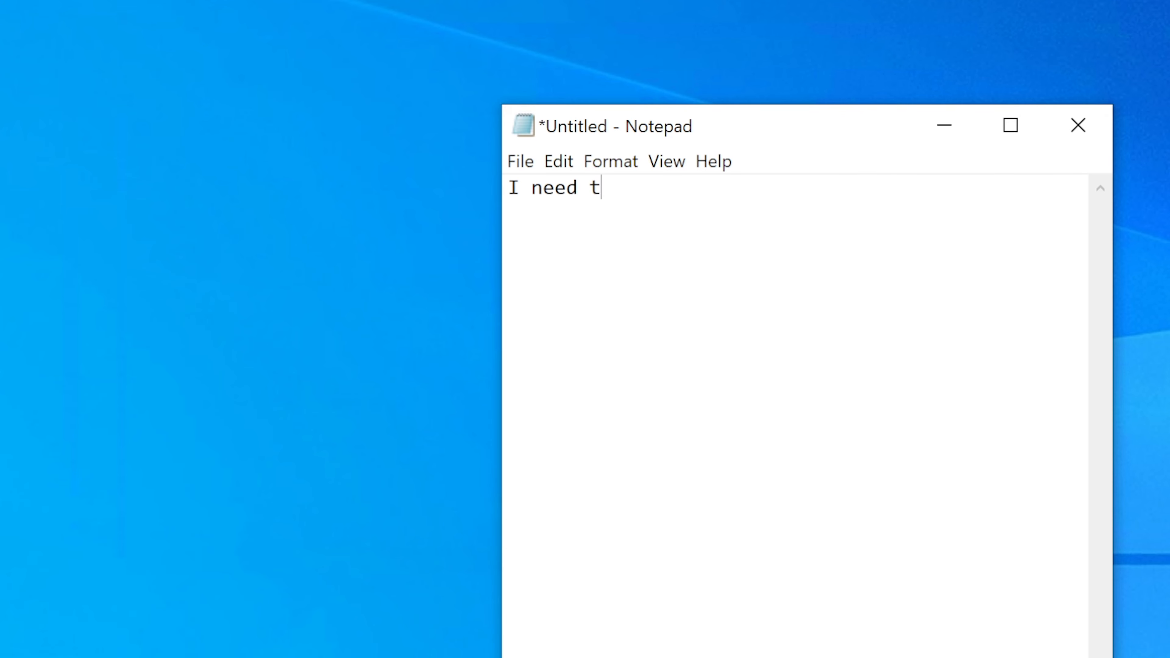
text(o close Ex)
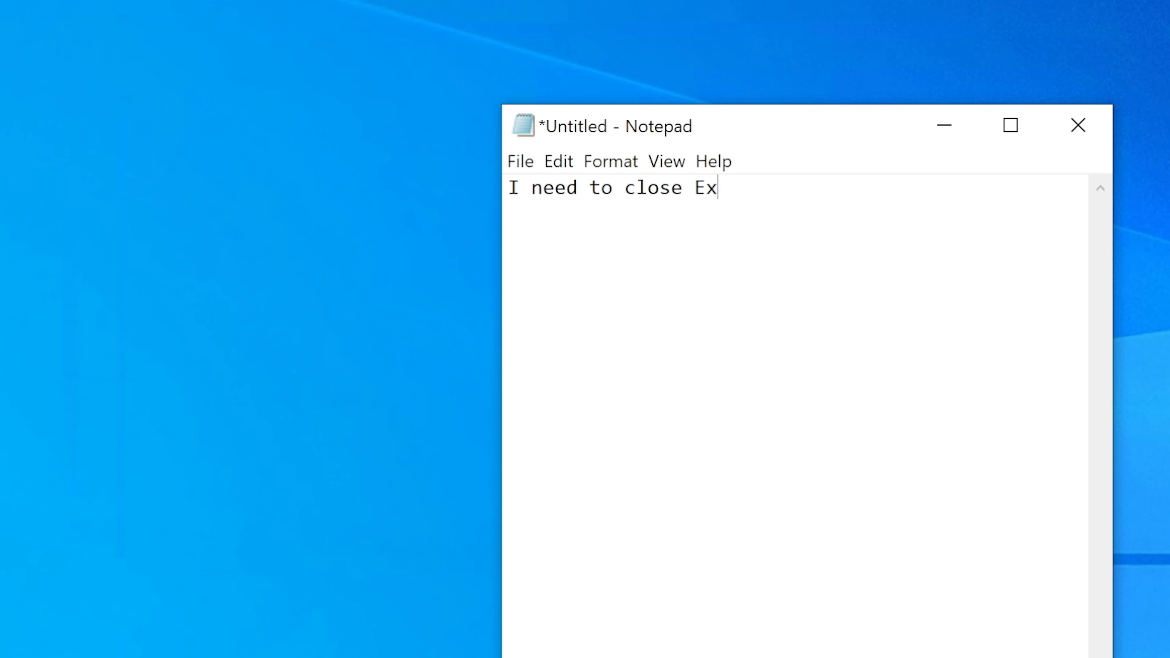
text(cel..)
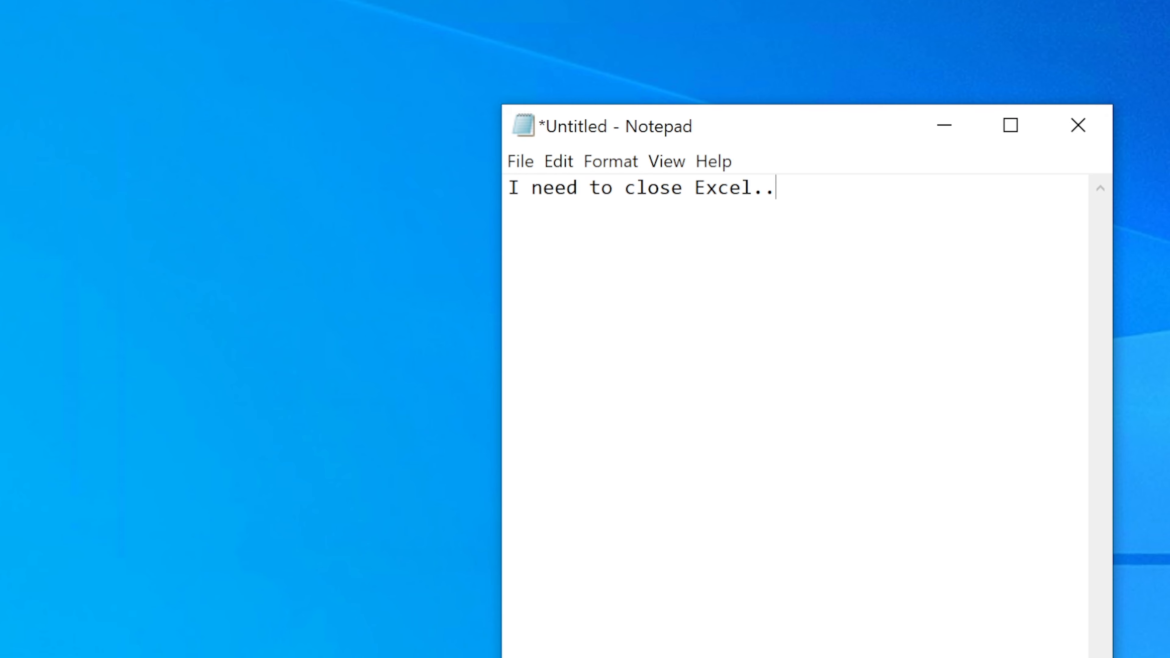
text(. is that oka)
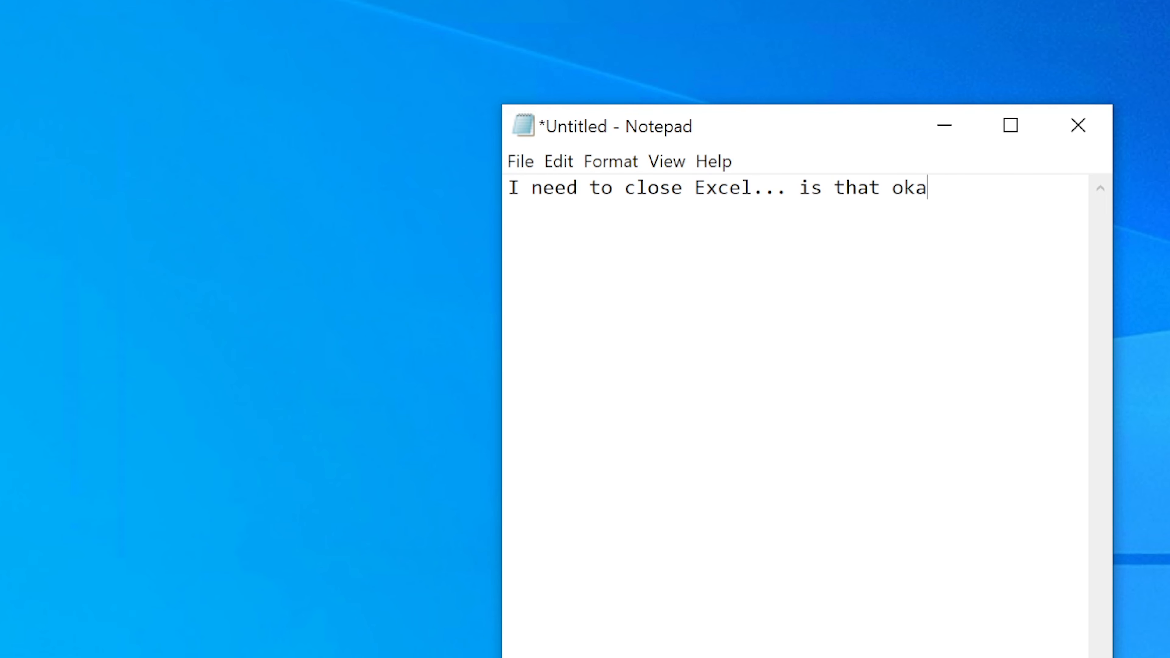
text(y?)
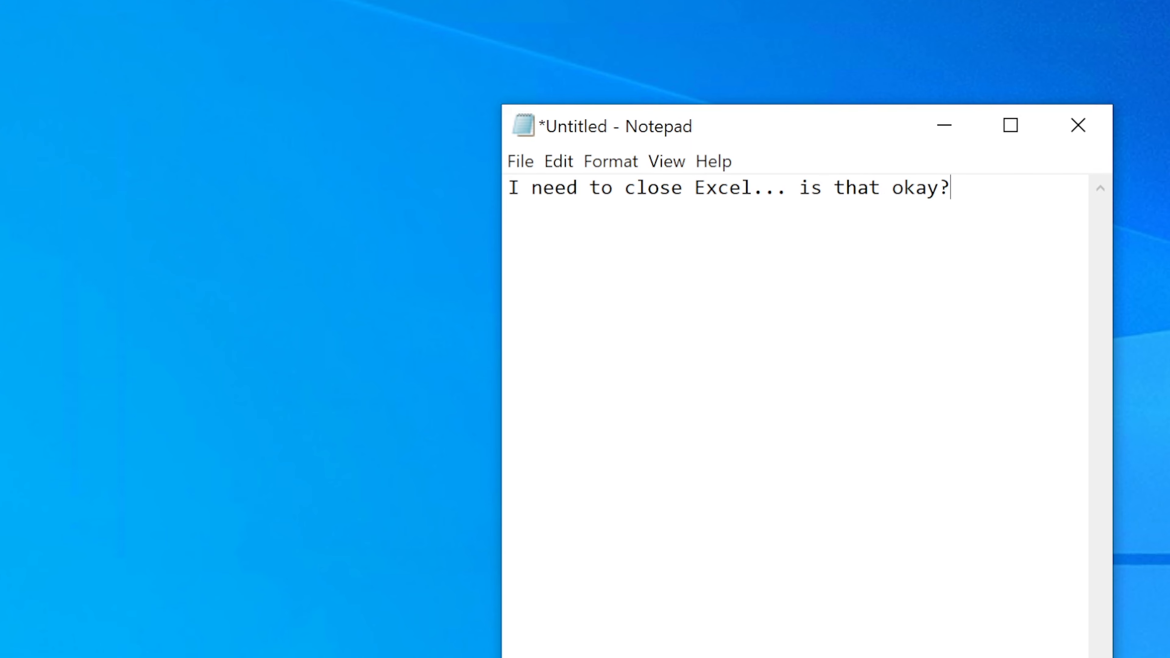
mouse_move(757, 145)
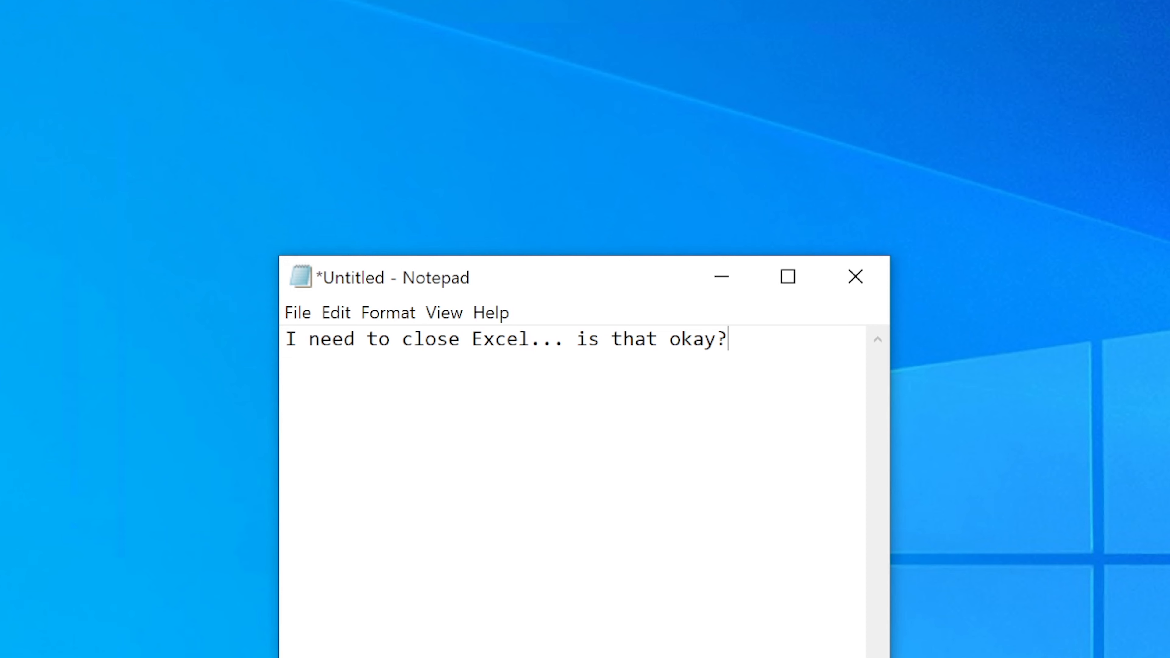
Add a second line asking 'May I close Chrome san reset it?'
key(Enter)
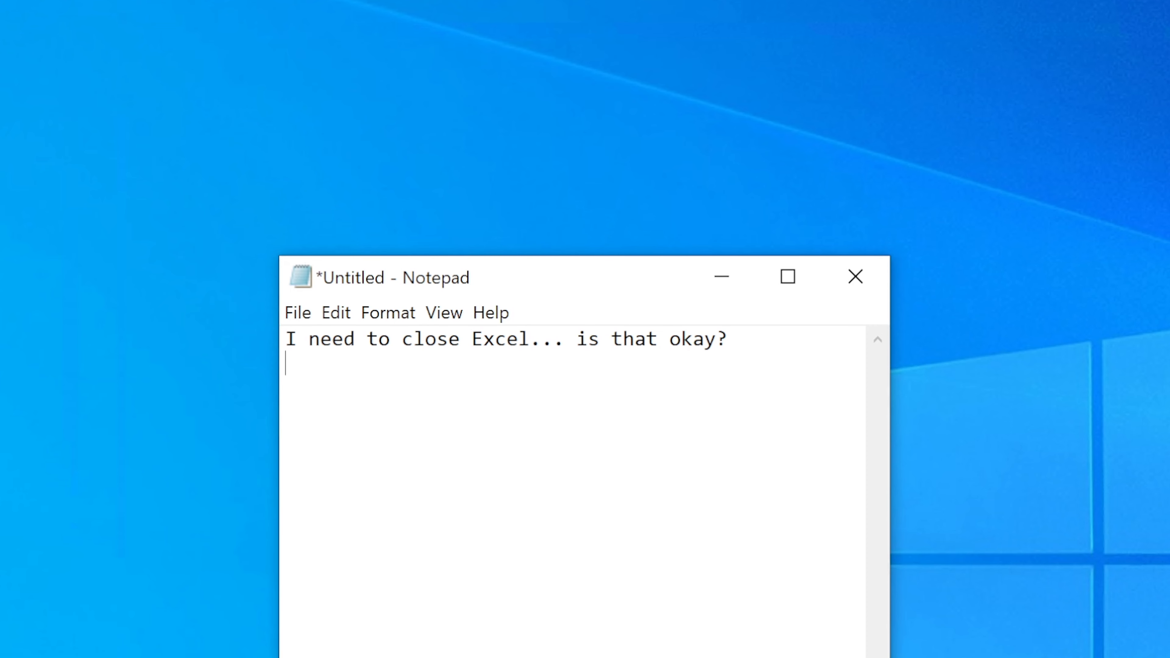
text(May I cl)
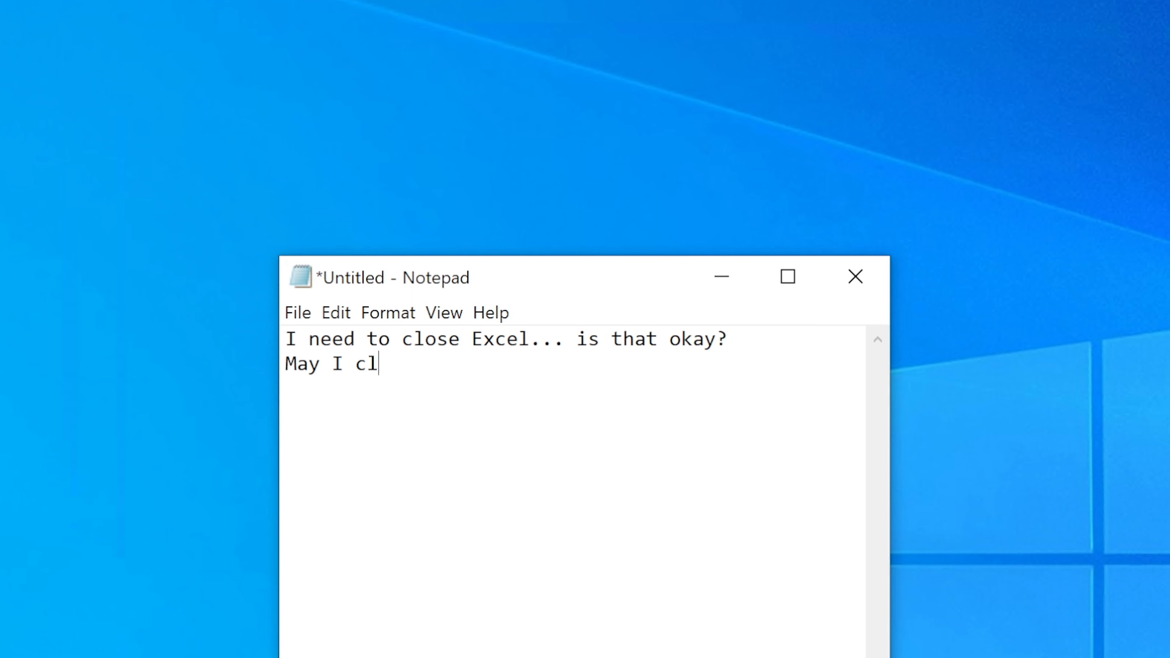
text(ose Chrome so that I c)
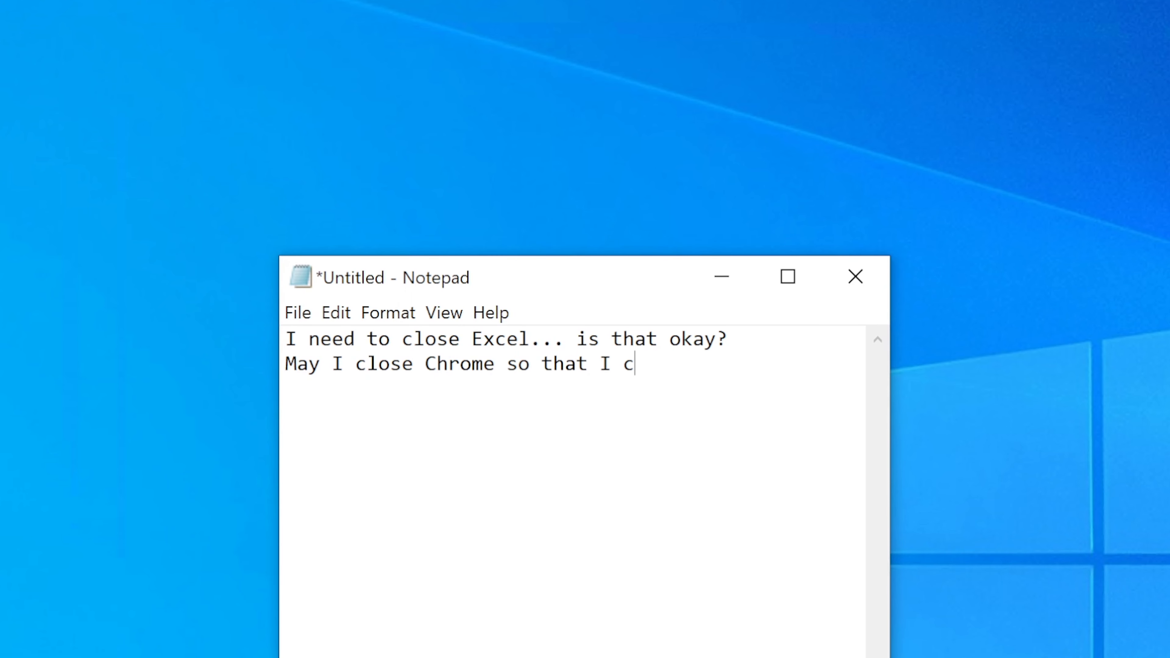
text(an reset it)
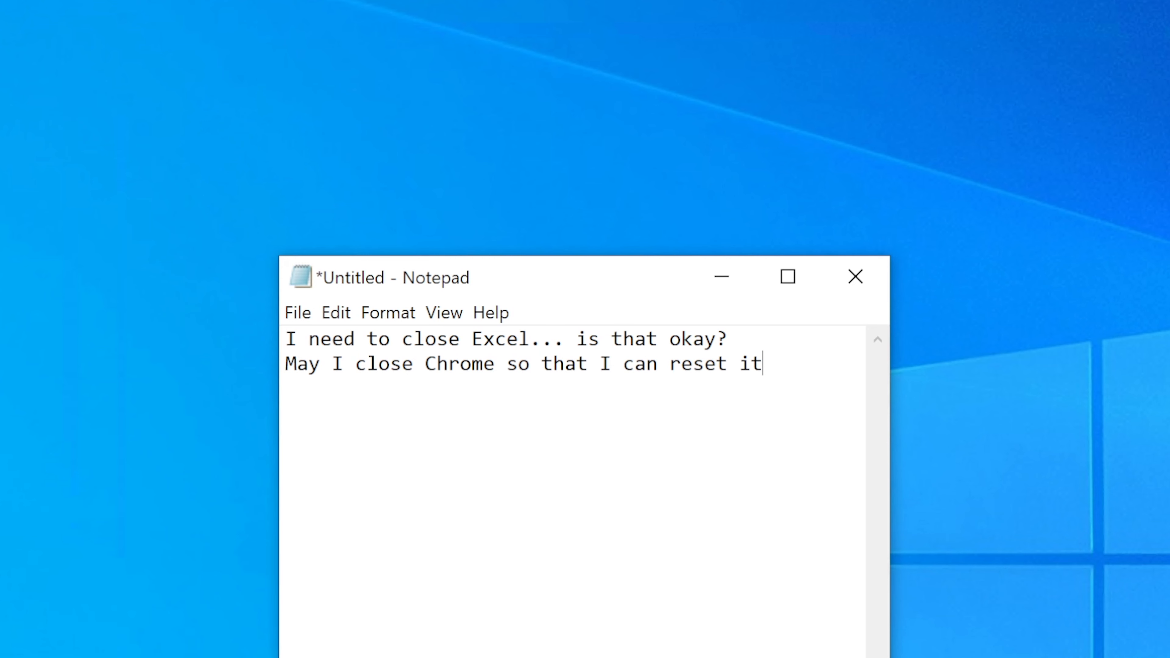
text(?)
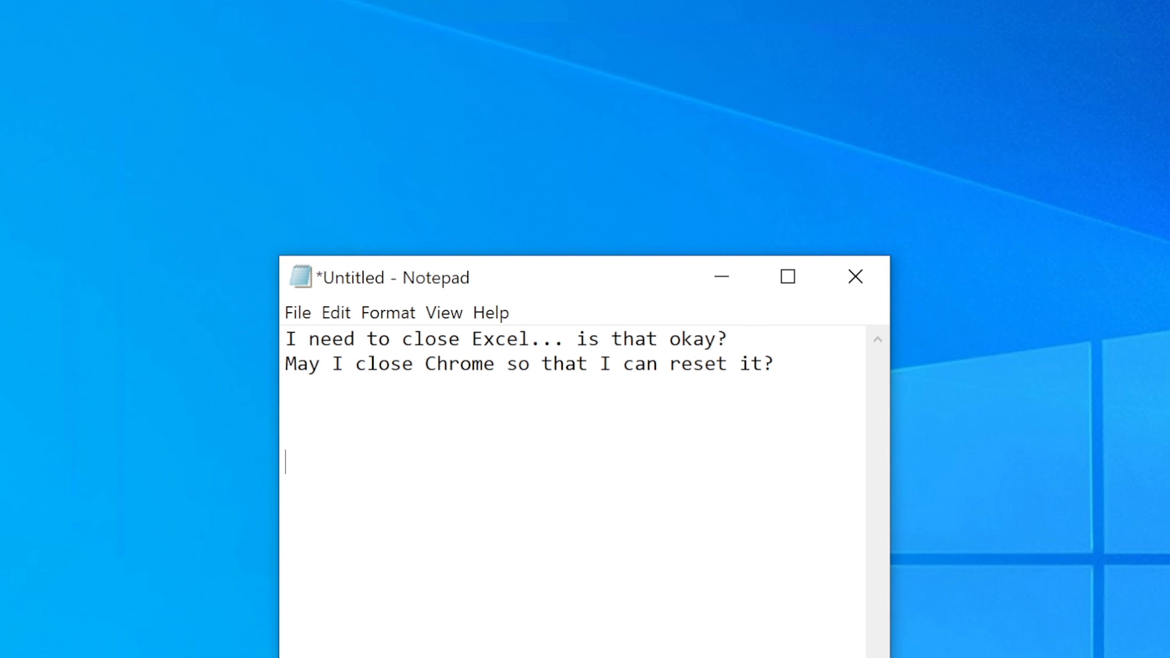
Write that ever since Ervin worked on the computer this or that is not working
text(E)
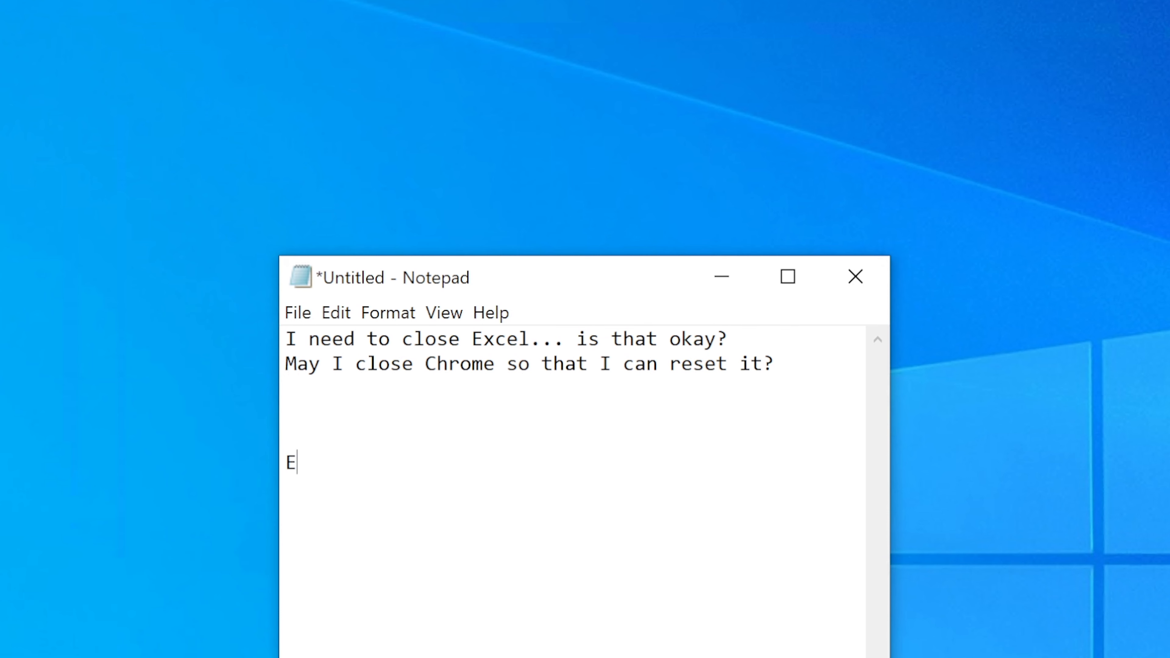
text(ver since)
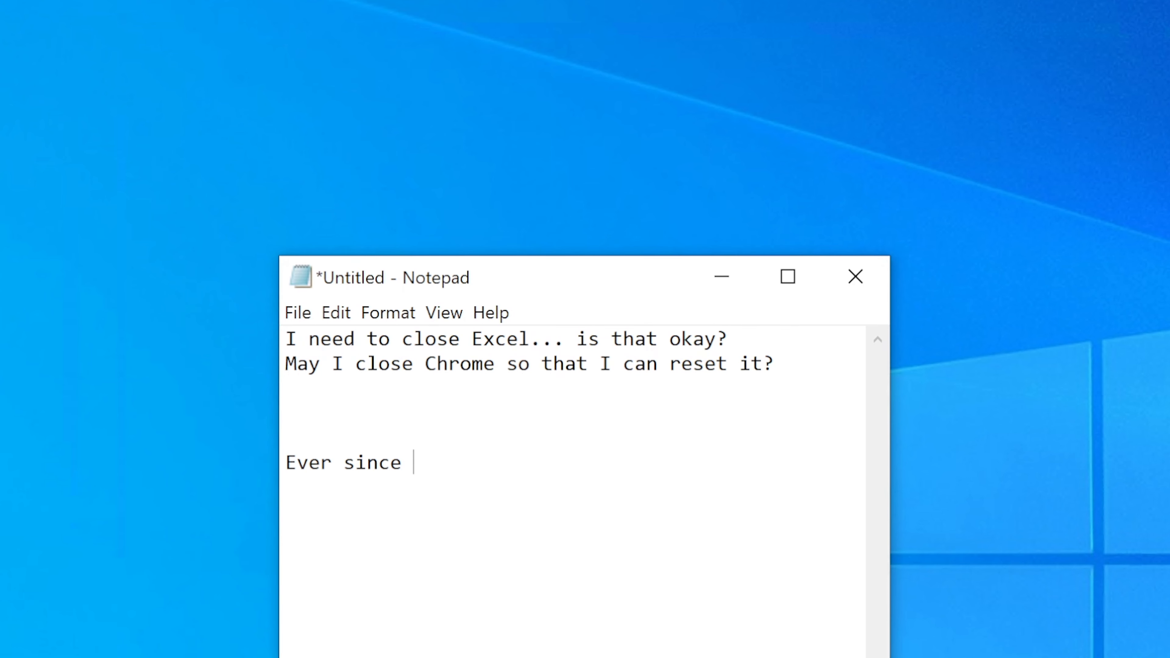
text(Ervin worked)
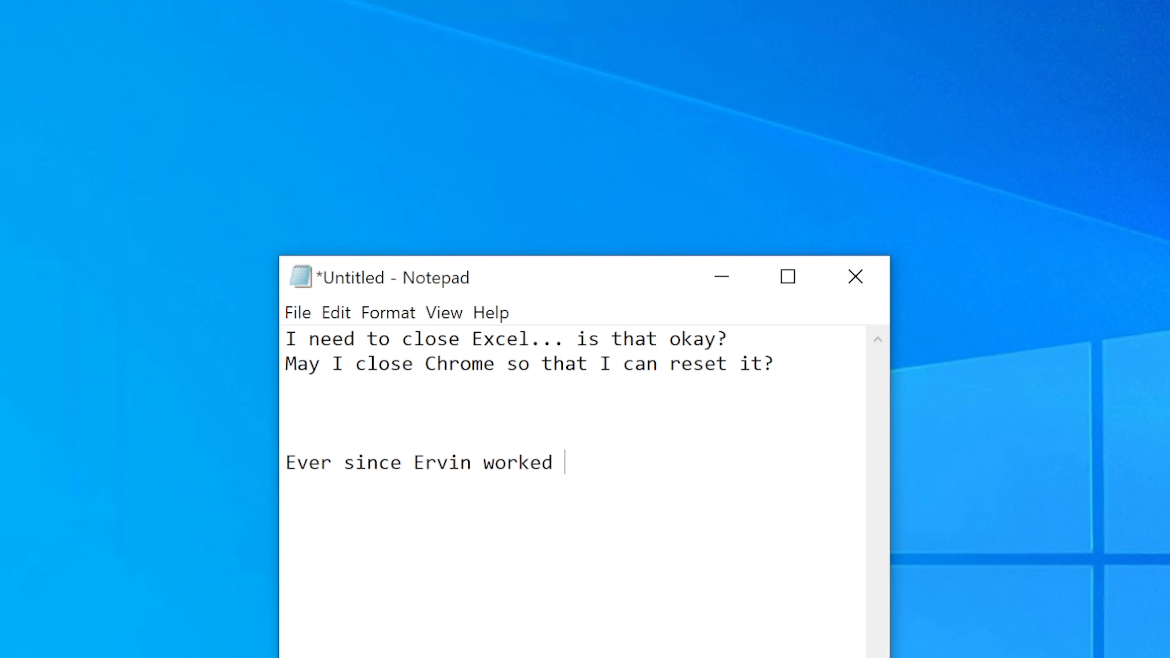
text(on my computer)
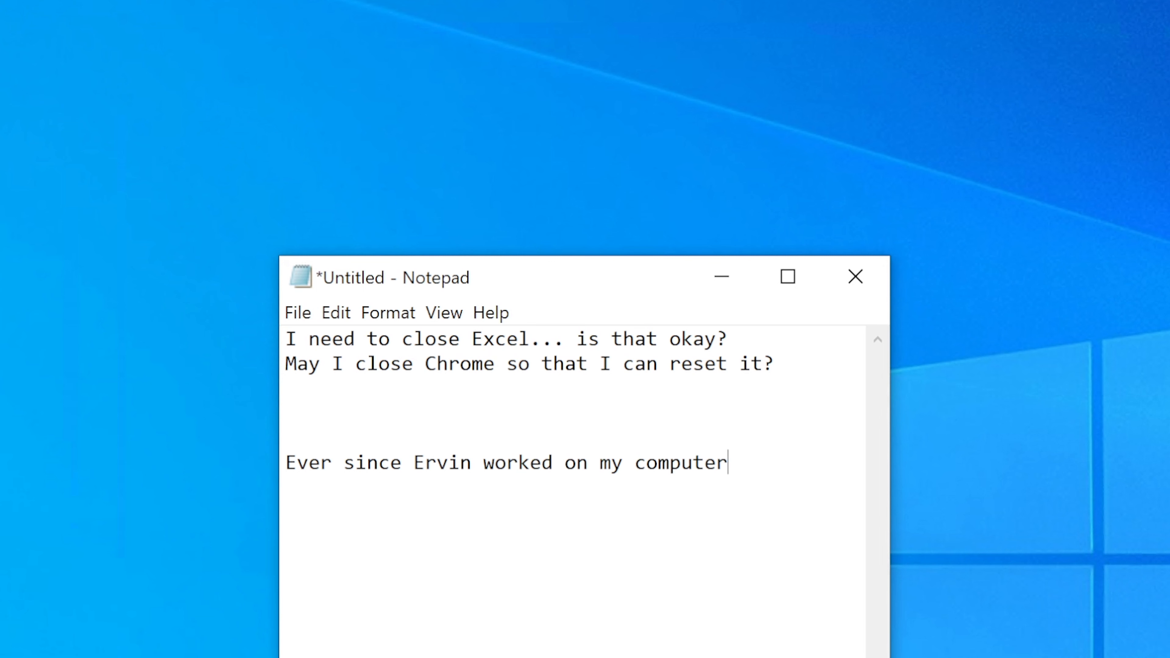
text(... may)
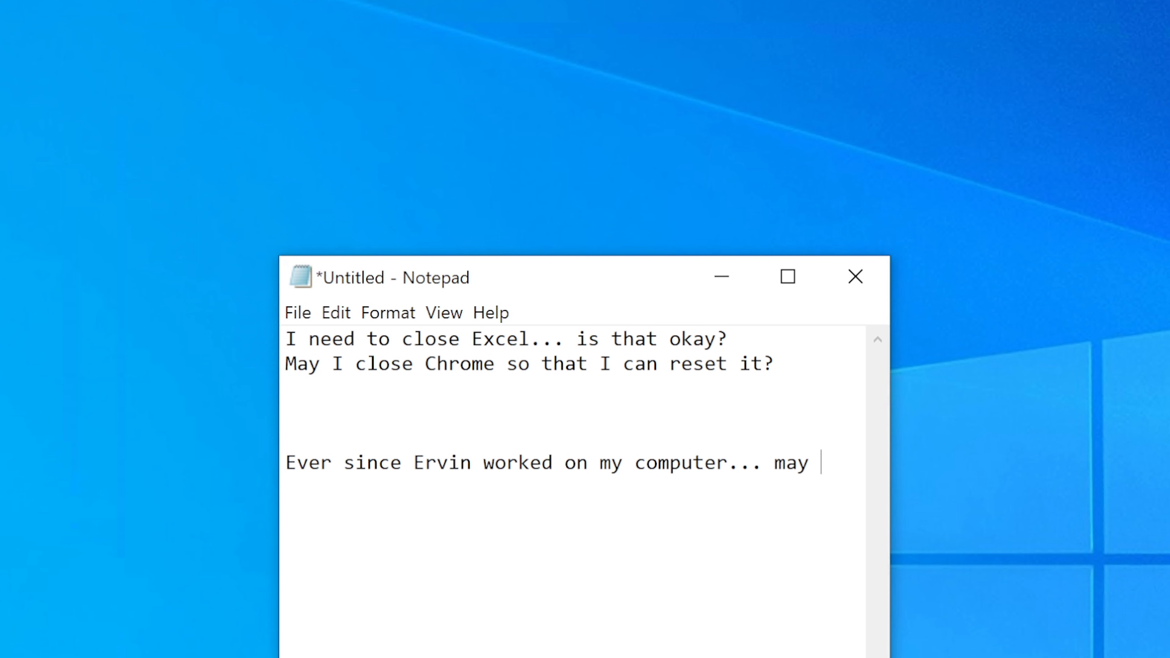
text(this o)
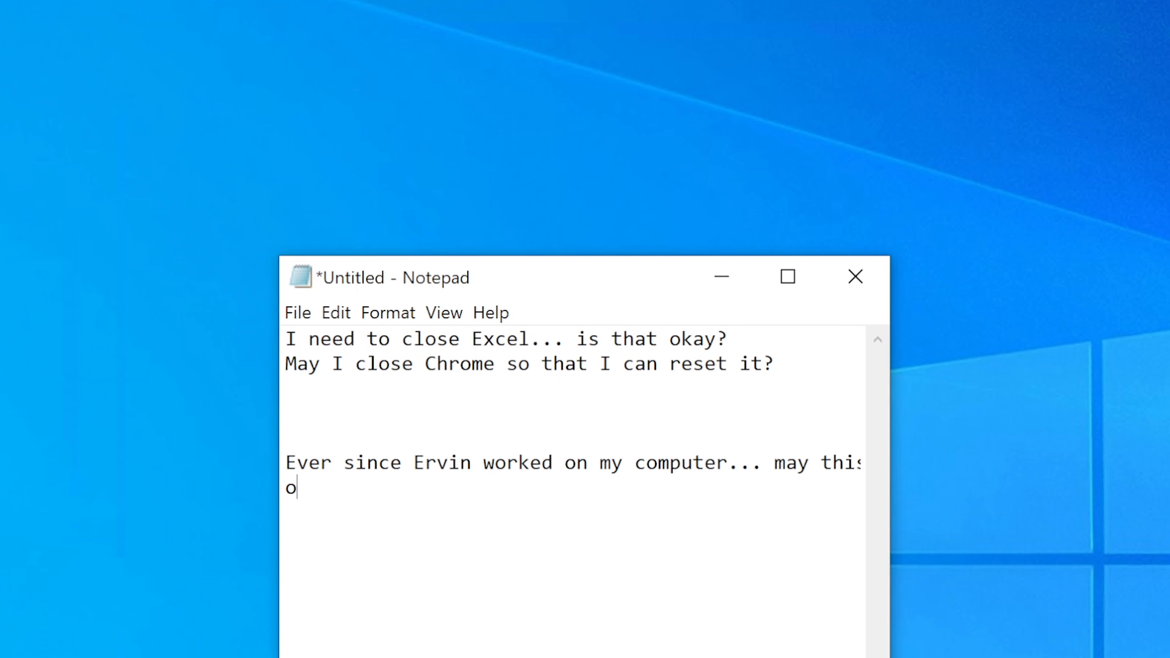
text(r that is not wor)
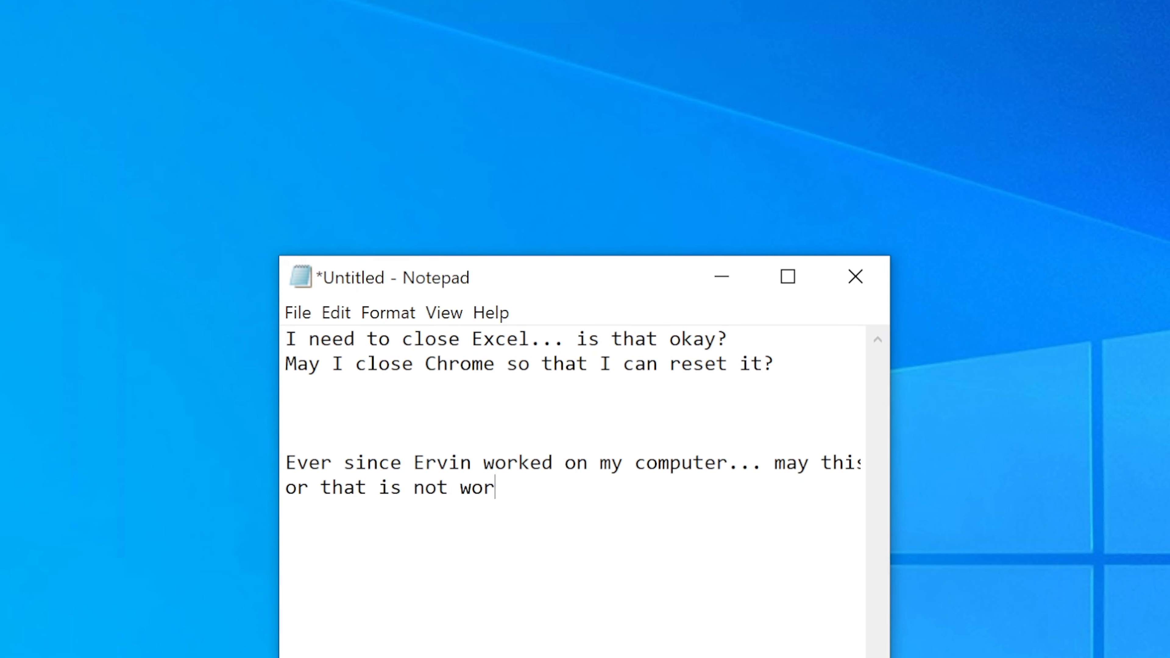
text(king.)
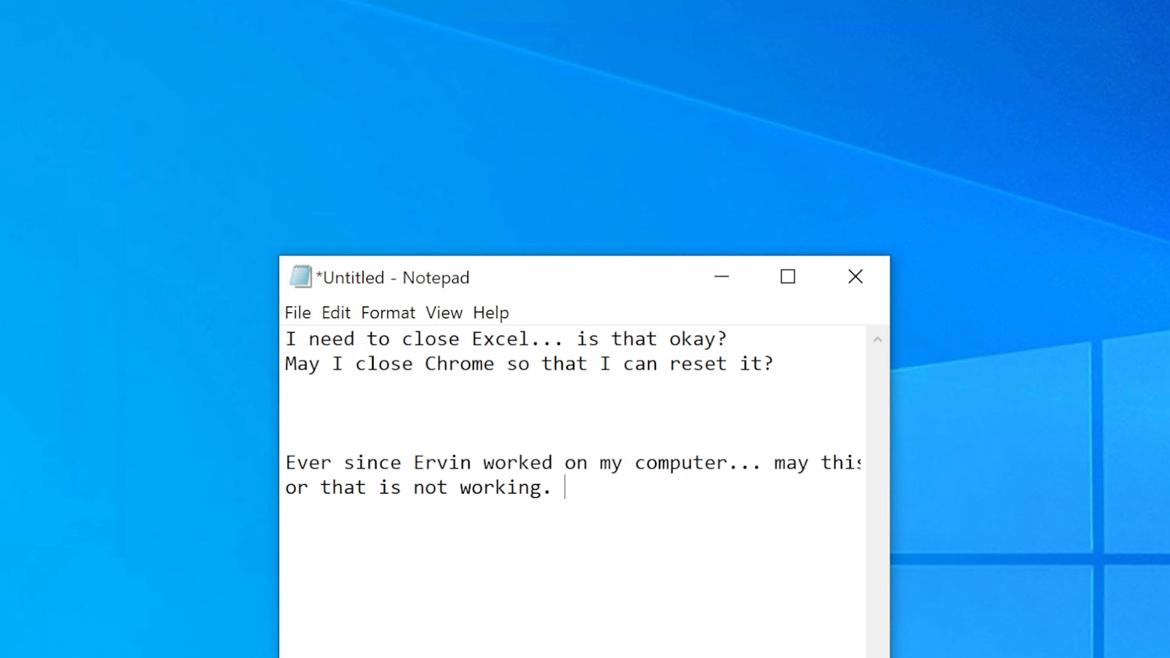
Add the complaint 'And... I've lost my files'
text(And...)
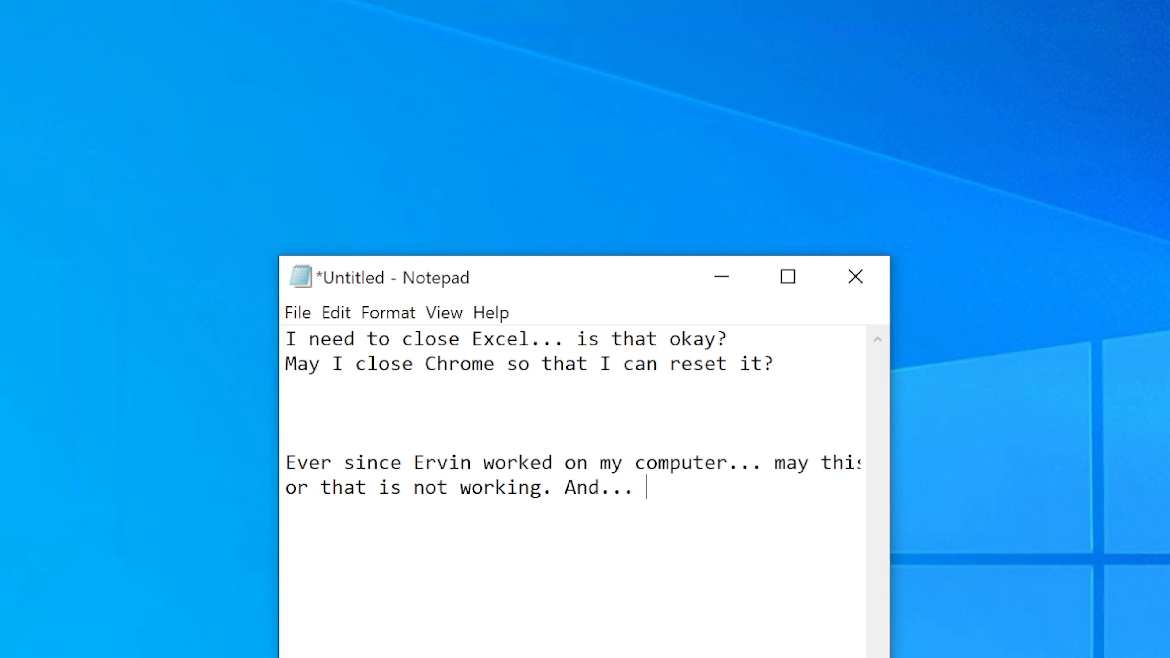
text(I've lost)
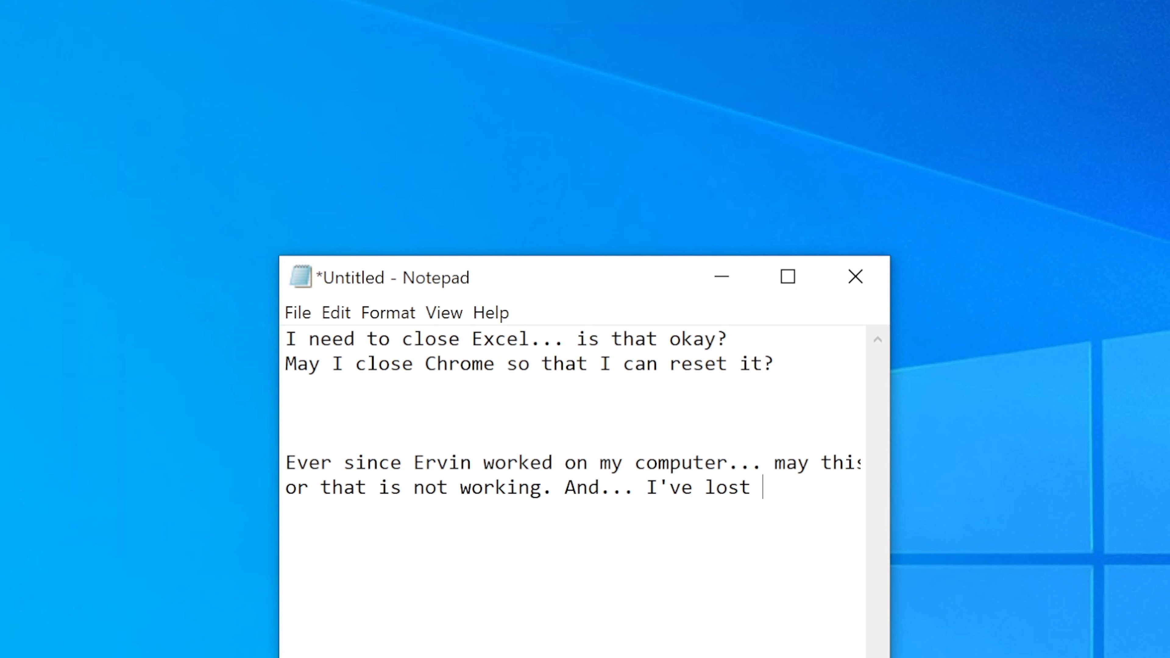
text(my files)
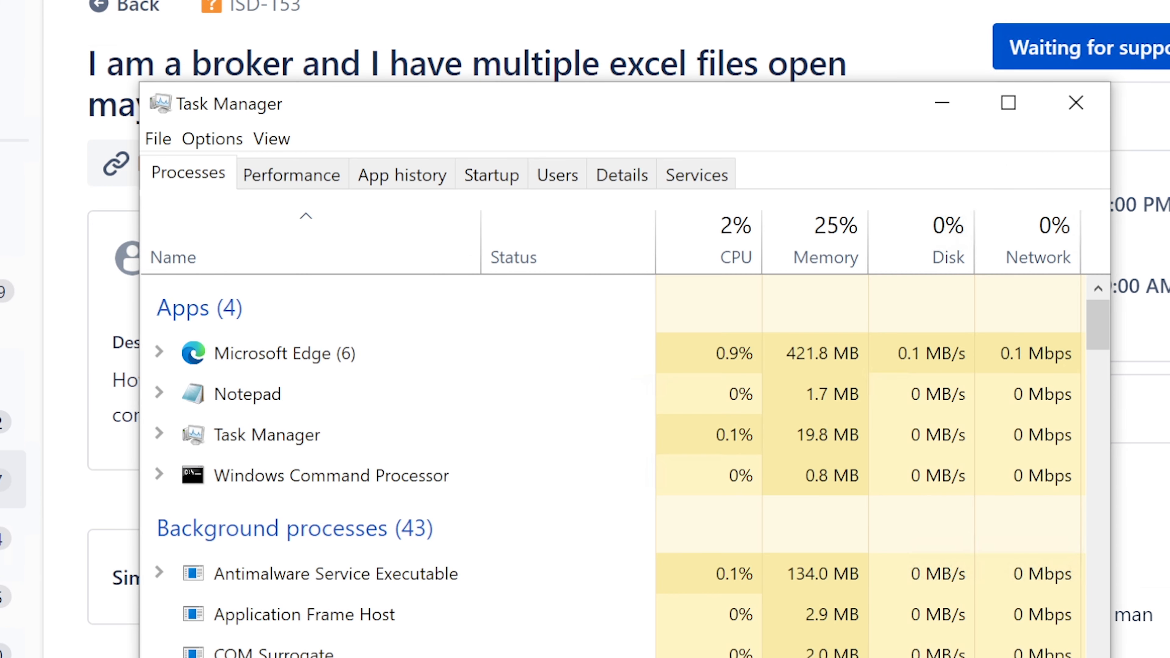
mouse_move(941, 102)
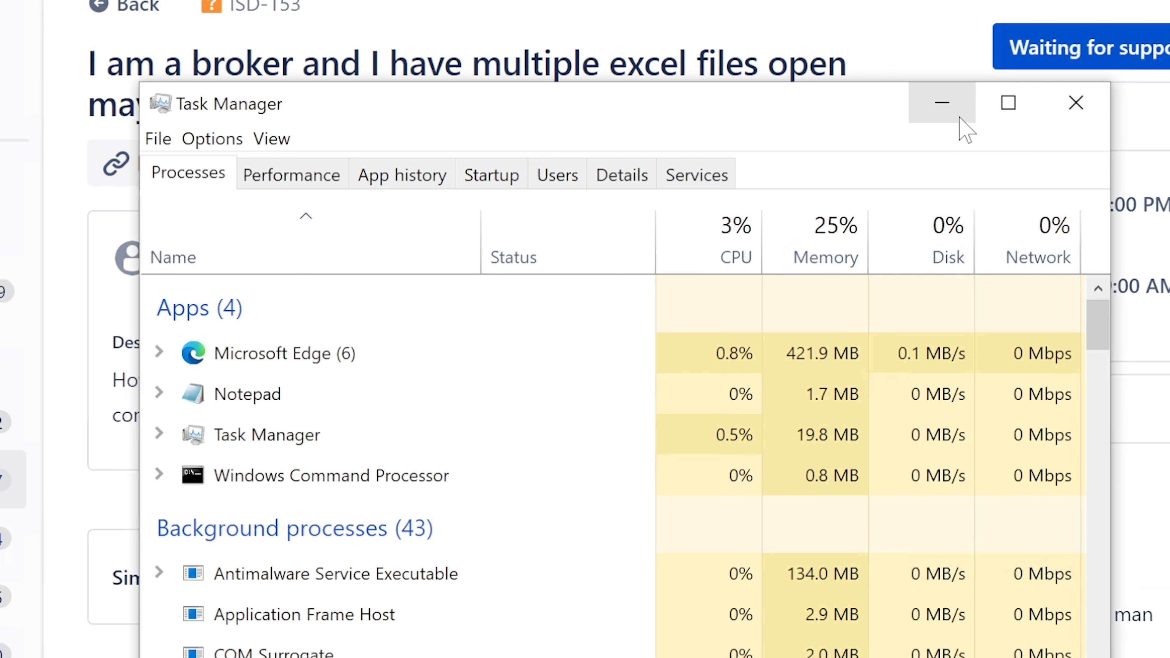
Minimize Task Manager to get back to the ISD-153 ticket
click(941, 102)
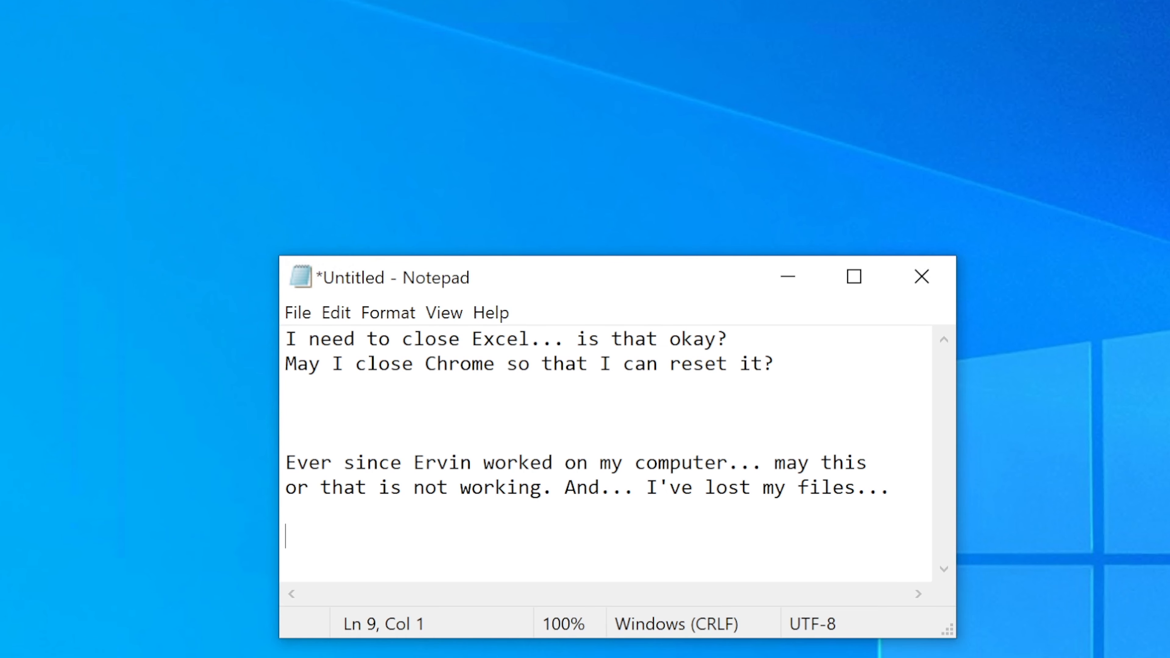
Write the question asking whether any work needs saving before taking over the computer
text(Do you need to)
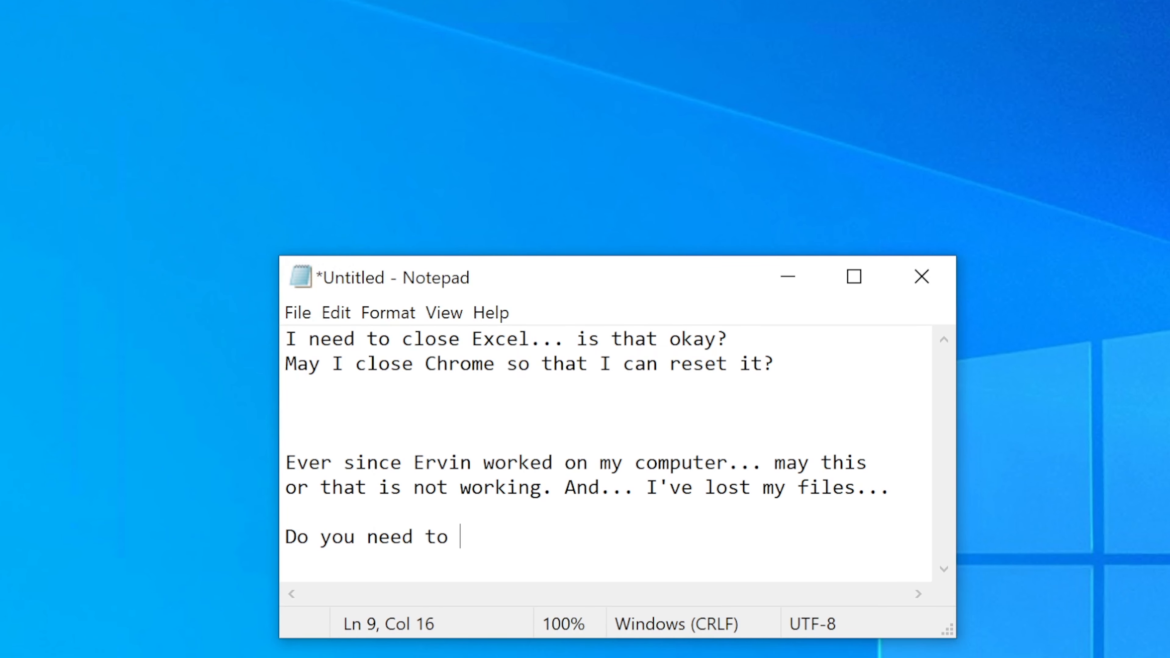
text(save any work before I take control of your comptue)
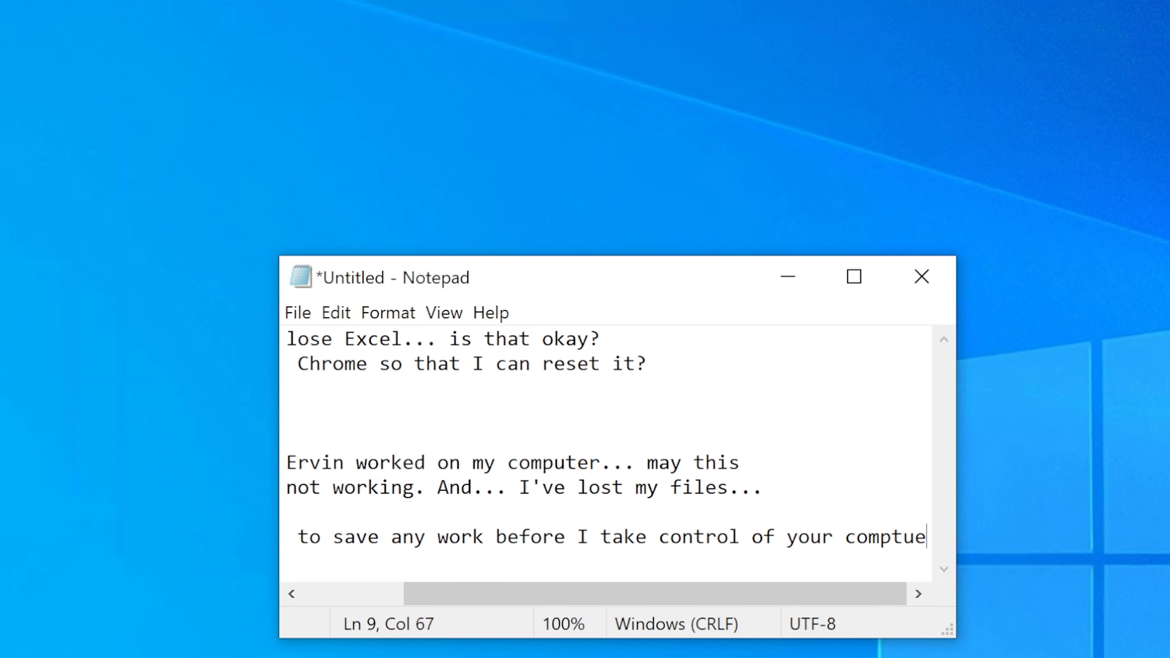
text(r?)
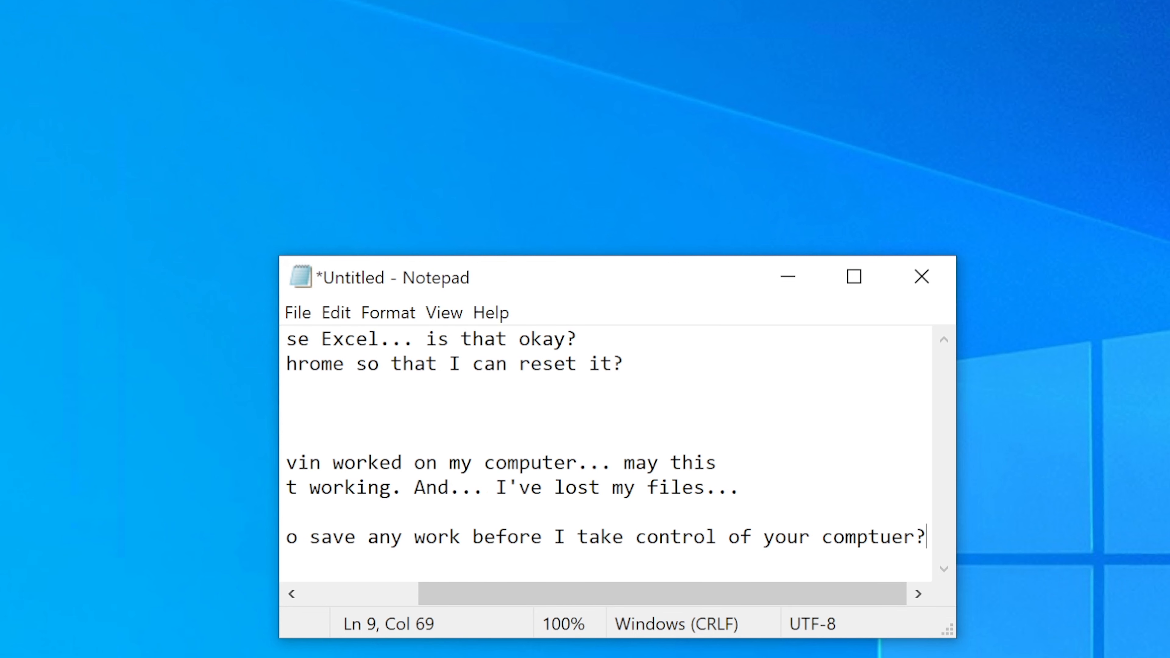
key(BackSpace)
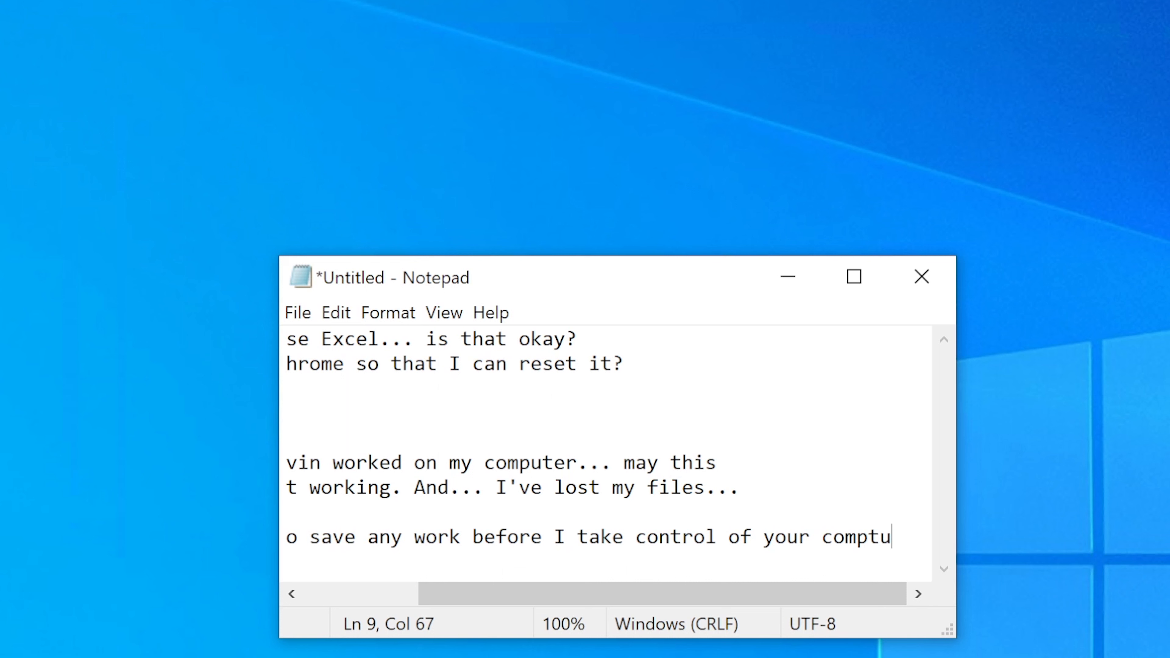
key(Backspace)
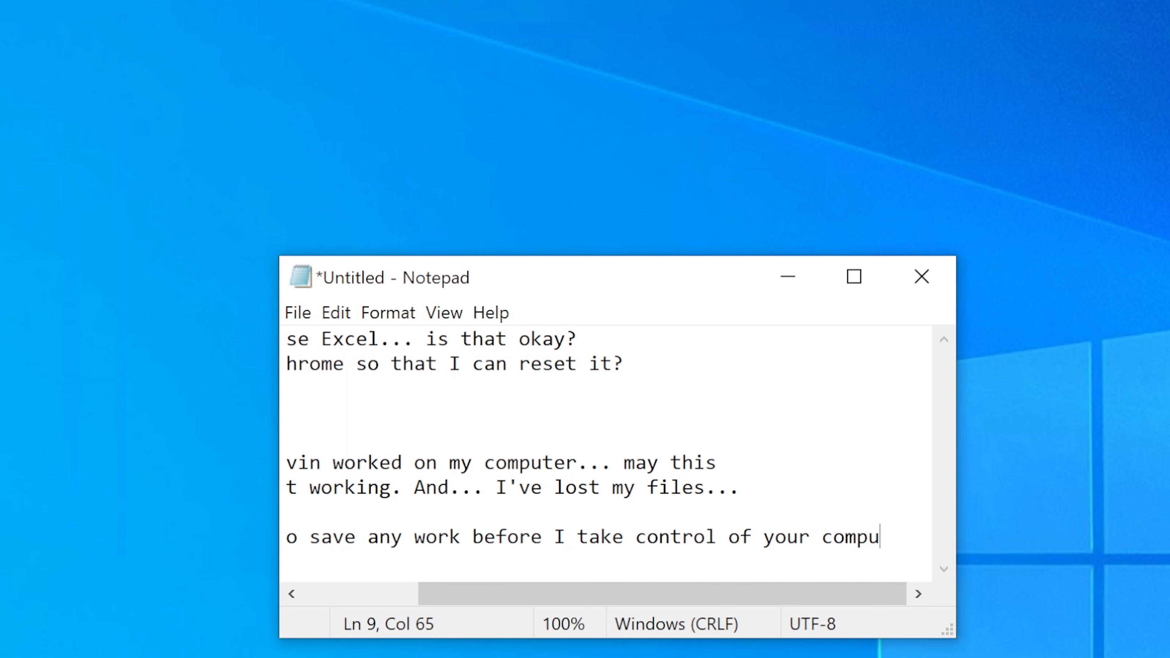
text(tor)
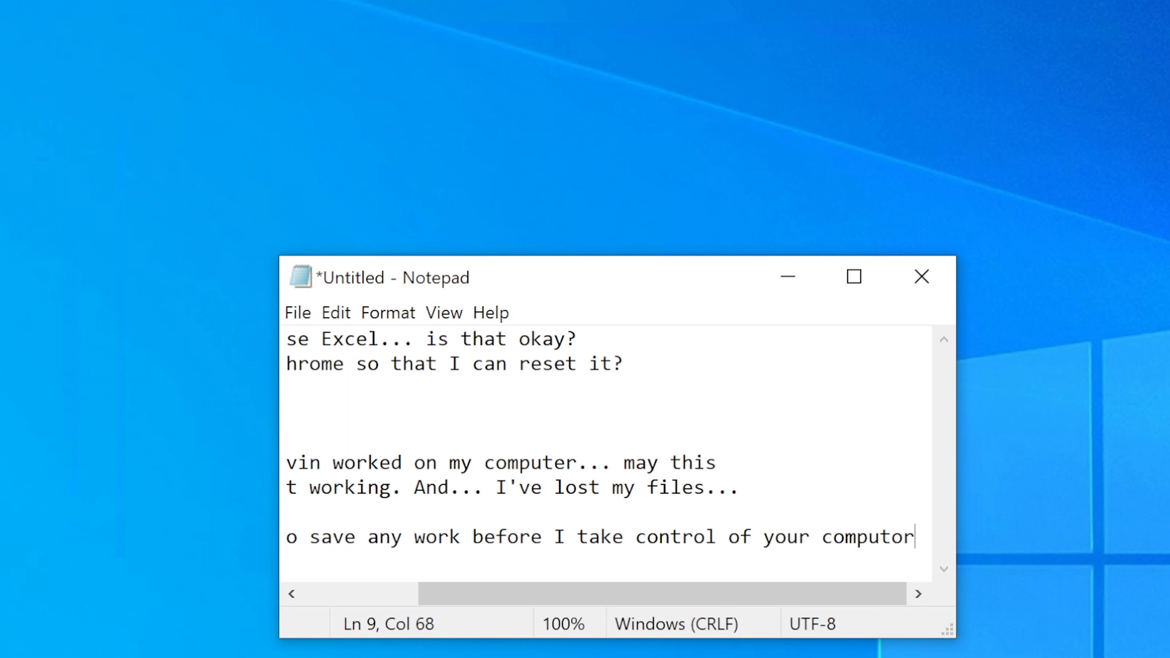
text(?)
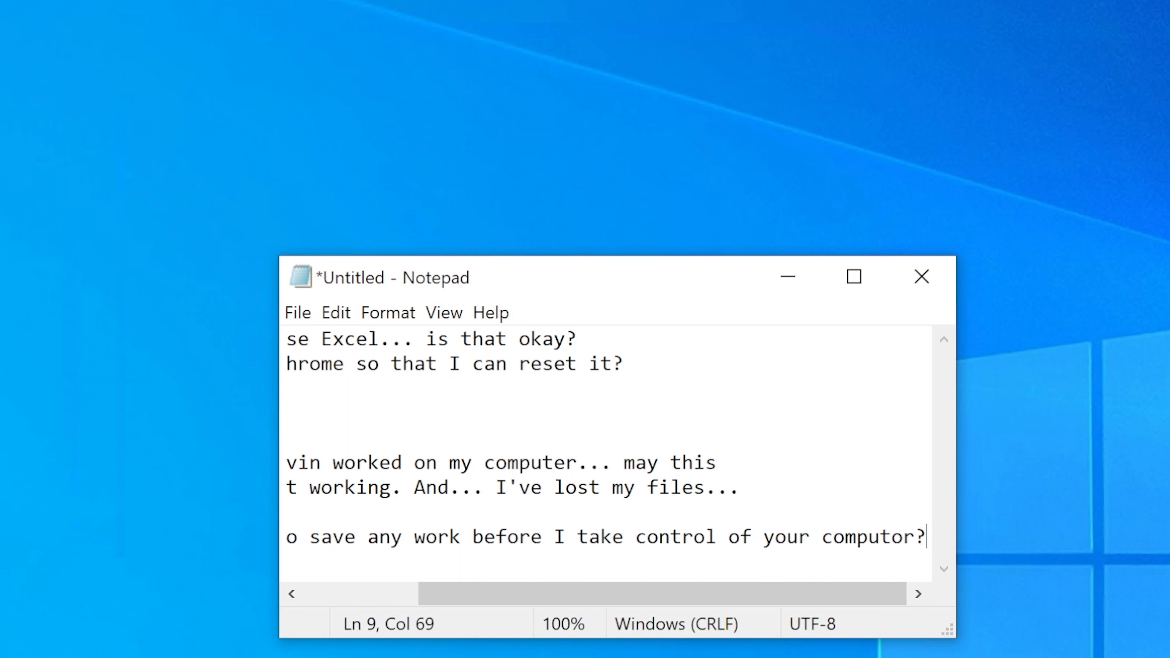
Replace the misspelled 'computor' with 'computer'
double_click(867, 537)
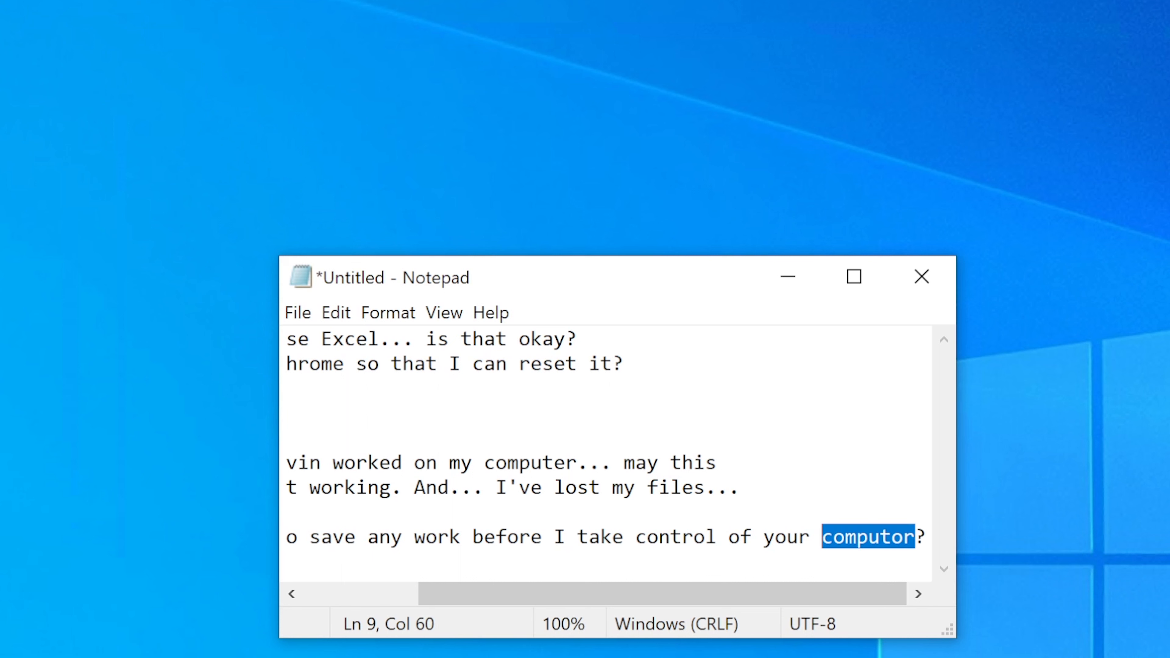
text(computer)
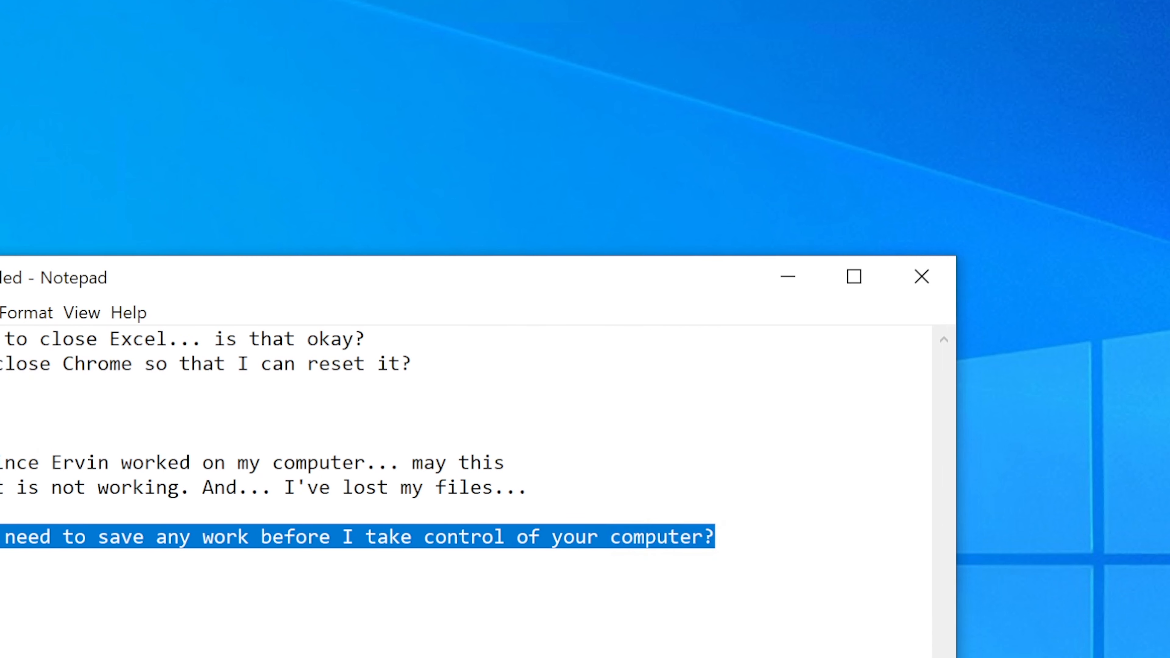
mouse_move(787, 277)
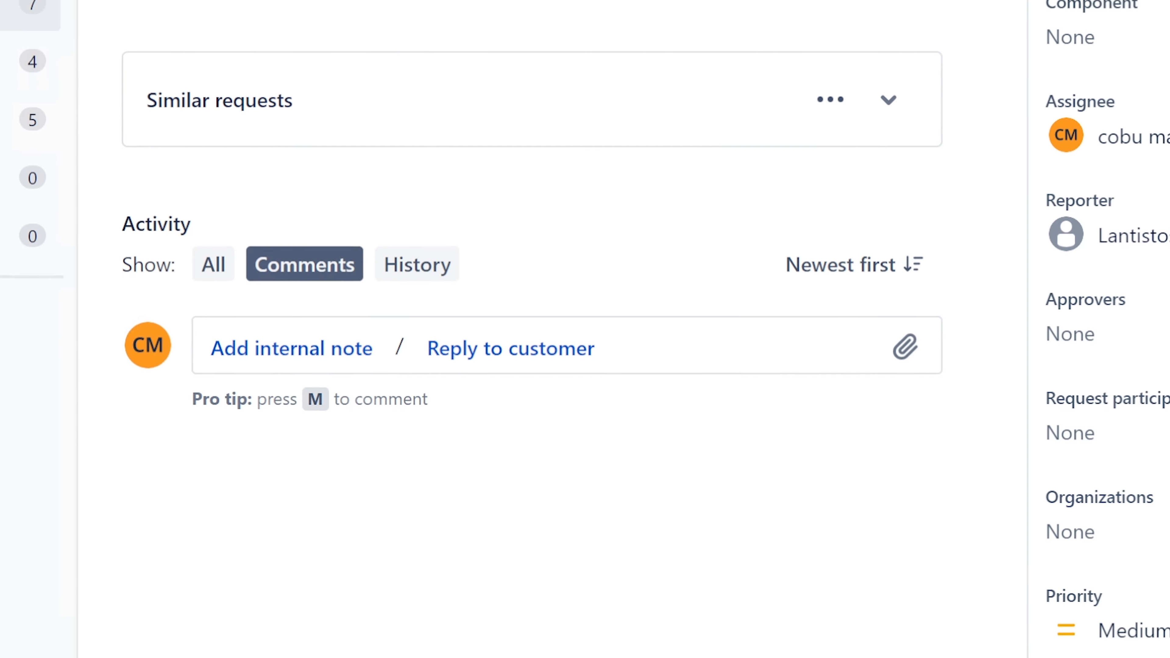
Start a customer reply explaining Excel can be closed without restarting using Task Manager
click(509, 348)
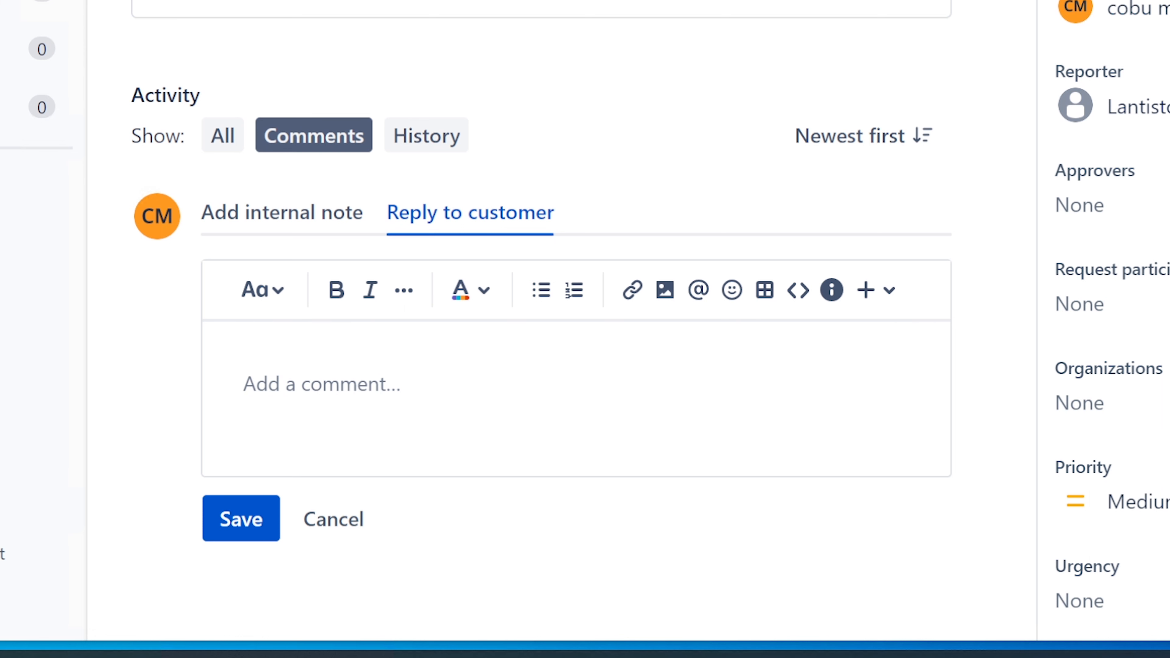
click(321, 384)
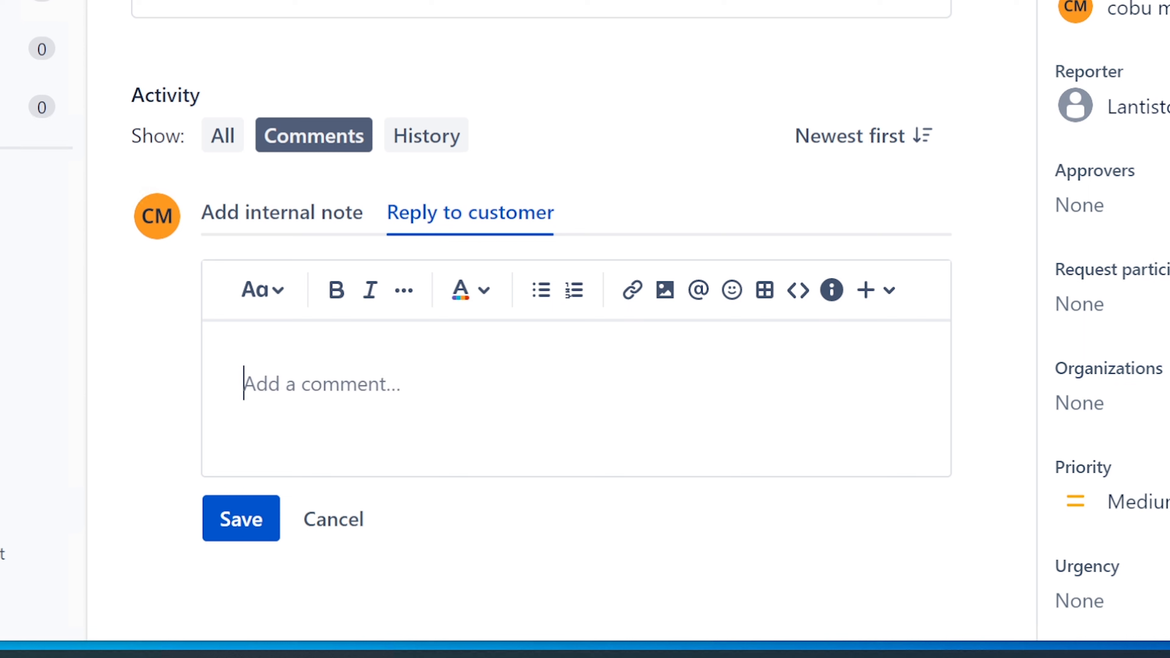
text(You can)
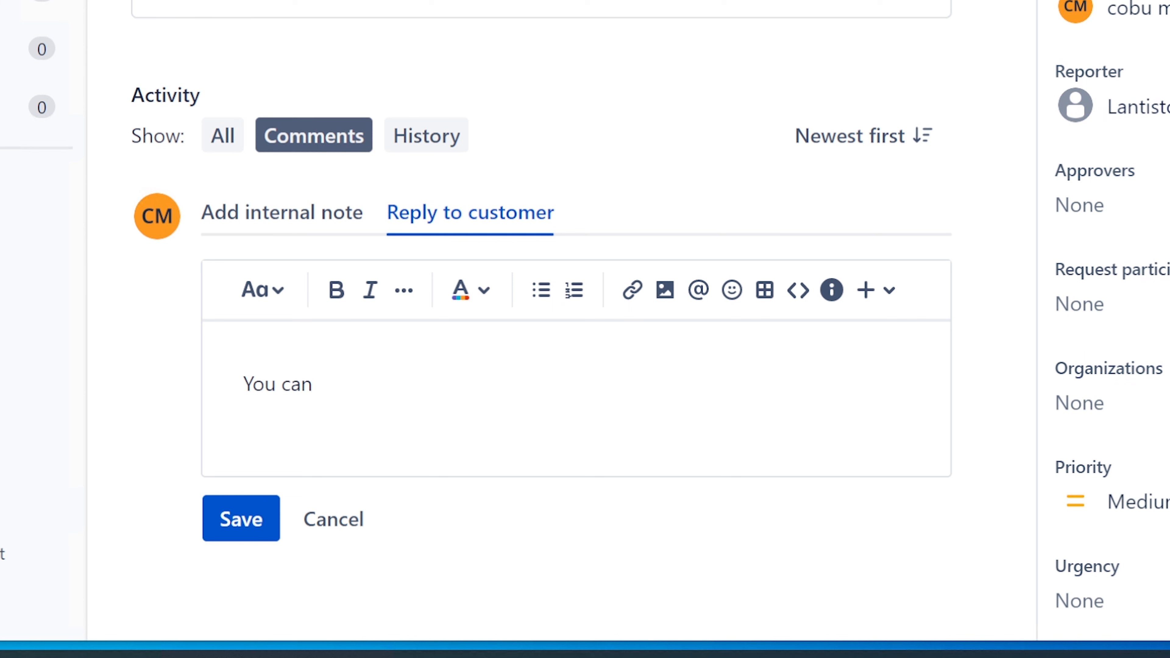
text(close e)
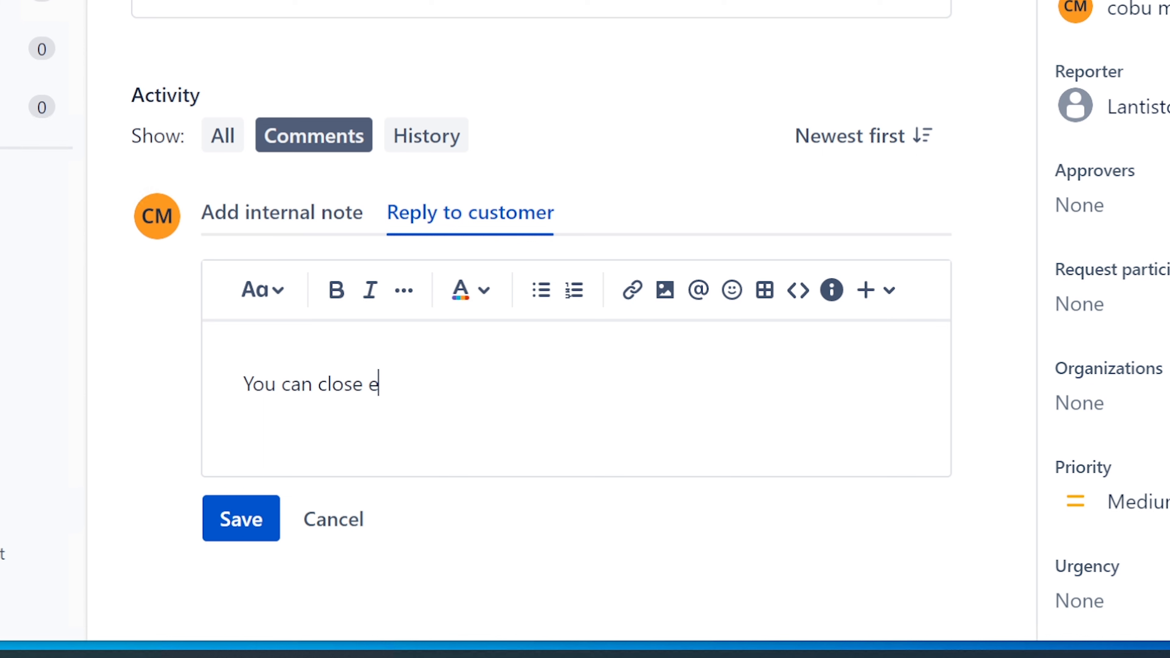
text(xcel)
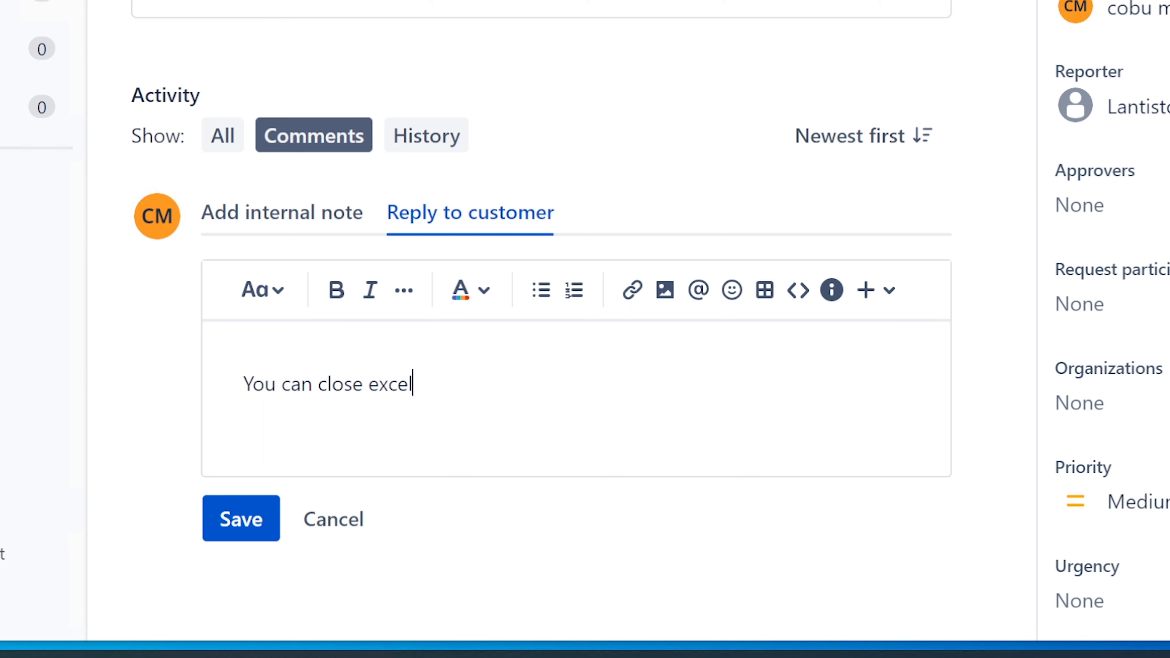
text(without restarting by)
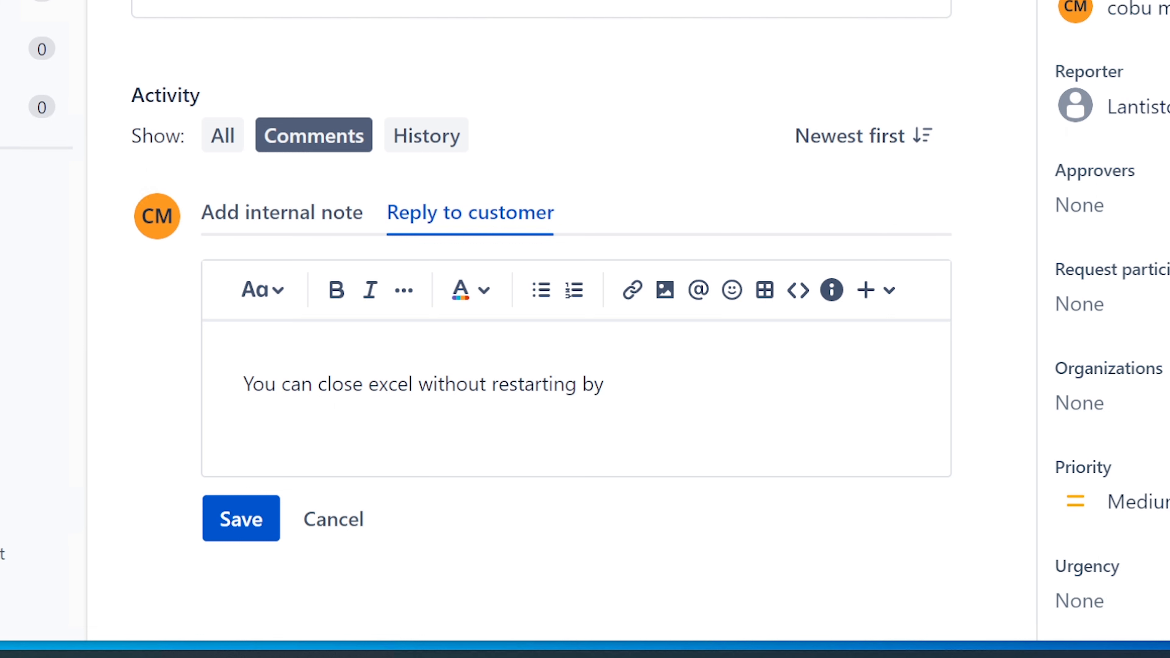
text(using the T)
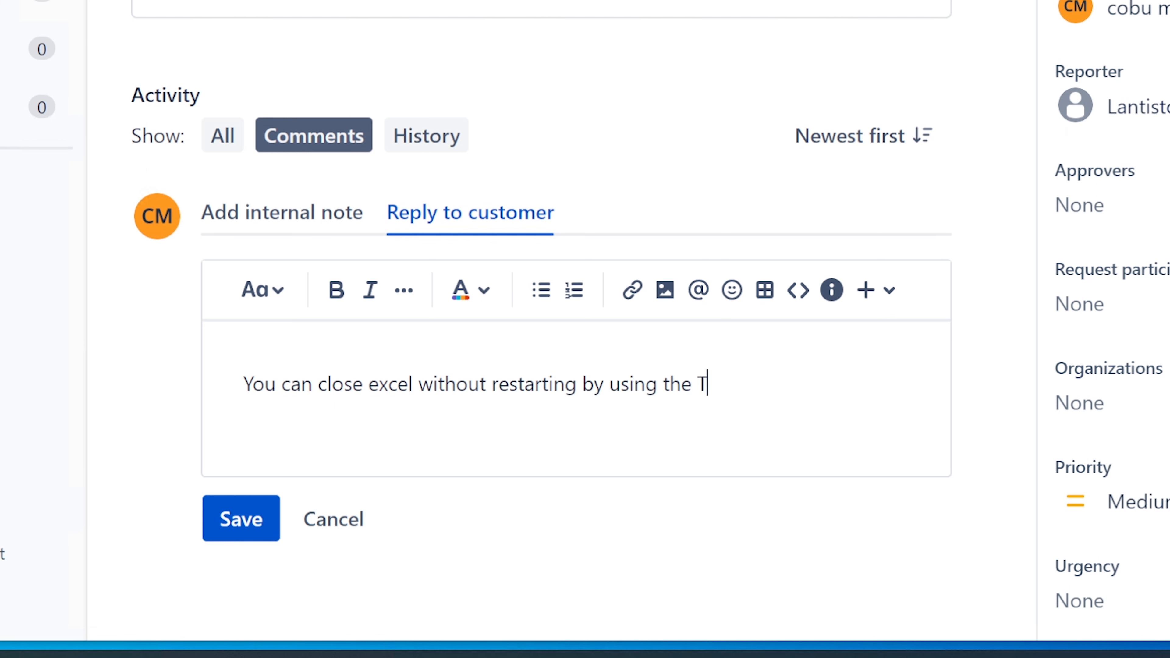
text(ask Manager to kill the p)
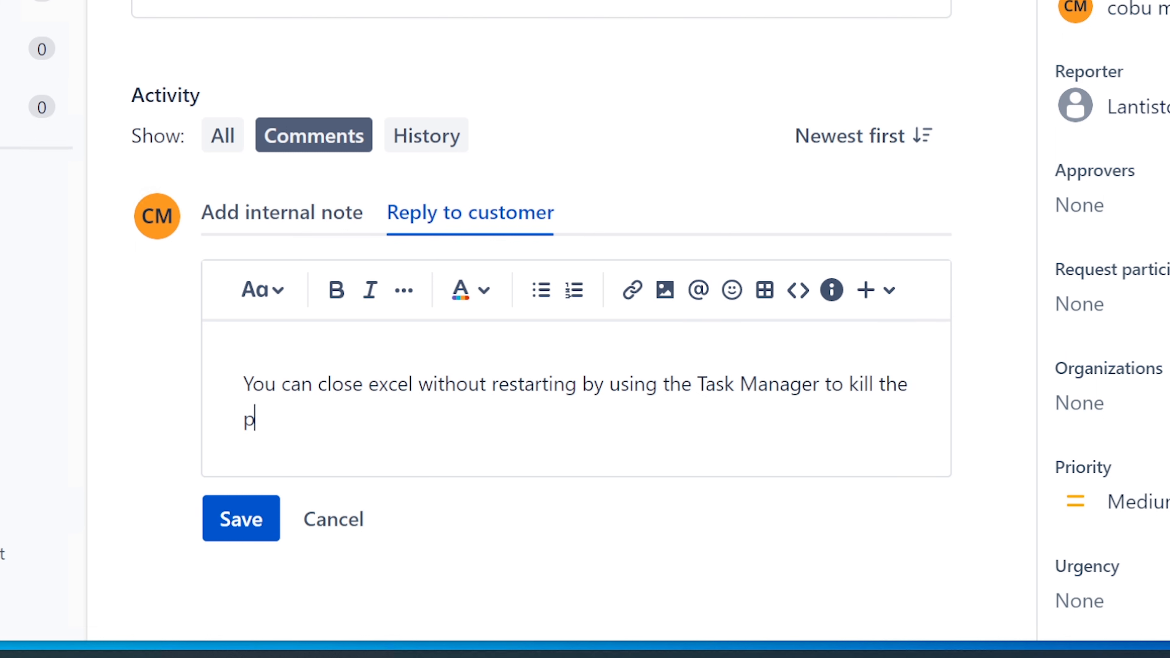
text(rocess/app)
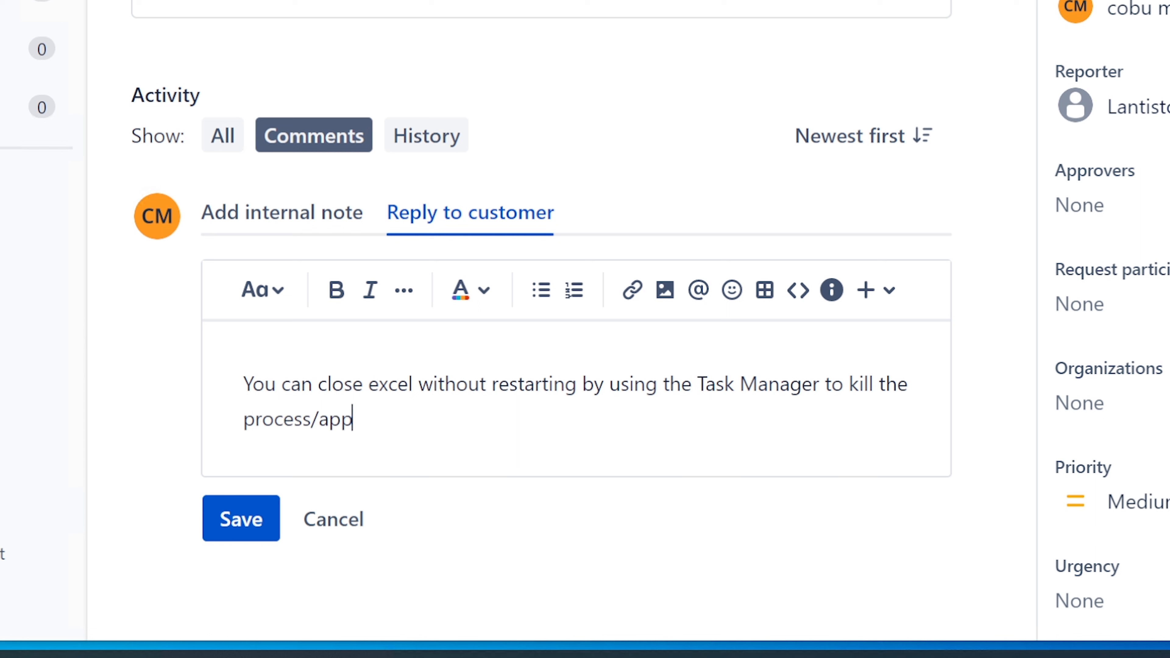
text(.)
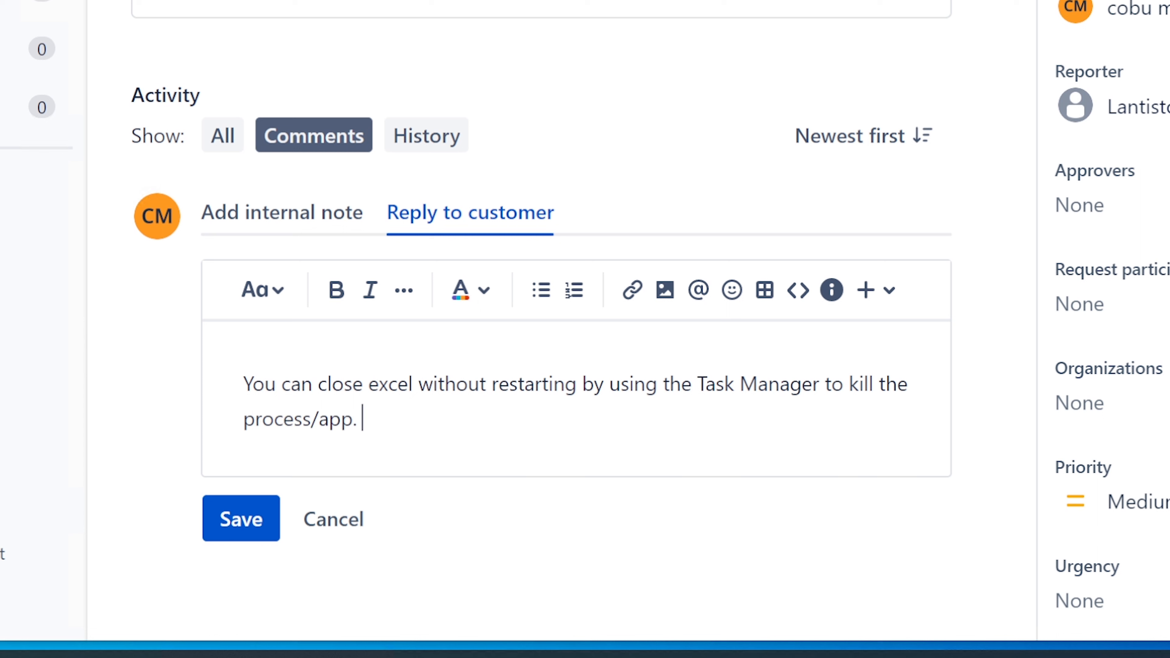
Warn that there is a small risk of corrupting data, signed Ervin
text(But,)
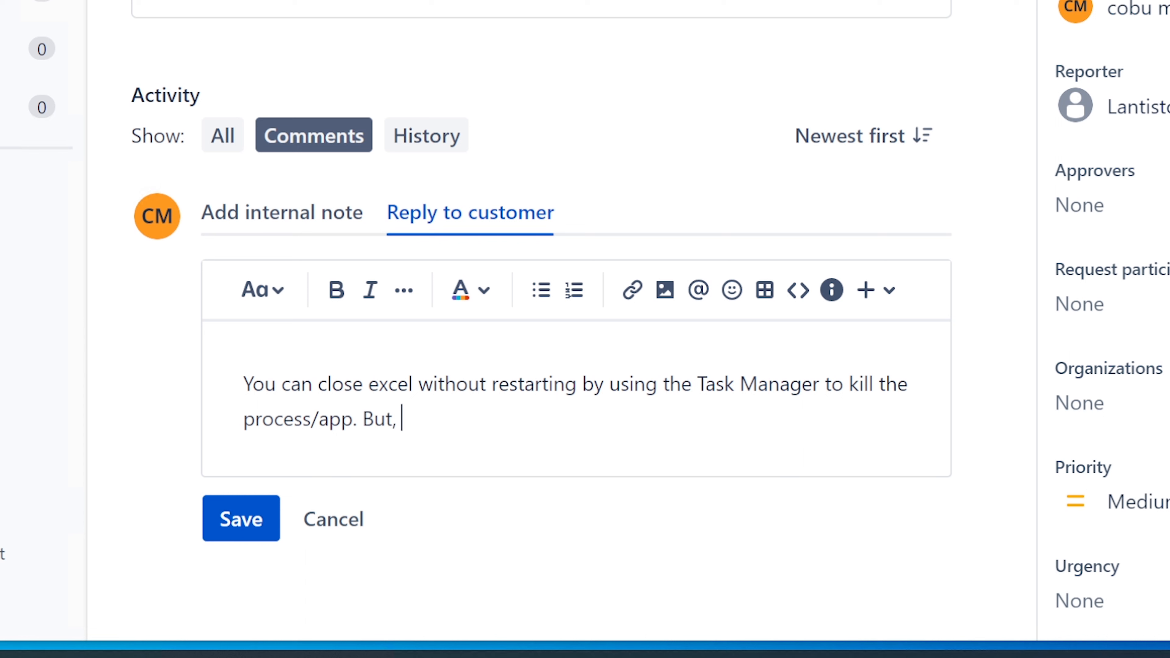
text(keep in mind tha)
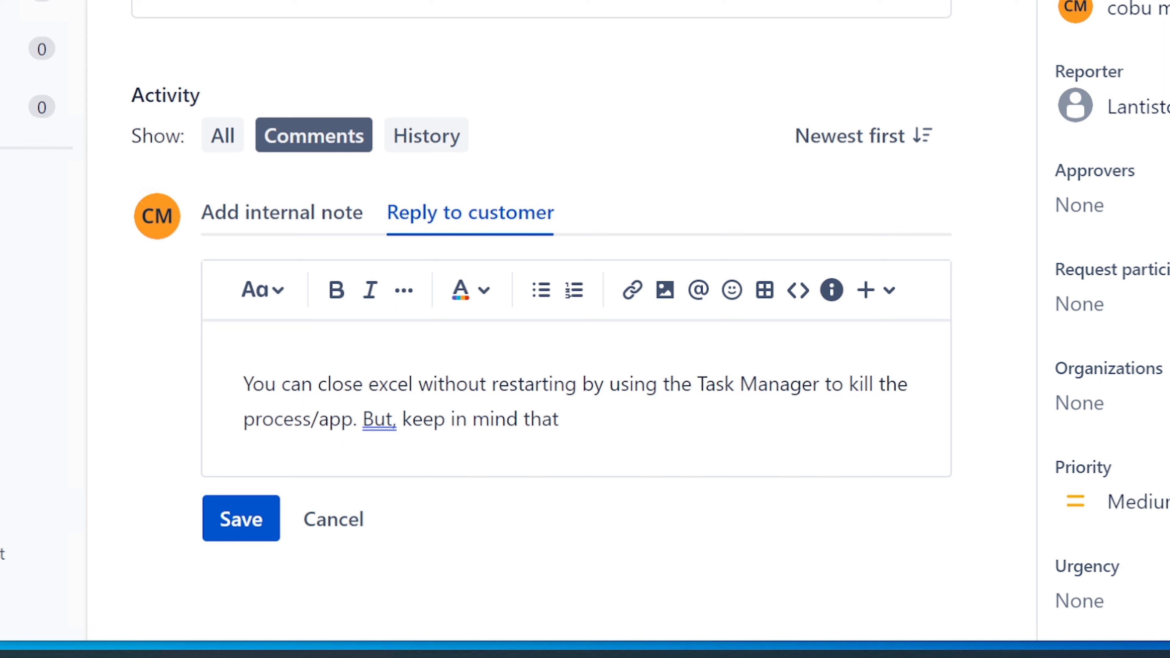
text(there)
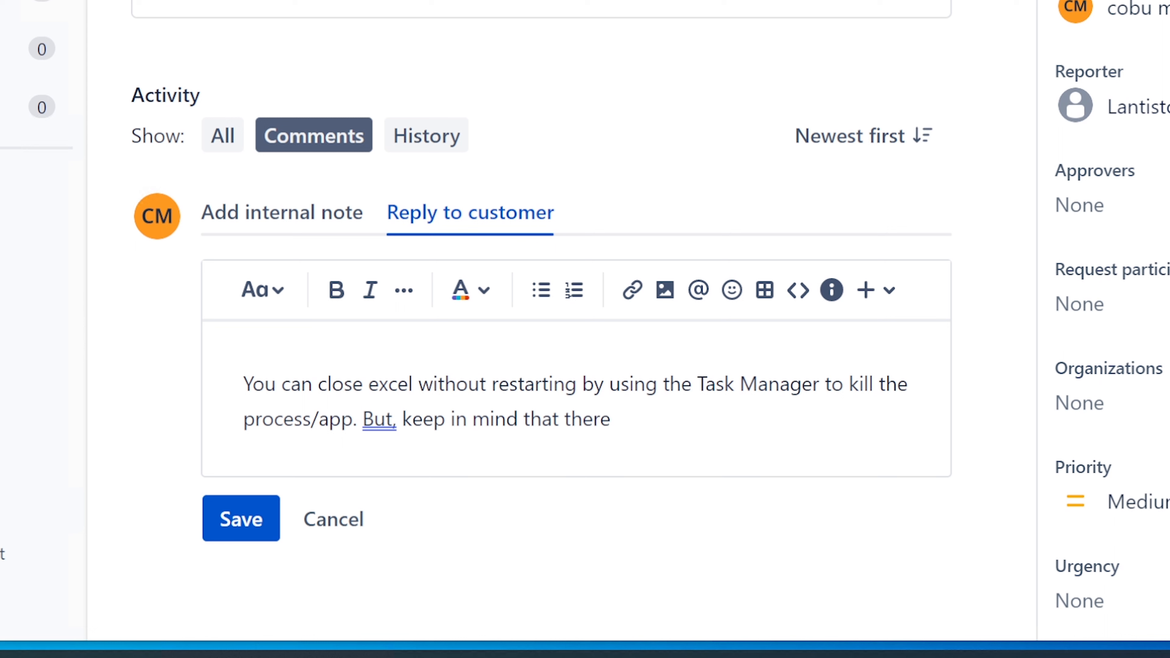
text(is a)
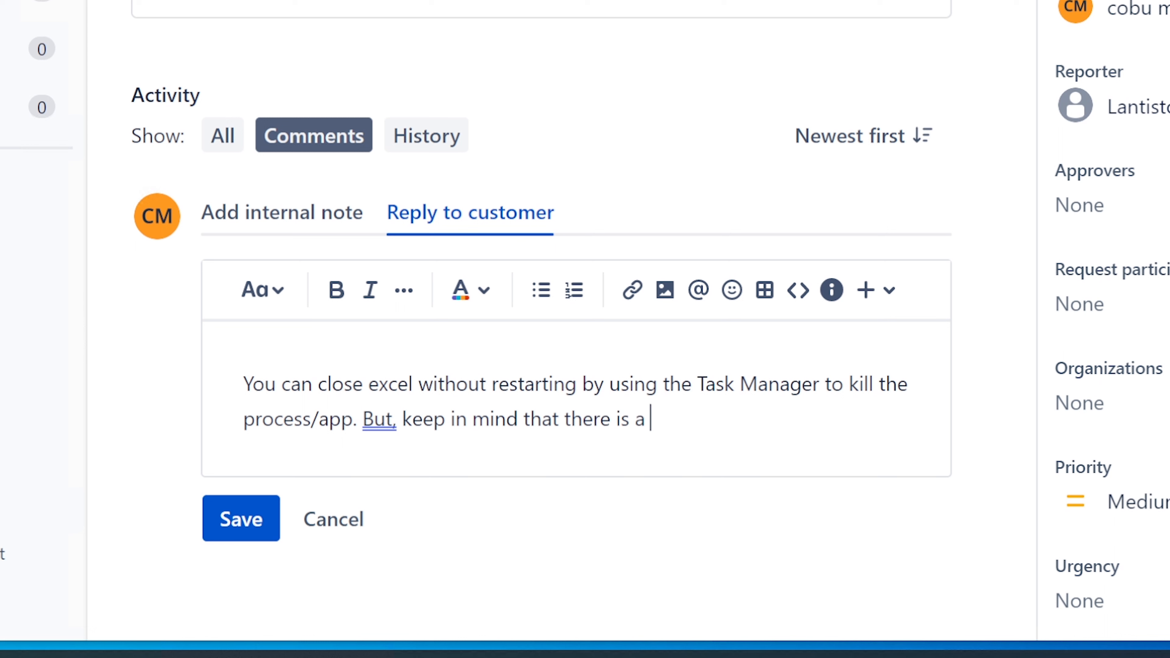
text(small risk of loosing/co)
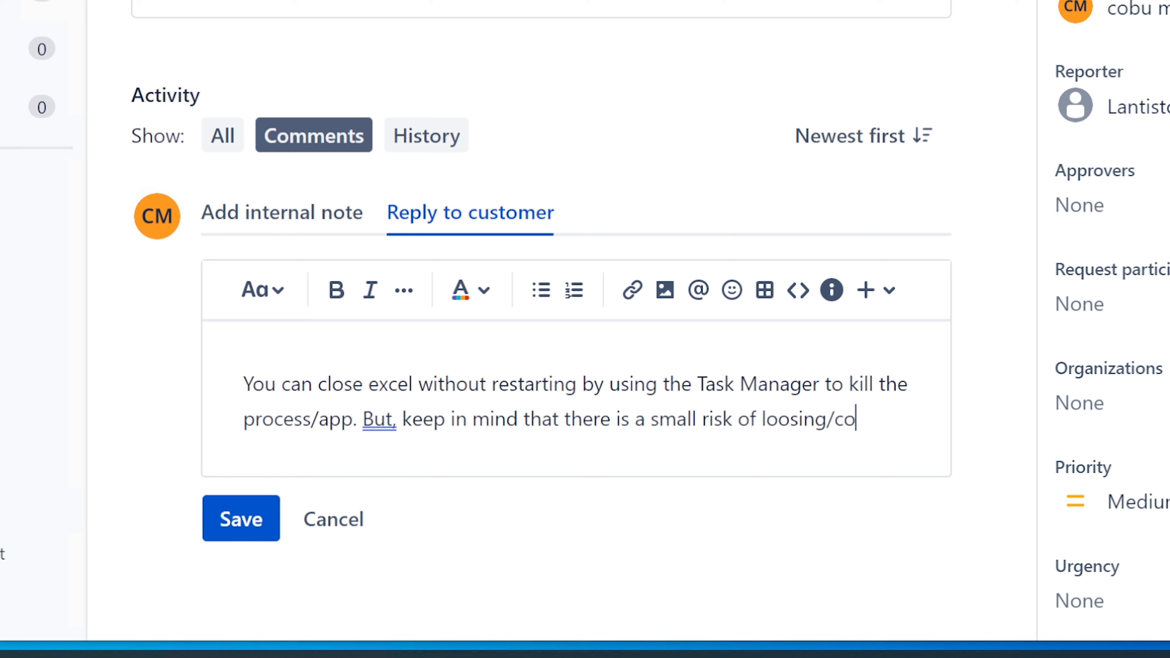
text(rrupting of dat)
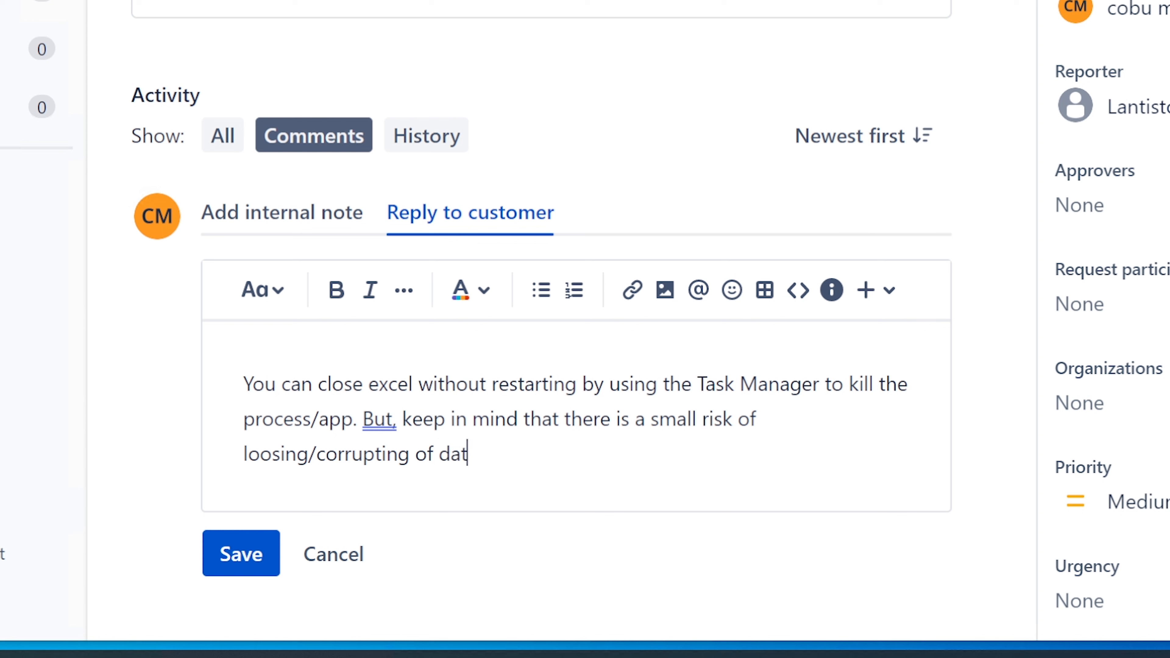
text(a. Er)
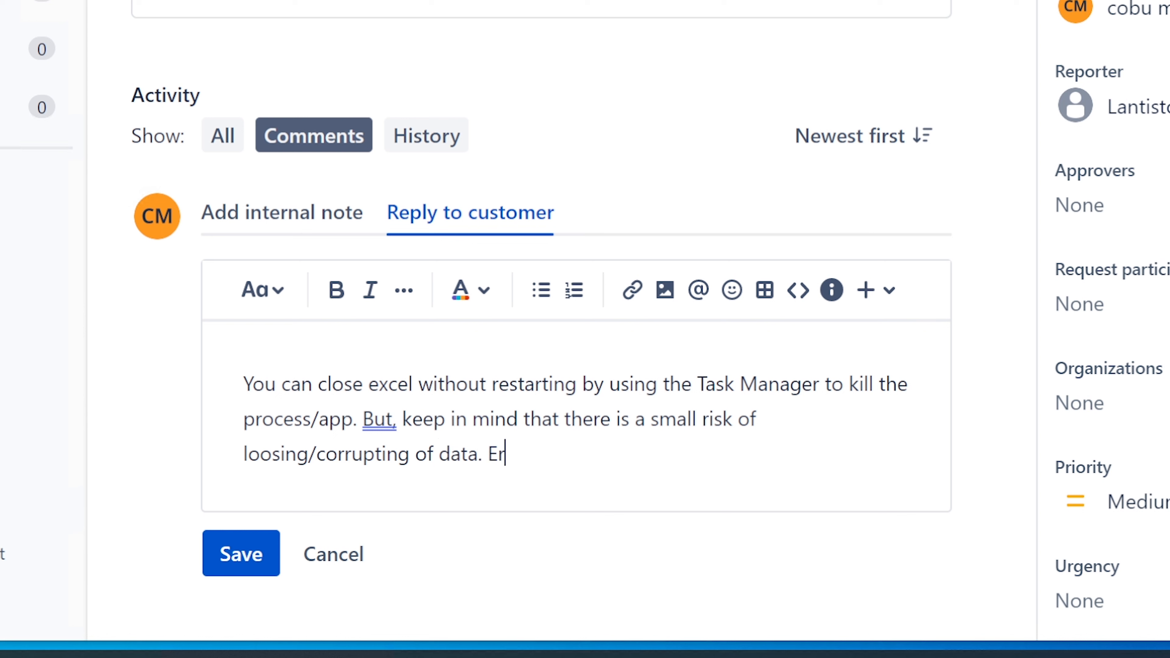
text(vin)
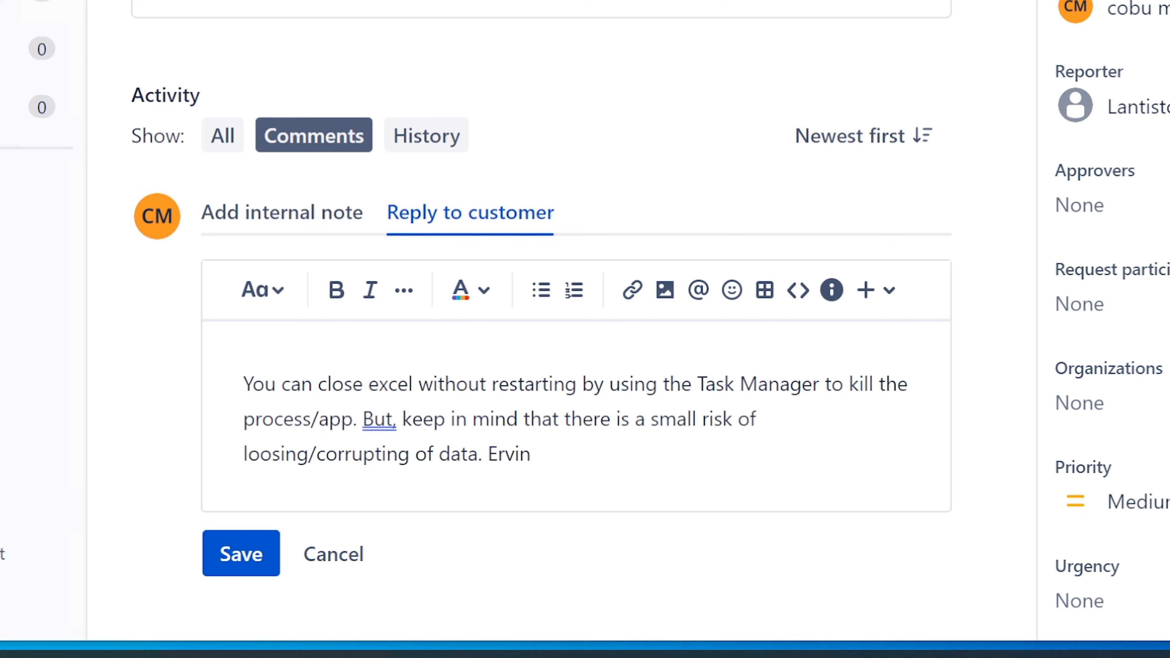
Insert before the signature a note to please watch the video with more explanation (on Sunday)
click(530, 453)
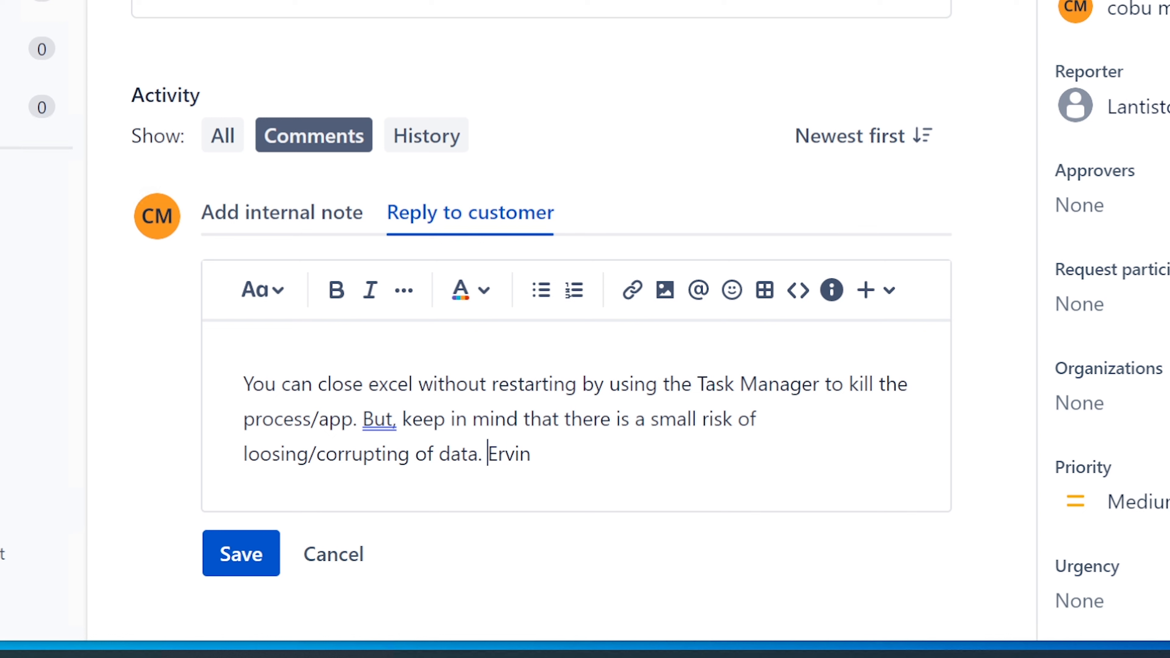
text(But, P)
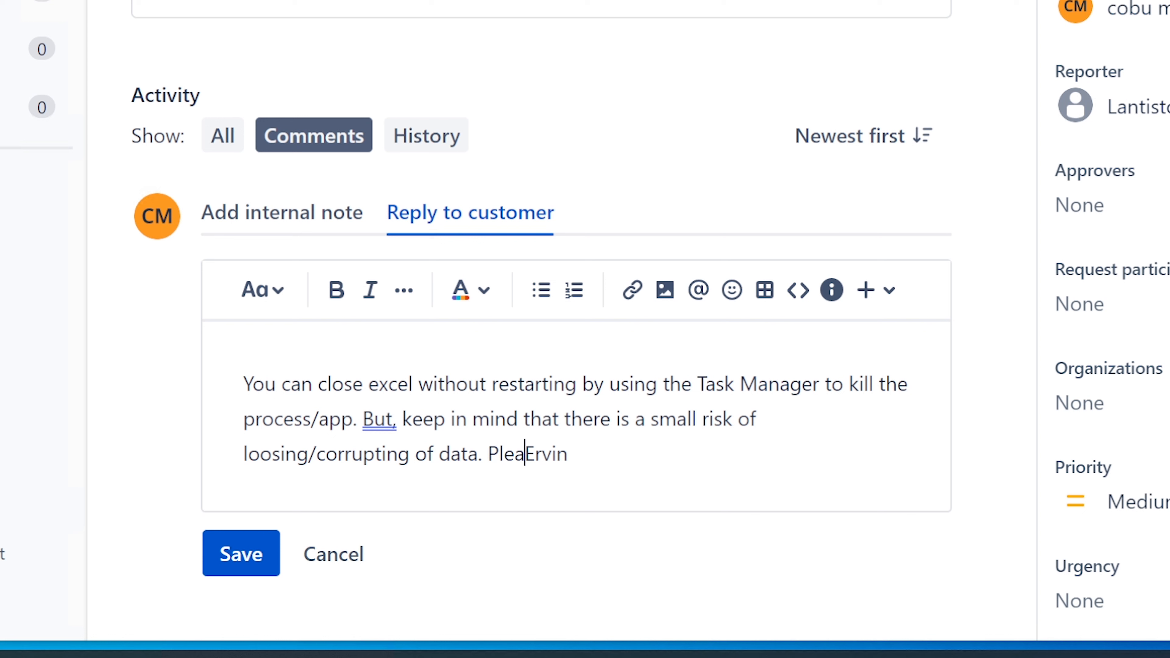
text(se watch my v)
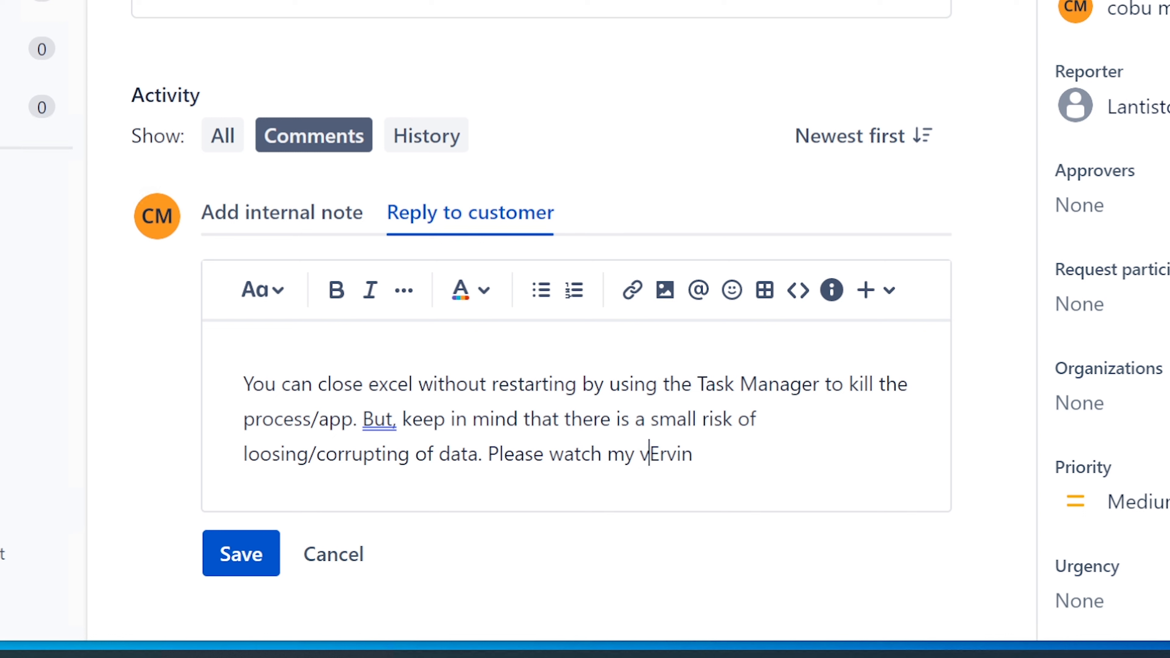
text(ideo)
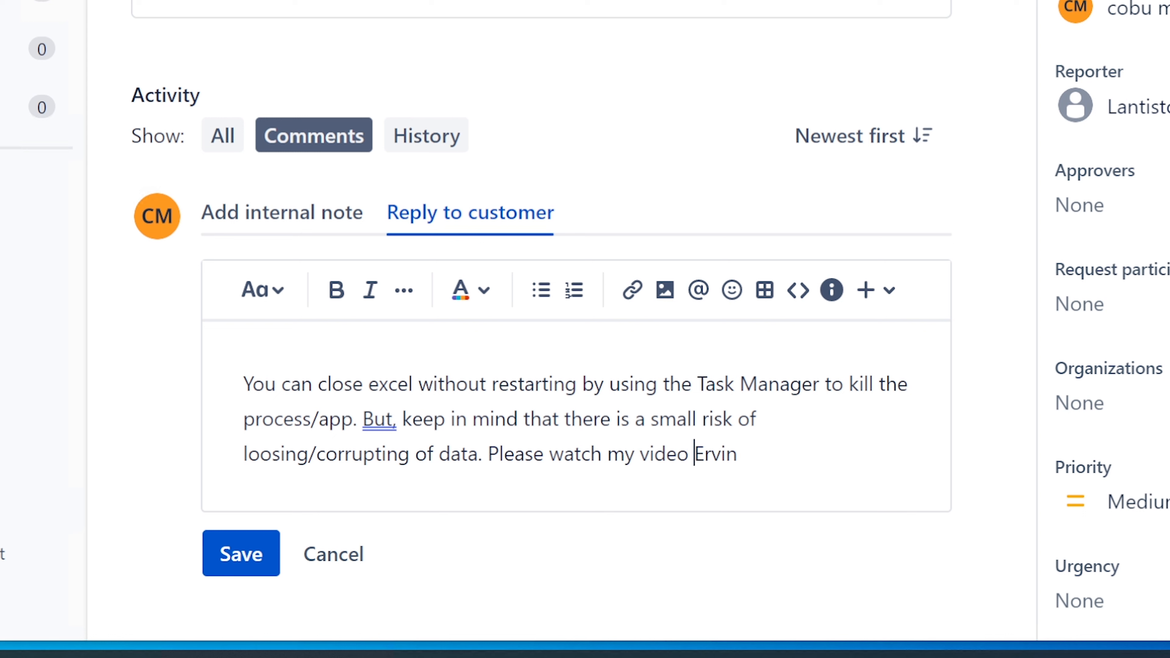
text(with more explanat)
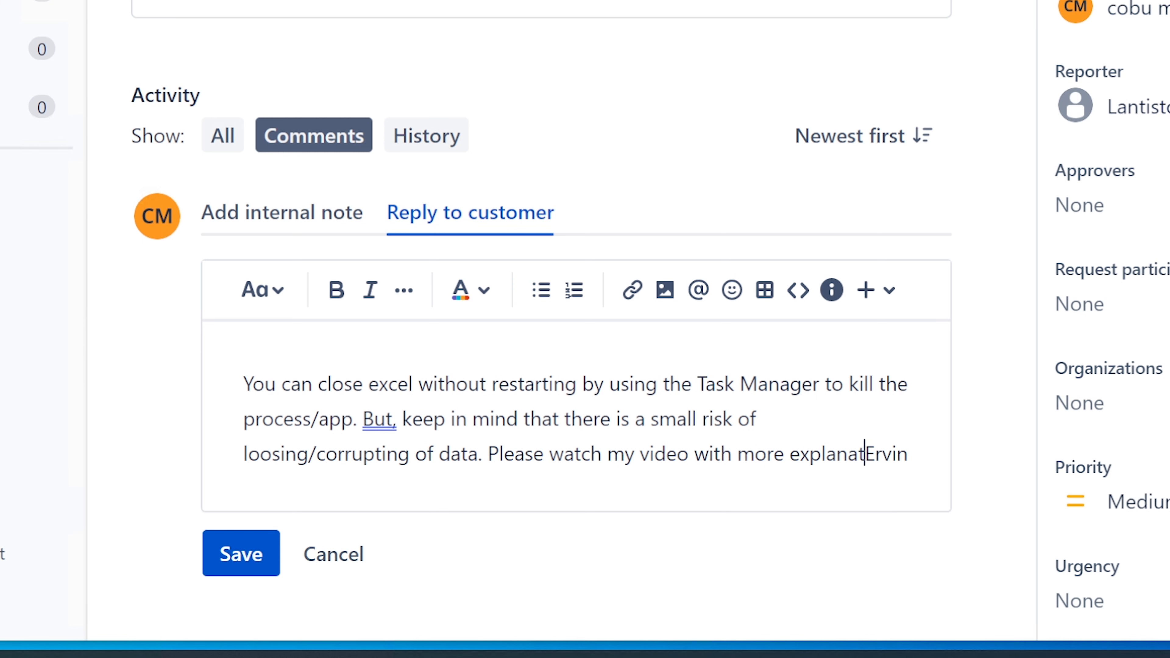
text(ion)
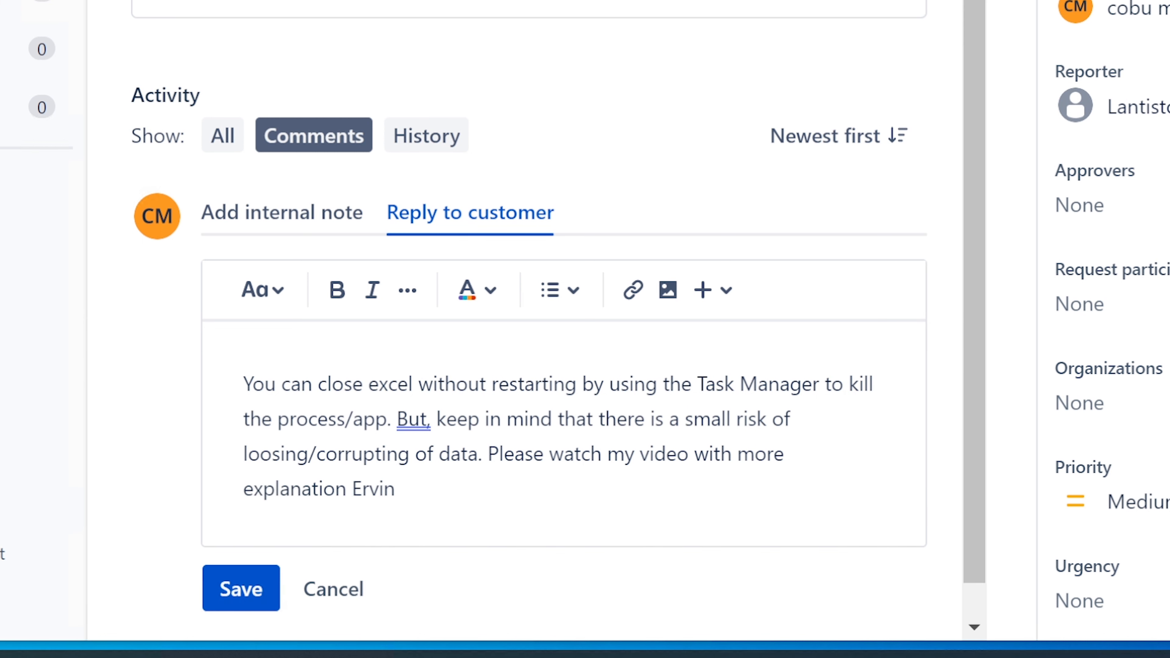
key(backspace)
text(.)
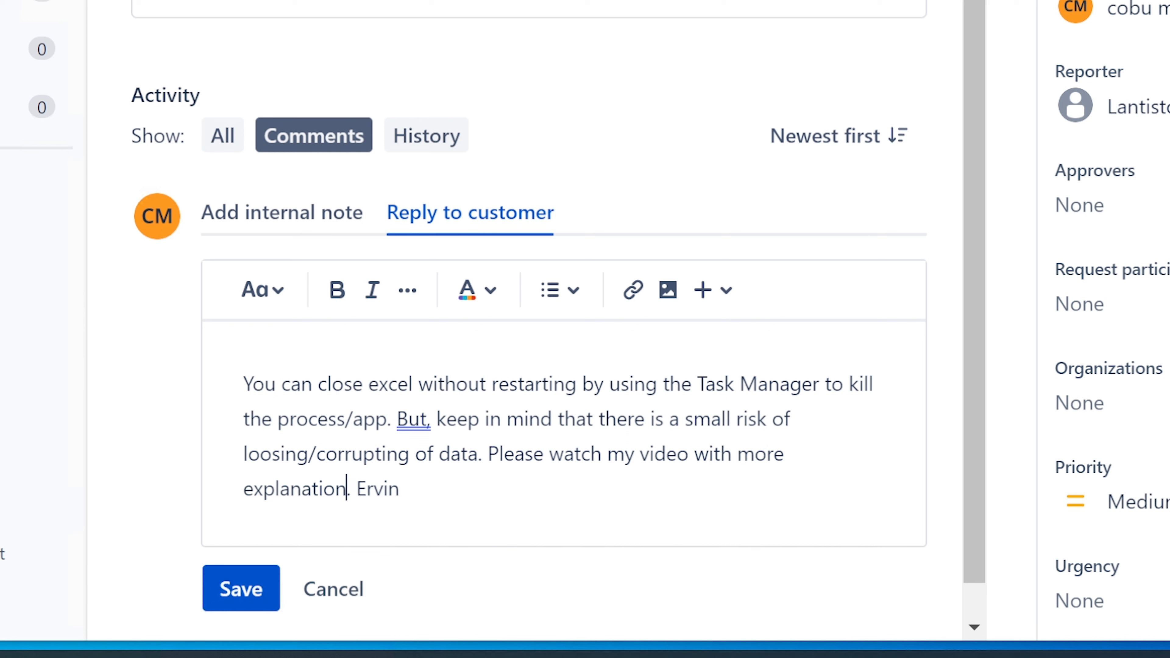
text((on)
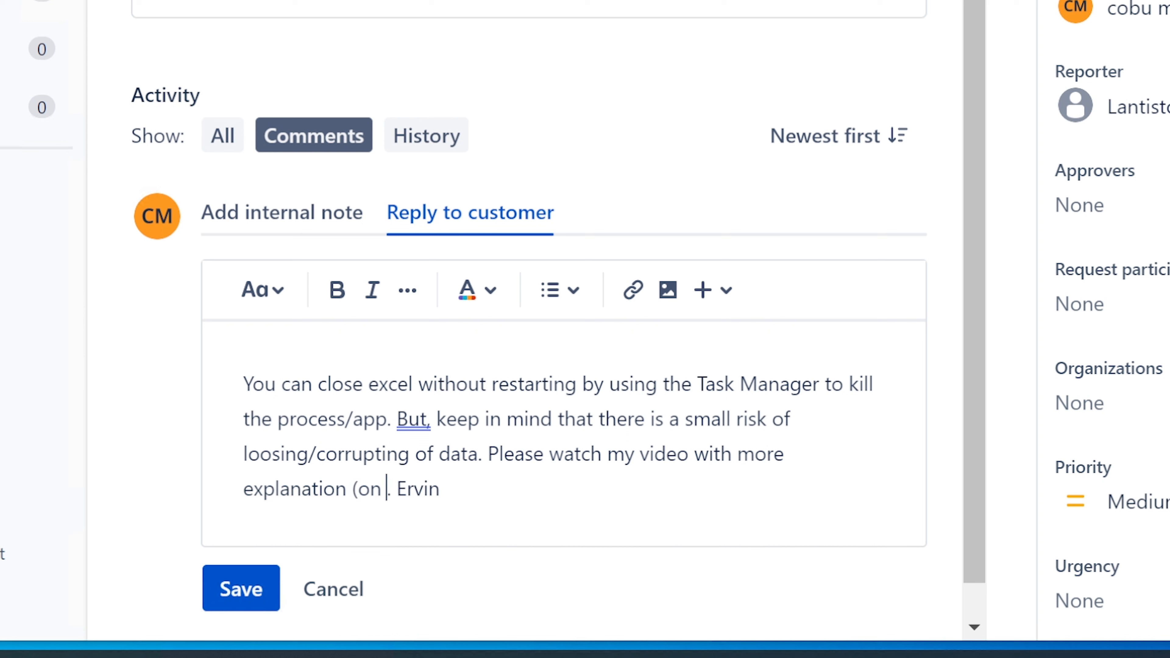
text(Sunday))
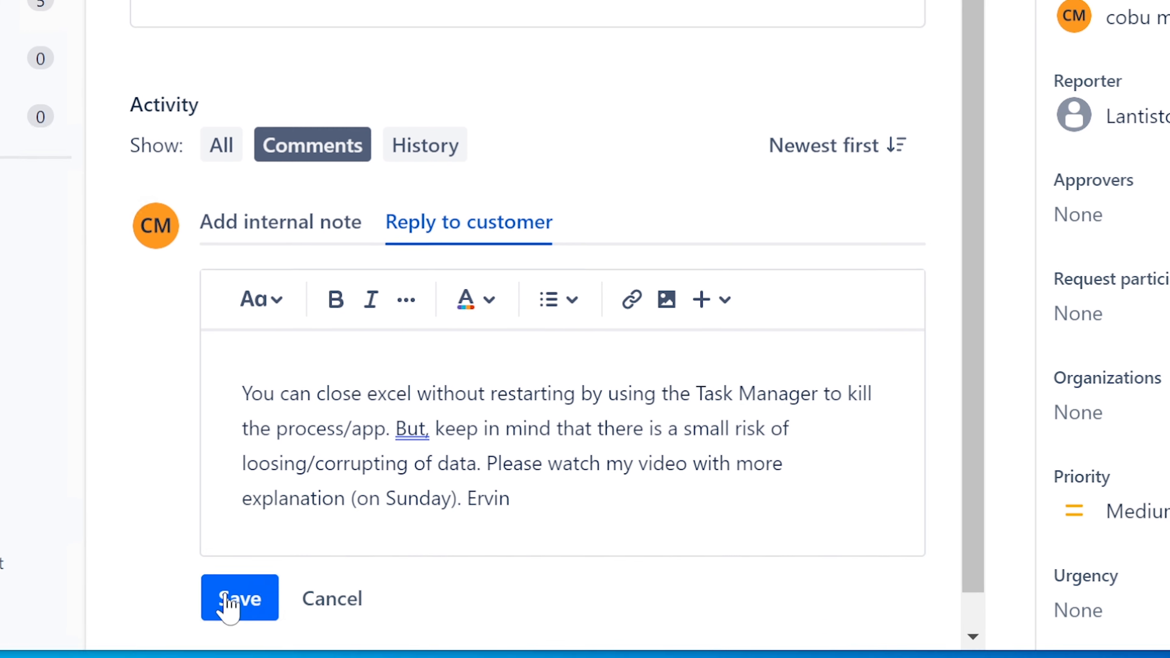
Save the reply and change ISD-153 from Waiting for support to Completed
click(239, 598)
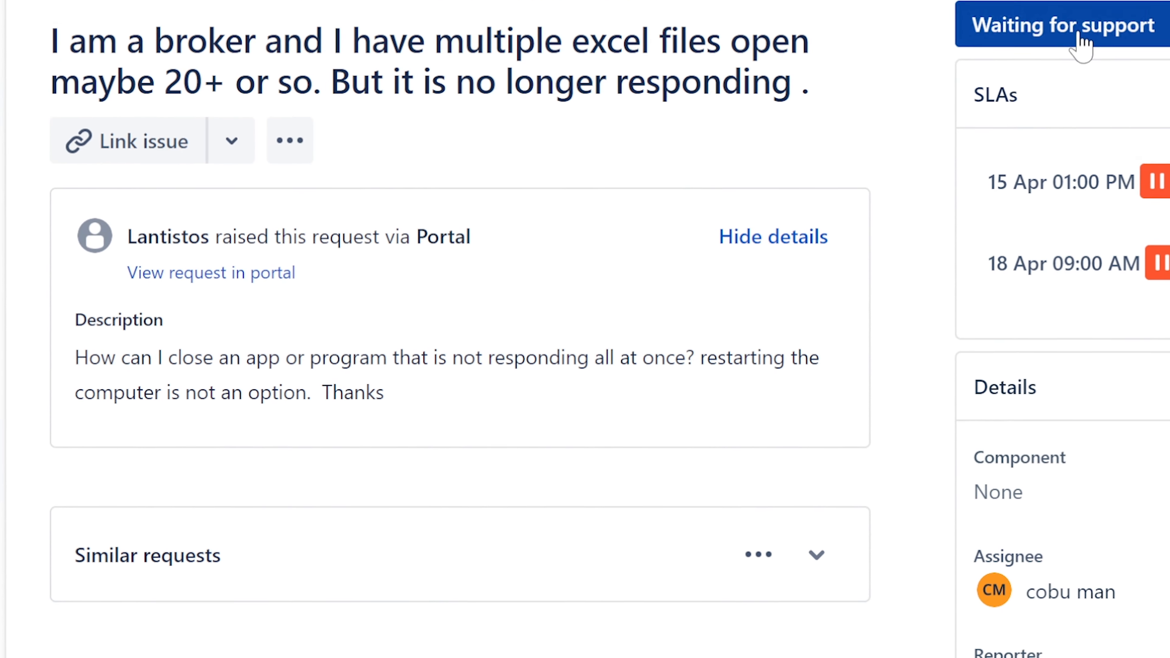
click(1060, 24)
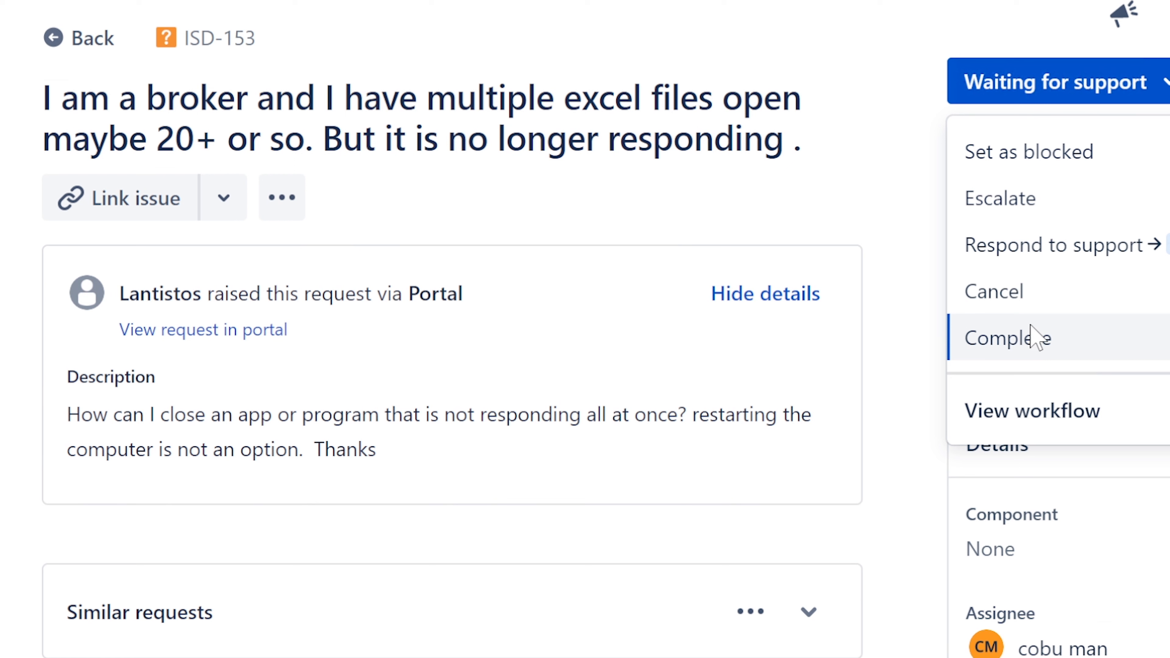
mouse_move(1033, 344)
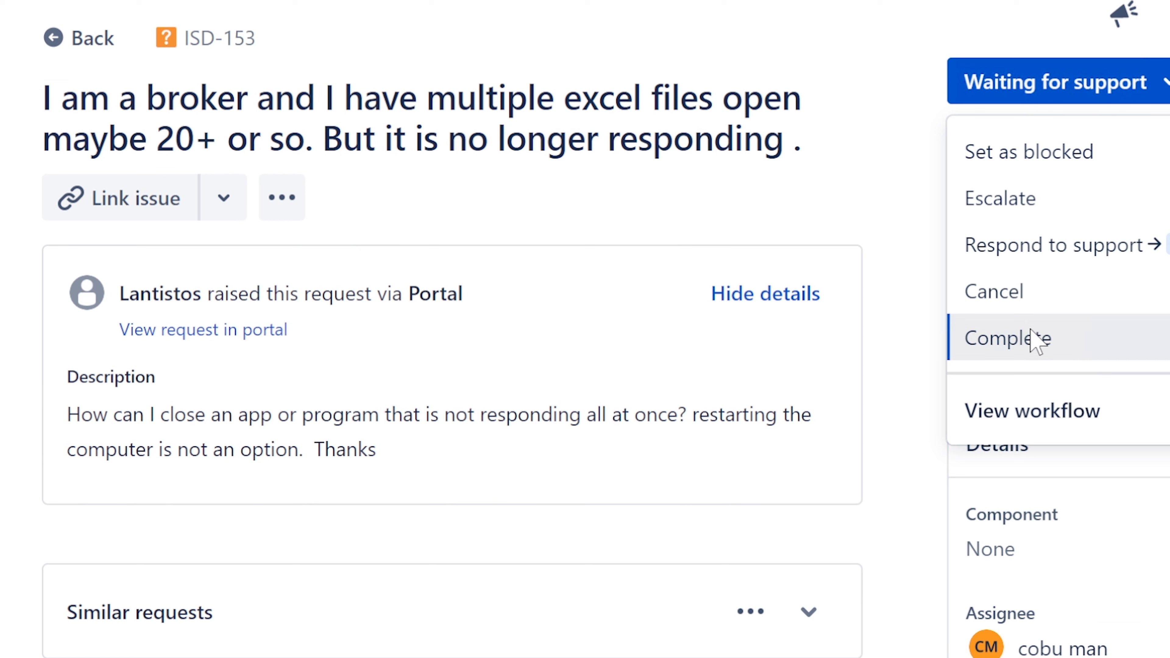
click(1010, 338)
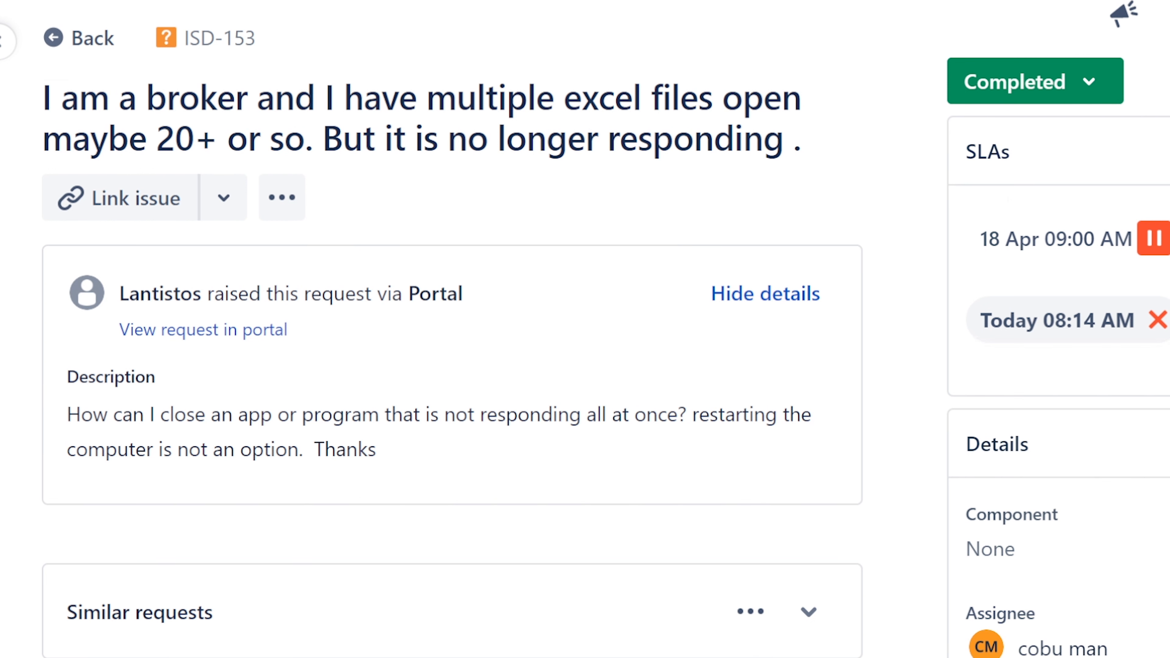
Return to the IT Help Desk Unassigned issues queue
click(78, 38)
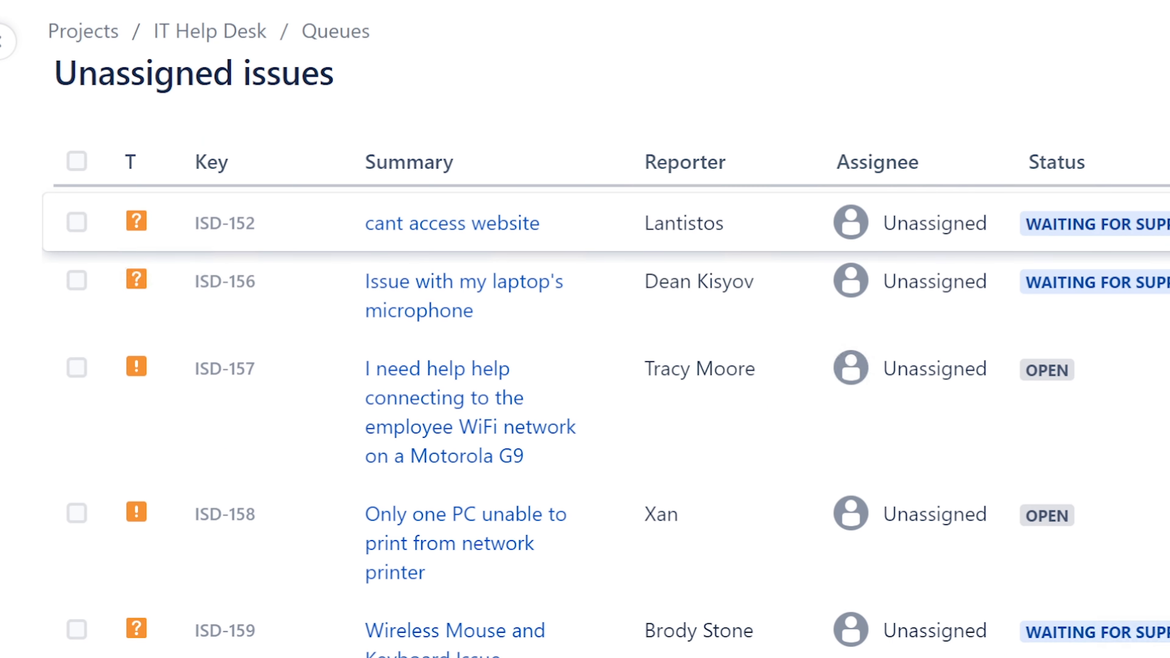
mouse_move(675, 165)
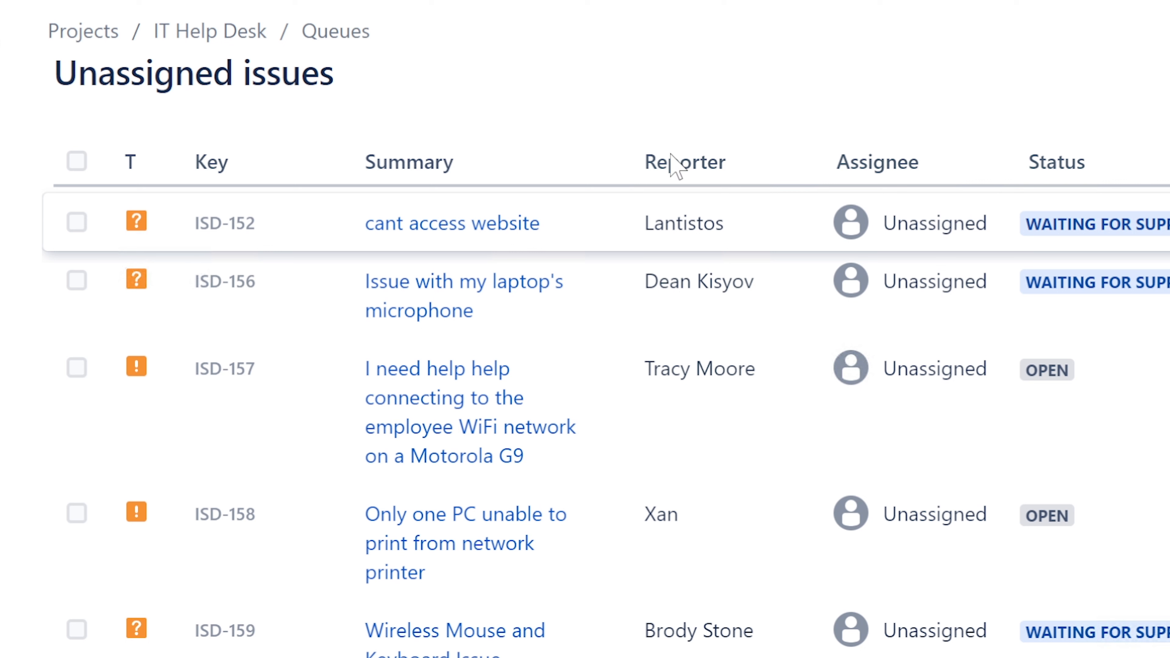
mouse_move(684, 223)
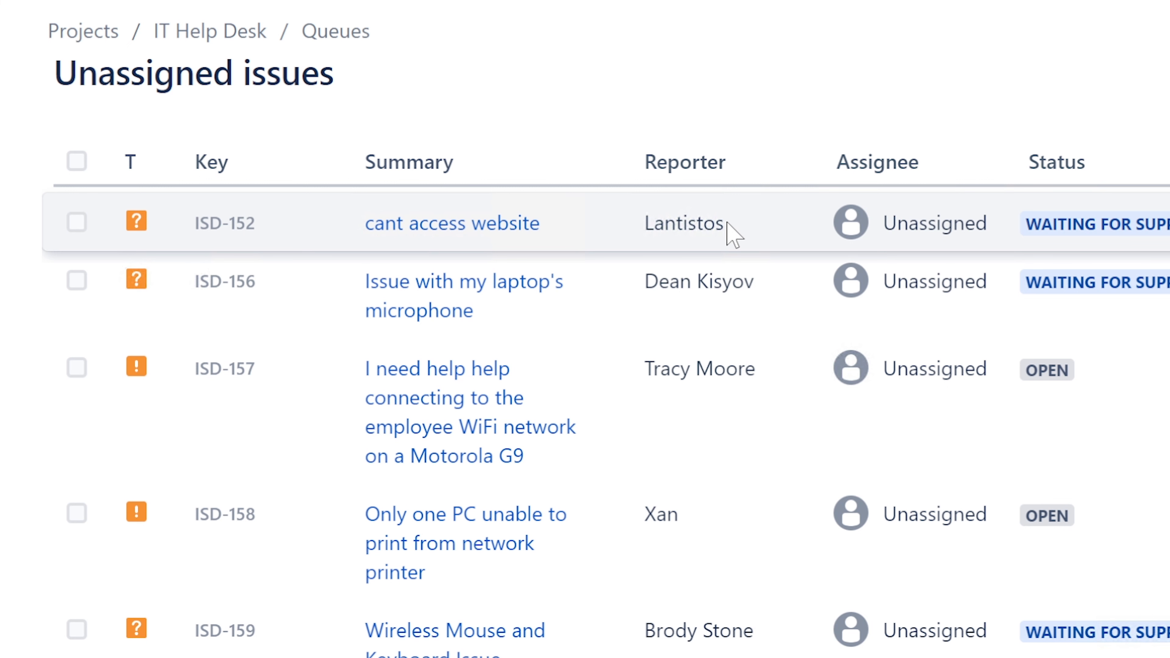
mouse_move(732, 278)
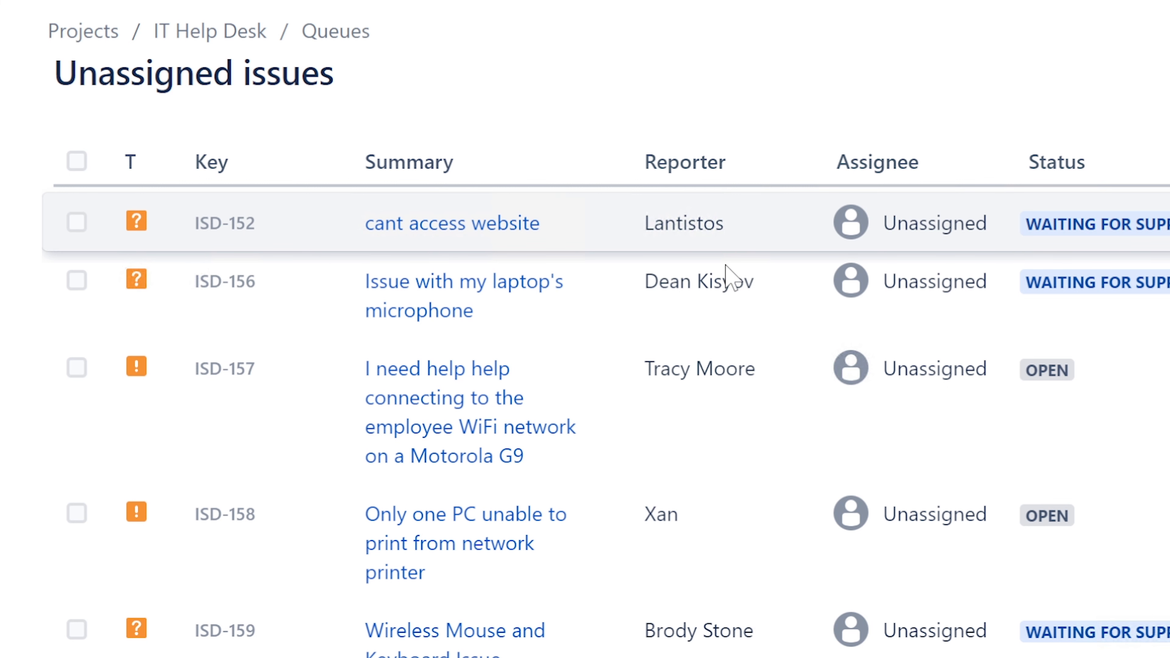
mouse_move(463, 456)
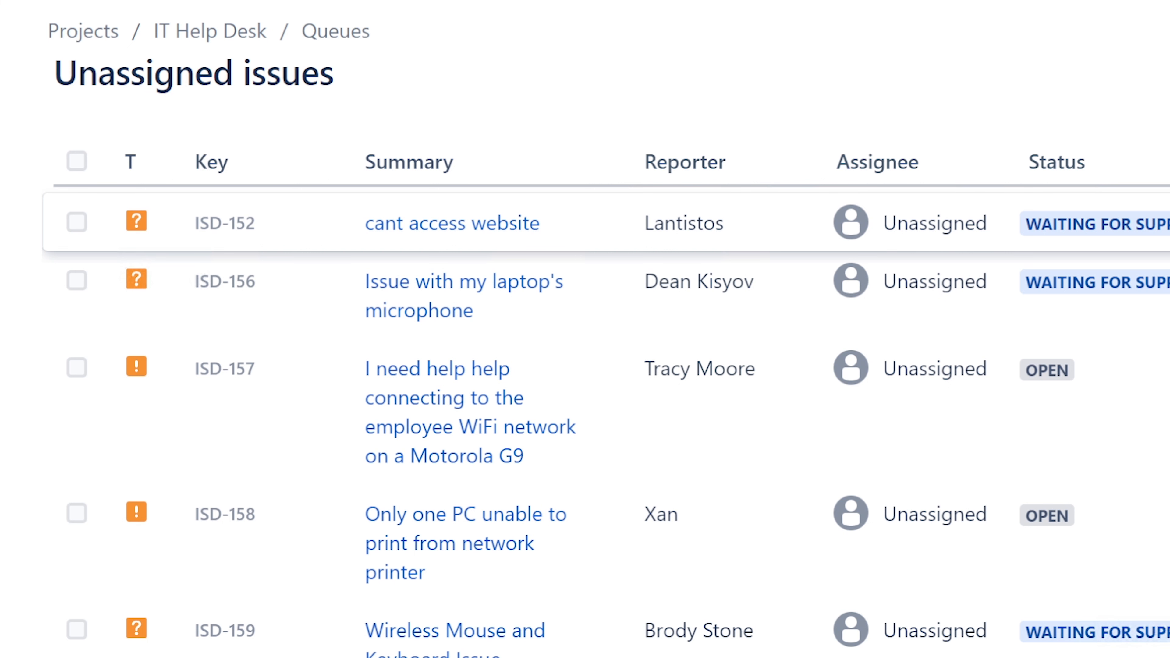
mouse_move(463, 295)
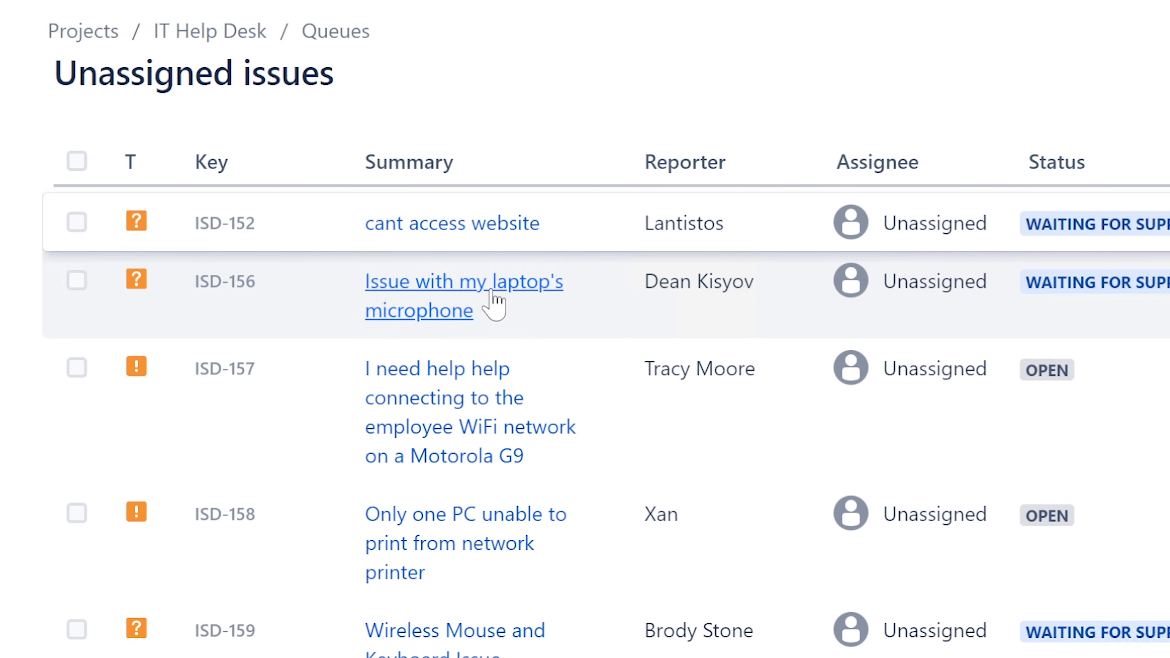
mouse_move(467, 359)
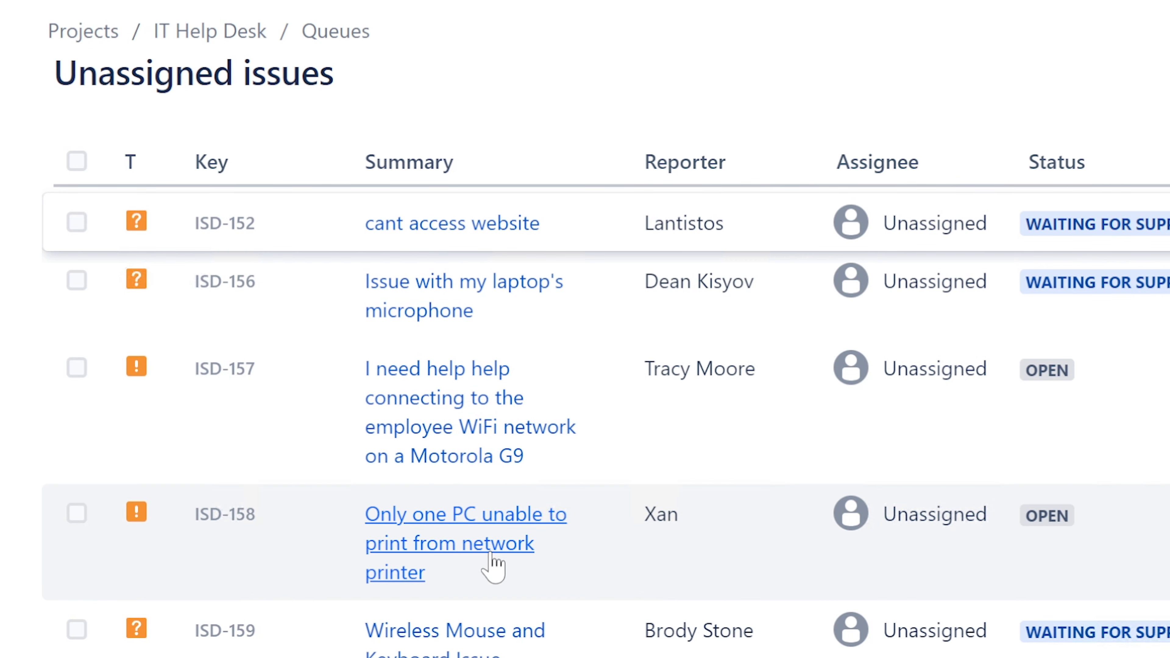
mouse_move(696, 562)
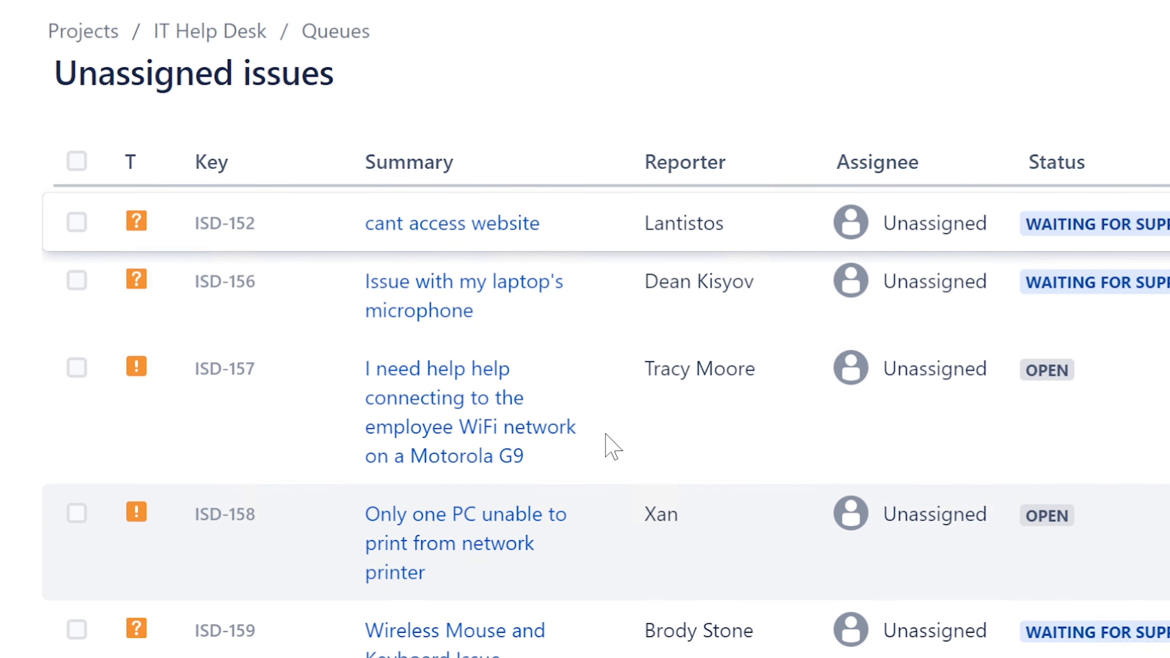
mouse_move(775, 290)
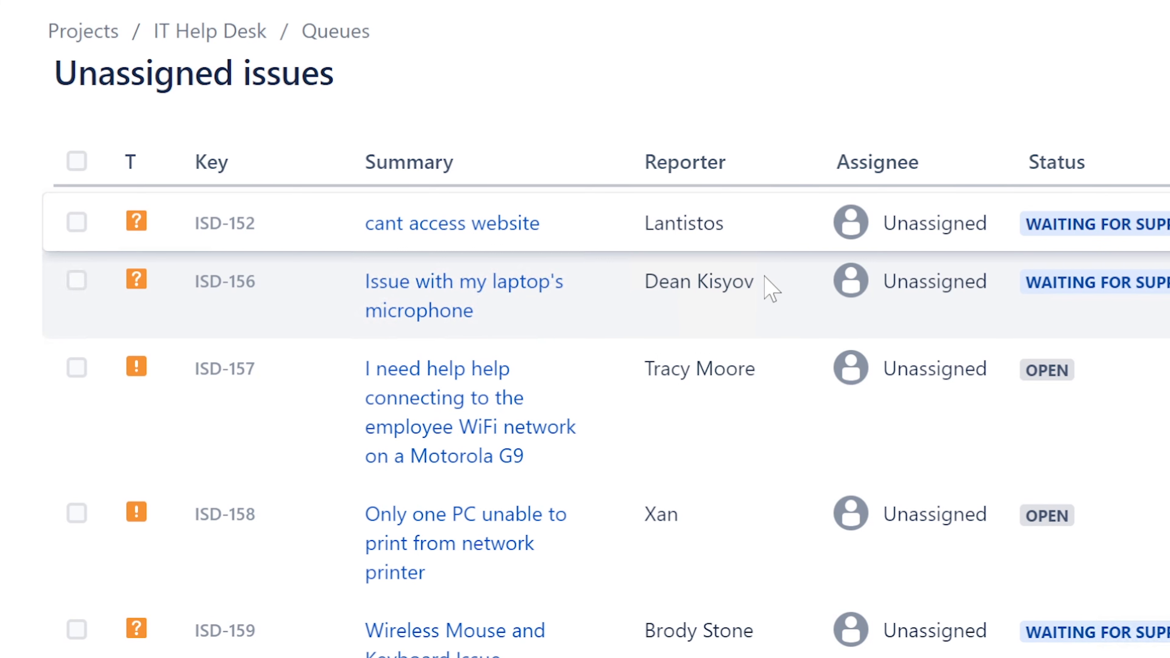
double_click(697, 280)
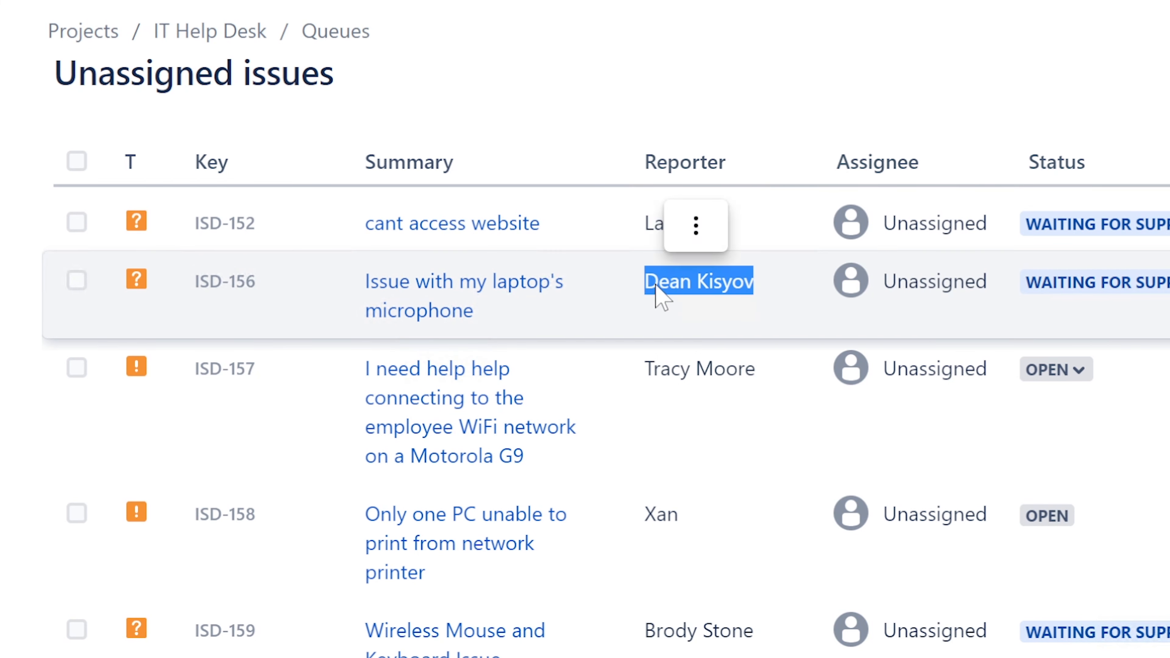
mouse_move(671, 302)
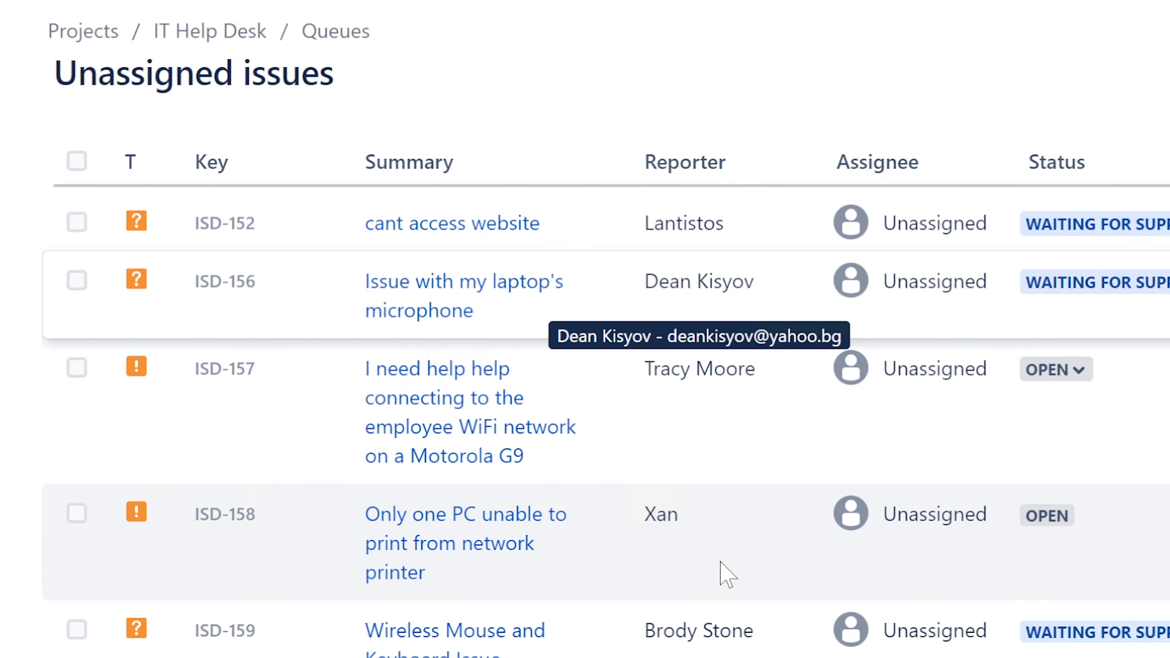
mouse_move(700, 367)
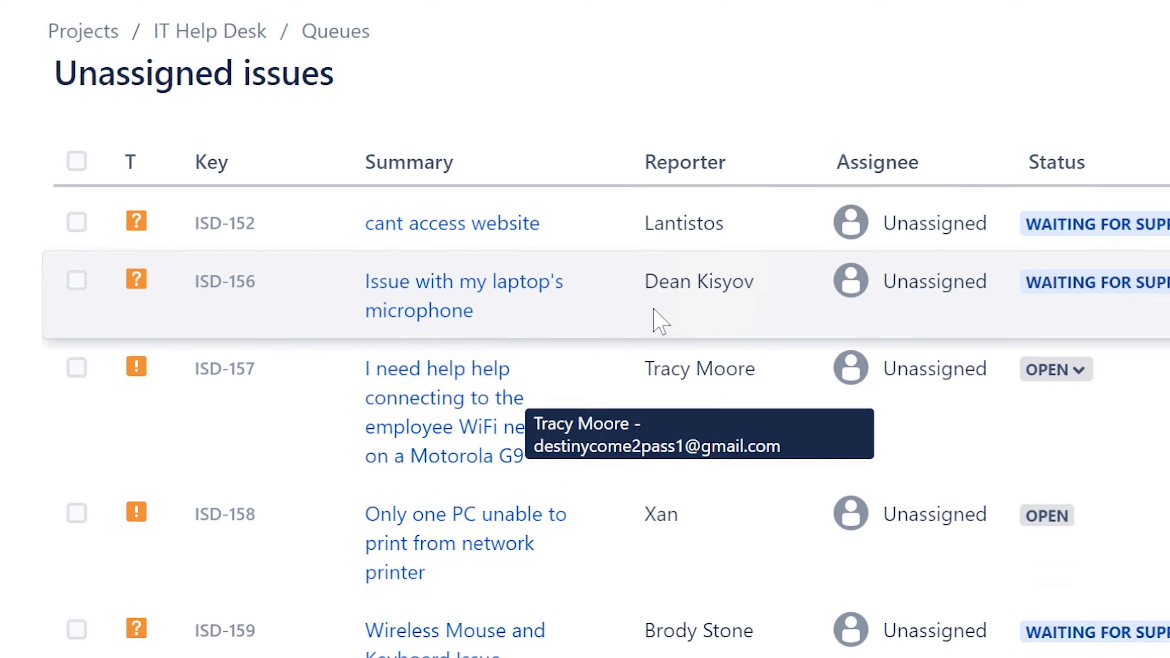